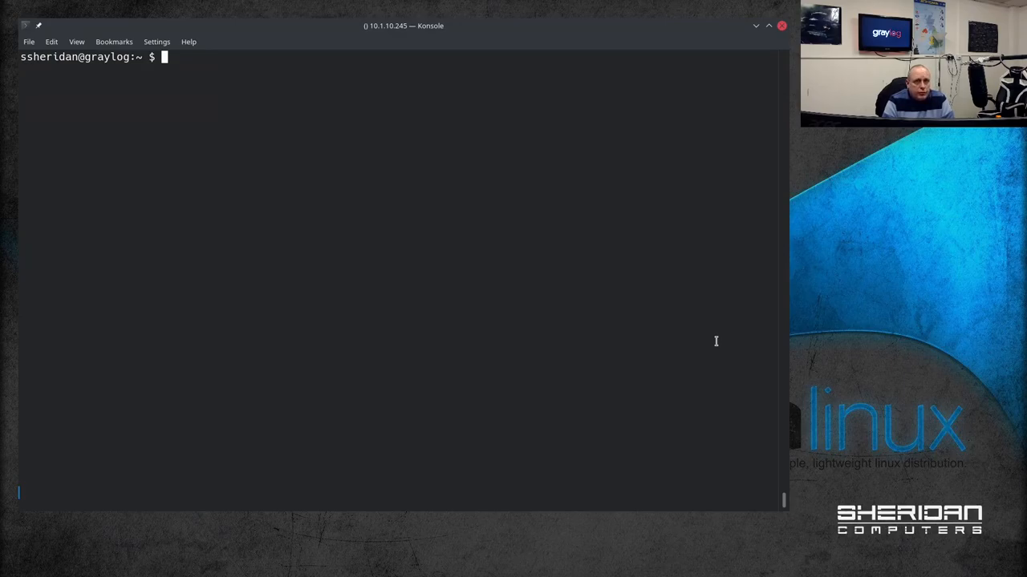
# Become root with su and run freebsd-update fetch, then begin a pkg search
pyautogui.write('do')
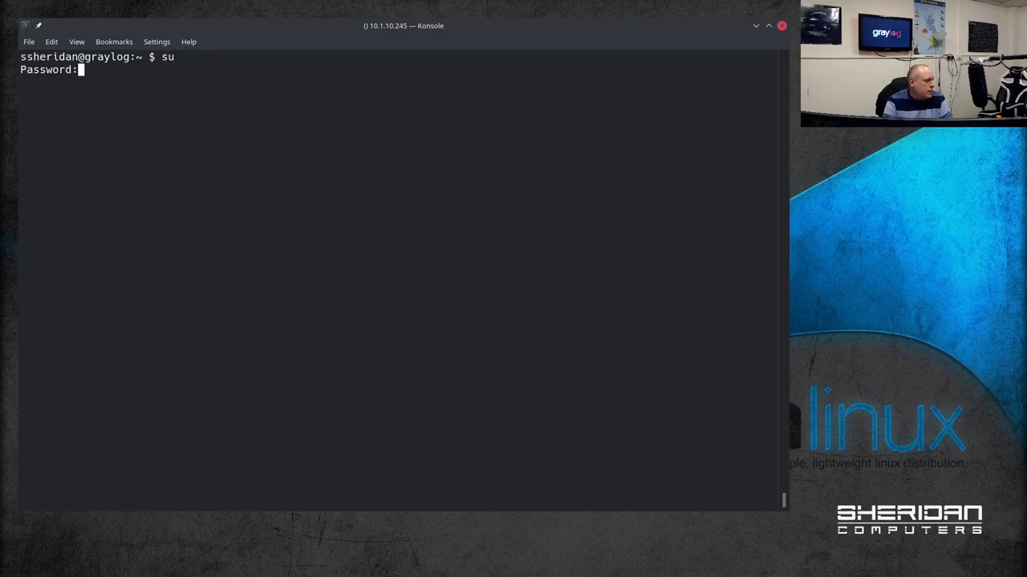
pyautogui.write('freebs')
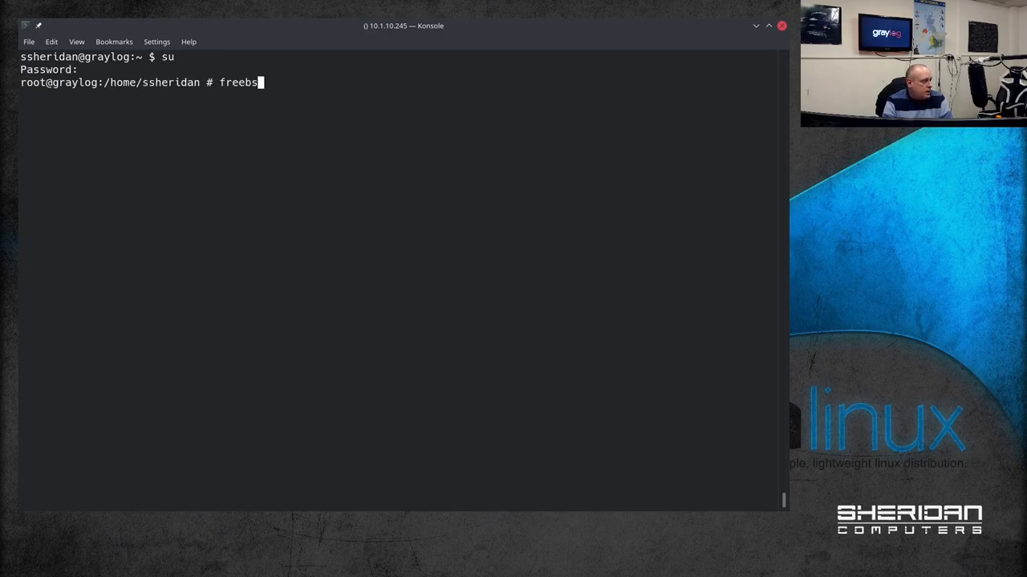
pyautogui.write('d-update fetch')
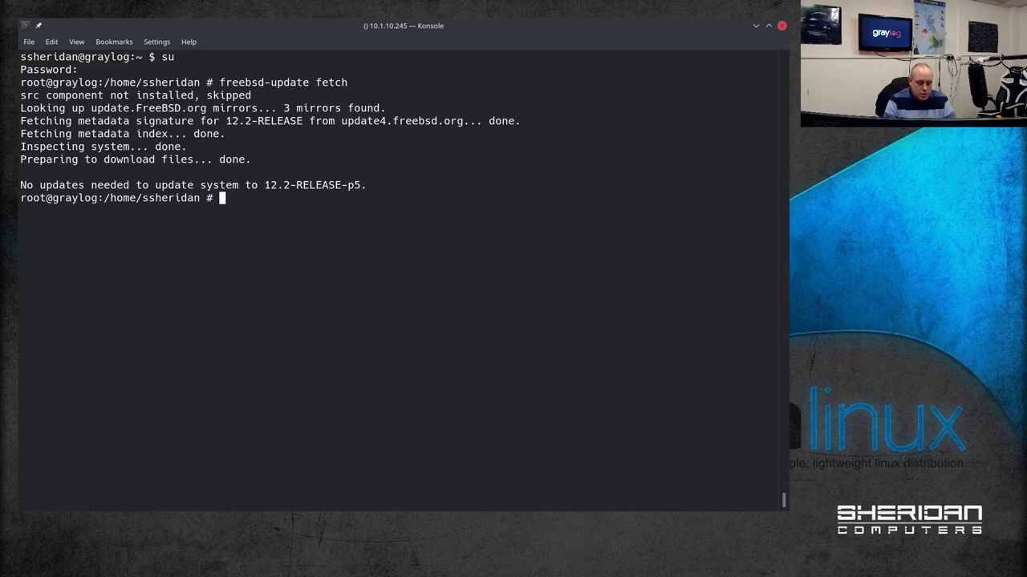
pyautogui.write('pkg sa')
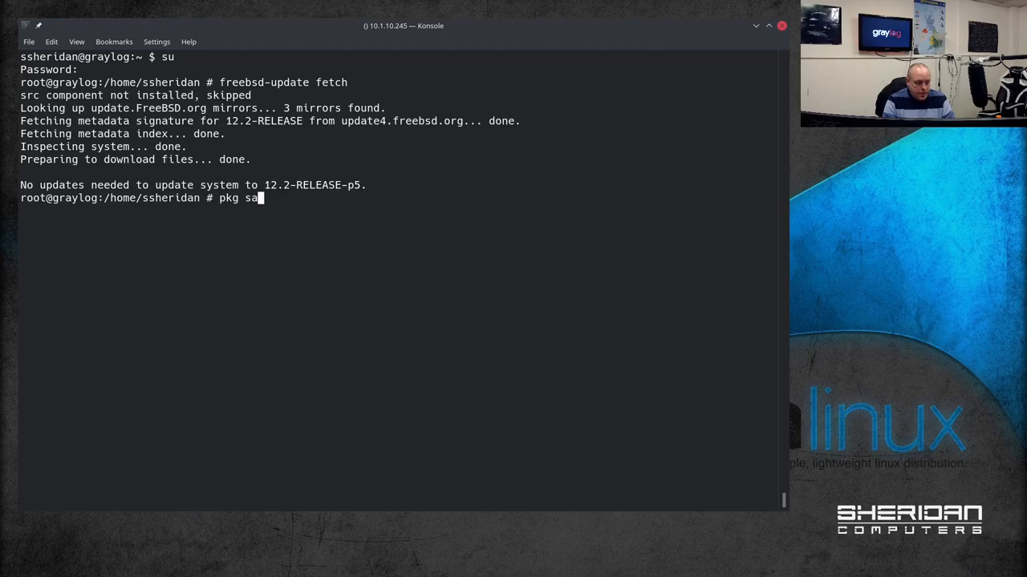
pyautogui.write('earch')
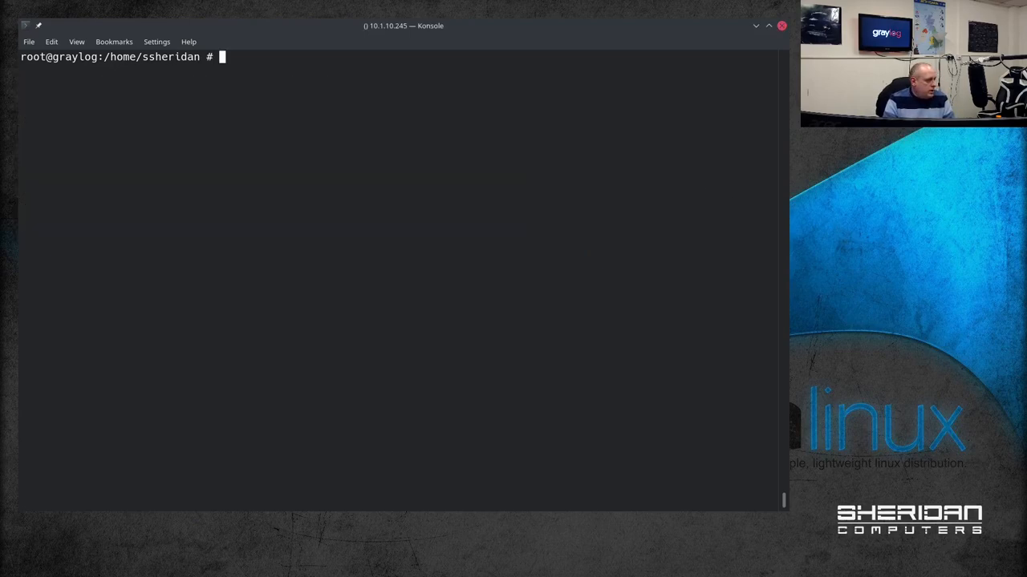
# Create /usr/local/etc/pkg/repos and copy /etc/pkg/FreeBSD.conf into it
pyautogui.write('mkdir')
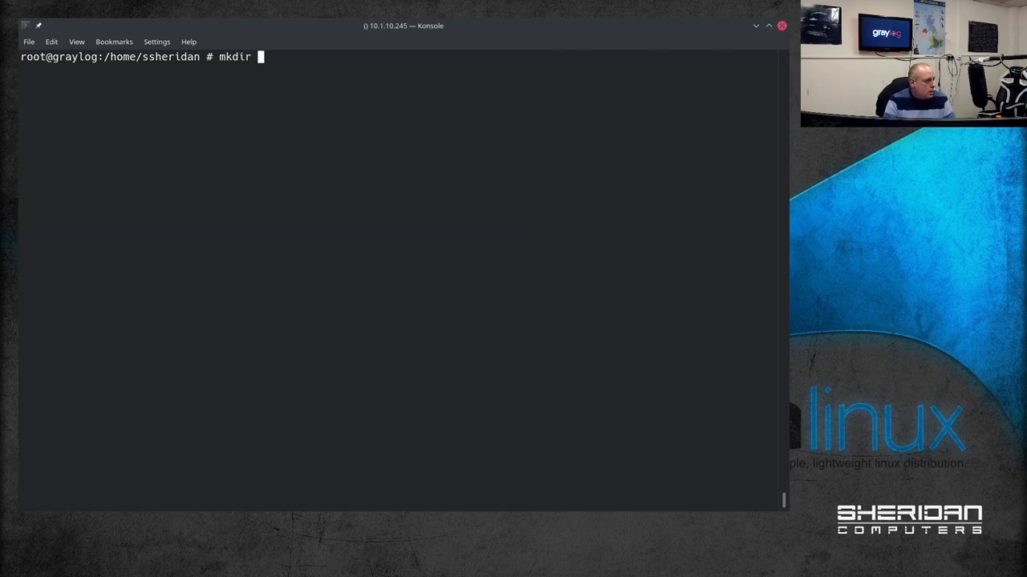
pyautogui.write('-p')
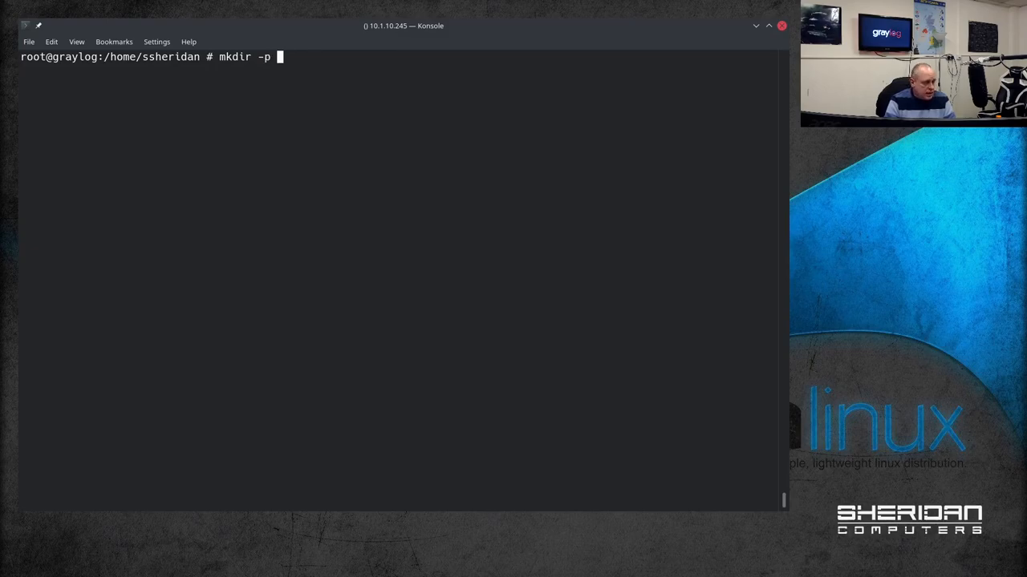
pyautogui.write('/')
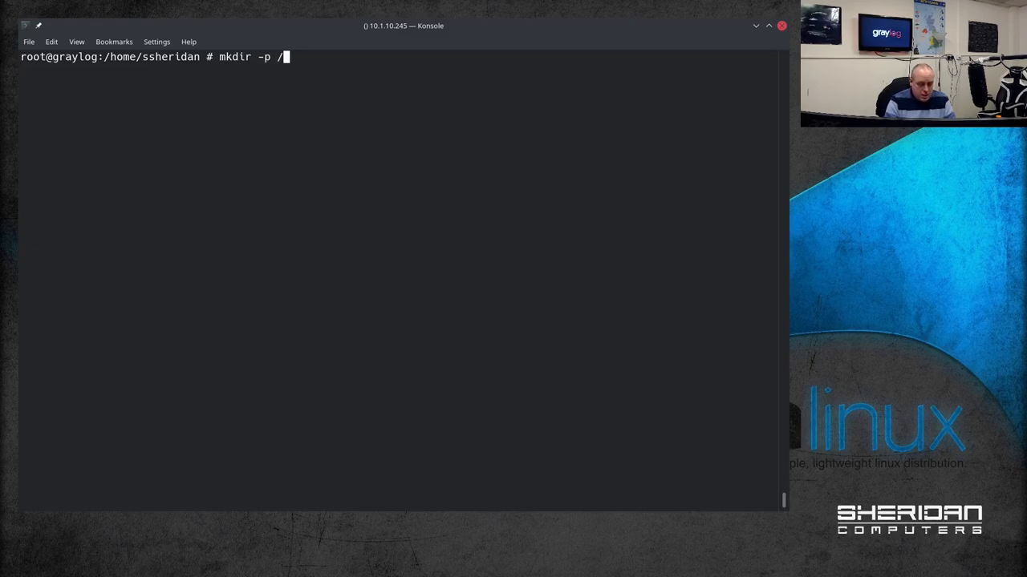
pyautogui.write('usr/local/etc/pkg/repos')
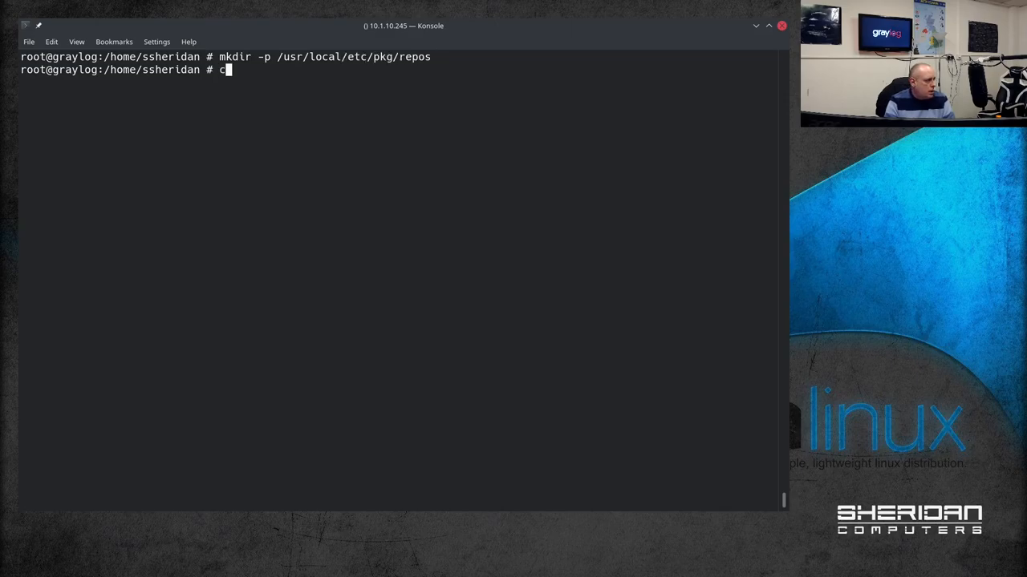
pyautogui.write('p /etc/pkg/')
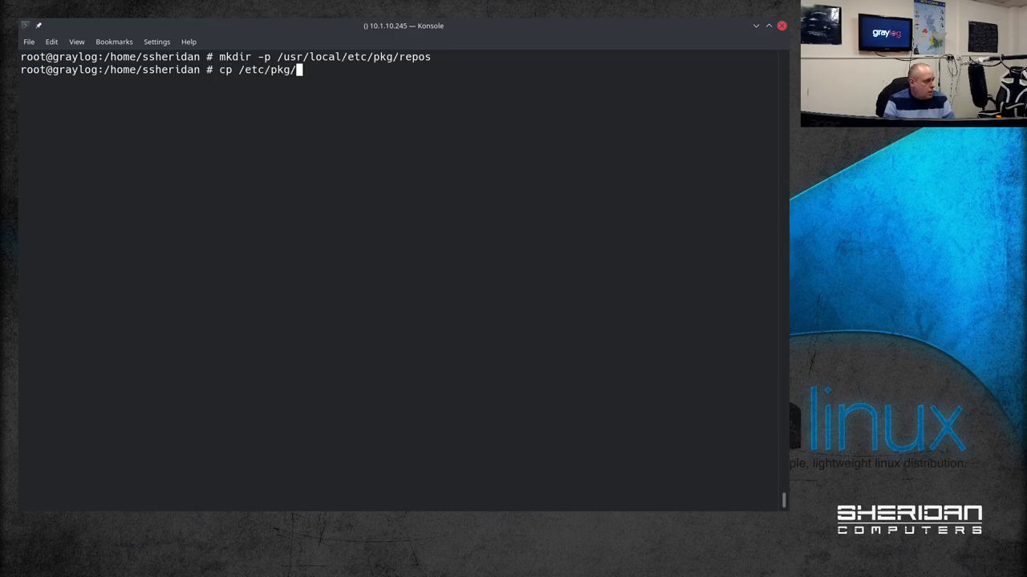
pyautogui.write('FreeBSD.conf /')
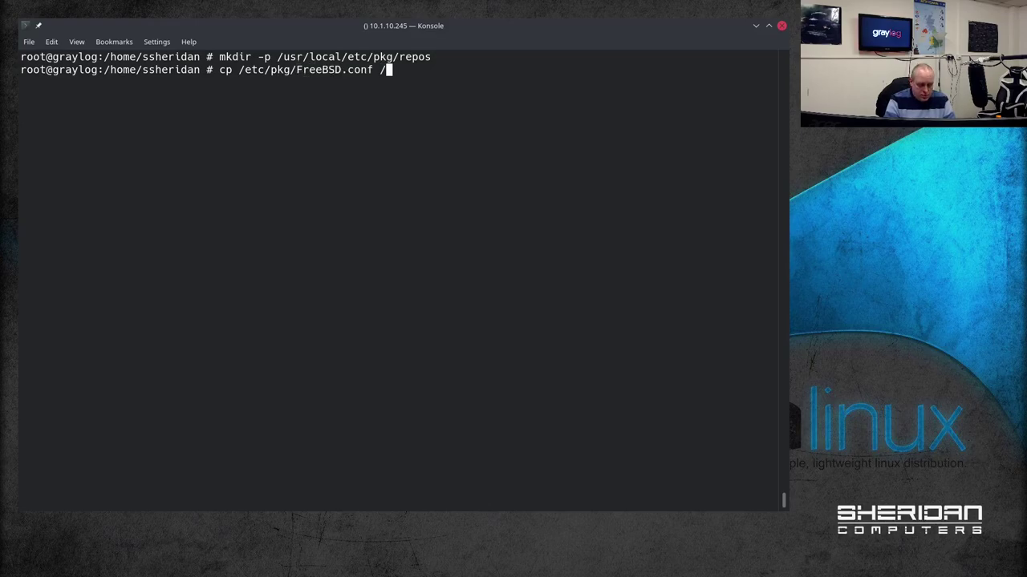
pyautogui.write('usr/')
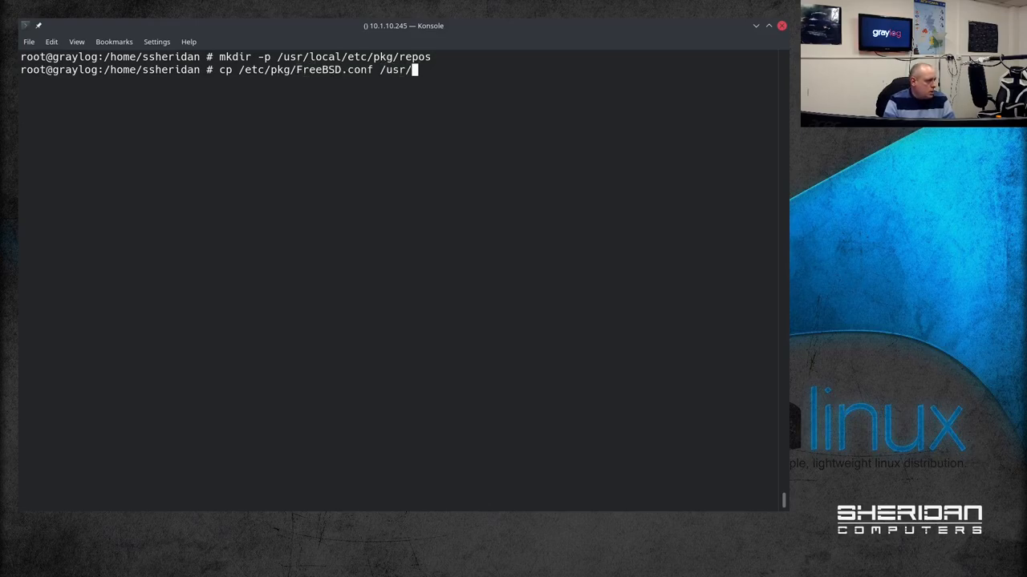
pyautogui.write('local/etc/pkg/repos/')
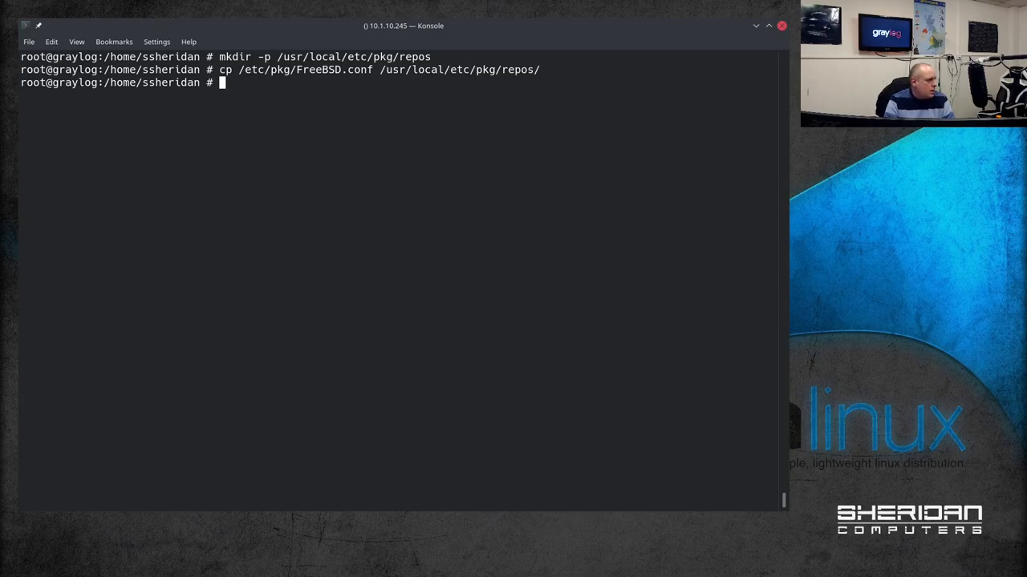
# Edit the copied FreeBSD.conf to the latest branch in vi and run pkg update -f
pyautogui.write('vi /us')
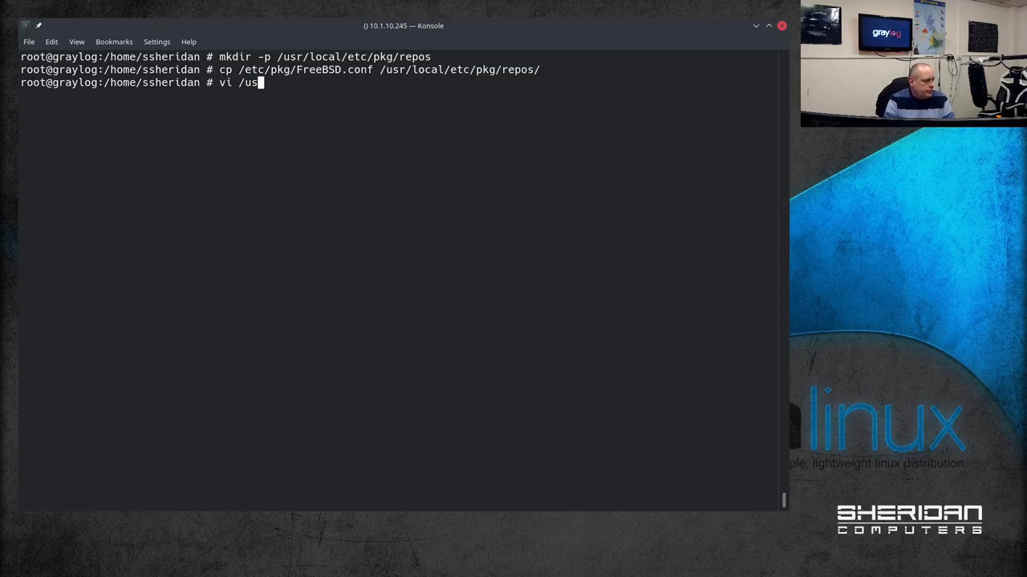
pyautogui.write('r/local/et')
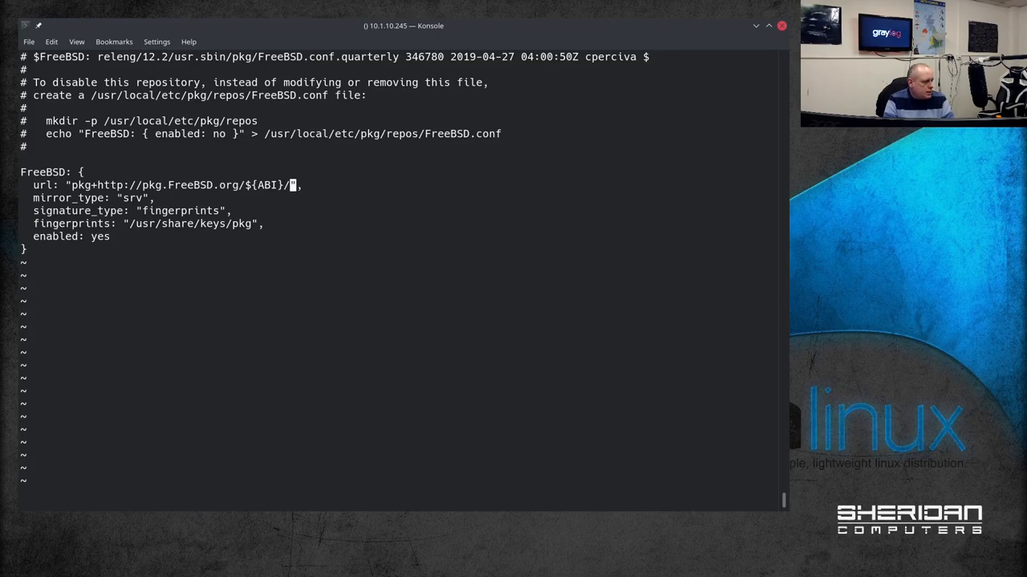
pyautogui.write('latest')
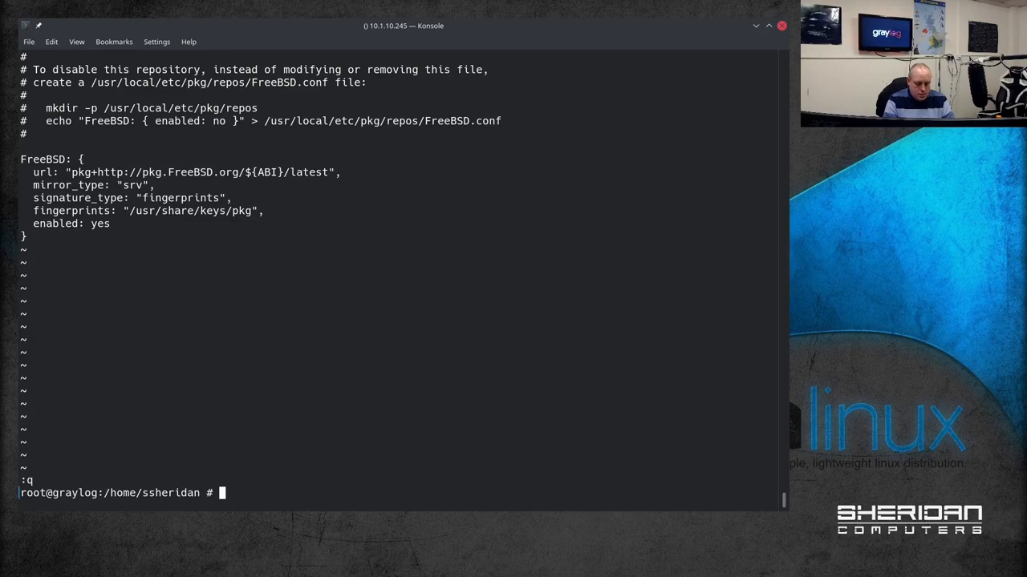
pyautogui.write('pkg update -f')
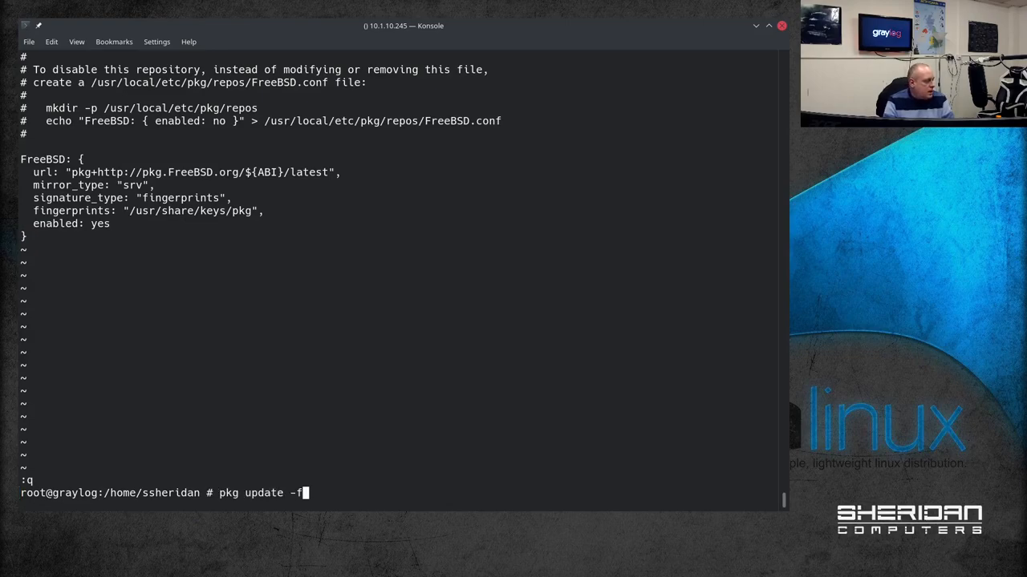
pyautogui.press('Return')
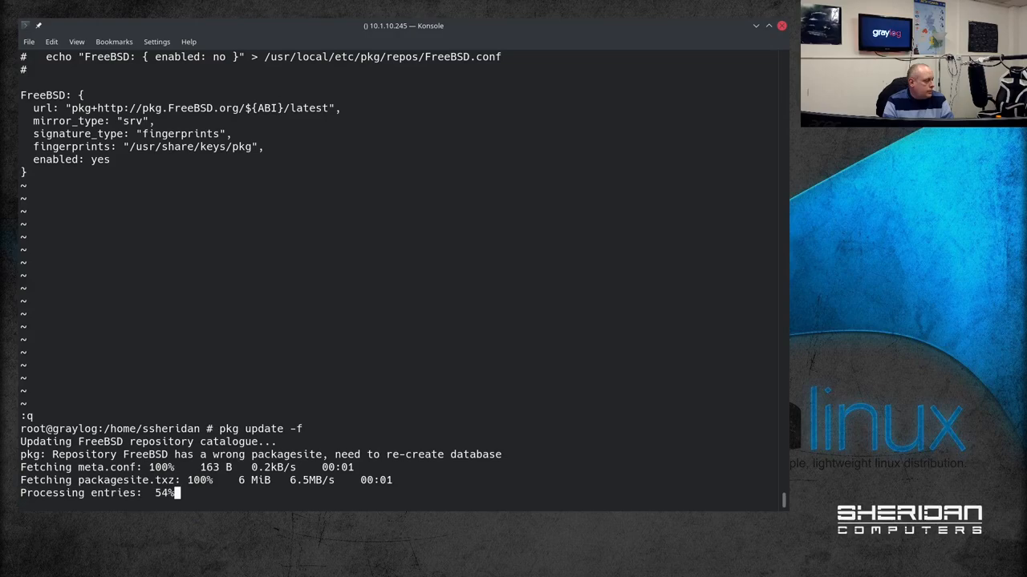
pyautogui.write('c')
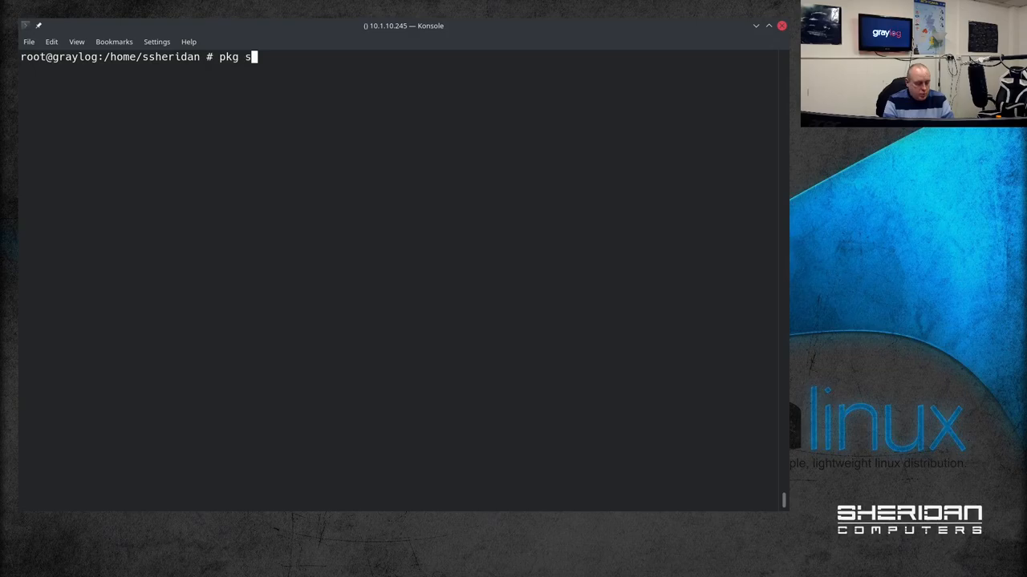
# Search packages for graylog and doas, then install doas with pkg
pyautogui.write('earch graylog')
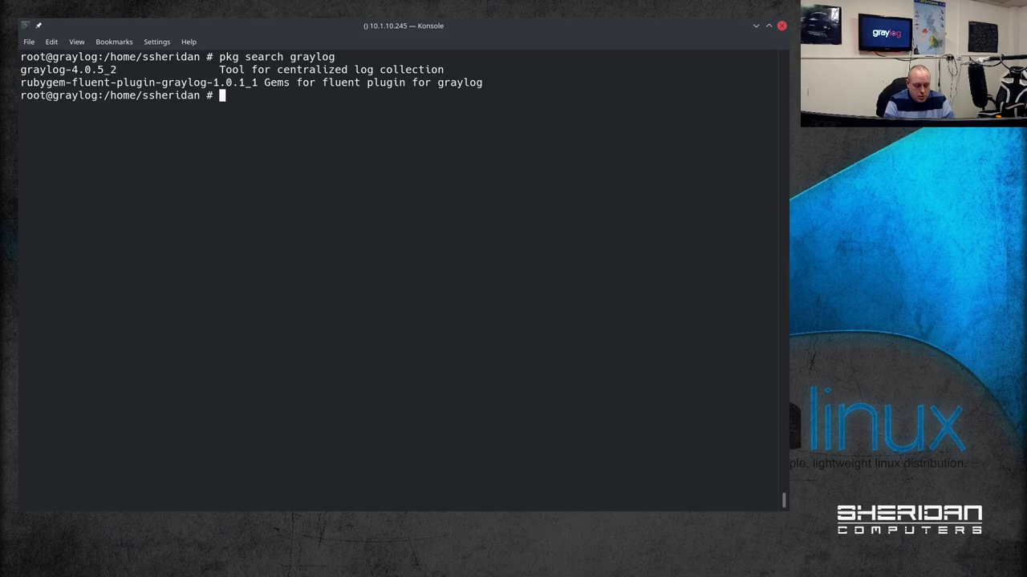
pyautogui.write('doas')
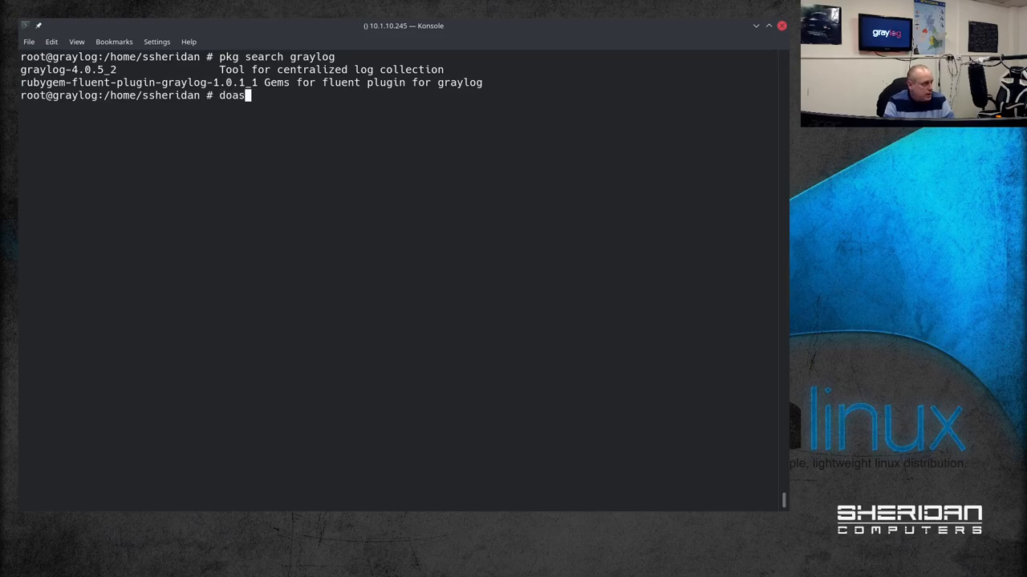
pyautogui.write('pkg install')
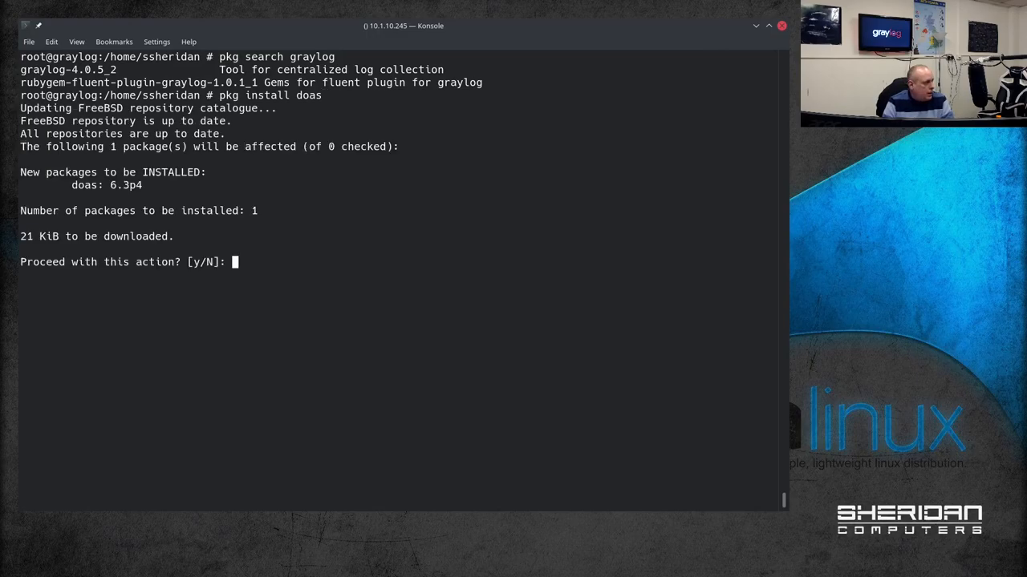
pyautogui.write('y')
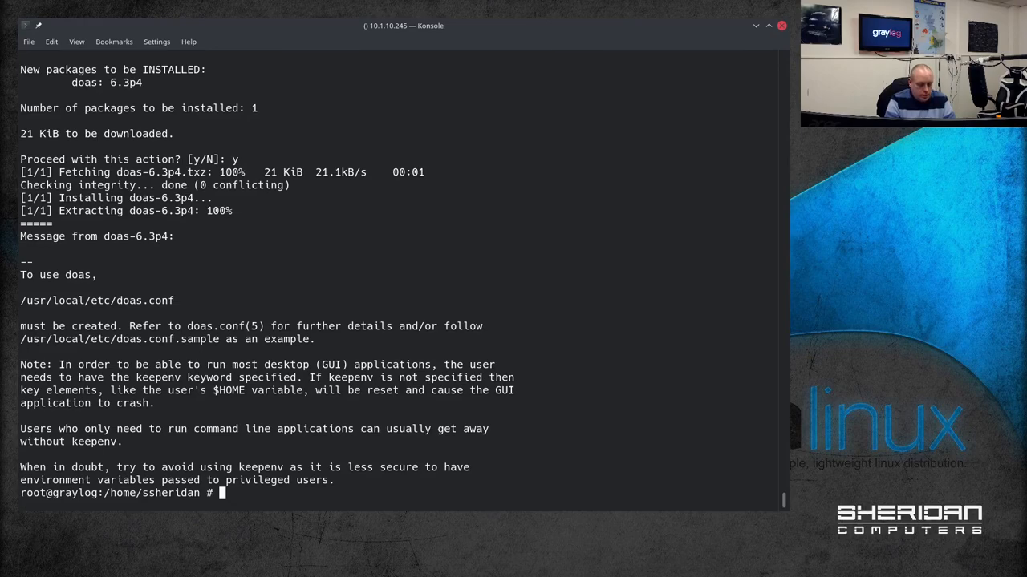
# Copy doas.conf.sample to /usr/local/etc/doas.conf and open it in vi
pyautogui.write('cp /usr/')
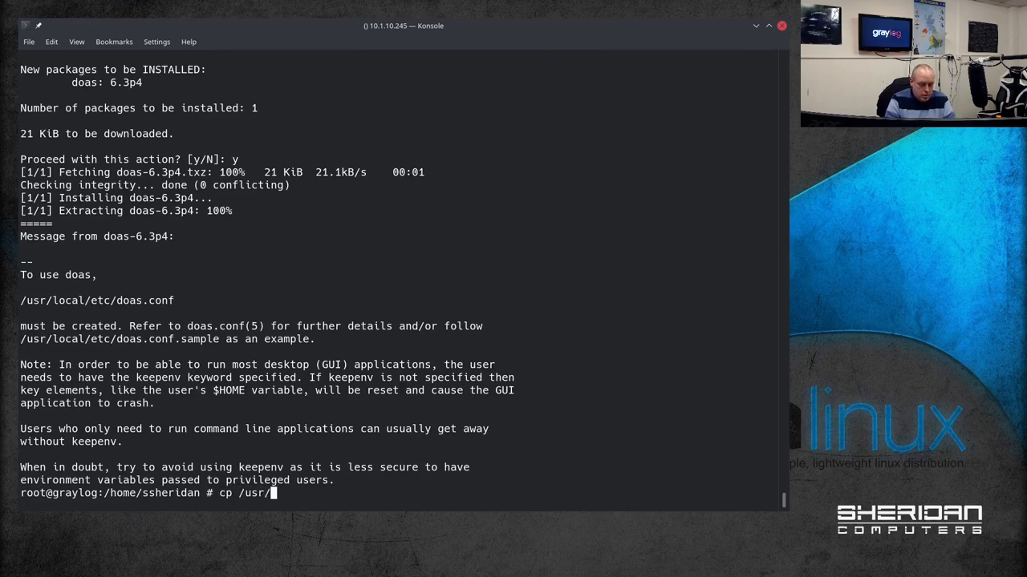
pyautogui.write('local/etc/doas.conf.sample')
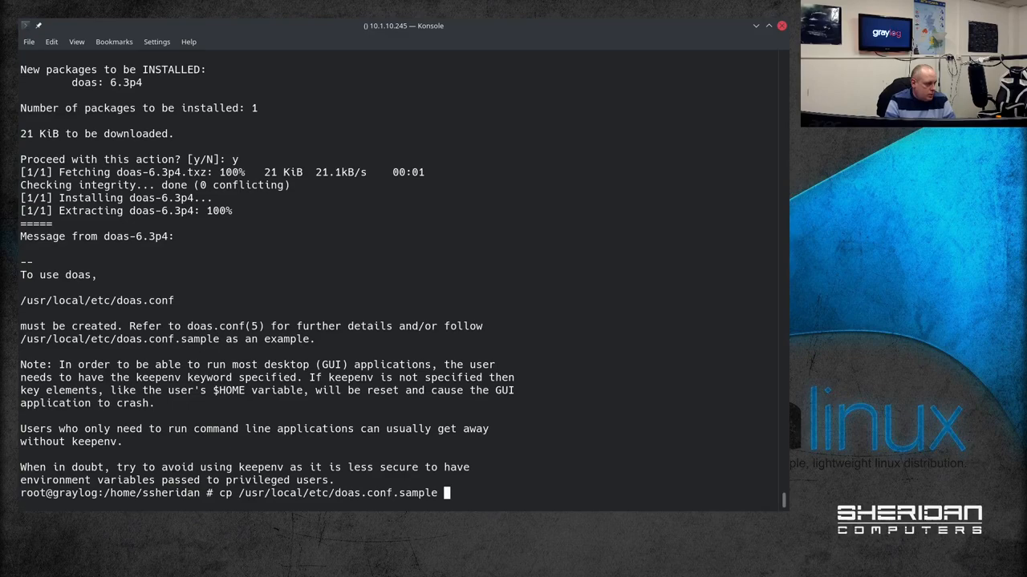
pyautogui.write('/usr/')
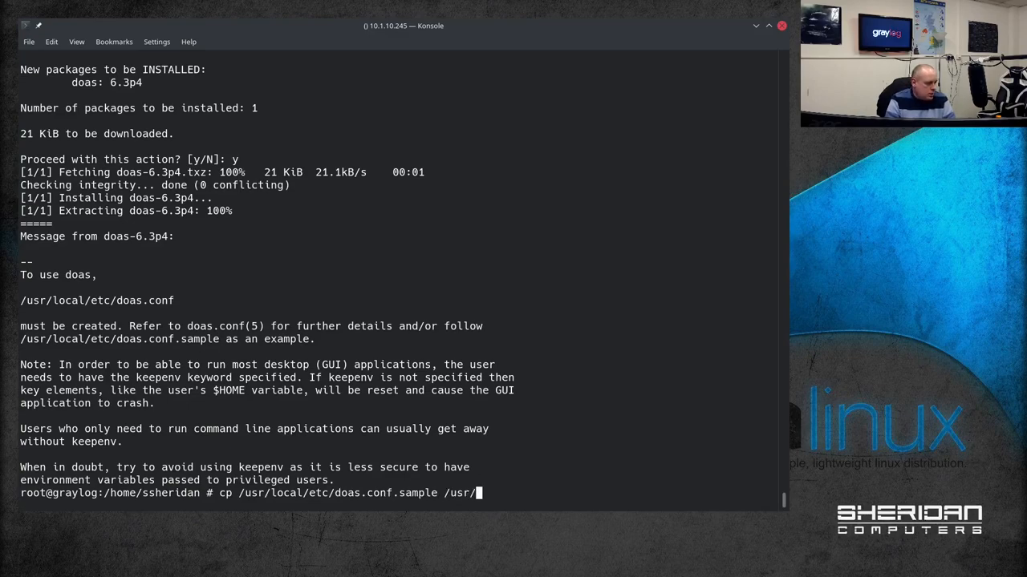
pyautogui.write('/local/etc/doas.conf.sampl')
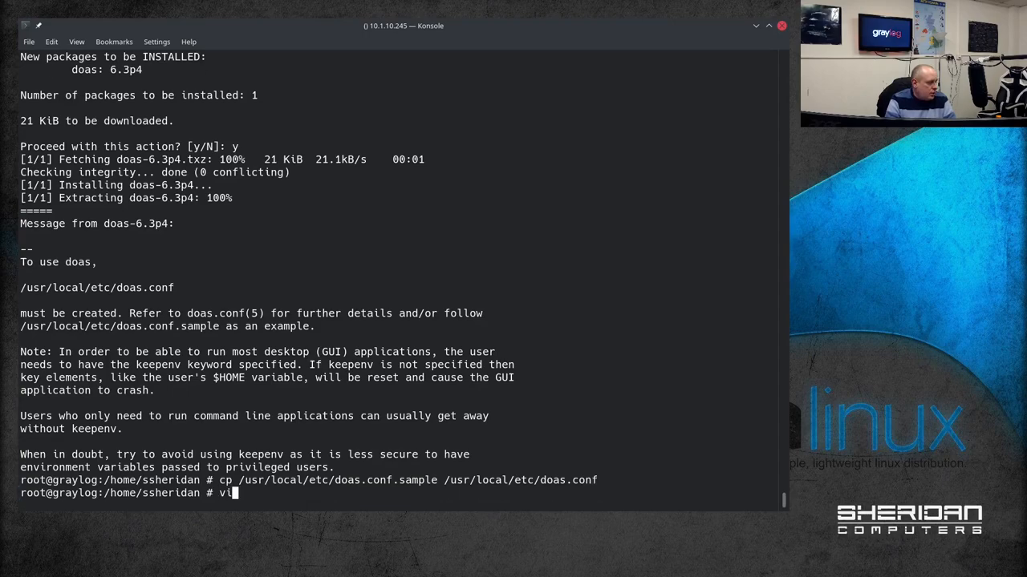
pyautogui.write('/usr/local/')
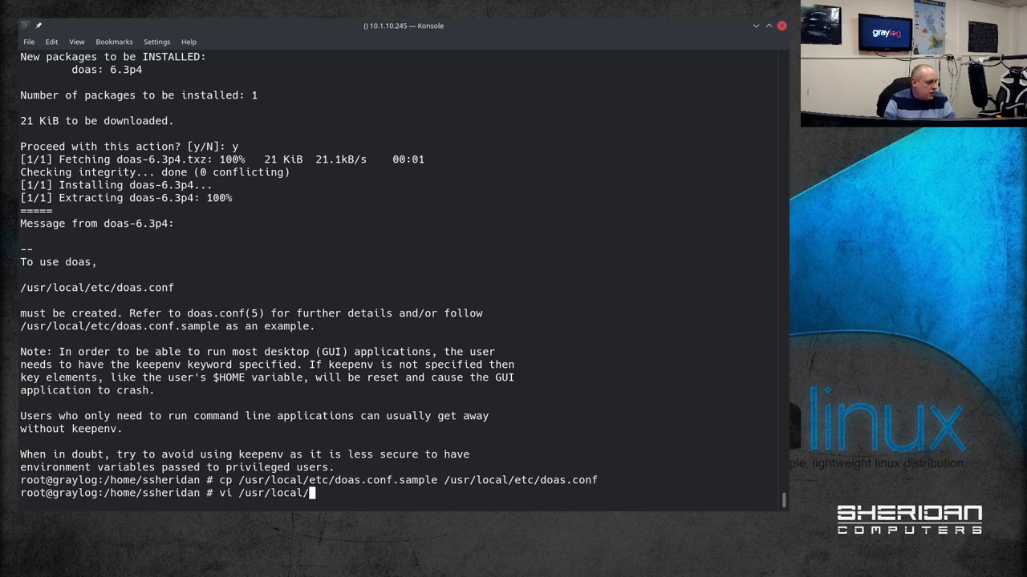
pyautogui.write('etc/doas.conf')
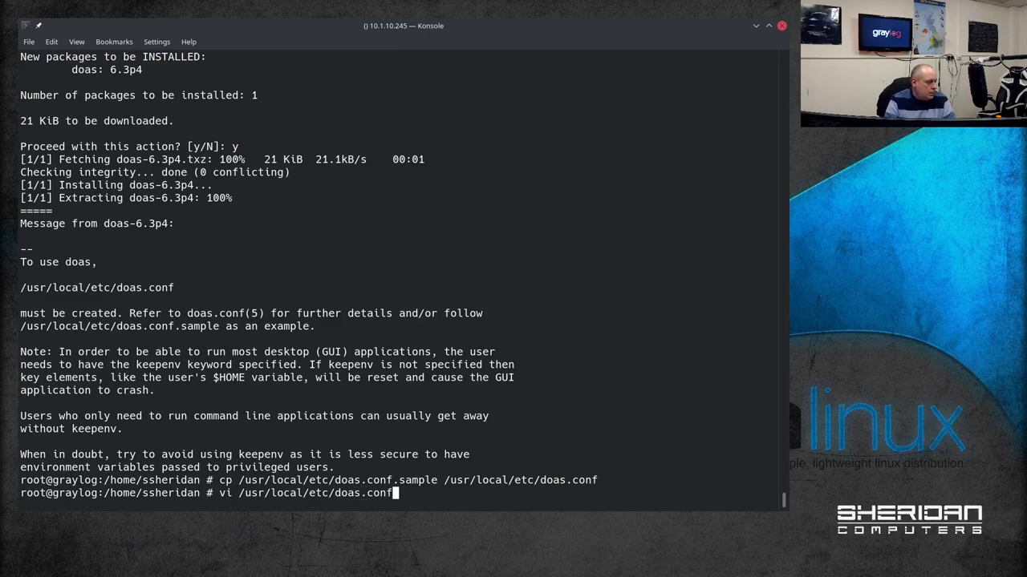
pyautogui.press('Return')
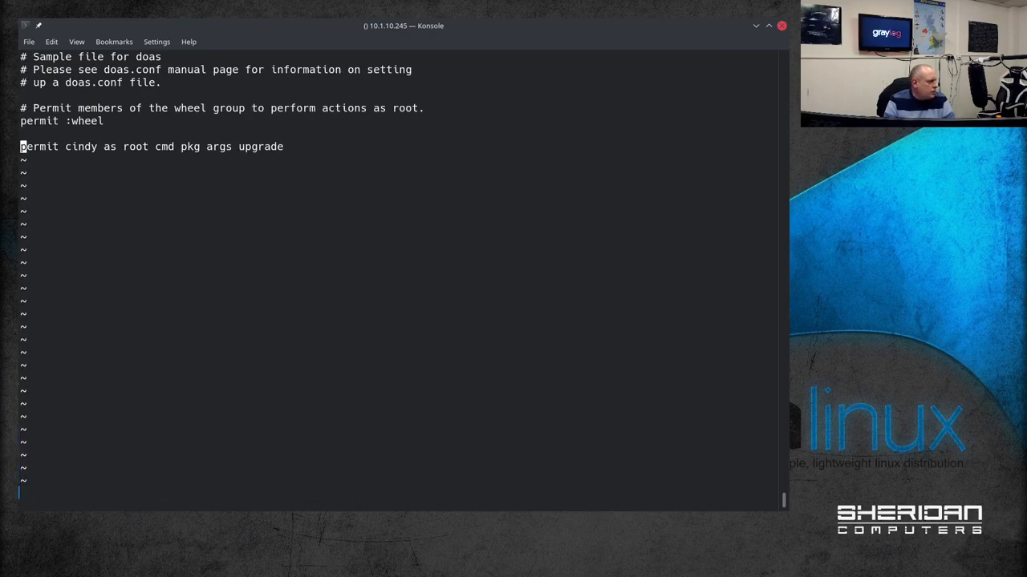
# Change the rule to 'permit nopass keepenv :wheel as root', save, and exit the root shell
pyautogui.press('dd')
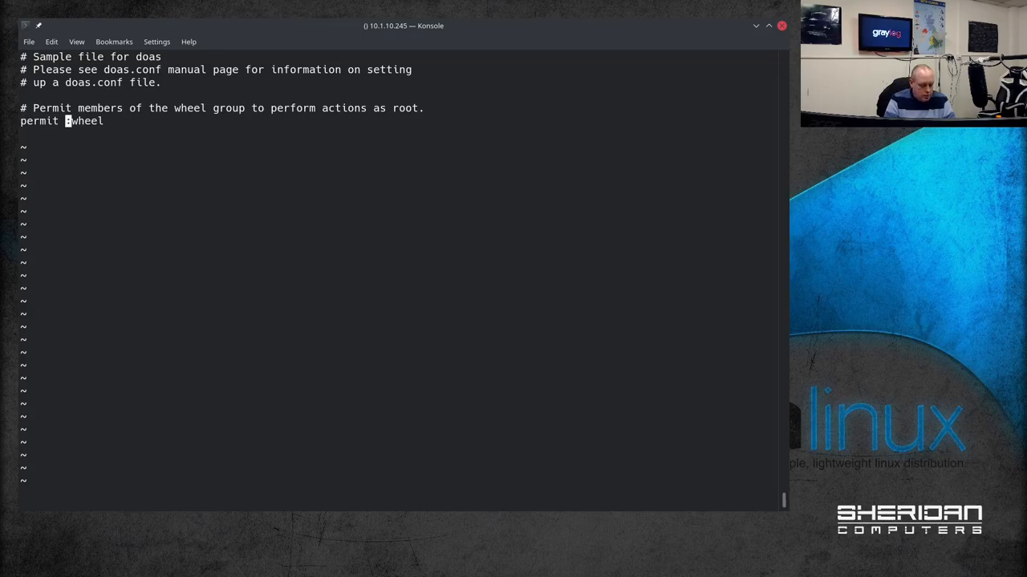
pyautogui.write('nopass keepenv')
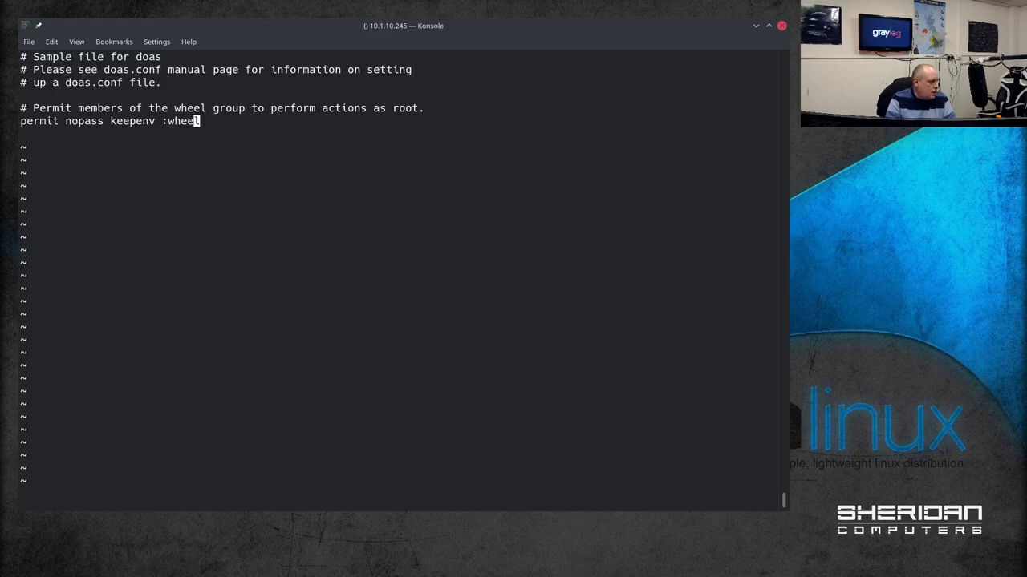
pyautogui.write('as root')
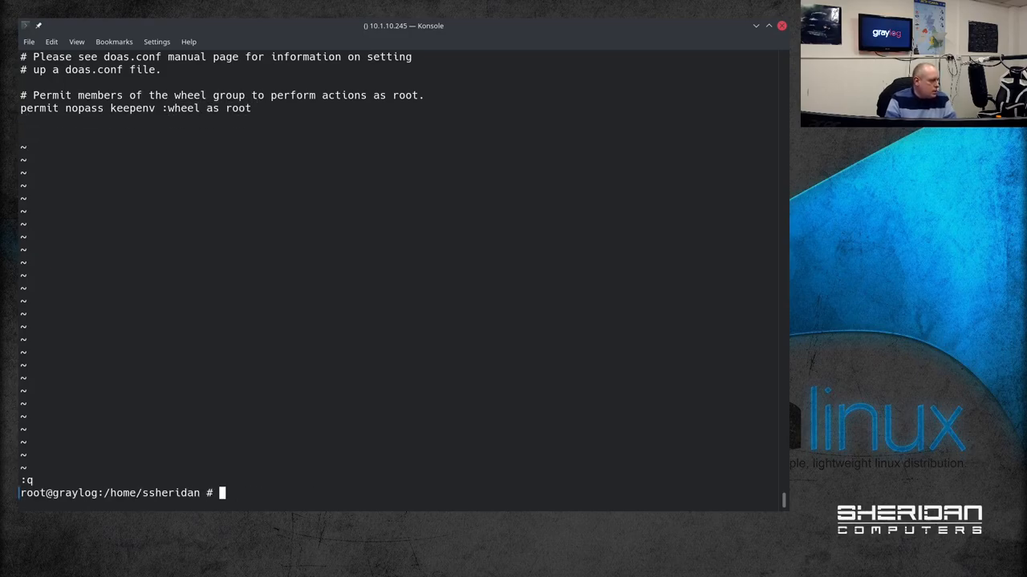
pyautogui.write('exit')
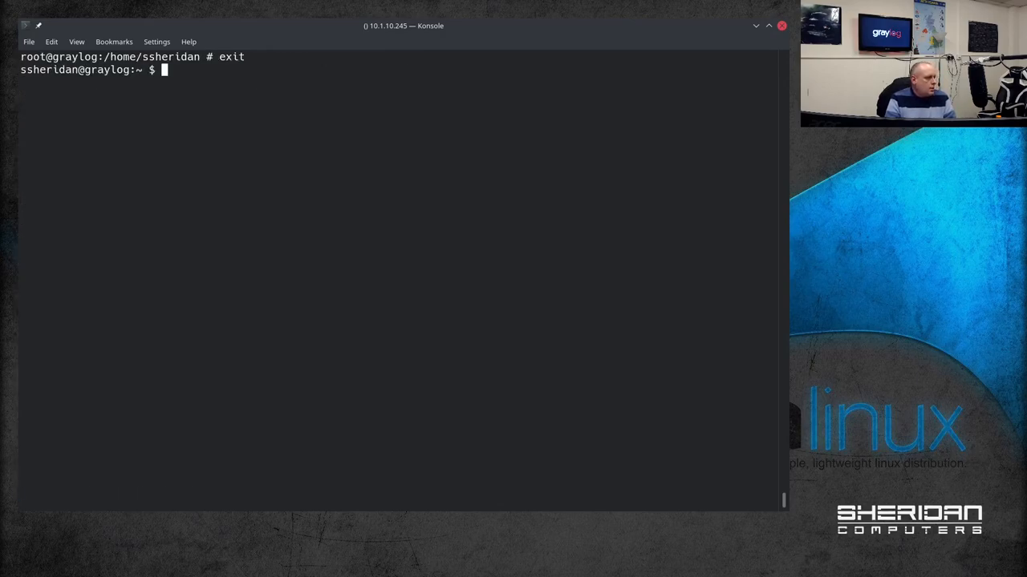
# Install tmux with 'doas pkg install tmux' and start a tmux session
pyautogui.write('clear')
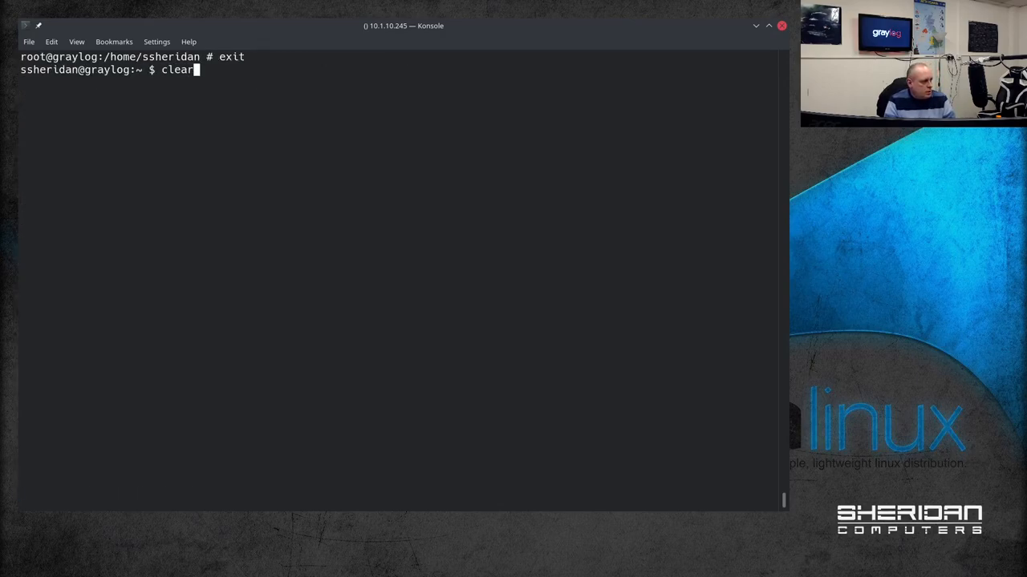
pyautogui.write('doas')
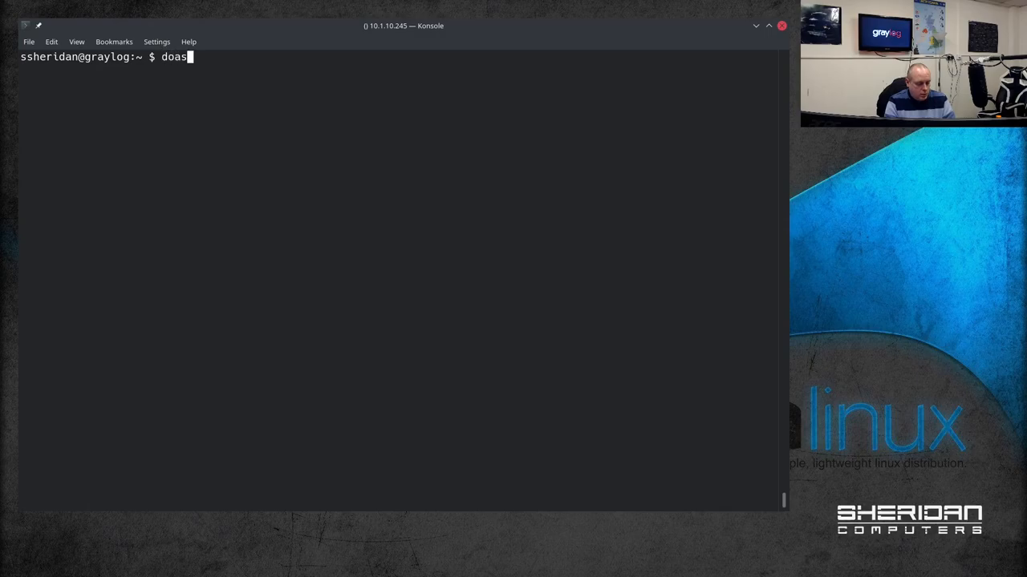
pyautogui.write('pkg insta')
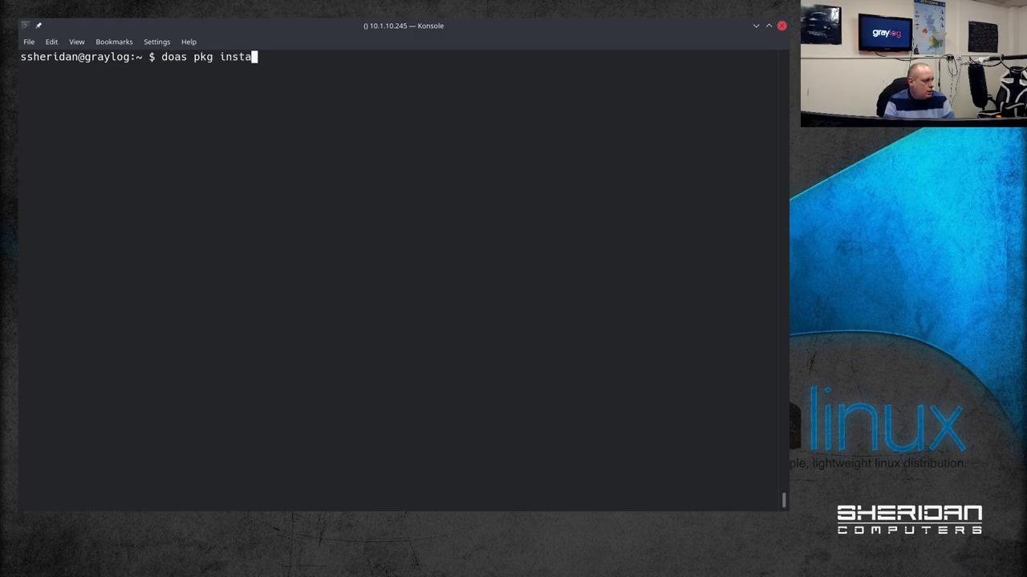
pyautogui.write('ll tmux')
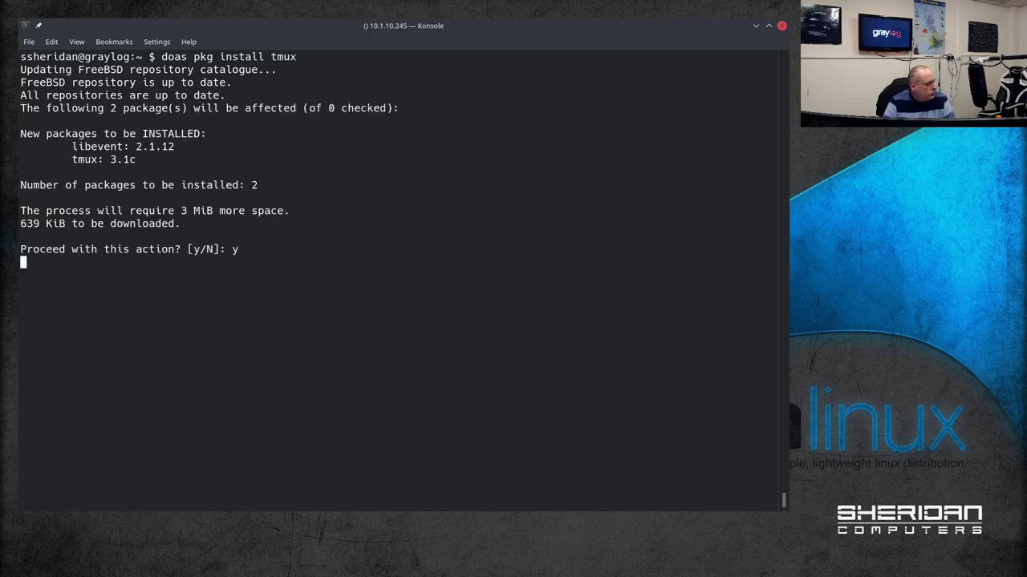
pyautogui.write('t')
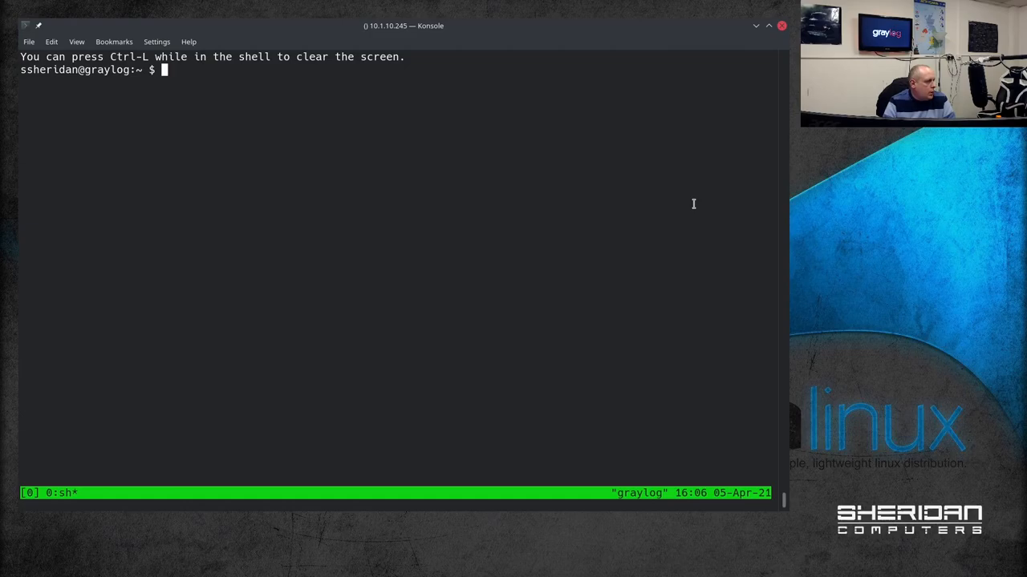
pyautogui.moveTo(687, 202)
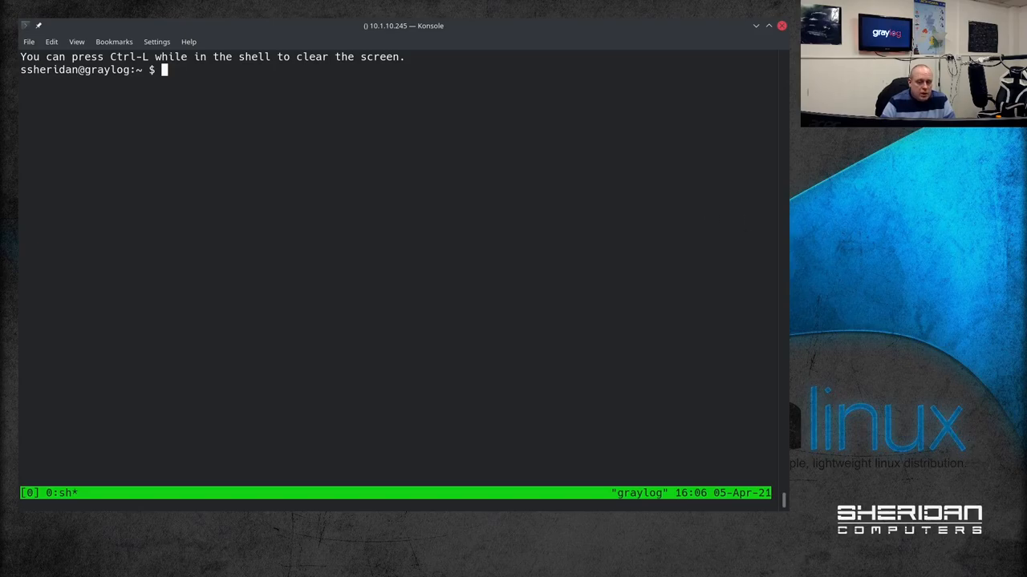
pyautogui.moveTo(1001, 433)
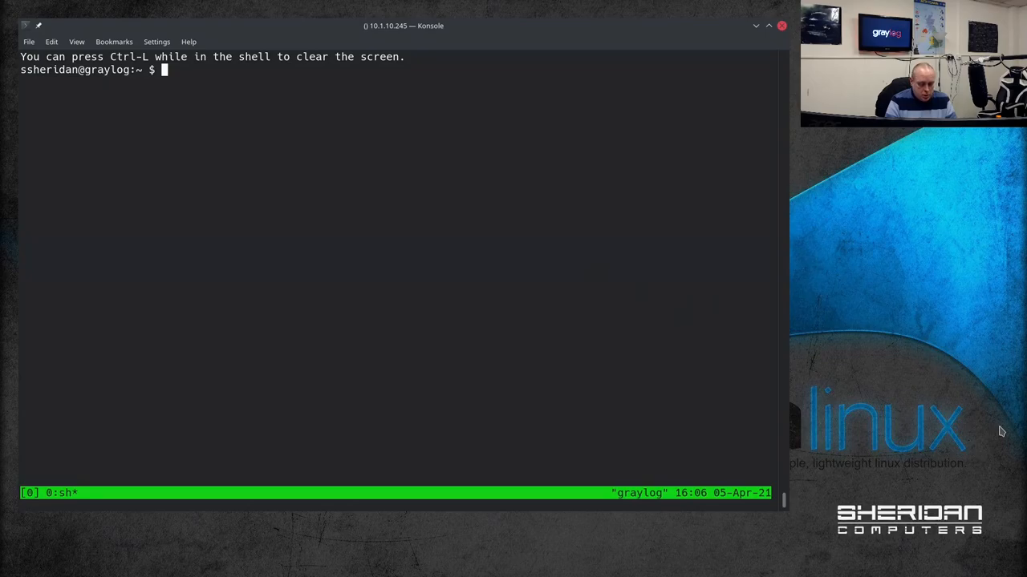
# Install Graylog 4.0.5 and its dependencies with 'doas pkg install graylog'
pyautogui.write('d')
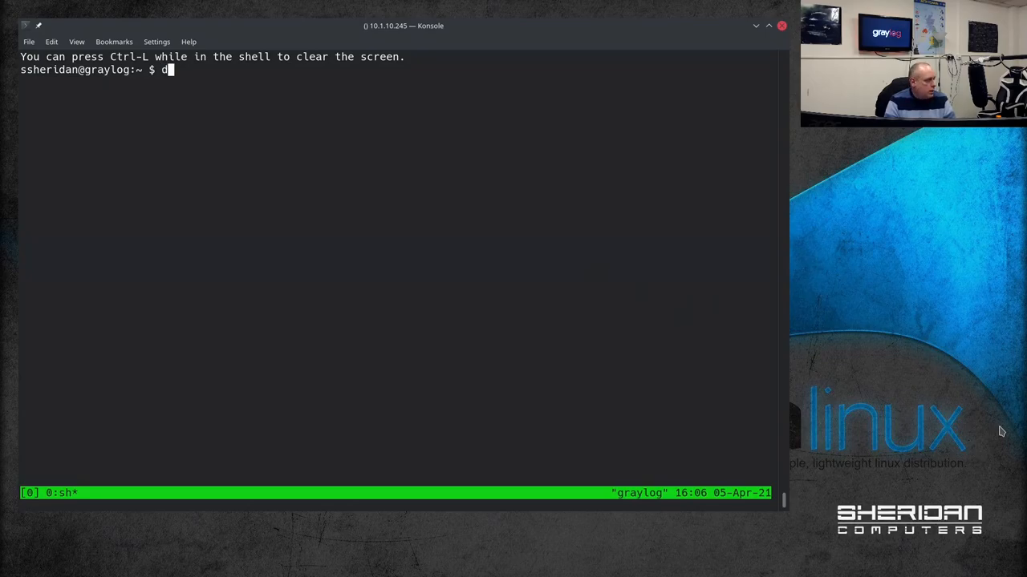
pyautogui.write('oas pkg install gra')
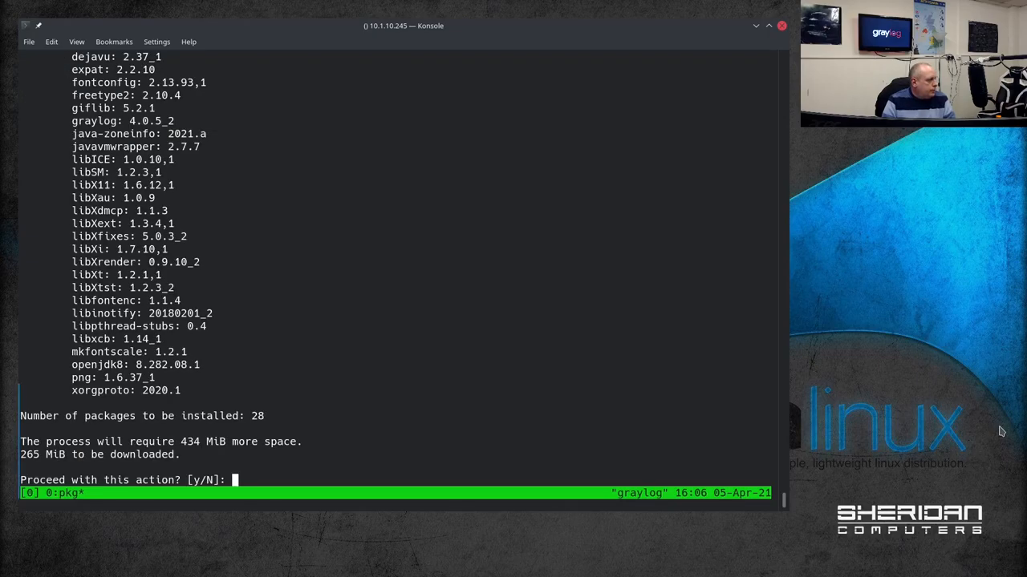
pyautogui.write('y')
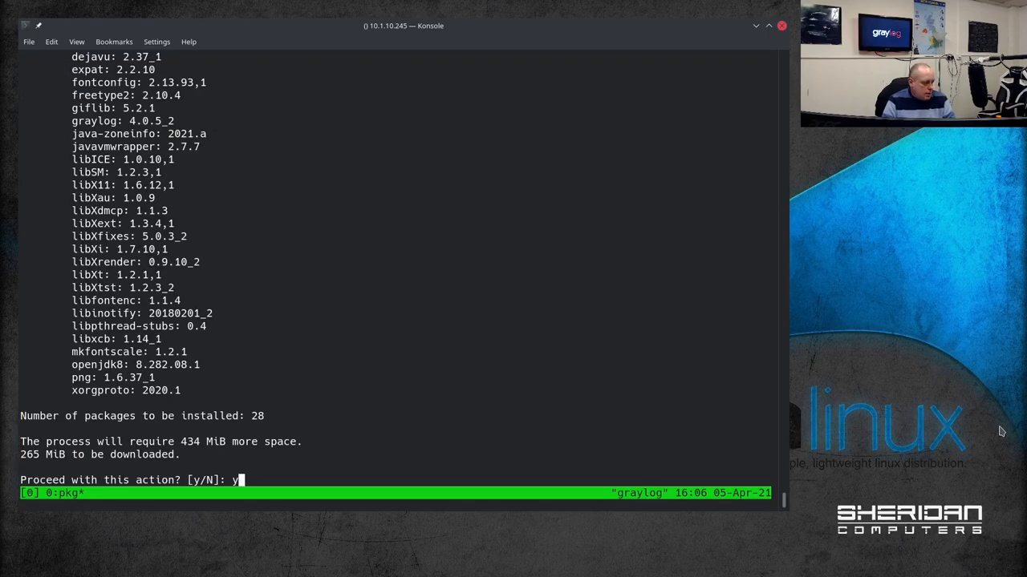
pyautogui.press('Return')
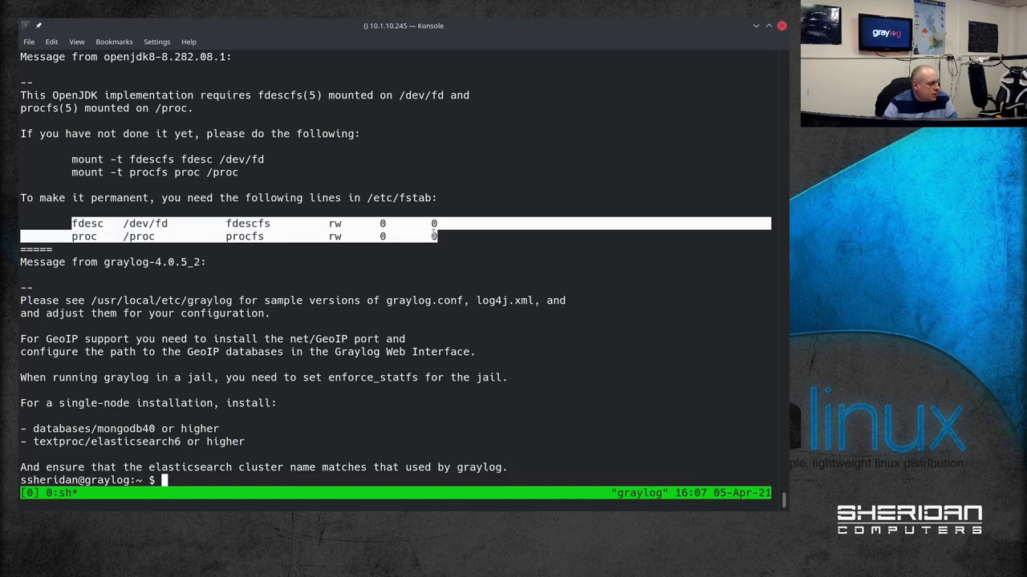
# Add the fdesc and proc entries to /etc/fstab with doas vi and quit
pyautogui.write('doa')
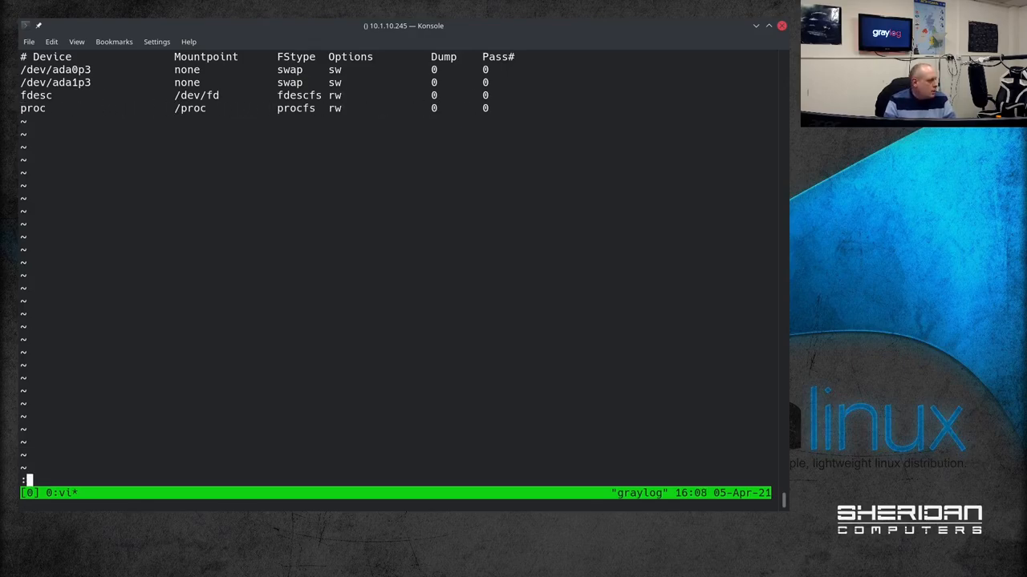
pyautogui.write('q')
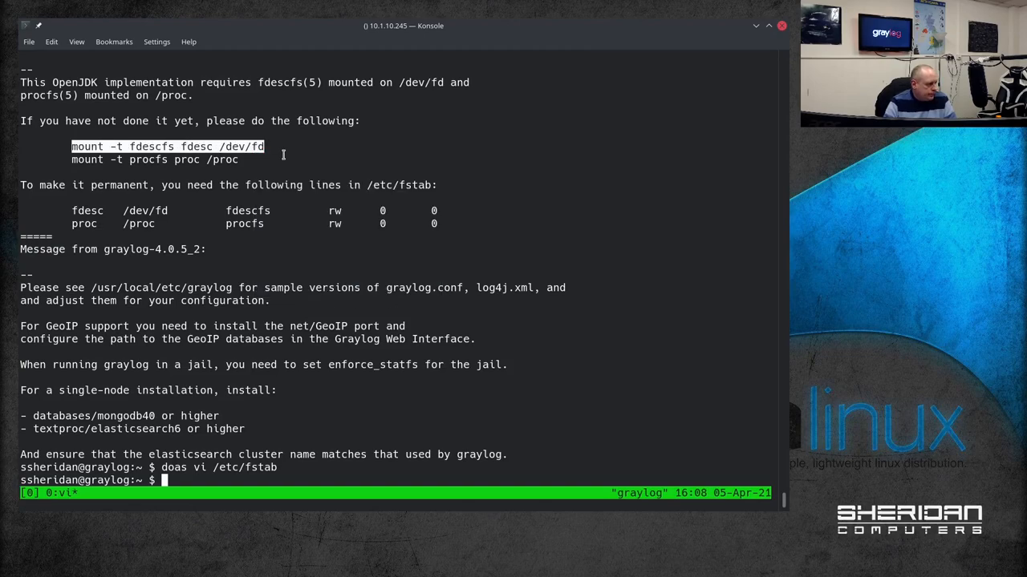
# Mount fdescfs on /dev/fd and procfs on /proc with doas
pyautogui.write('doas mount -t fdescfs fdesc /dev/fd')
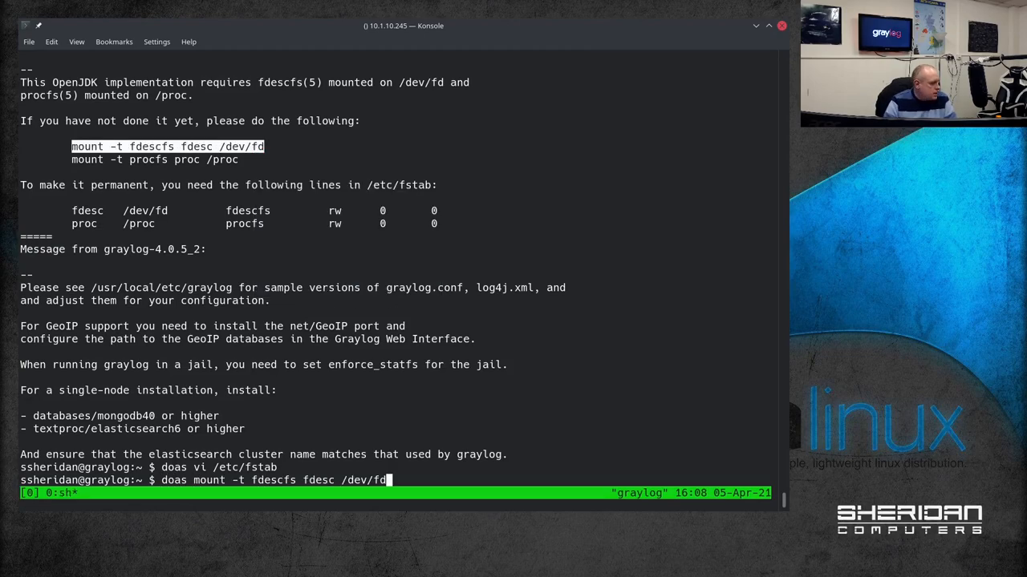
pyautogui.press('Return')
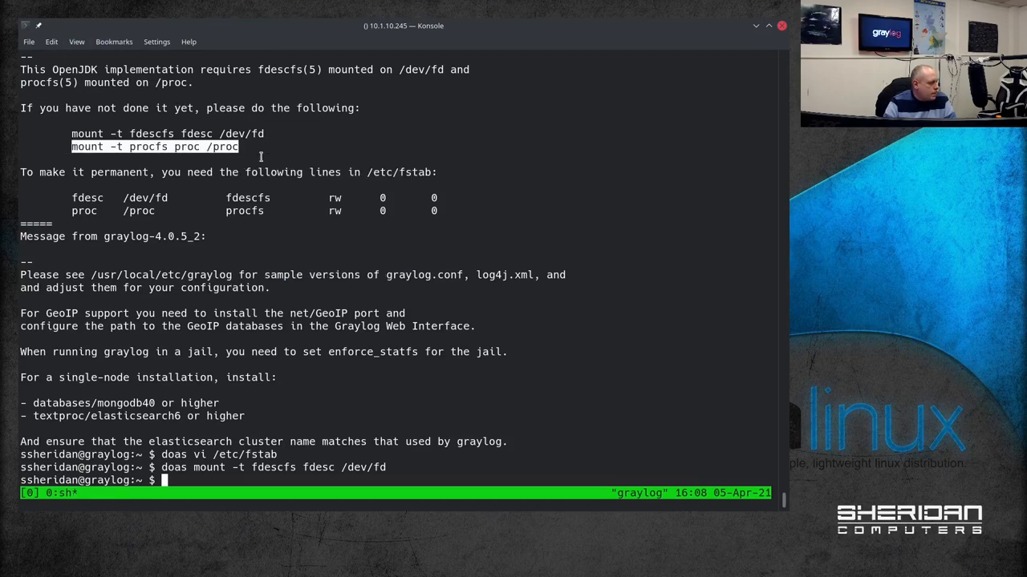
pyautogui.write('doas mount -t procfs proc /proc')
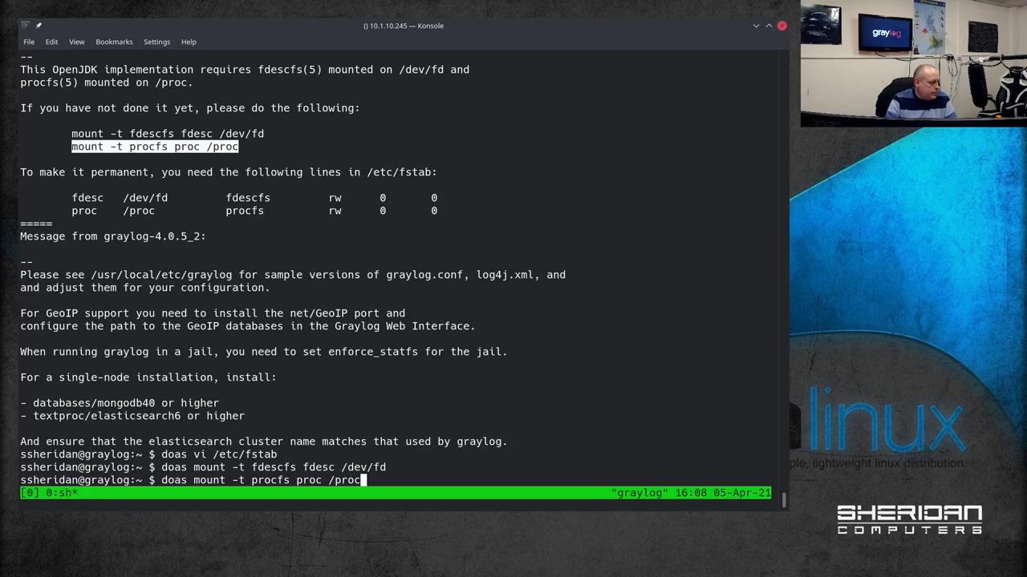
pyautogui.press('Return')
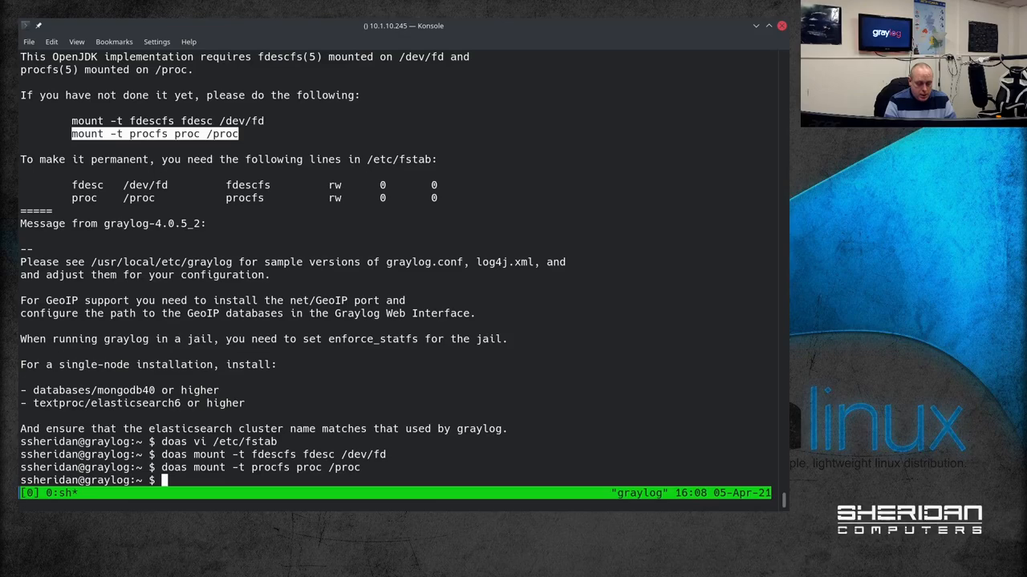
# Search for elasticsearch packages and install elasticsearch7 with doas
pyautogui.write('pkg search')
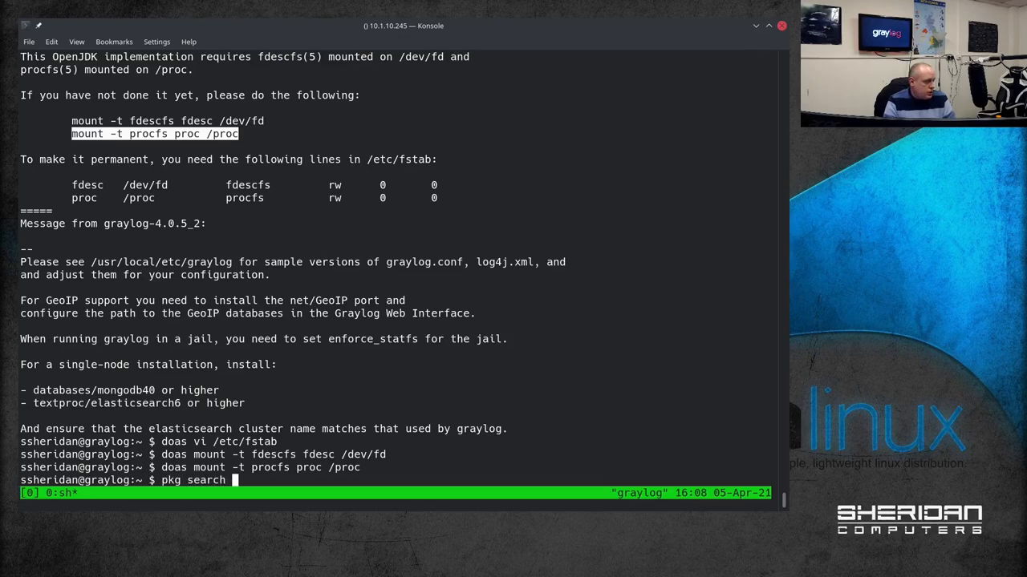
pyautogui.write('elasticsearch')
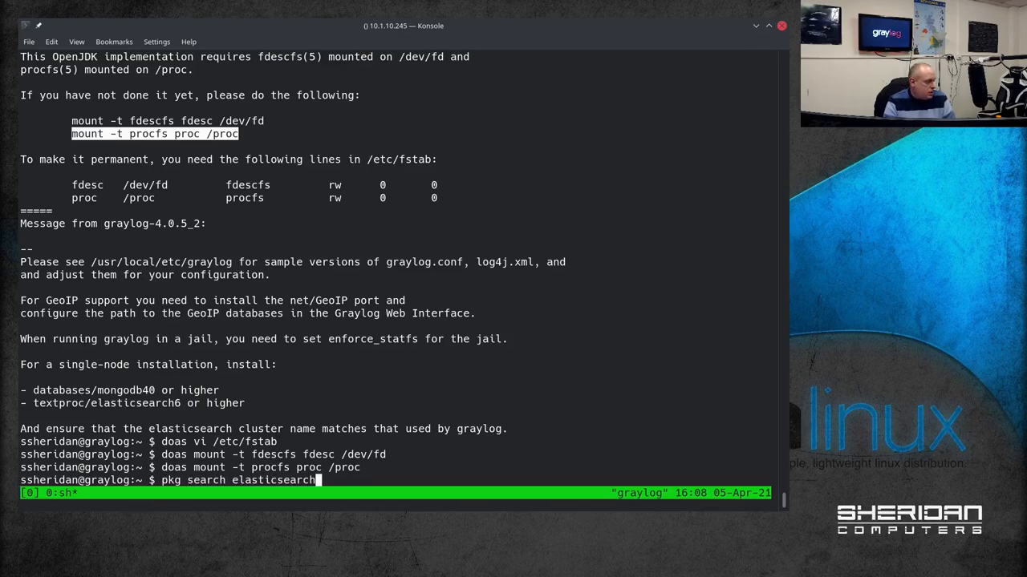
pyautogui.press('Return')
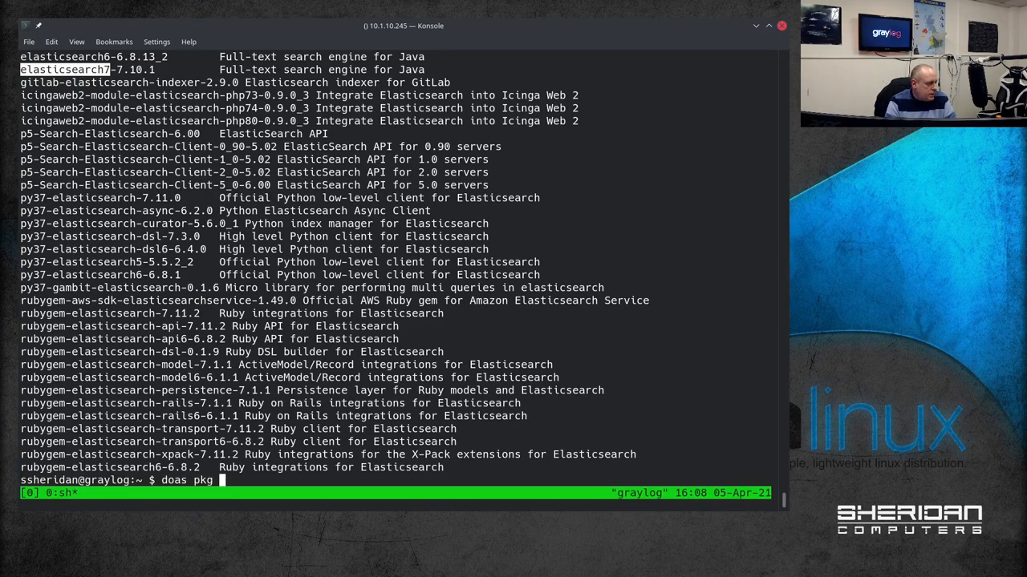
pyautogui.write('install elasticsearch7')
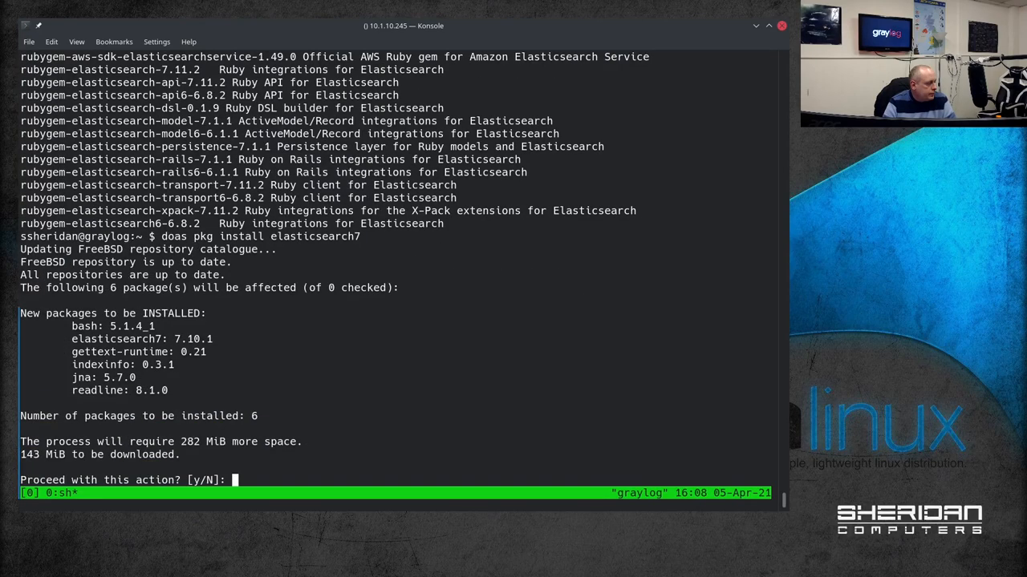
pyautogui.write('y')
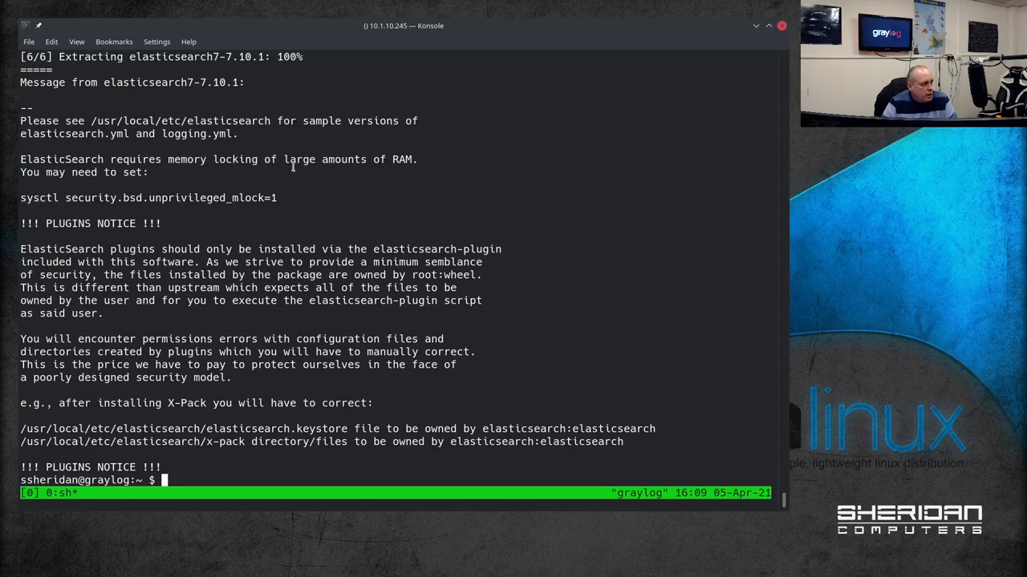
pyautogui.moveTo(88, 199)
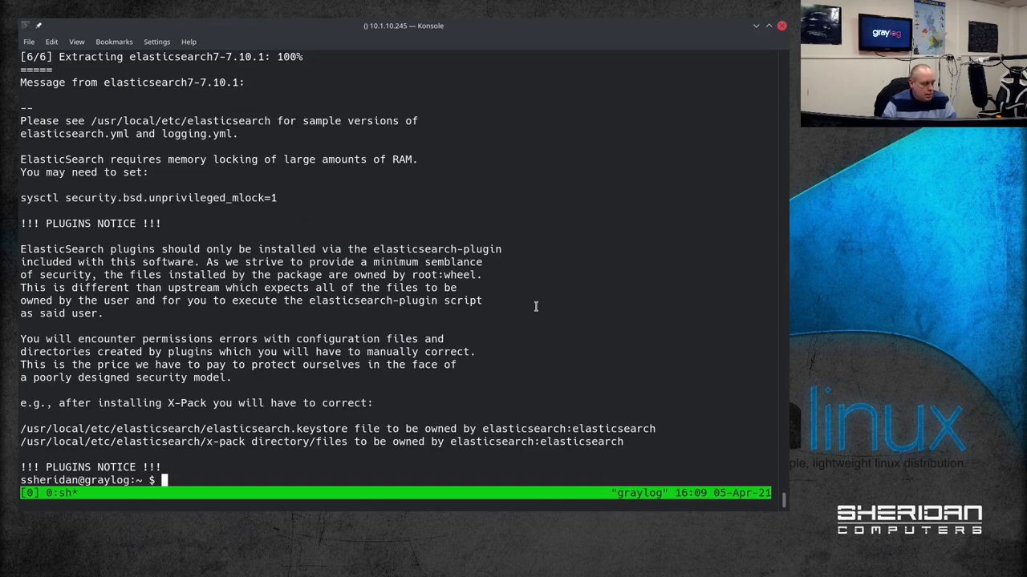
# Set security.bsd.unprivileged_mlock=1 with doas sysctl and add it to /etc/sysctl.conf
pyautogui.write('doas sysctl security.bsd.unprivileged_mlock=1')
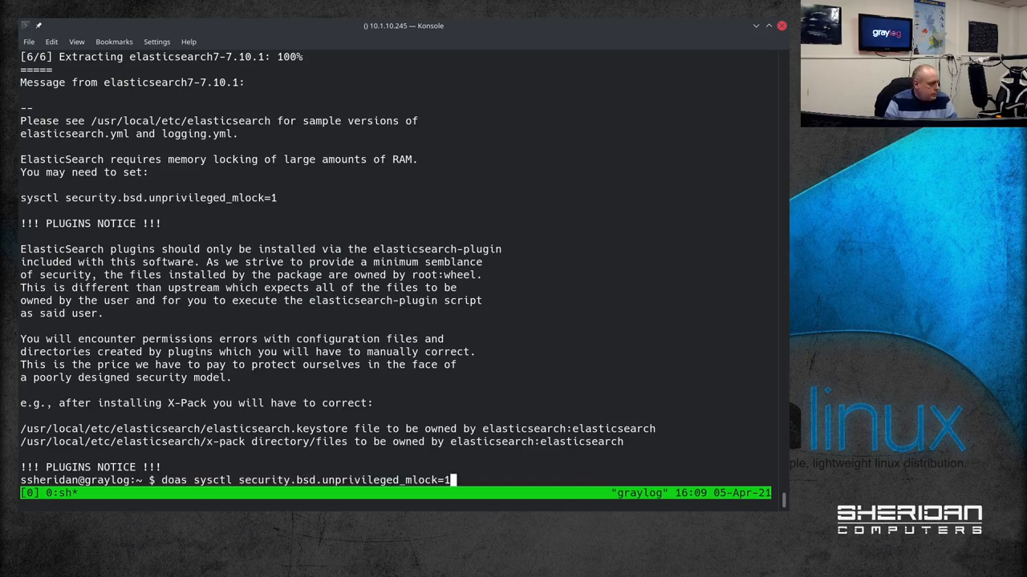
pyautogui.press('Return')
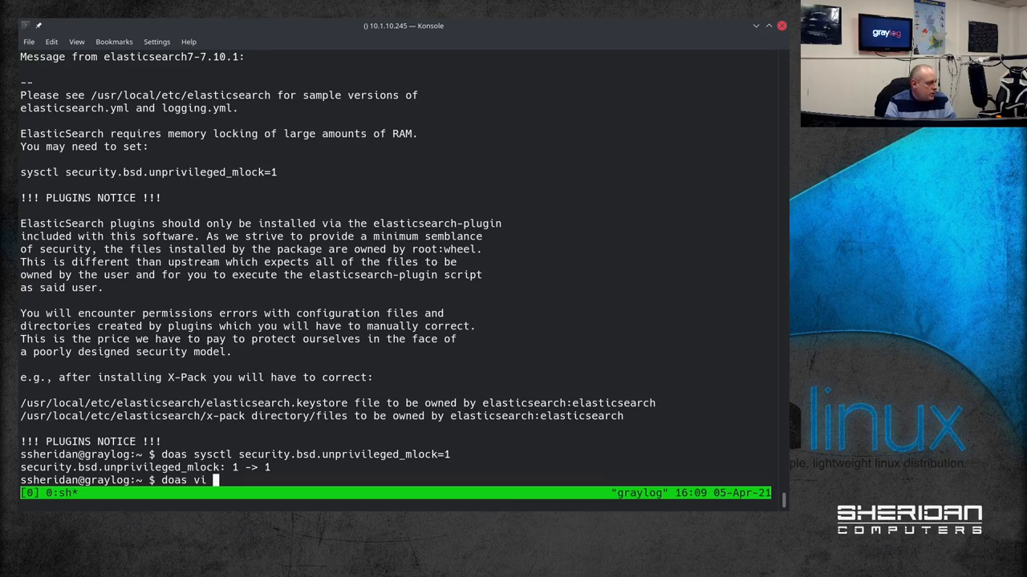
pyautogui.write('/etc/sysc')
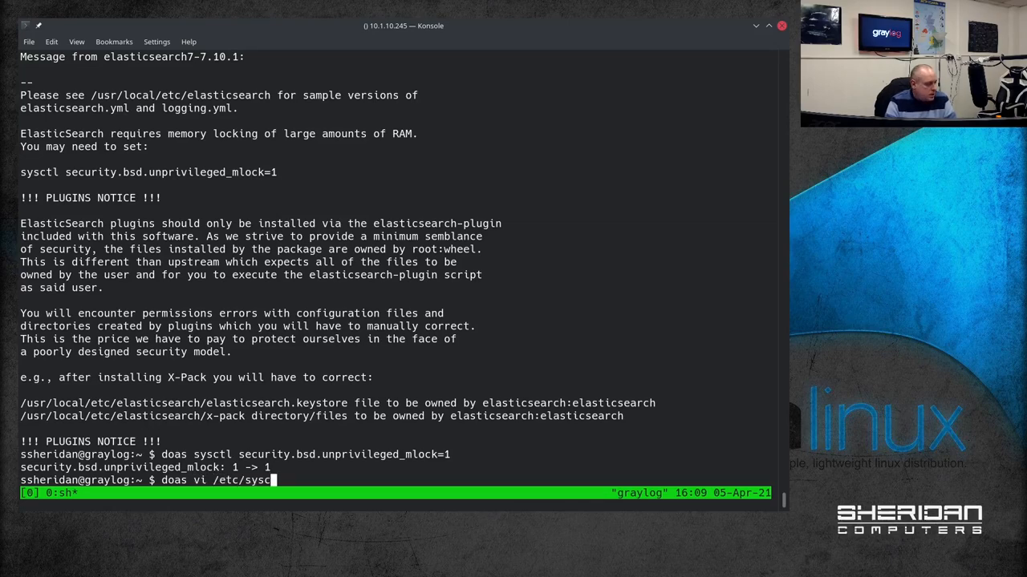
pyautogui.press('Return')
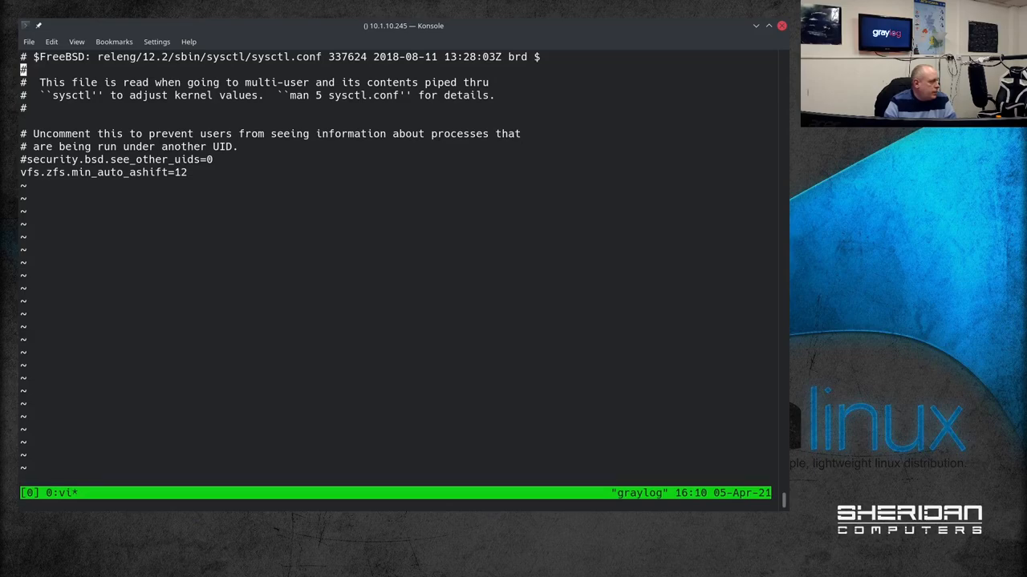
pyautogui.write('sysctl security.bsd.unprivileged_mlock=1')
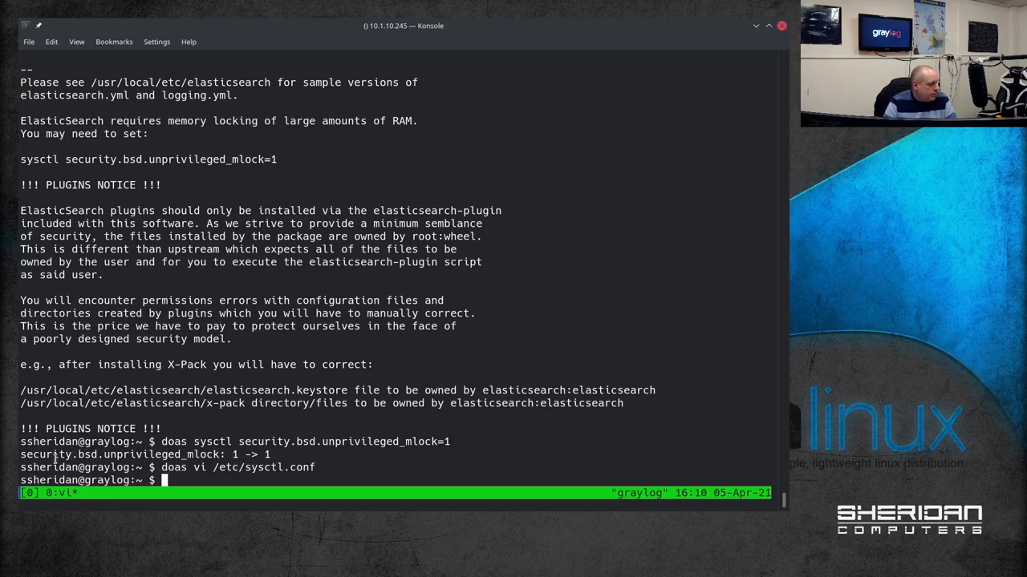
pyautogui.moveTo(609, 426)
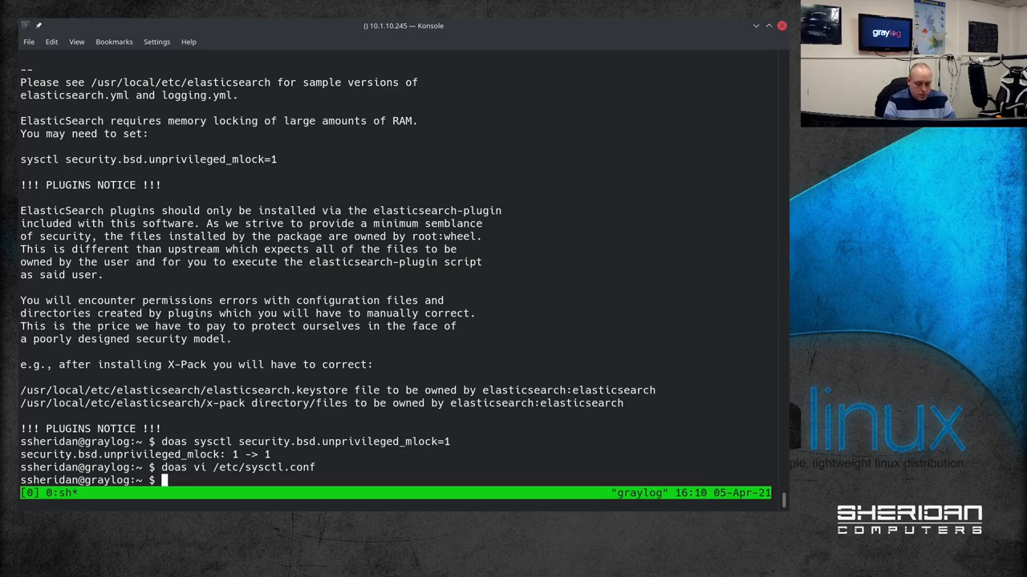
# Search for mongodb packages, install mongodb44 with doas, and clear the screen
pyautogui.write('doas pkg search mongodb')
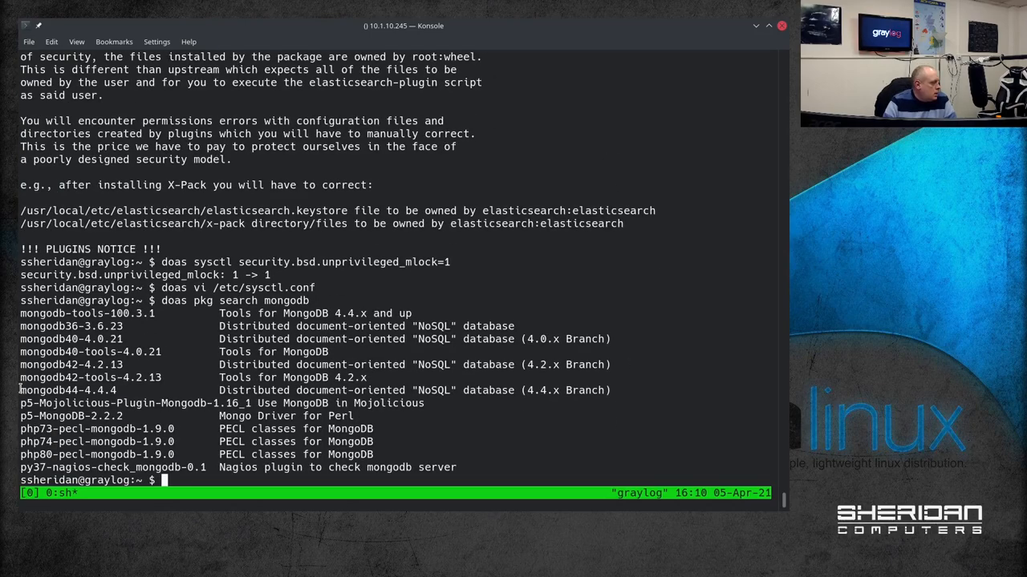
pyautogui.rightClick(67, 390)
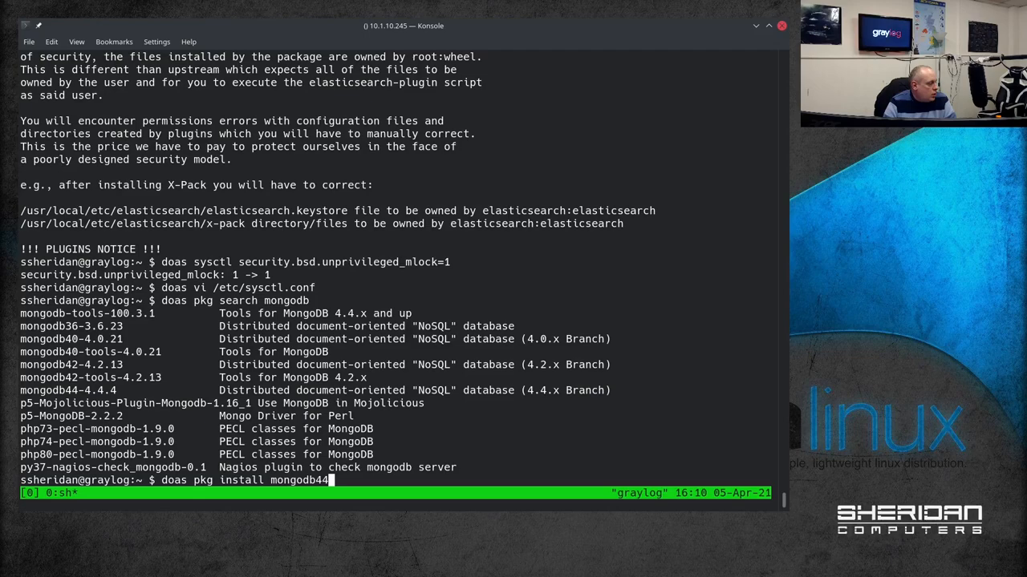
pyautogui.press('Return')
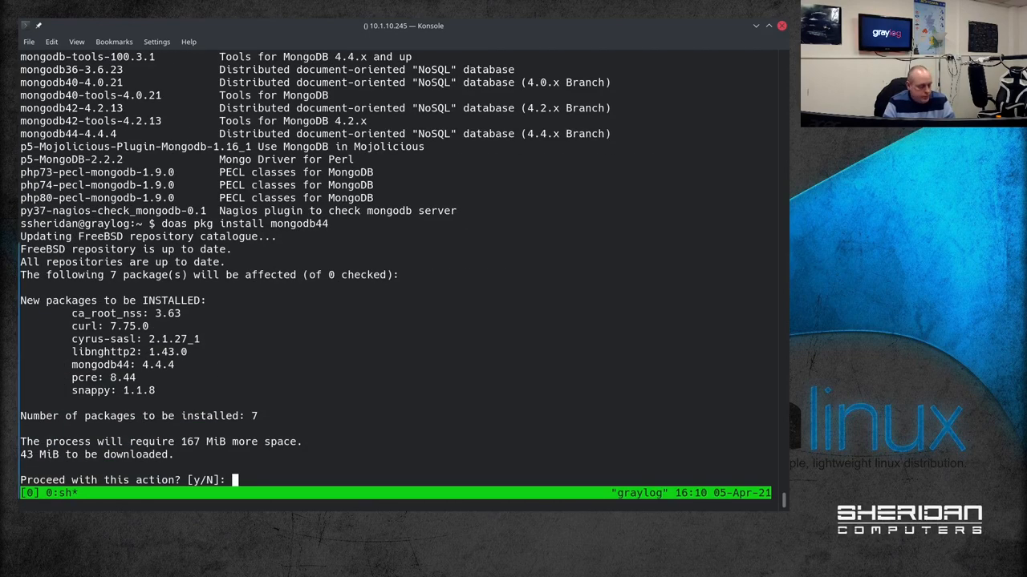
pyautogui.write('y')
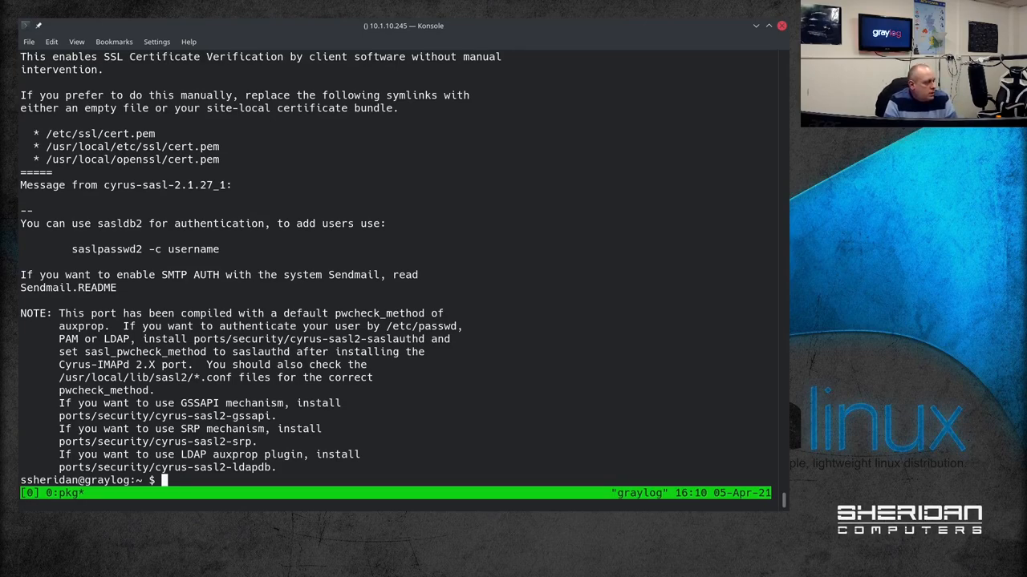
pyautogui.write('c')
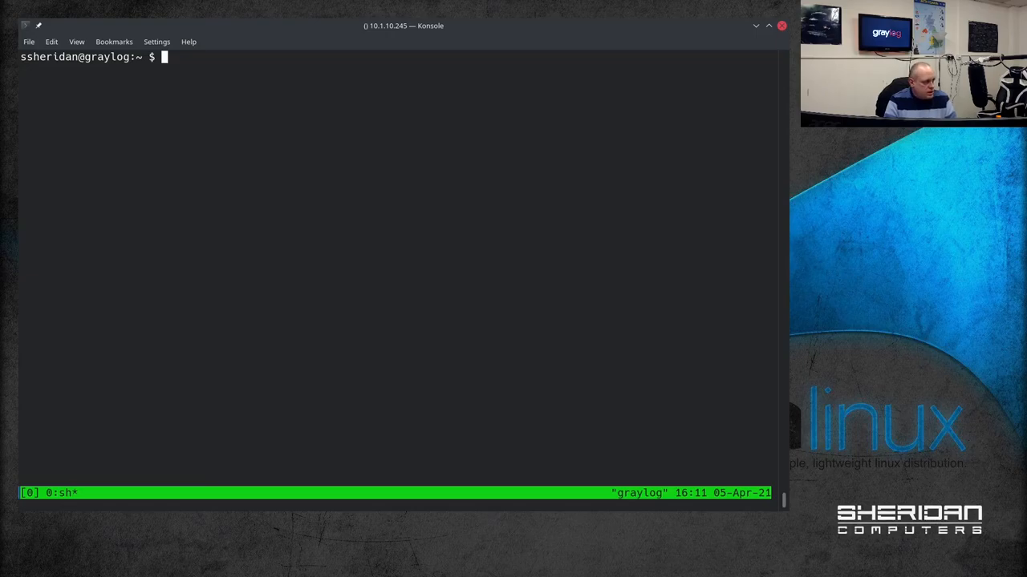
# Change to /usr/local/etc/graylog, list it, and open graylog.conf with doas vi
pyautogui.write('cd /usr')
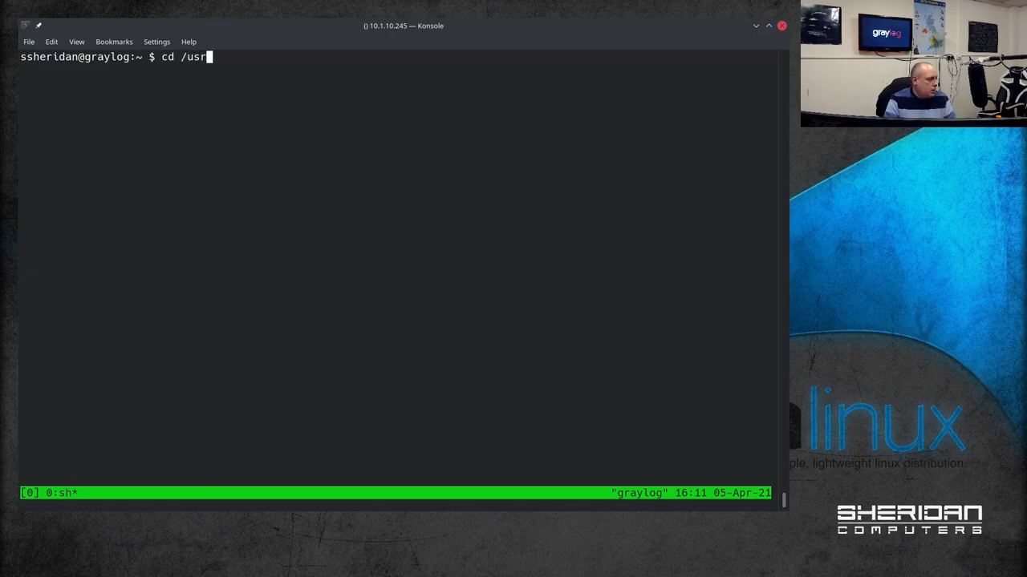
pyautogui.write('/local/etc/')
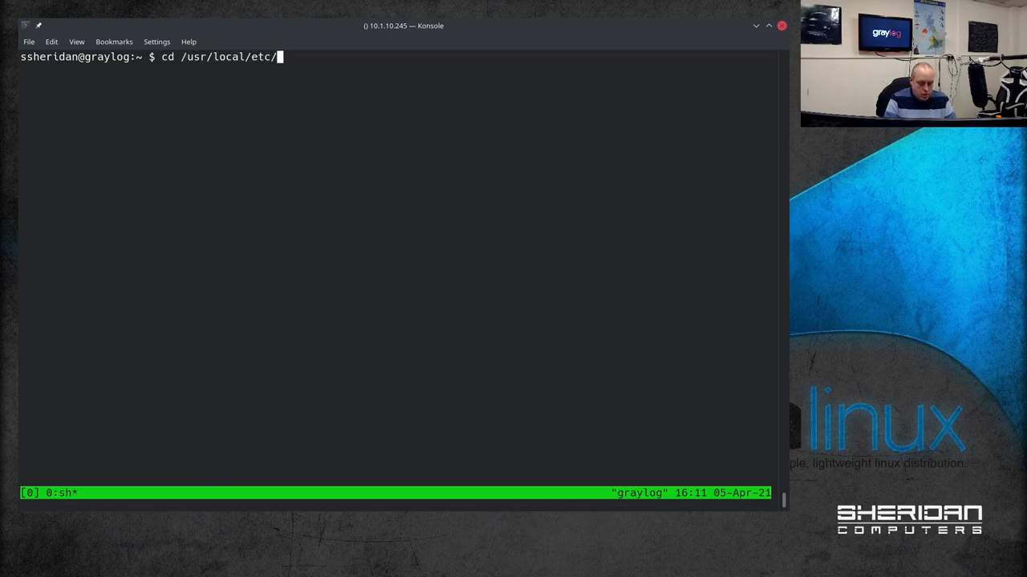
pyautogui.write('graylog')
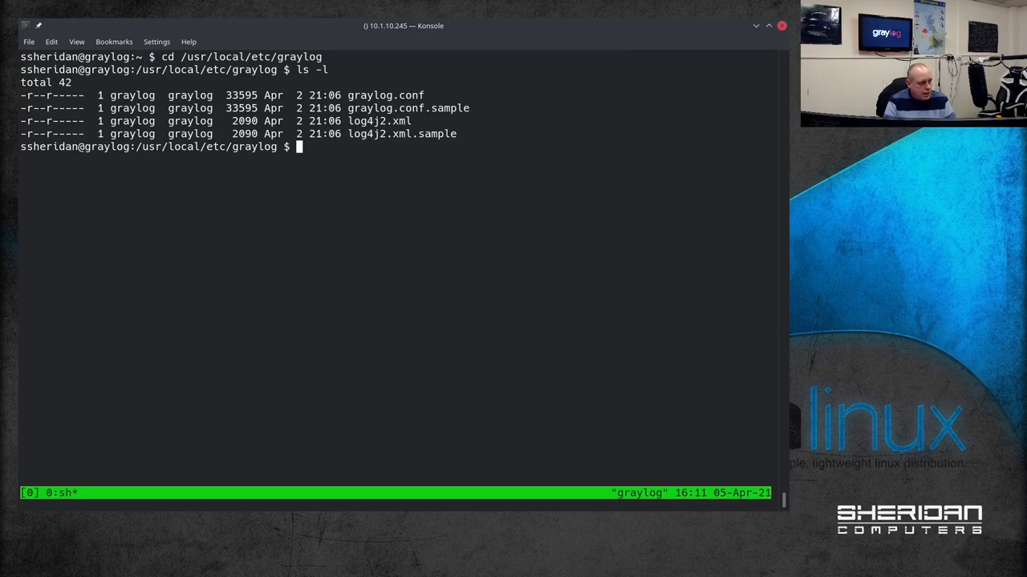
pyautogui.write('do')
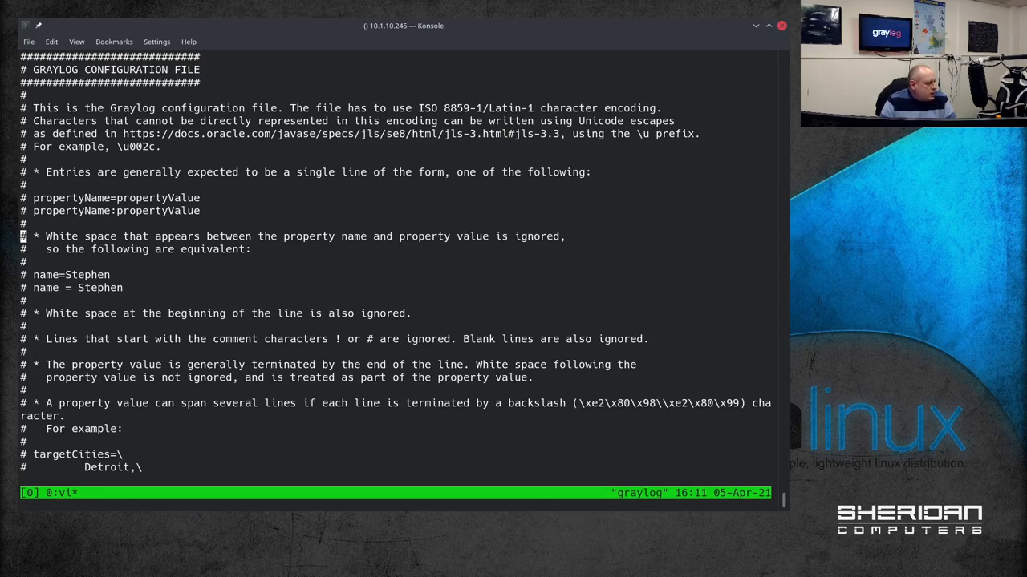
# Confirm /usr/local/share/graylog exists, then set bin_dir there and data_dir under /var/db/graylog
pyautogui.scroll(-3)
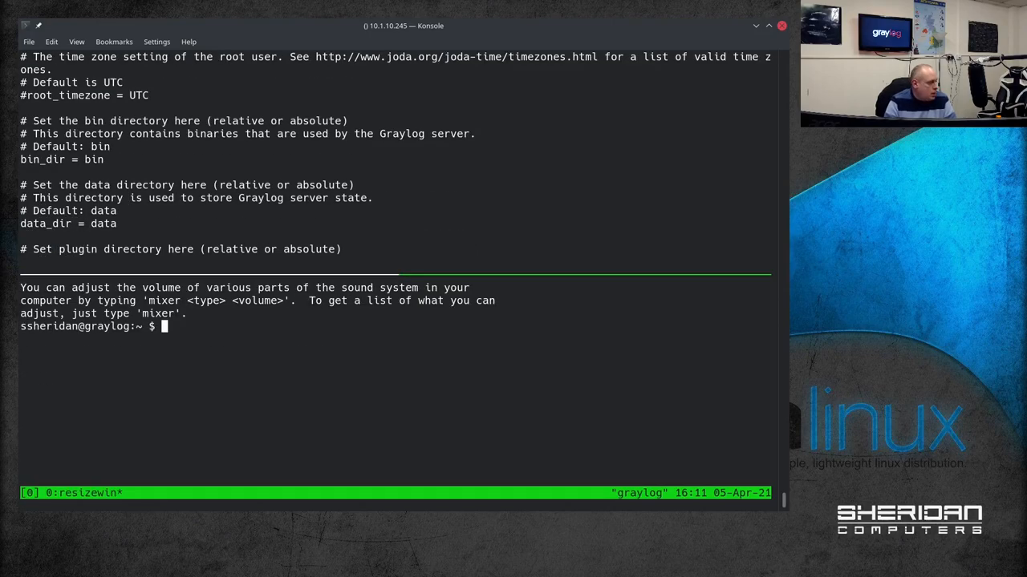
pyautogui.write('ls /usr')
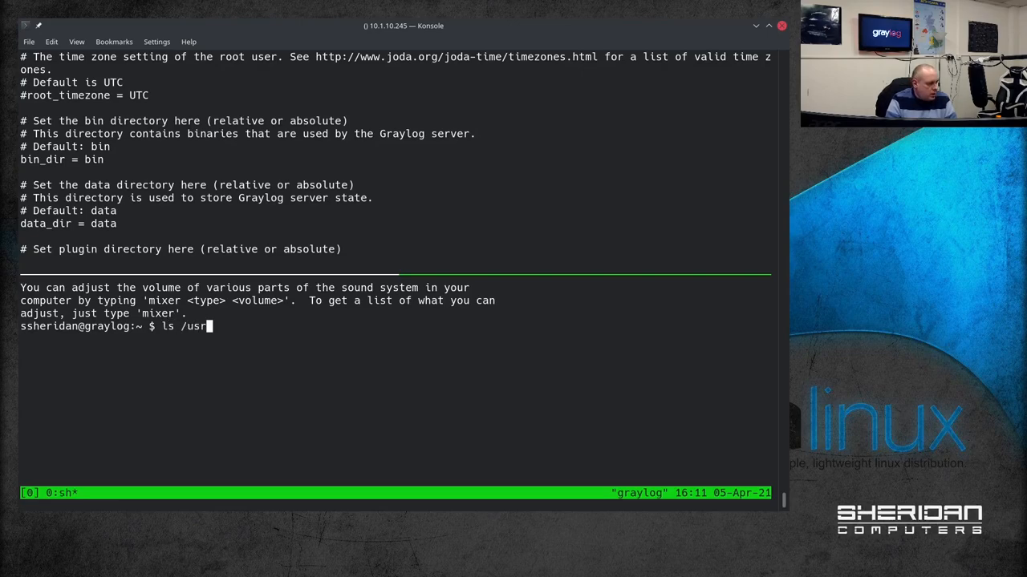
pyautogui.write('/local/share/')
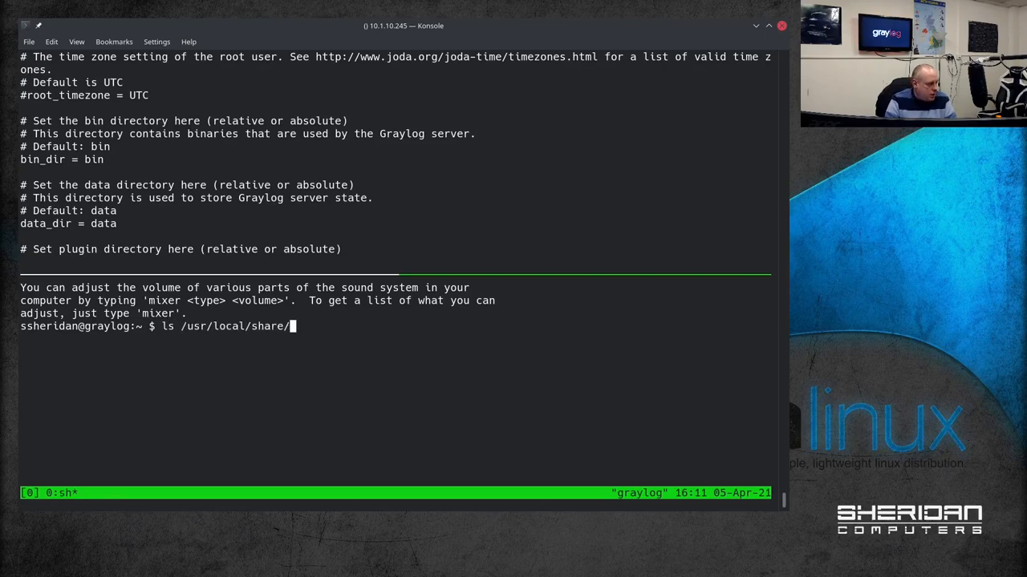
pyautogui.write('graylog/')
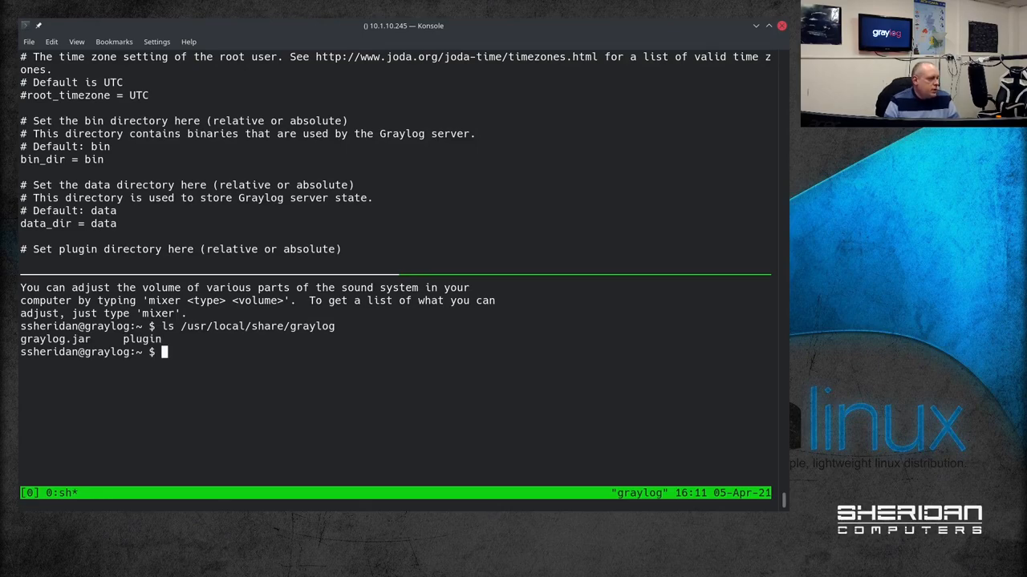
pyautogui.moveTo(454, 424)
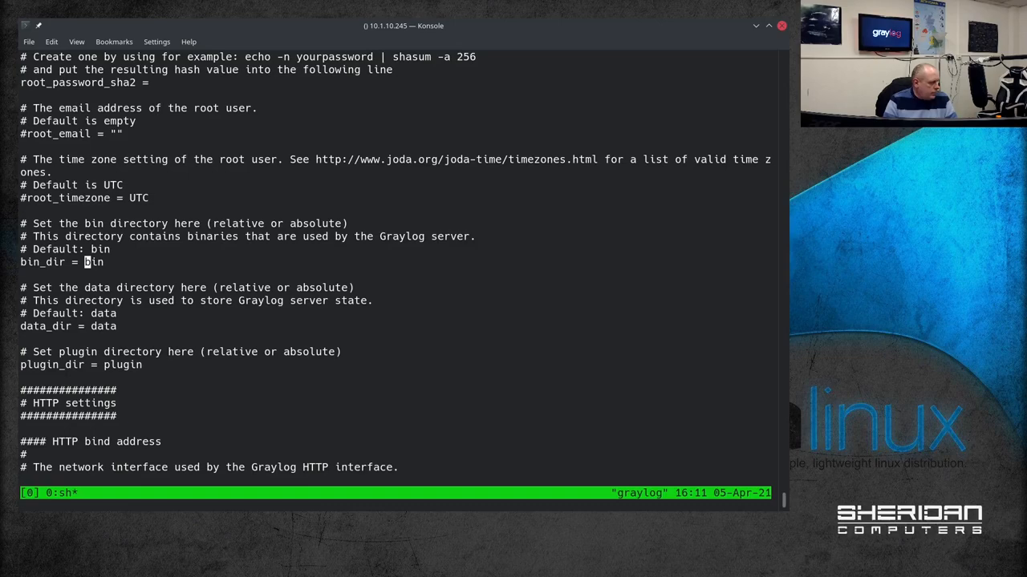
pyautogui.write('/usr')
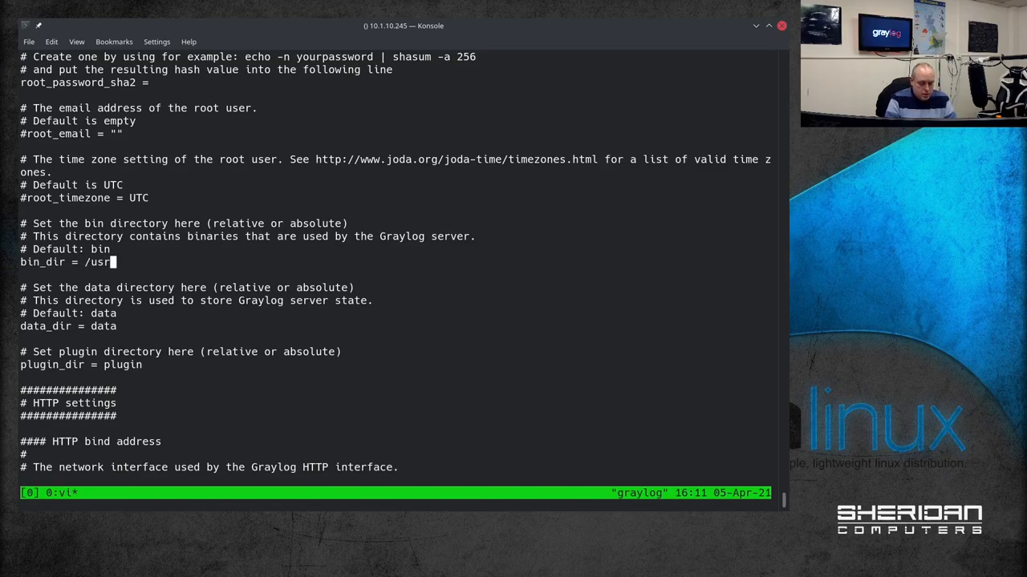
pyautogui.write('/local/share/graylog')
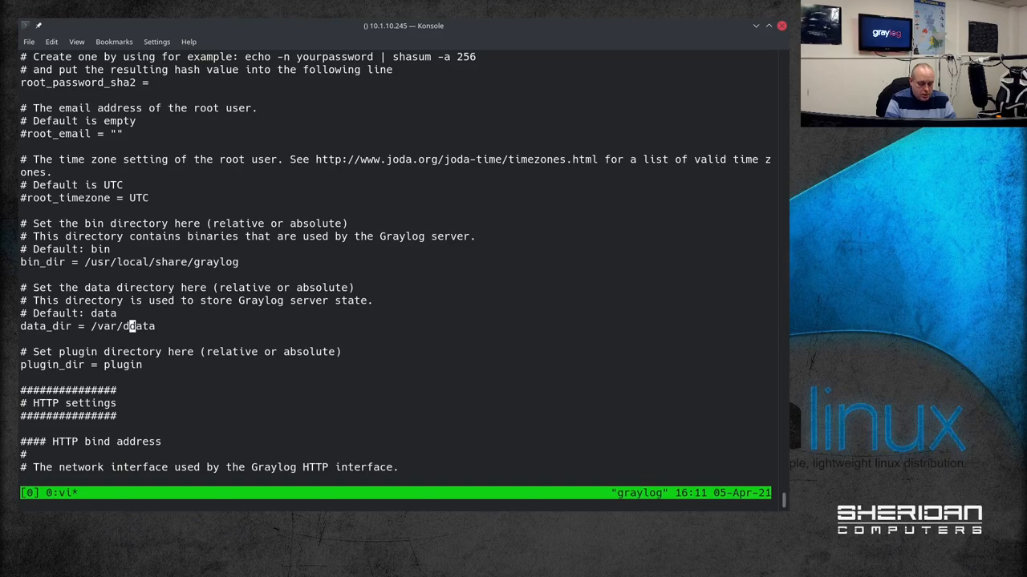
pyautogui.write('db/grylog/d')
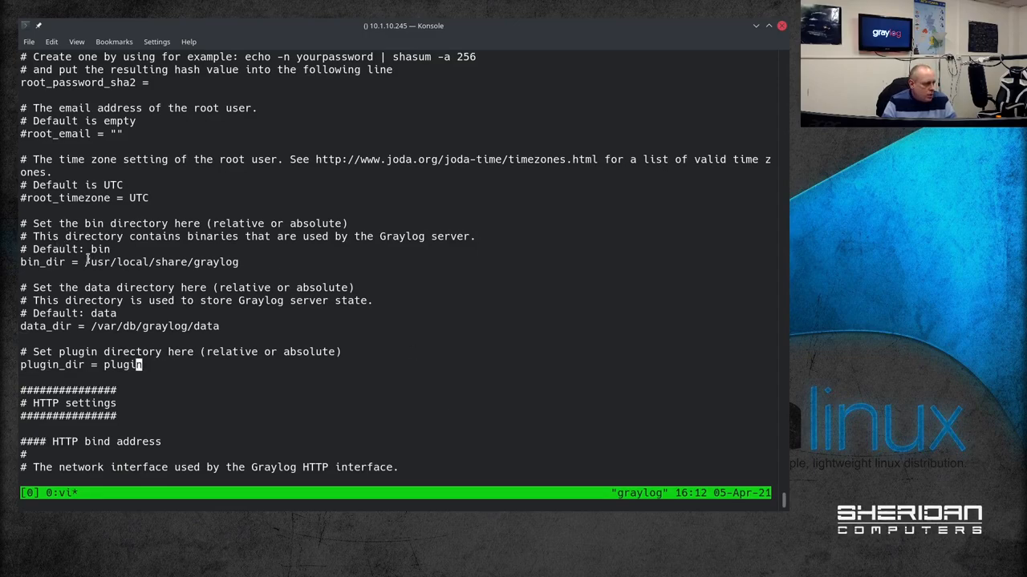
# Reuse the copied /usr/local/share/graylog path to set plugin_dir under the install directory
pyautogui.rightClick(238, 263)
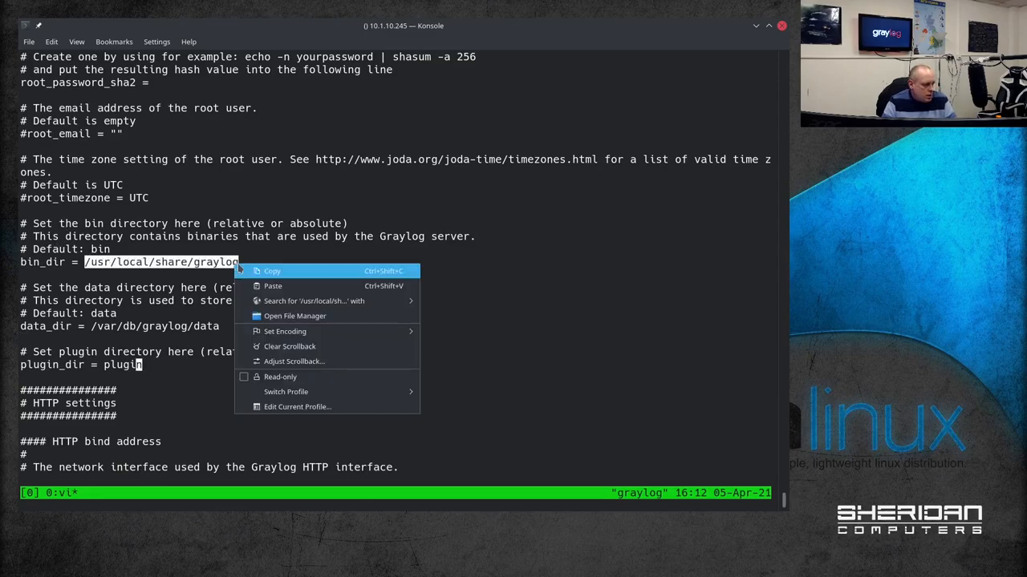
pyautogui.click(301, 340)
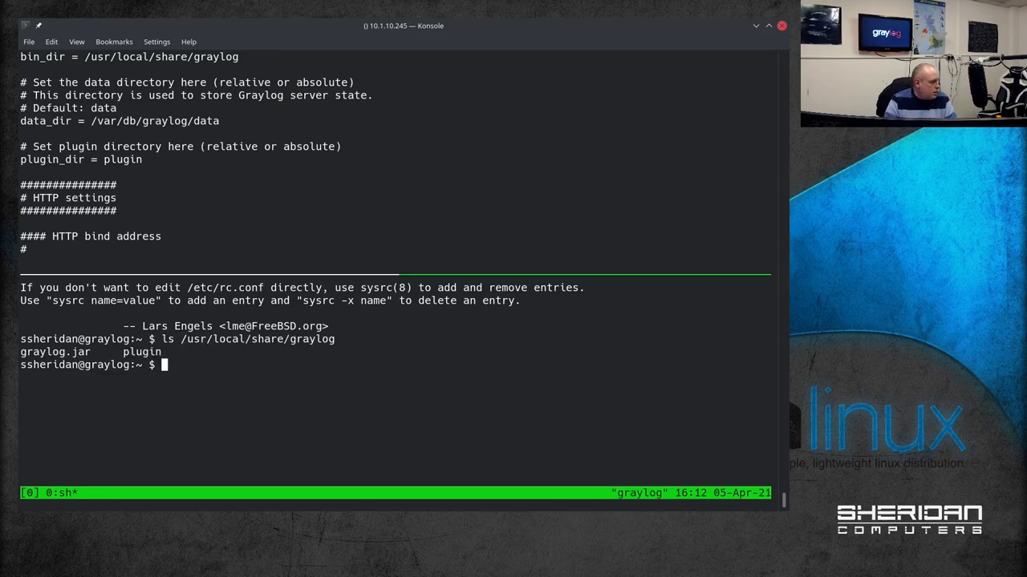
pyautogui.moveTo(221, 354)
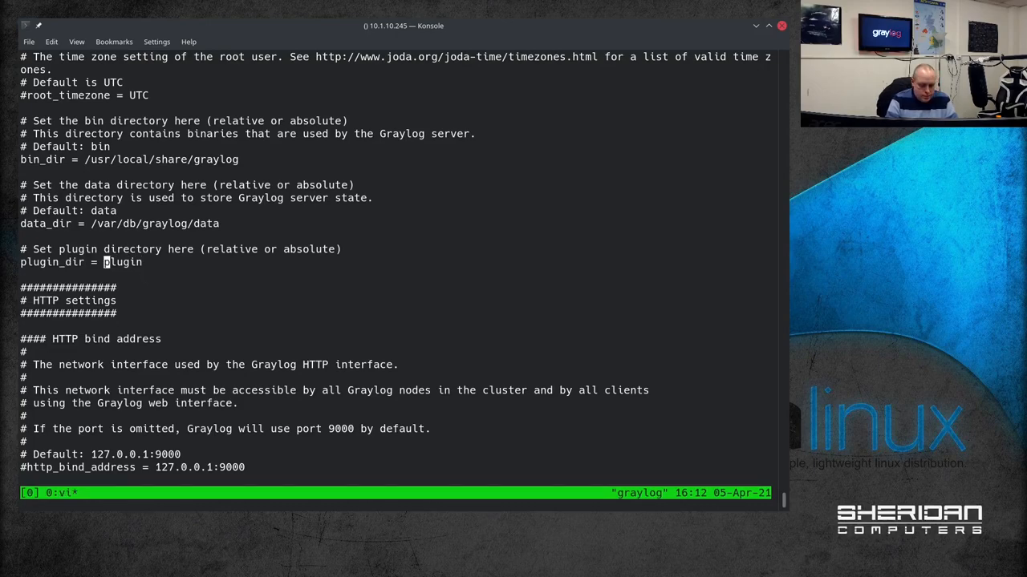
pyautogui.write('/usr/local/share/graylog/')
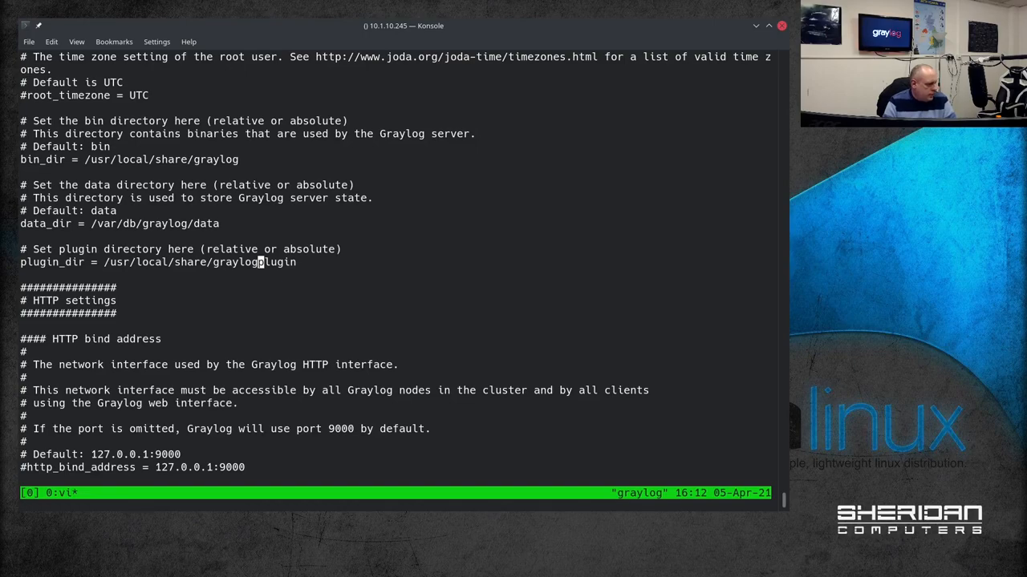
pyautogui.write('/')
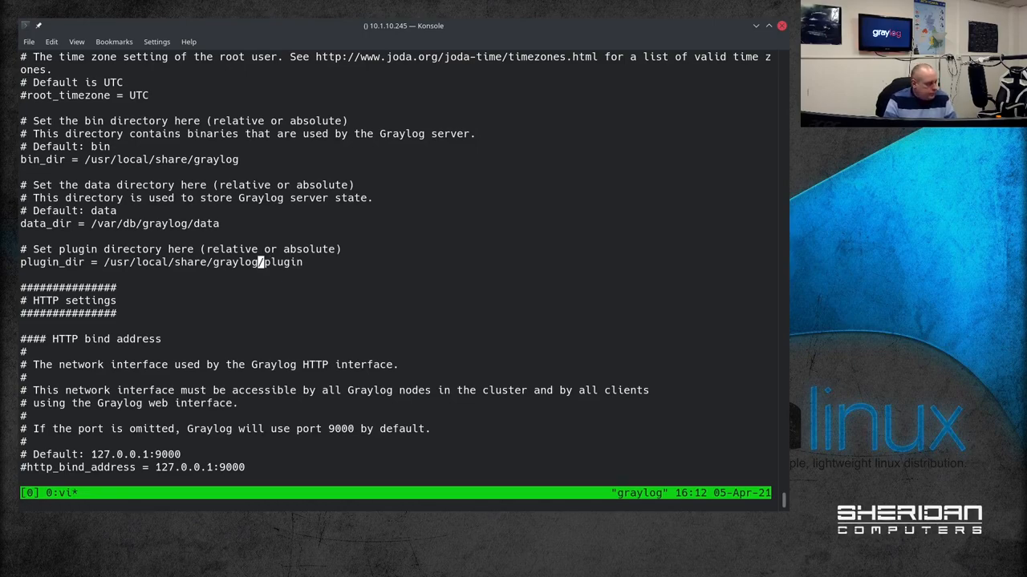
# Point message_journal_dir and content_packs_dir under /var/db/graylog/data and save with :w
pyautogui.scroll(-3)
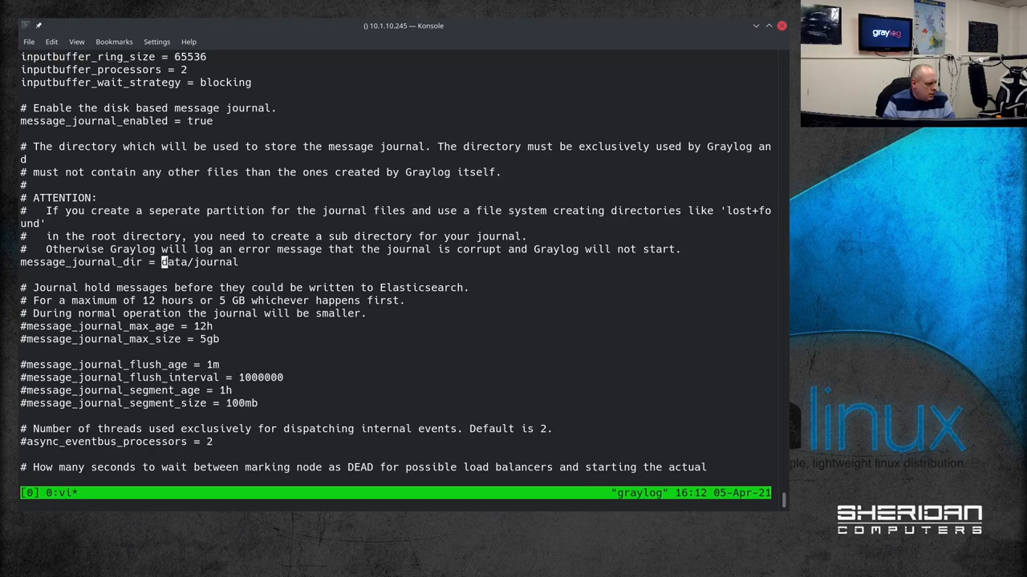
pyautogui.write('/var/db/gray/')
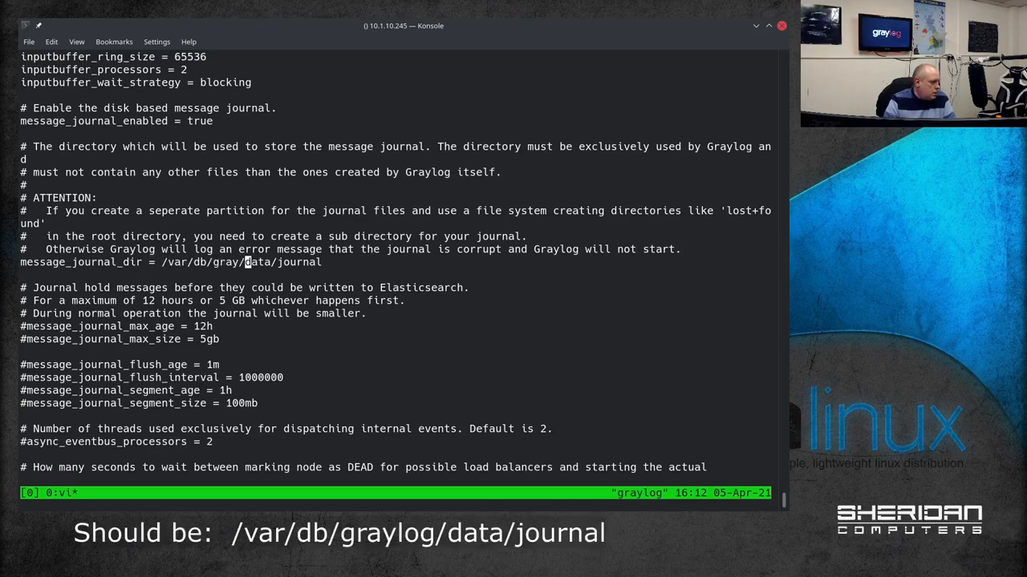
pyautogui.write(':w')
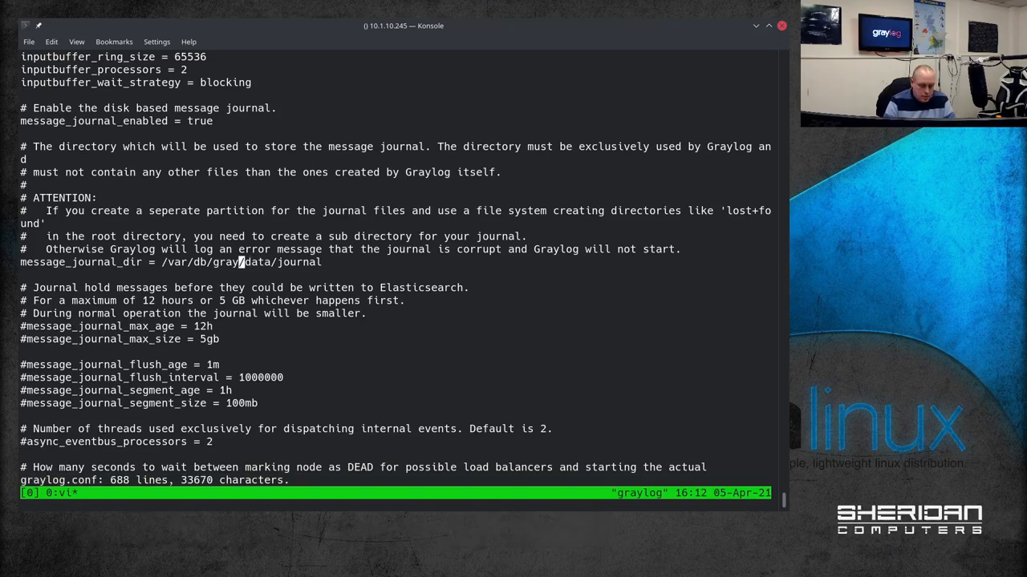
pyautogui.scroll(-3)
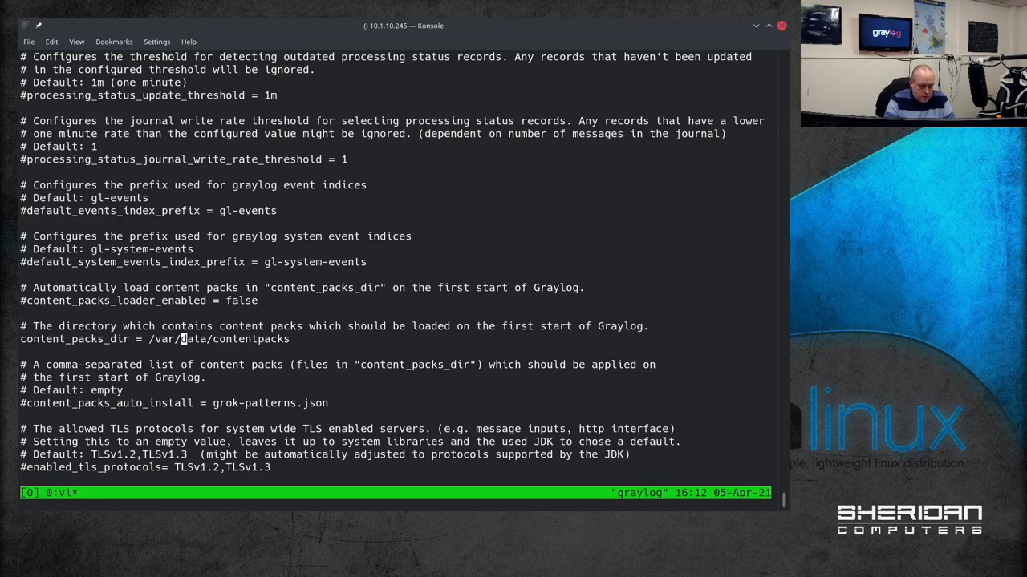
pyautogui.write('db/gralog')
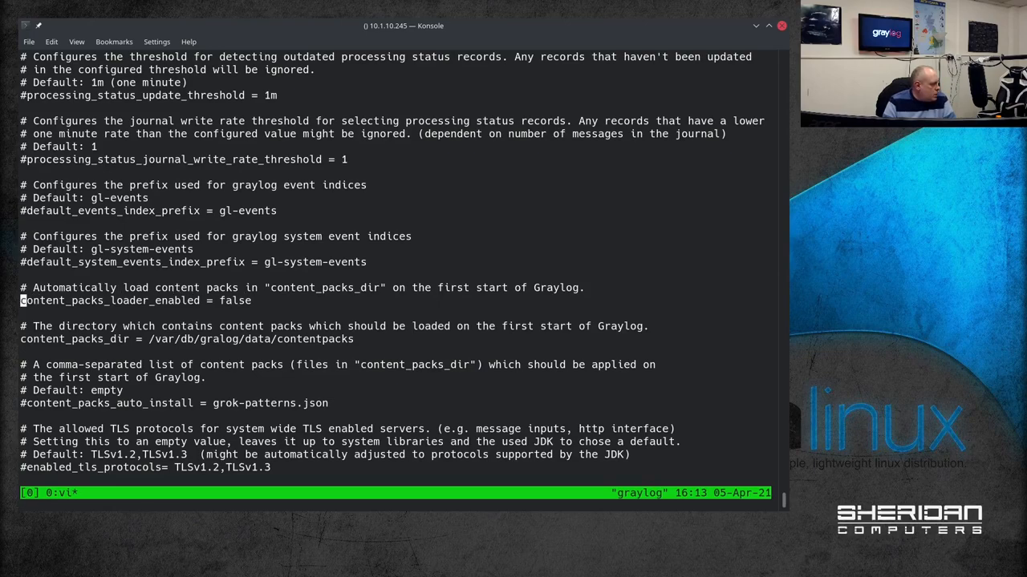
pyautogui.write('/di')
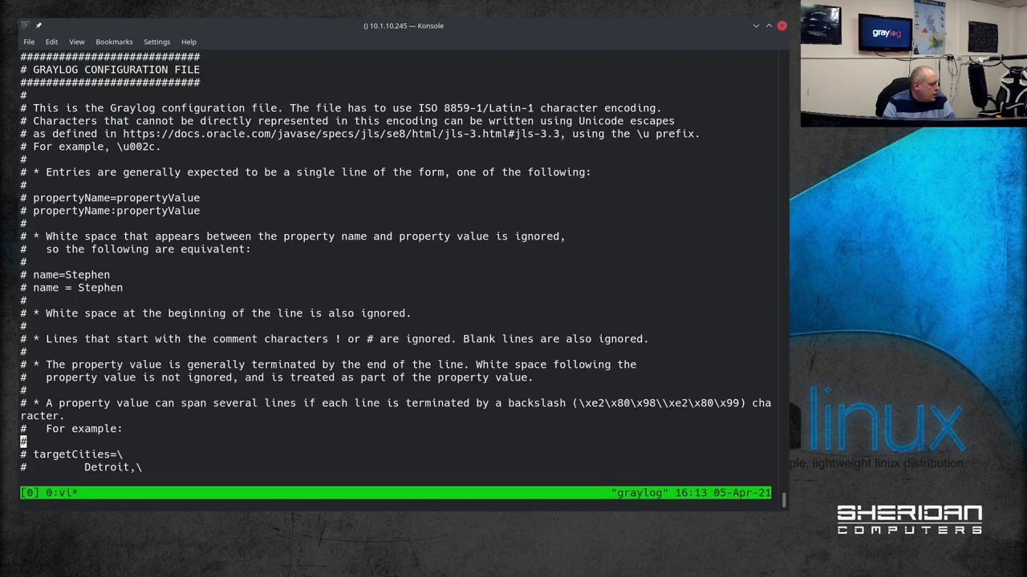
# Set node_id_file to /usr/locla/etc/graylog/server/node-id (typo included) and move down to password_secret
pyautogui.scroll(-3)
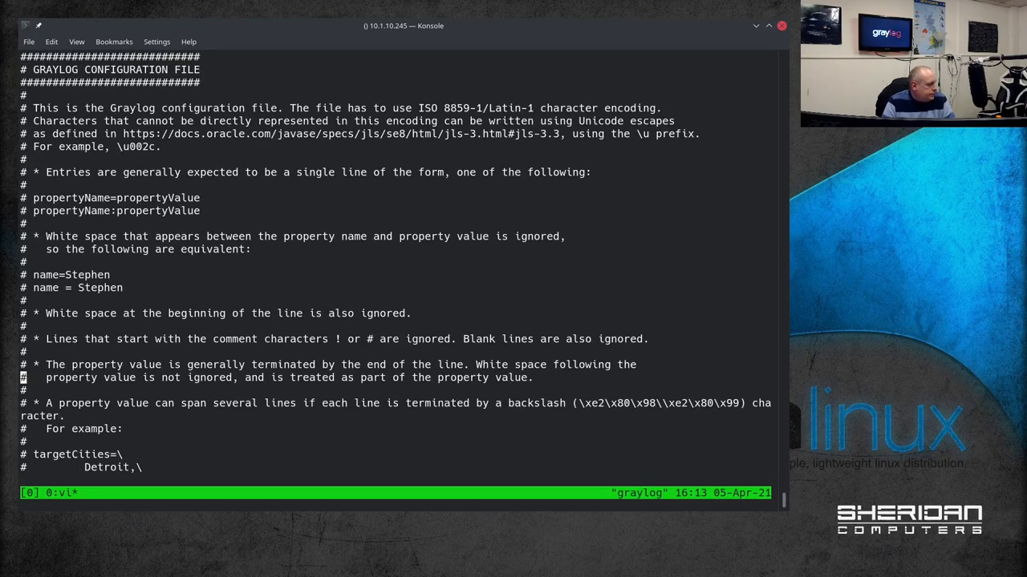
pyautogui.scroll(-3)
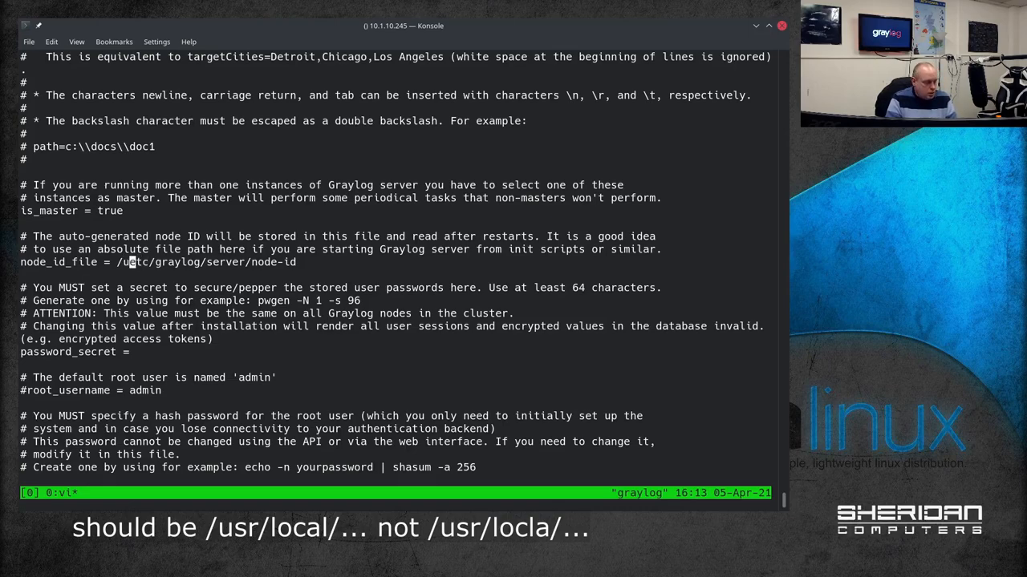
pyautogui.write('locla/')
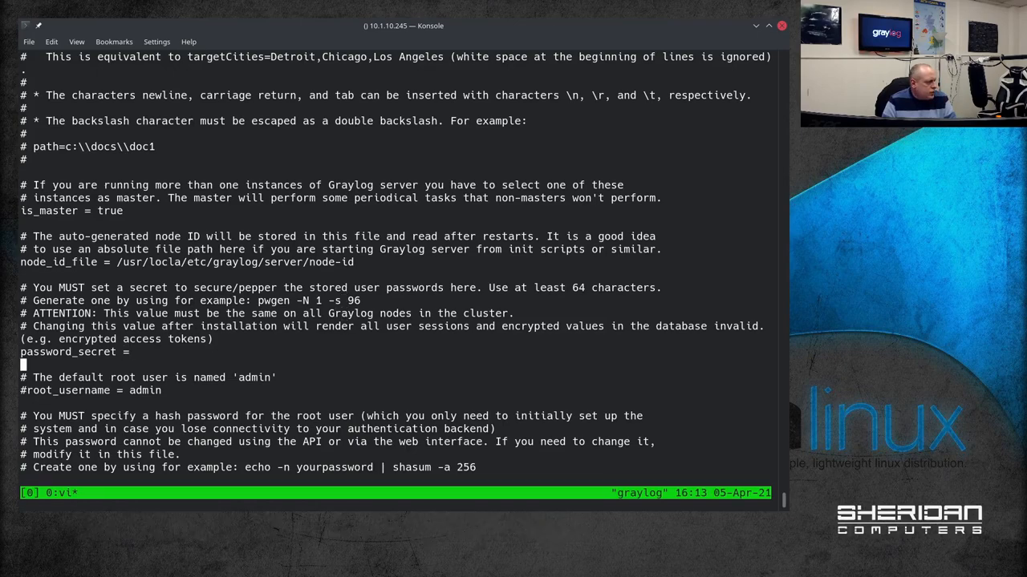
pyautogui.scroll(-3)
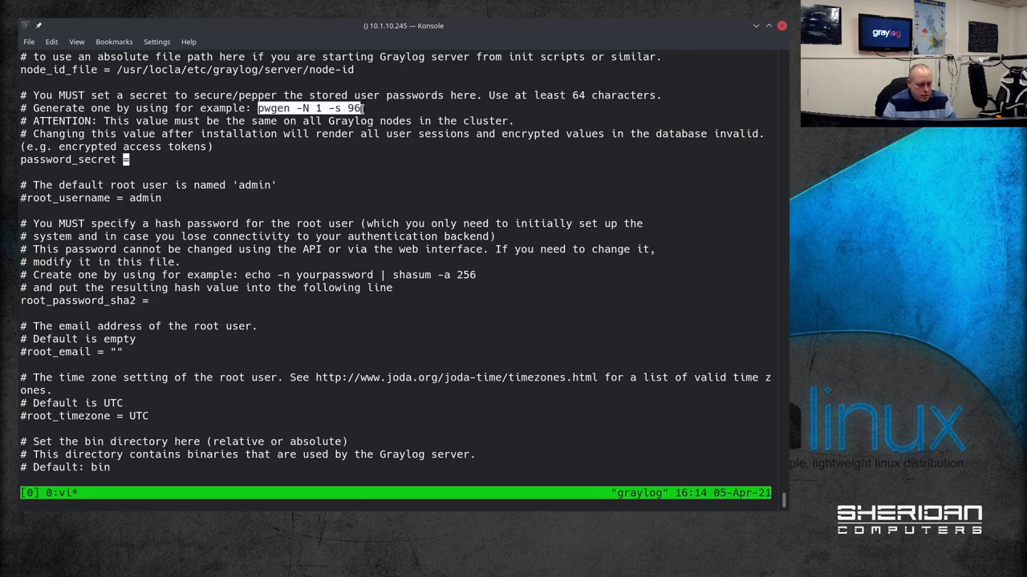
# Install pwgen via doas, run pwgen -N 1 -s 96 and paste the 96-character secret into password_secret
pyautogui.rightClick(302, 110)
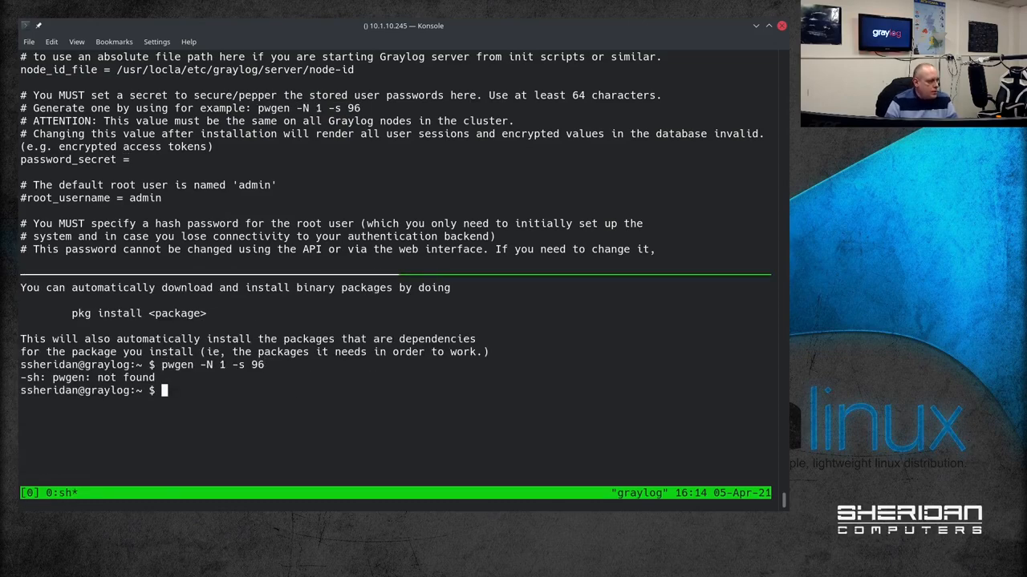
pyautogui.write('doas')
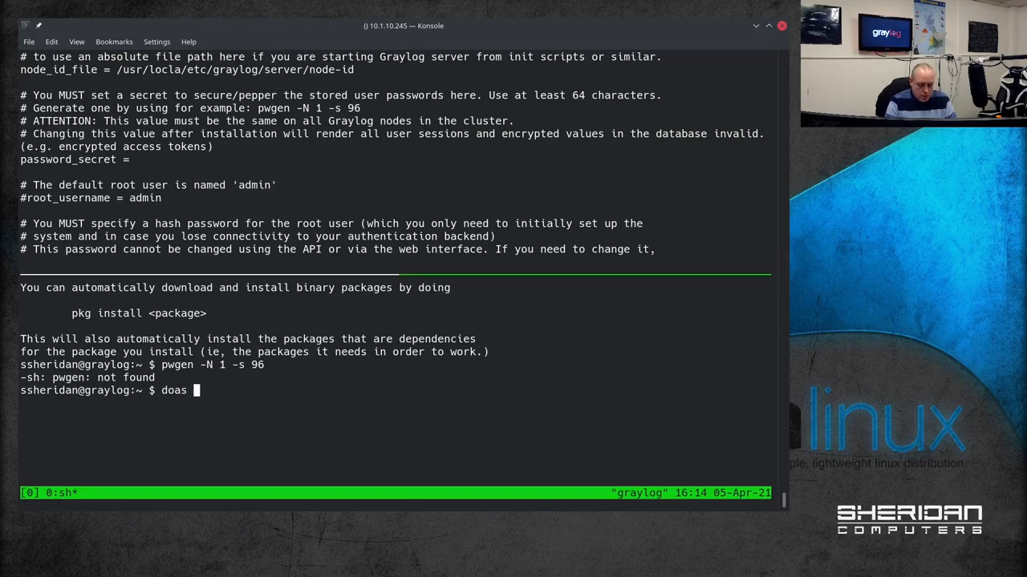
pyautogui.write('pkg install pw')
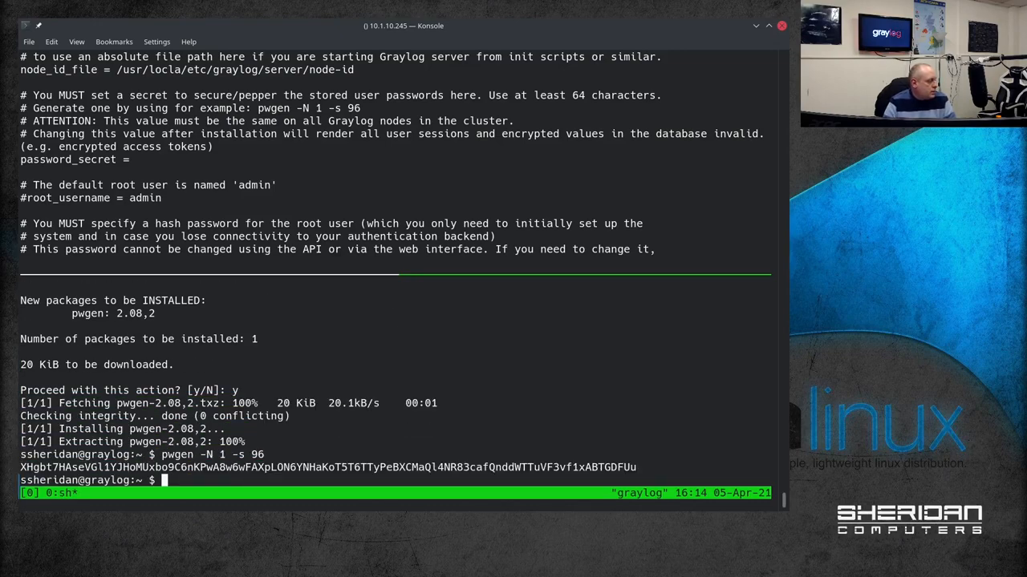
pyautogui.rightClick(321, 482)
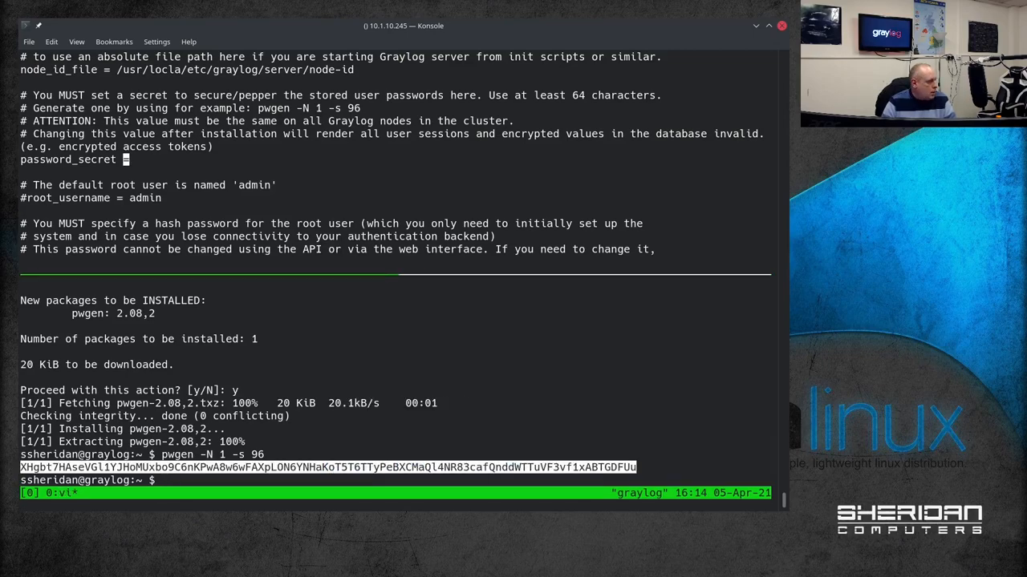
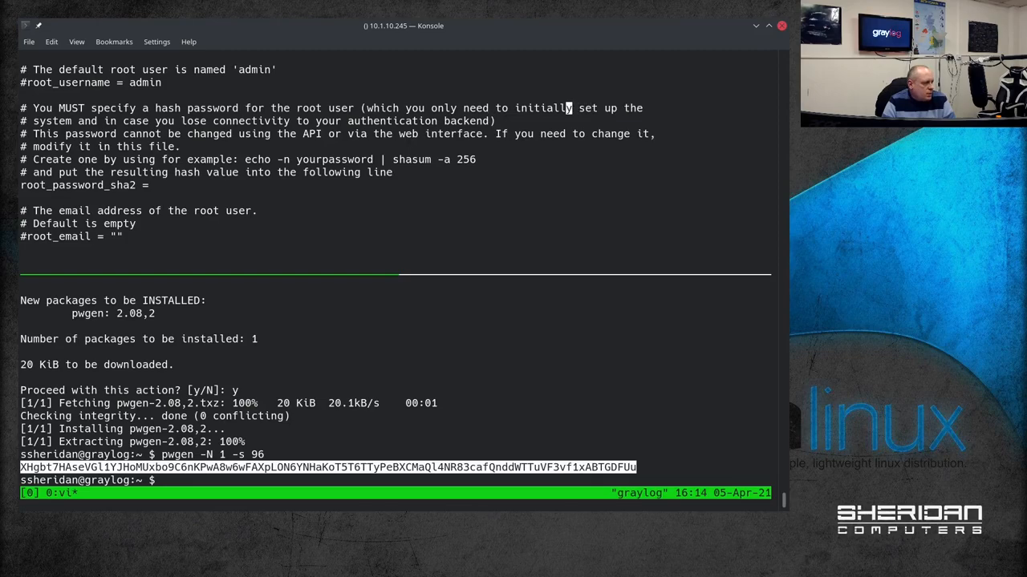
pyautogui.moveTo(302, 121)
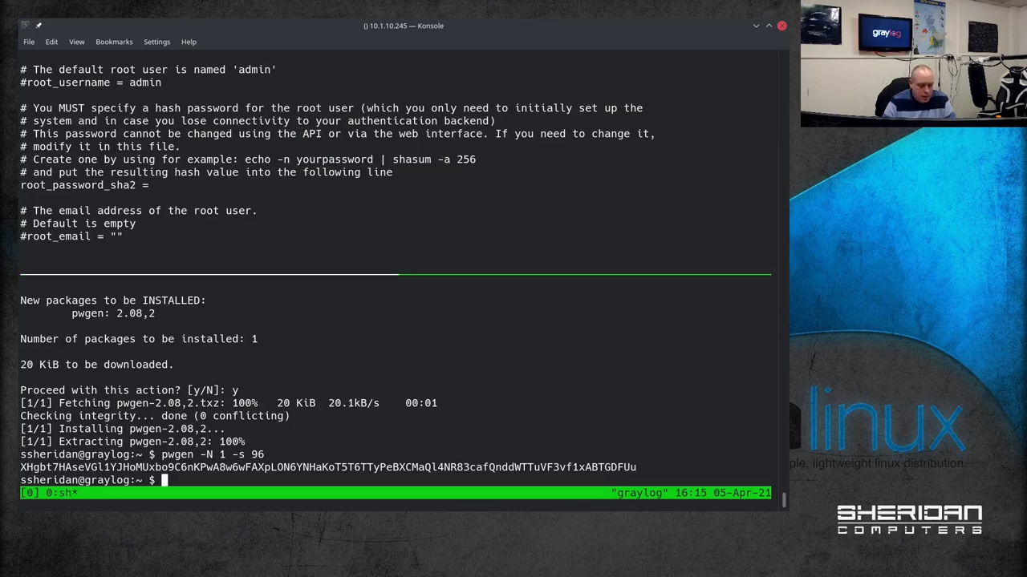
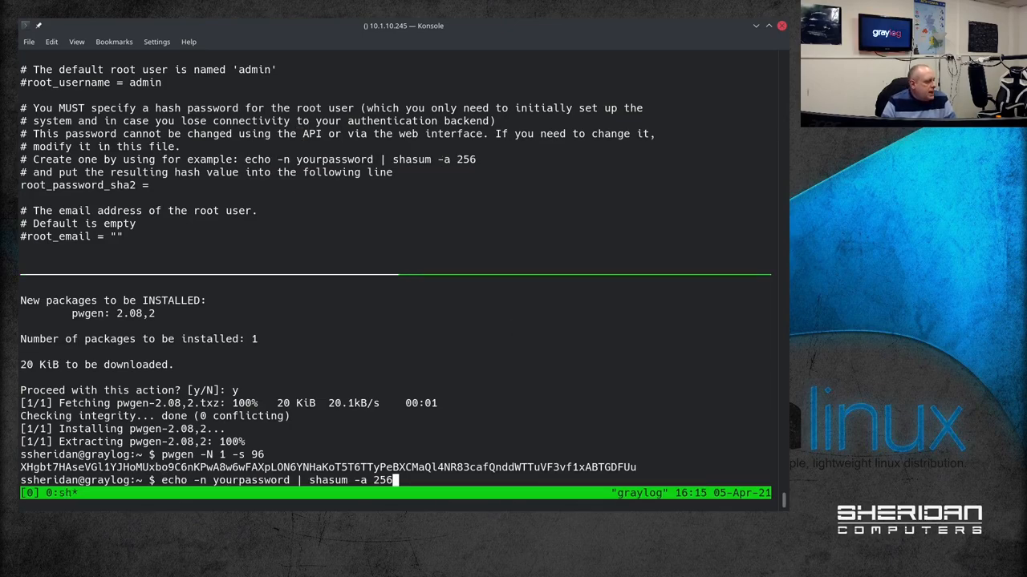
# After shasum is missing, install the p5-Digest-SHA package with doas pkg install
pyautogui.press('Return')
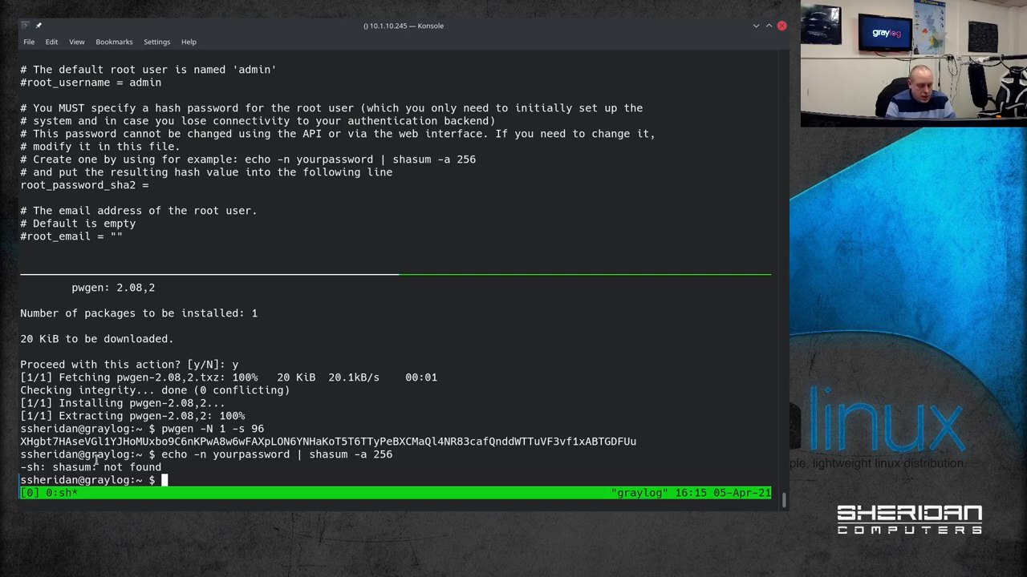
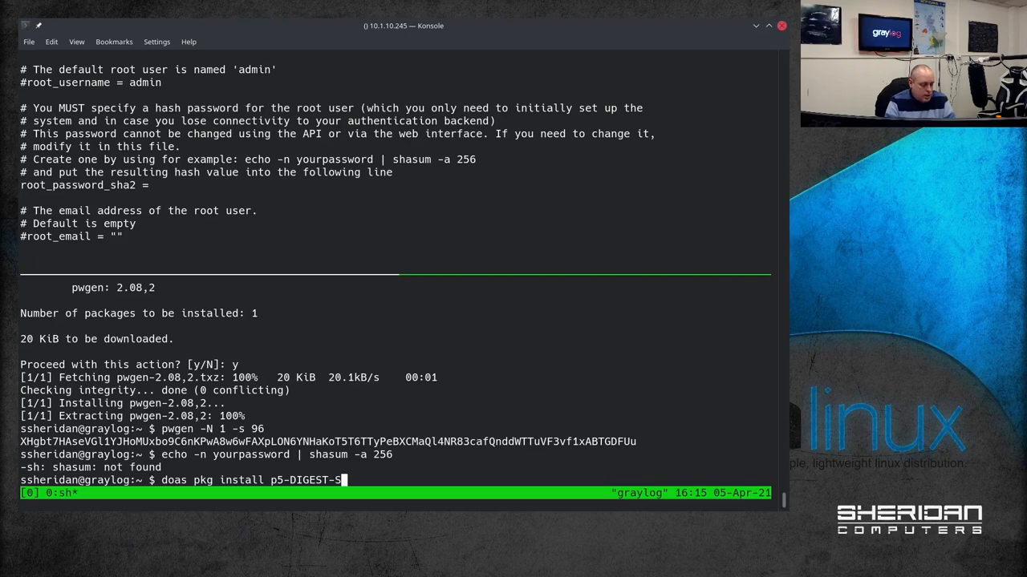
pyautogui.press('Return')
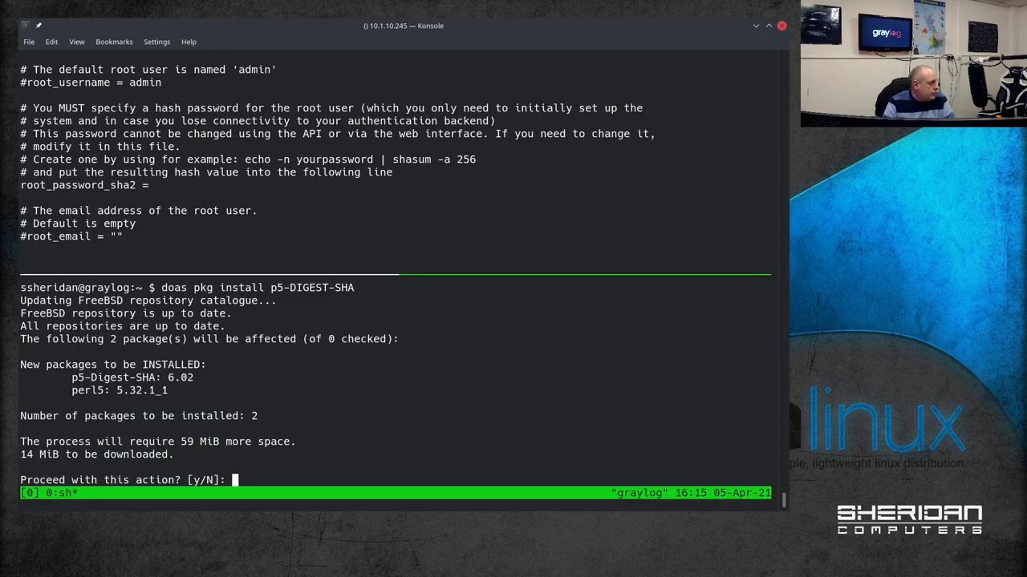
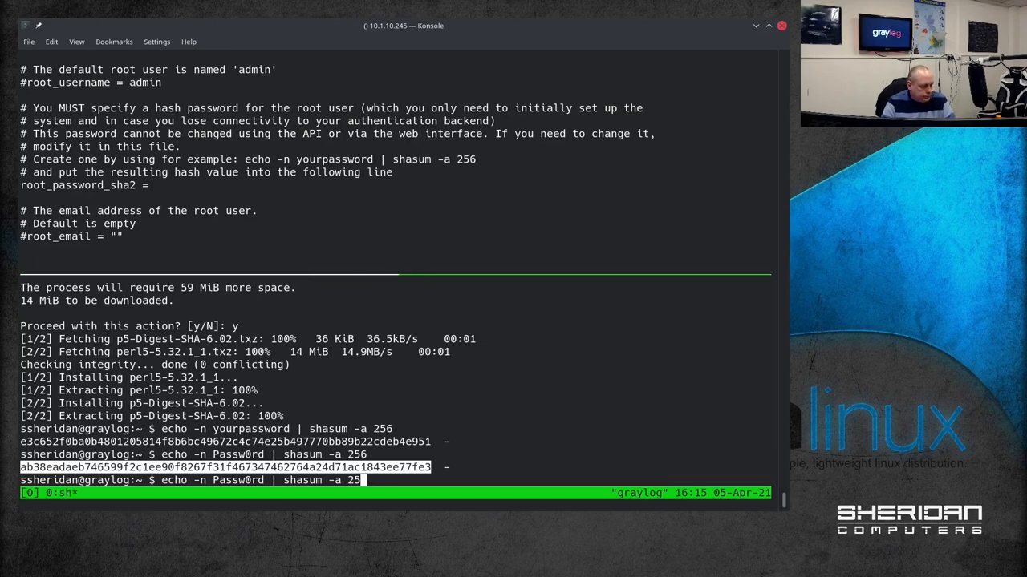
pyautogui.press('Return')
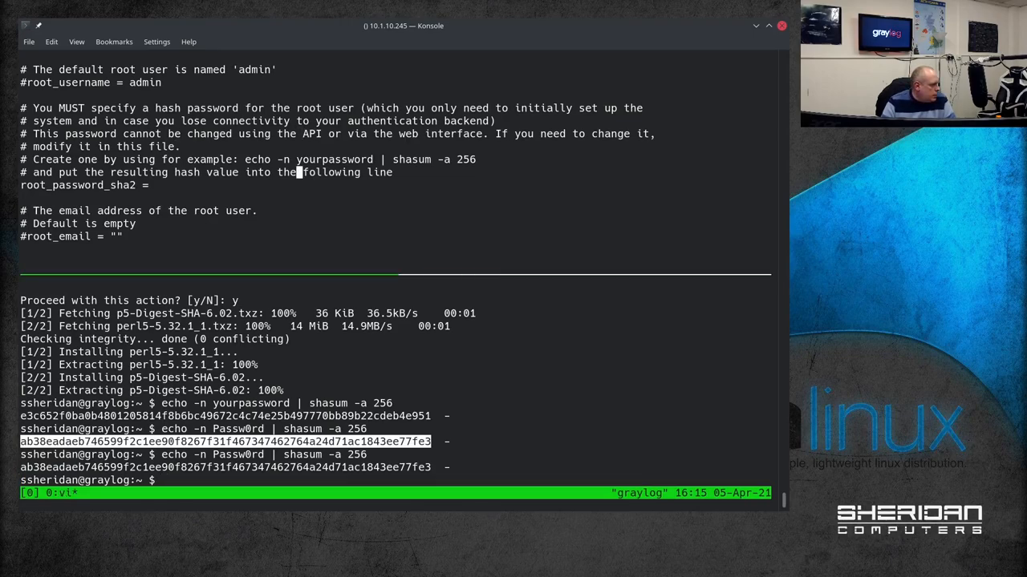
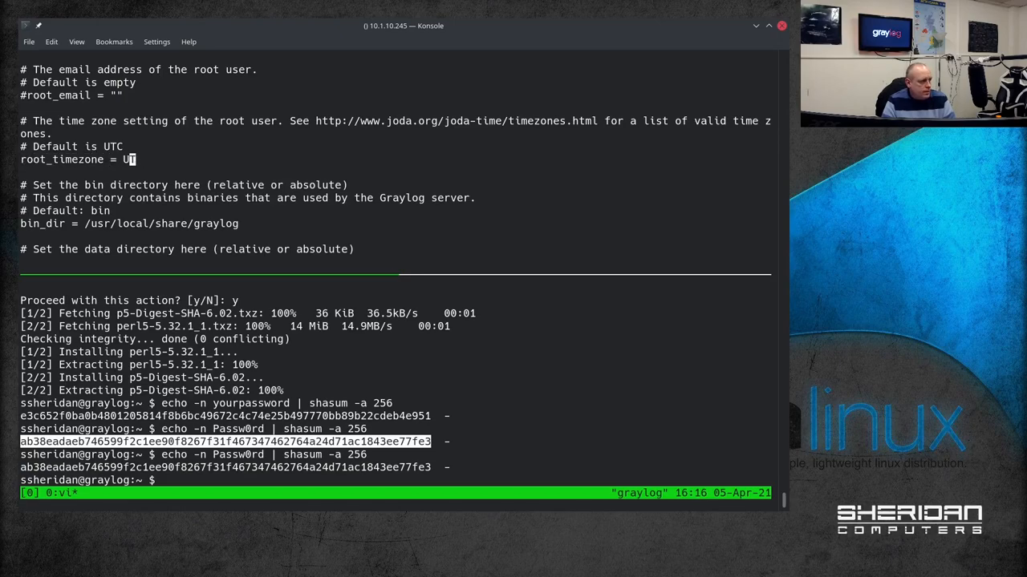
# Change root_timezone from UTC to Europe/London
pyautogui.write('Europe/')
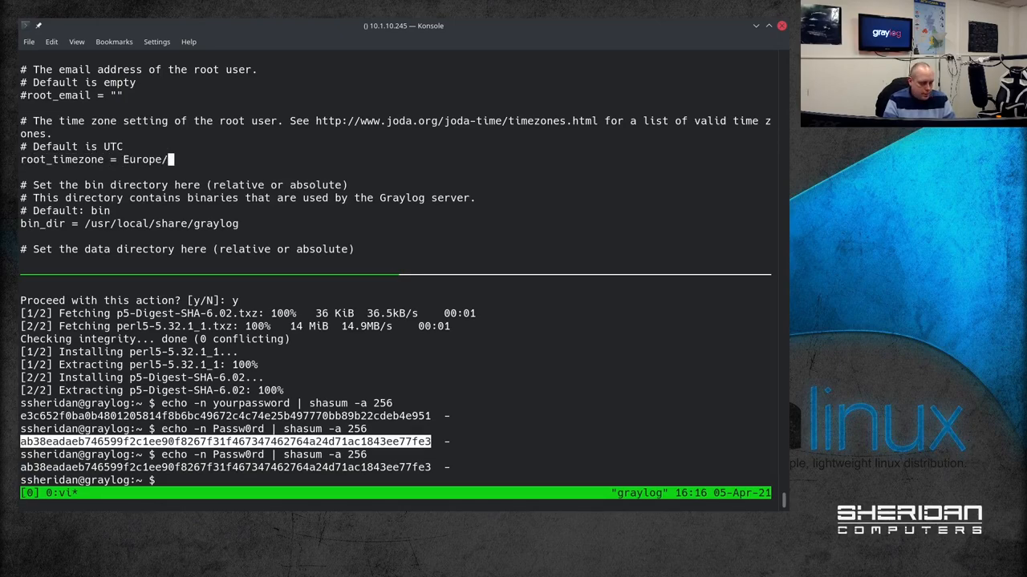
pyautogui.write('London')
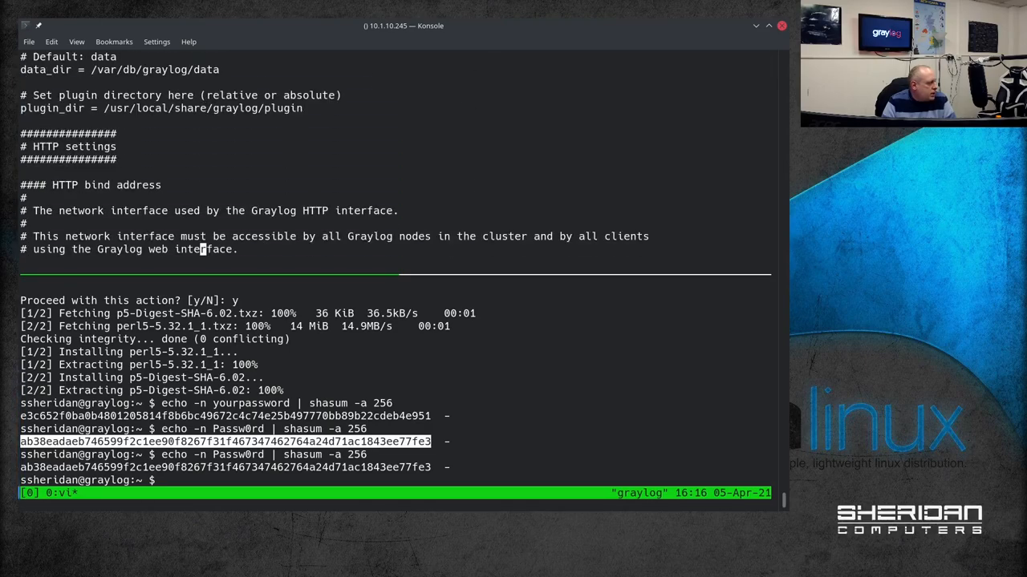
# Review the http_bind_address setting of 0.0.0.0:9000 in the HTTP section
pyautogui.scroll(-3)
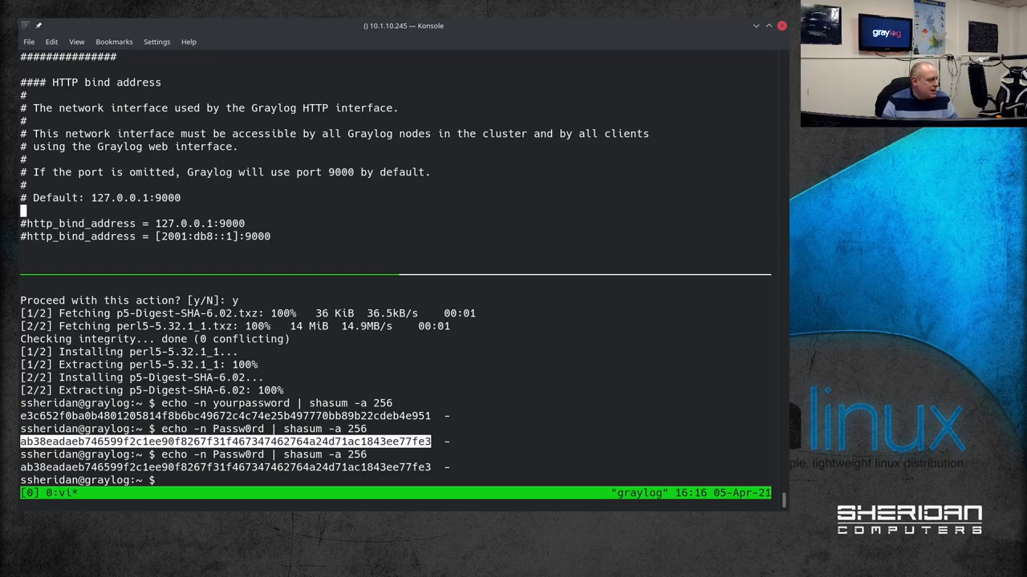
pyautogui.write('http_')
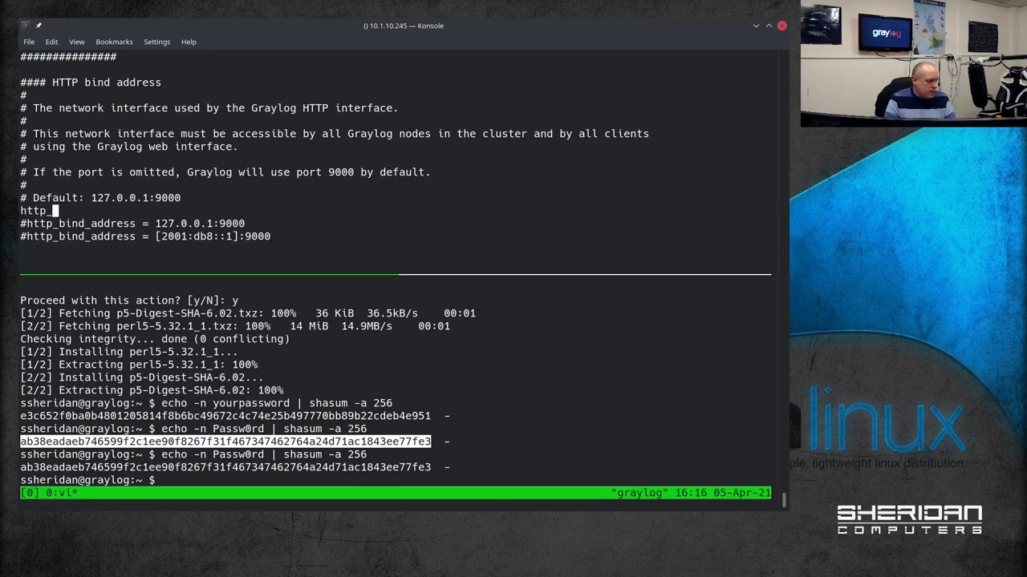
pyautogui.write('_bind_address =')
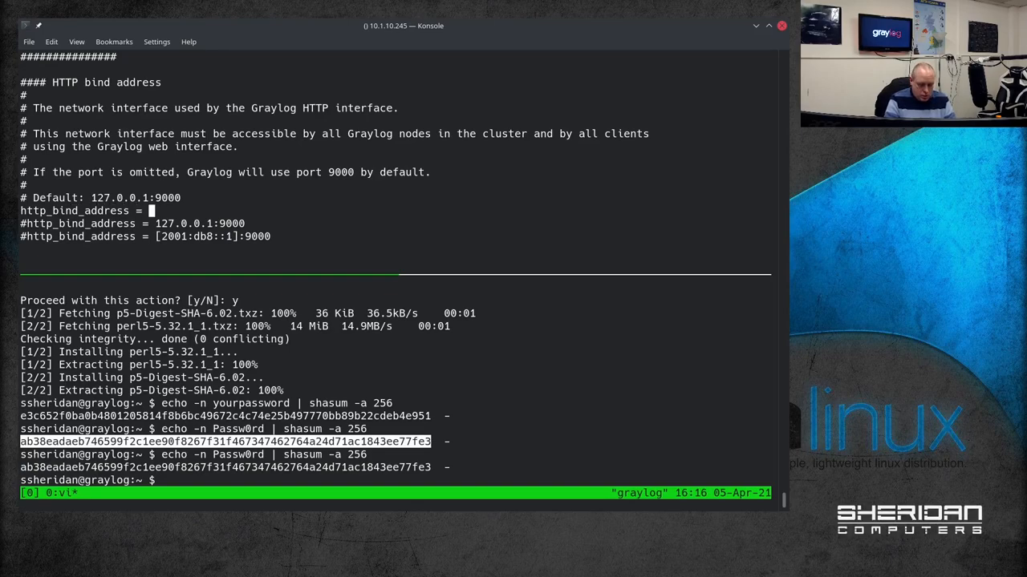
pyautogui.write('0.0.0.0')
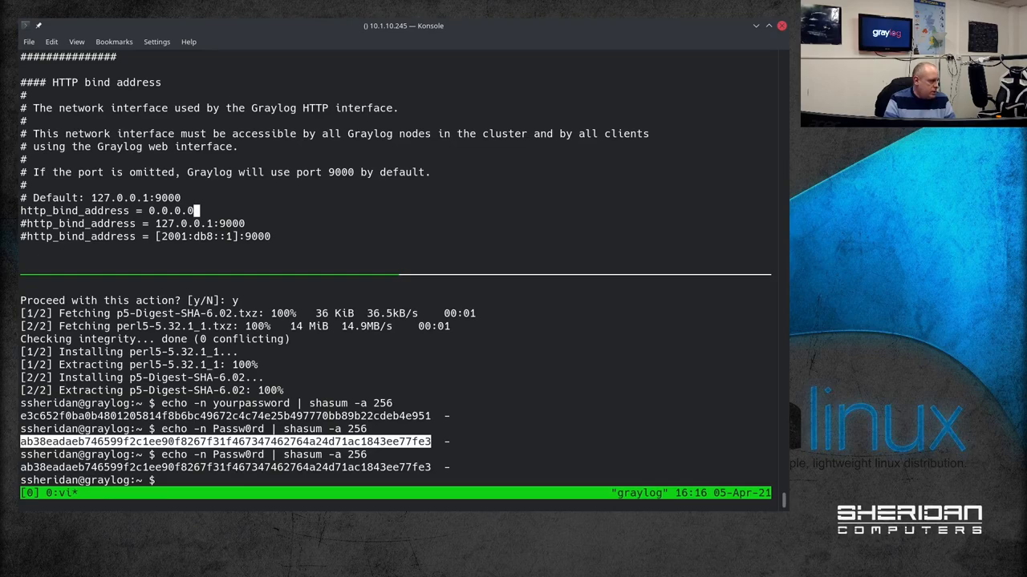
pyautogui.write(':9000')
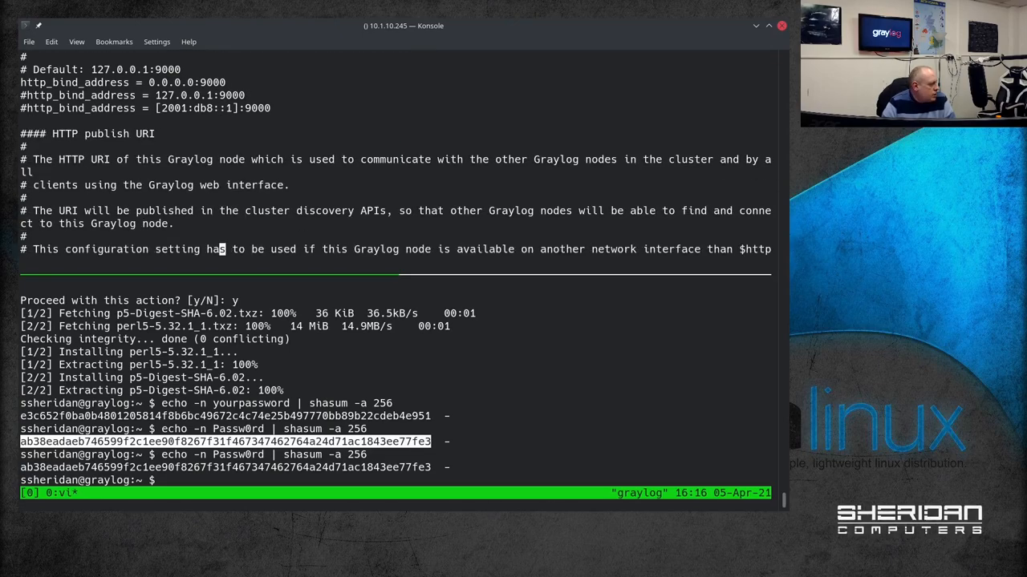
# Scroll past the HTTPS and Elasticsearch connection settings and return to the top of the file
pyautogui.scroll(-3)
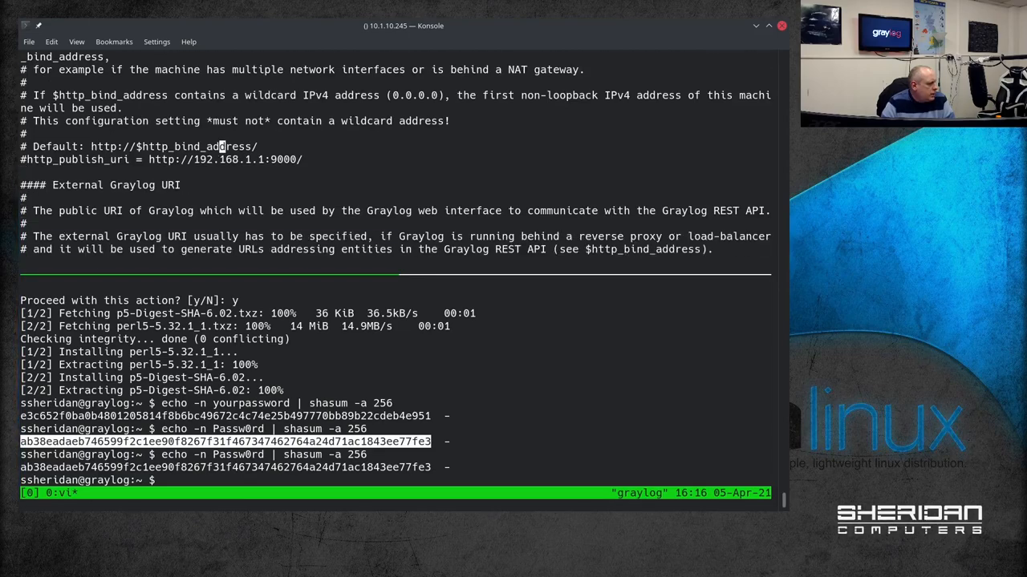
pyautogui.scroll(-3)
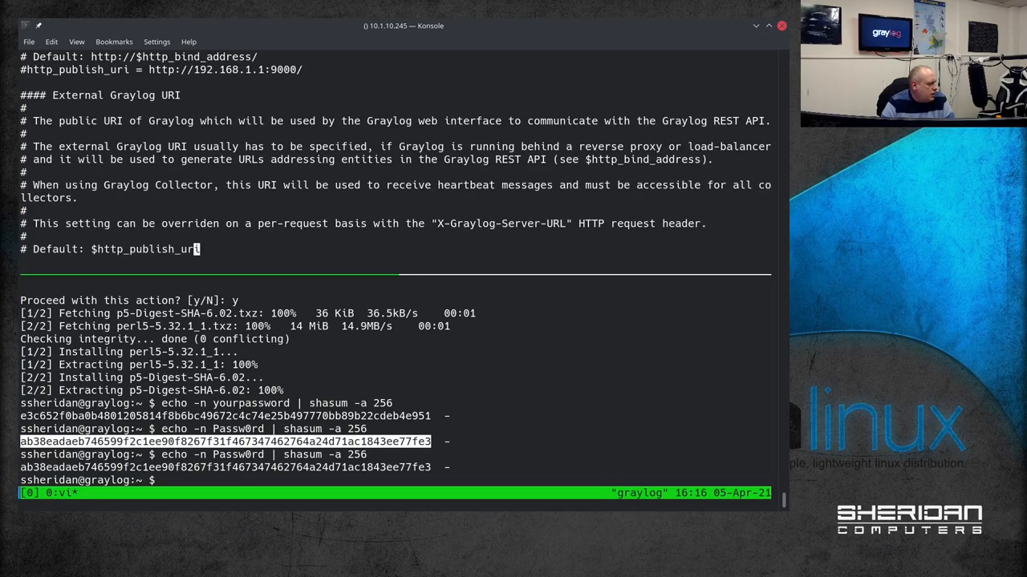
pyautogui.scroll(-3)
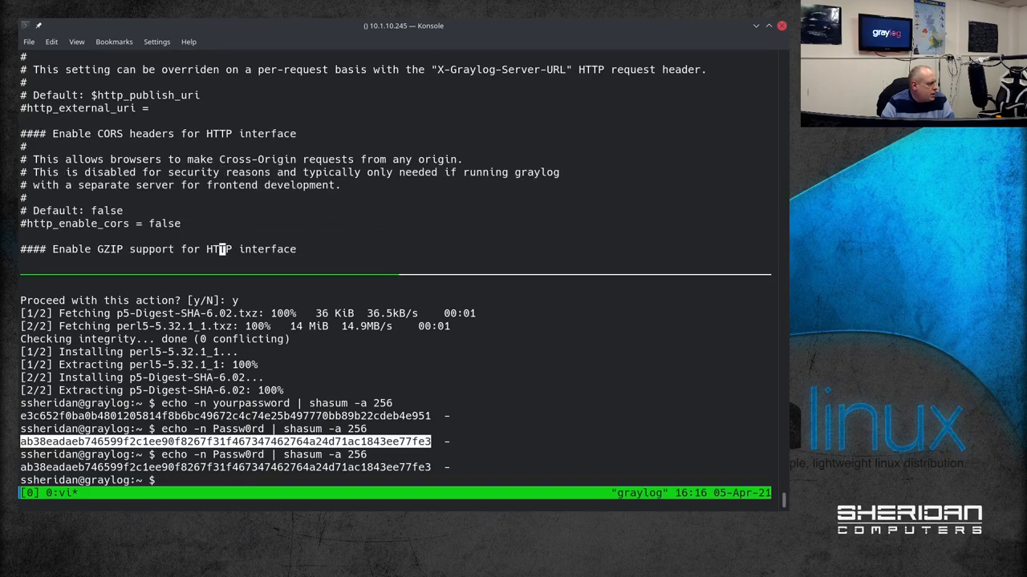
pyautogui.scroll(-3)
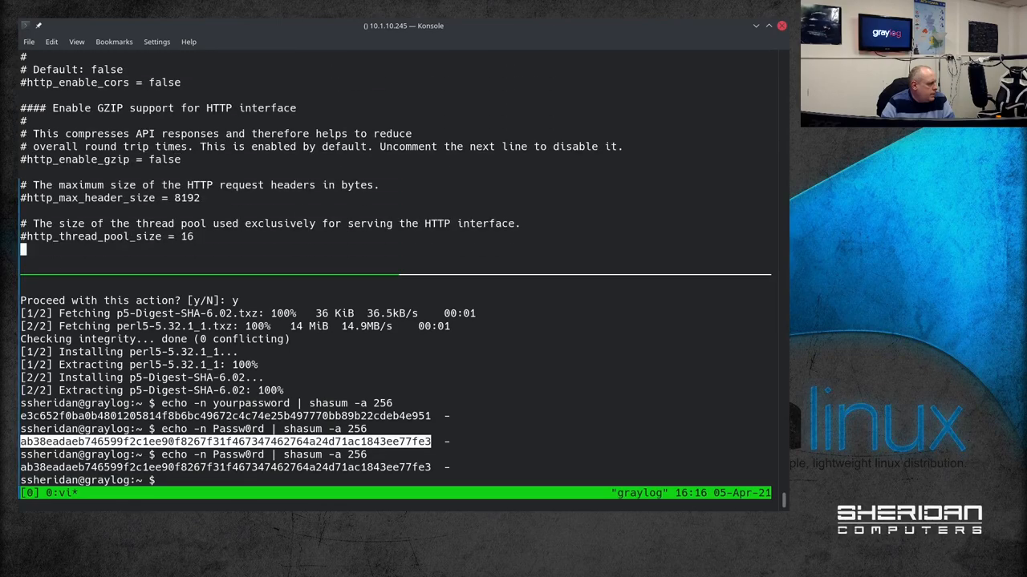
pyautogui.scroll(-3)
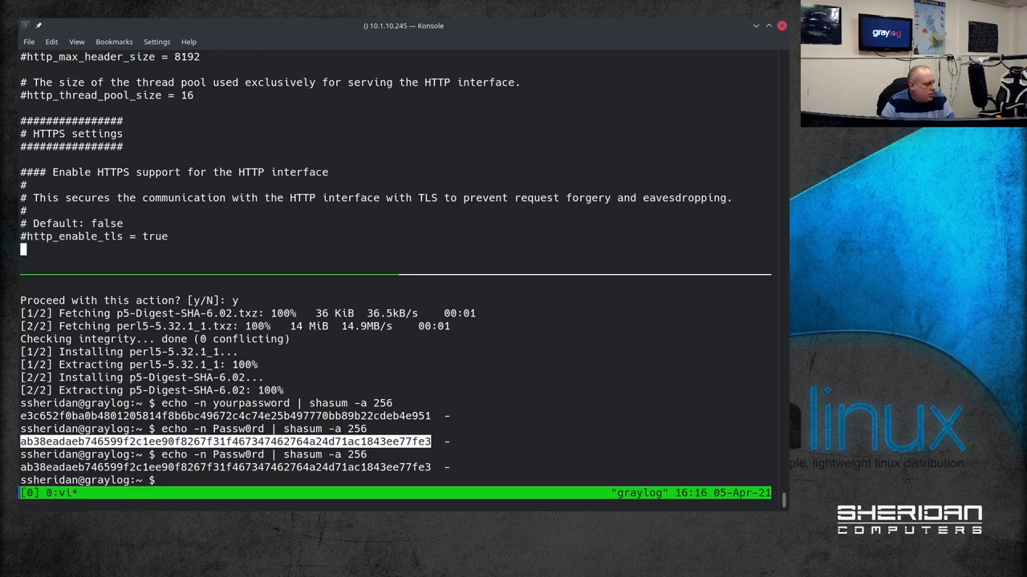
pyautogui.scroll(-3)
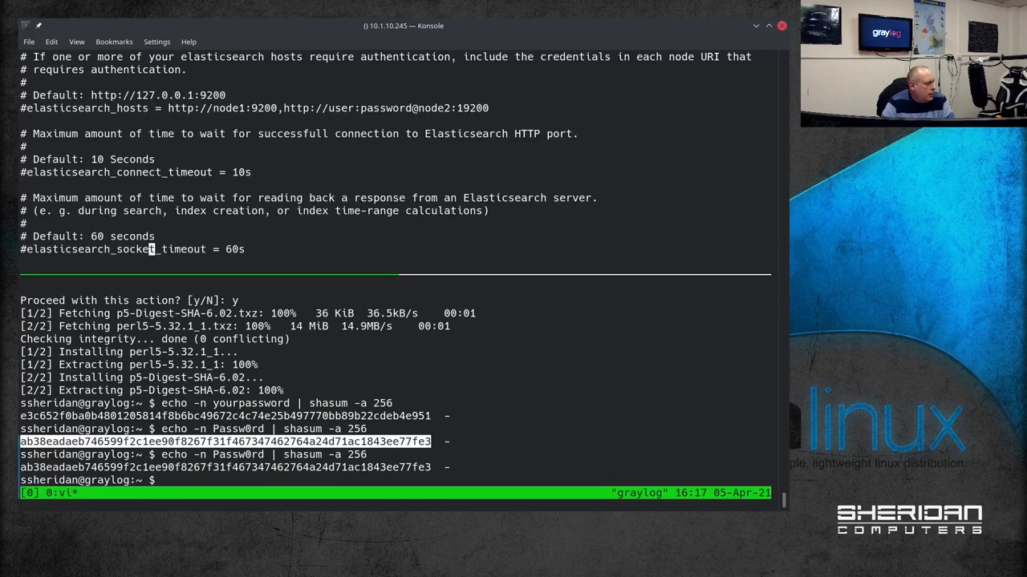
pyautogui.scroll(-3)
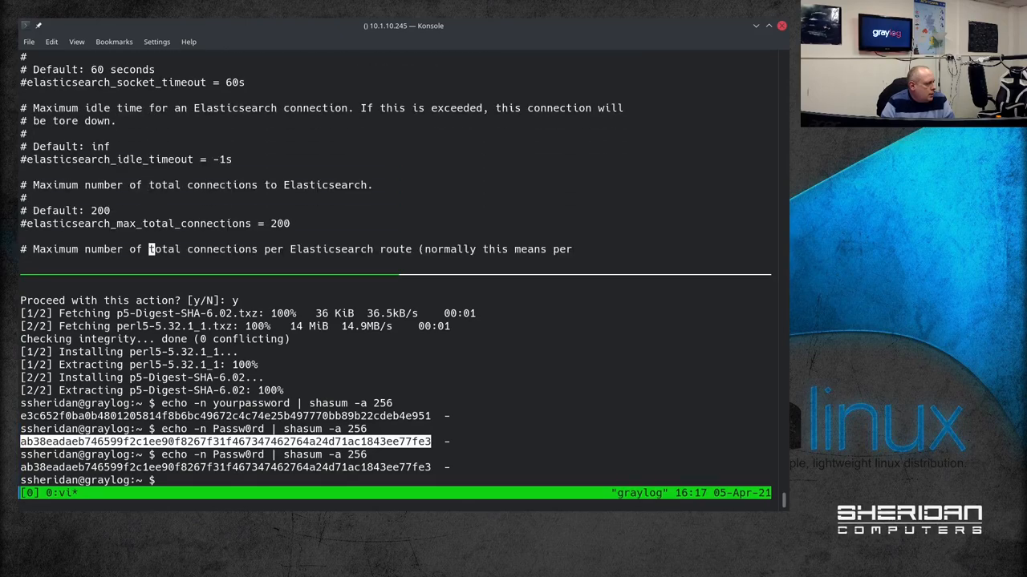
pyautogui.scroll(-3)
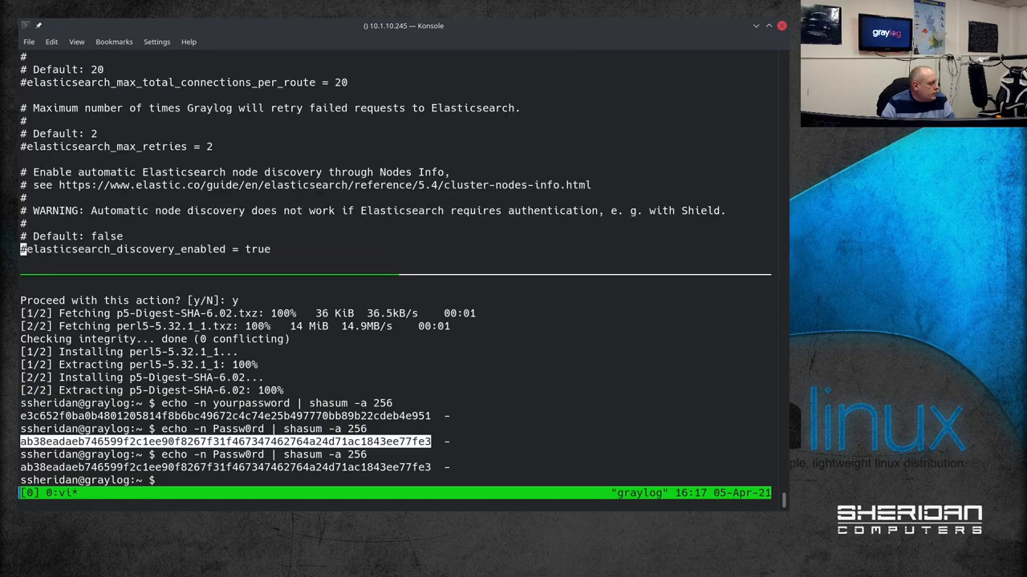
pyautogui.scroll(-3)
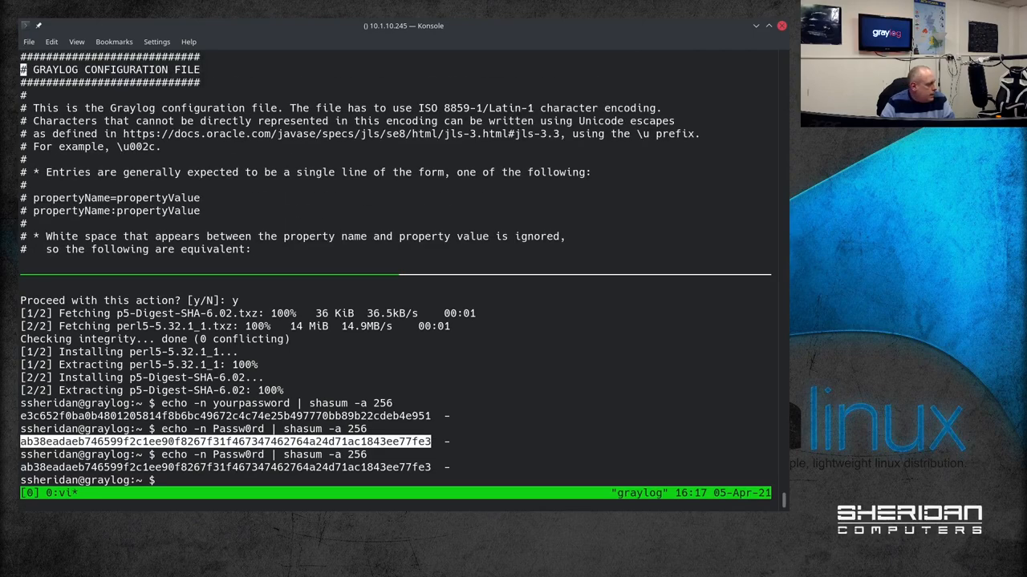
# Save graylog.conf with :w, copy the node_id_file path /usr/local/etc/graylog/server/node-id and quit vi
pyautogui.scroll(-3)
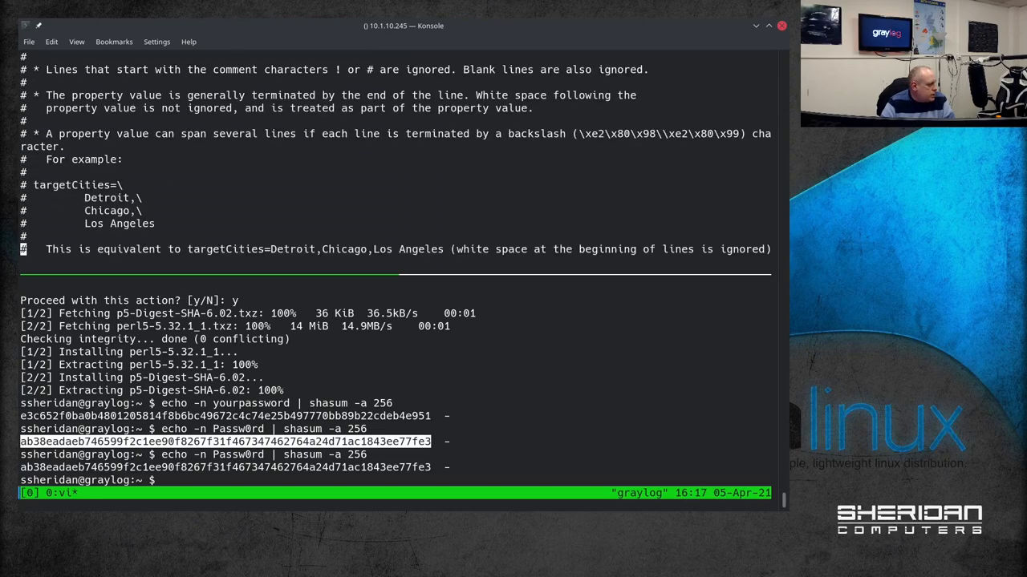
pyautogui.scroll(-3)
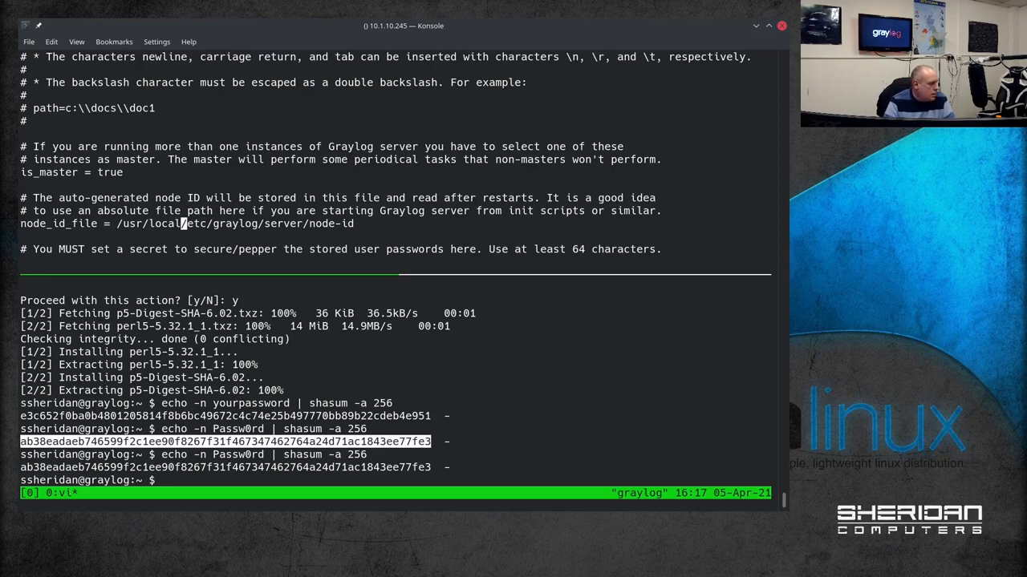
pyautogui.write(':w')
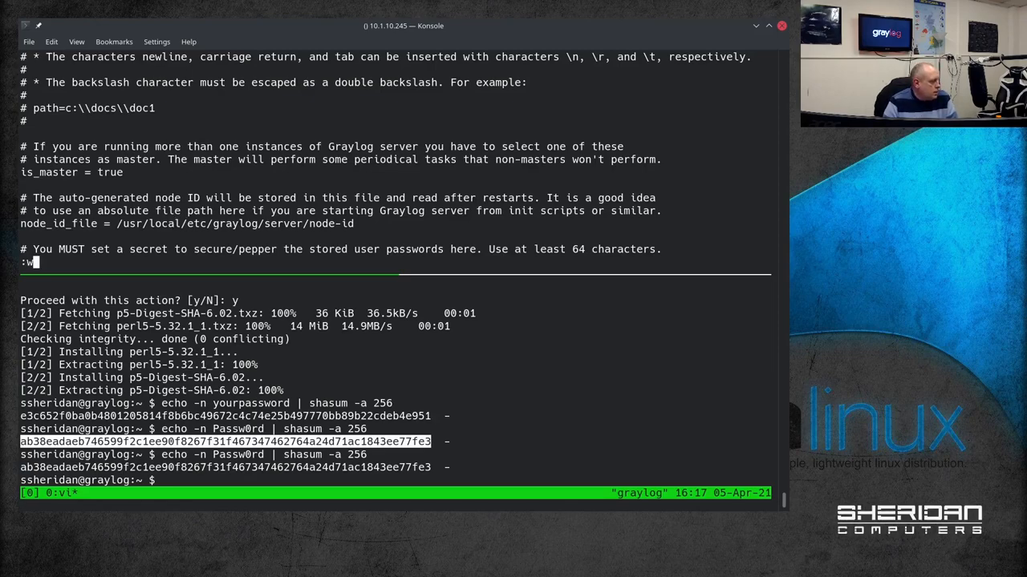
pyautogui.press('Return')
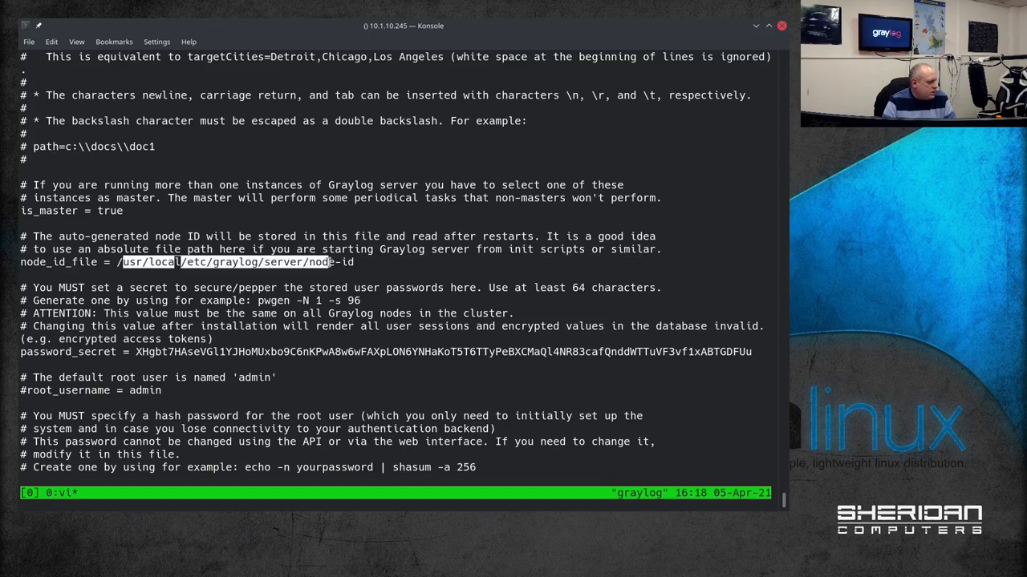
pyautogui.rightClick(345, 263)
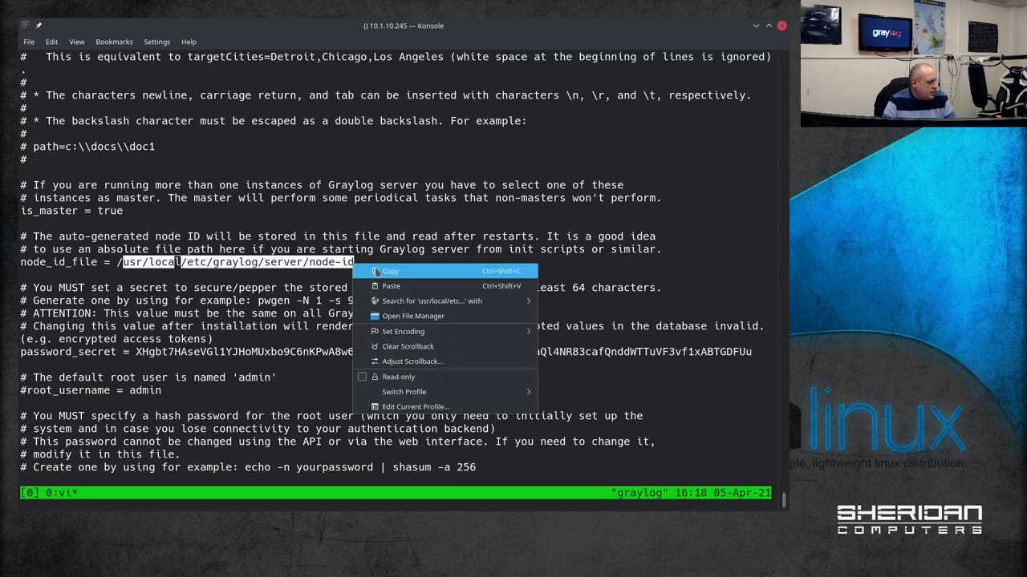
pyautogui.click(377, 268)
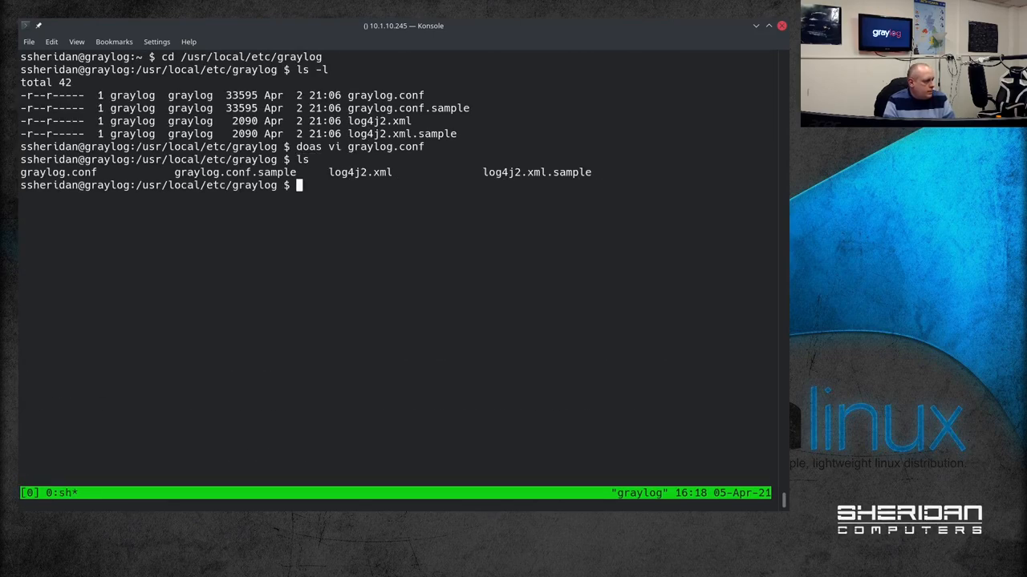
# Create /usr/local/etc/graylog/server with doas mkdir -p and touch the node-id file inside it
pyautogui.write('mkdir usr/local/etc/graylog/server/node-id')
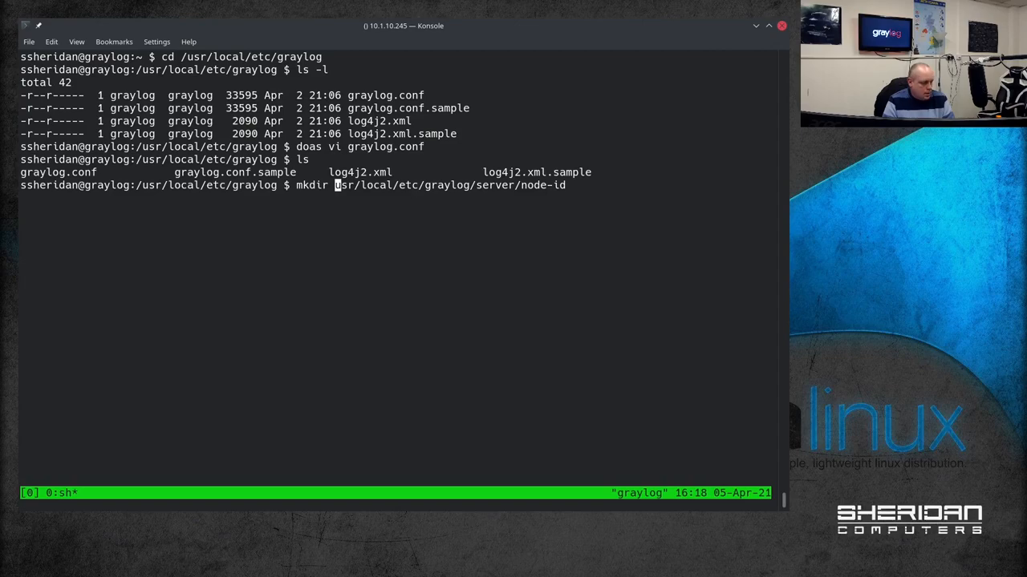
pyautogui.write('-p /')
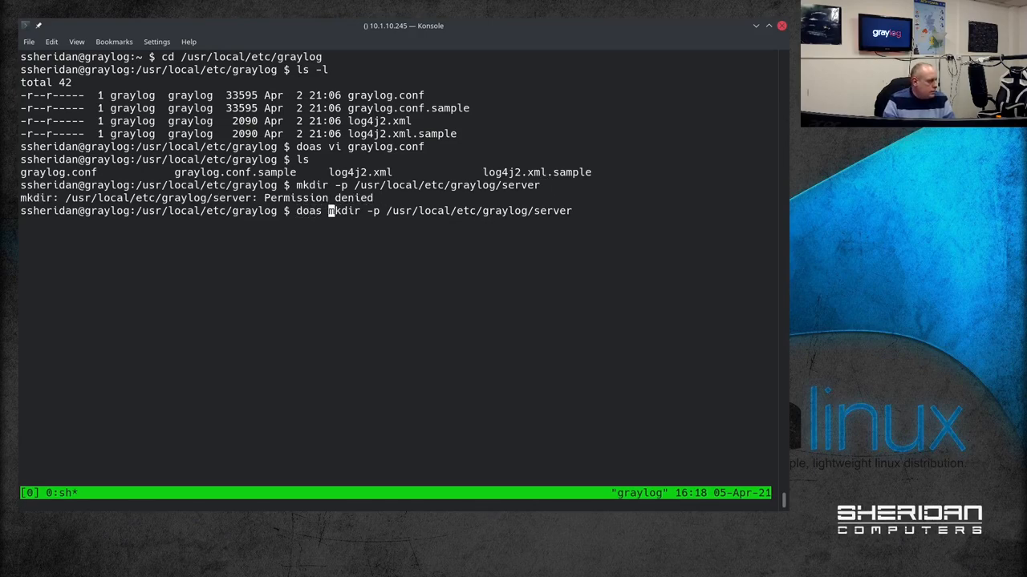
pyautogui.write('to')
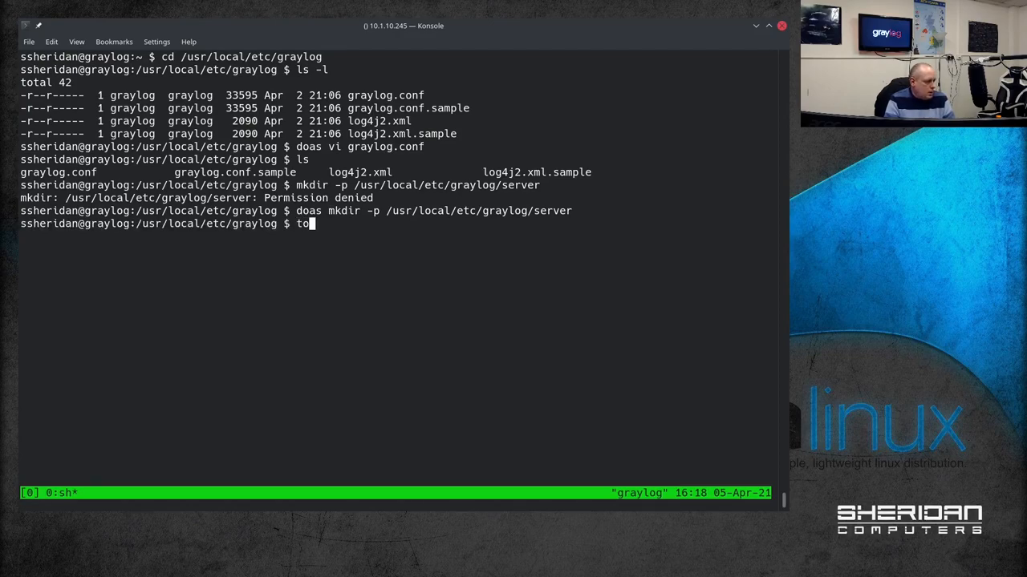
pyautogui.write('uch')
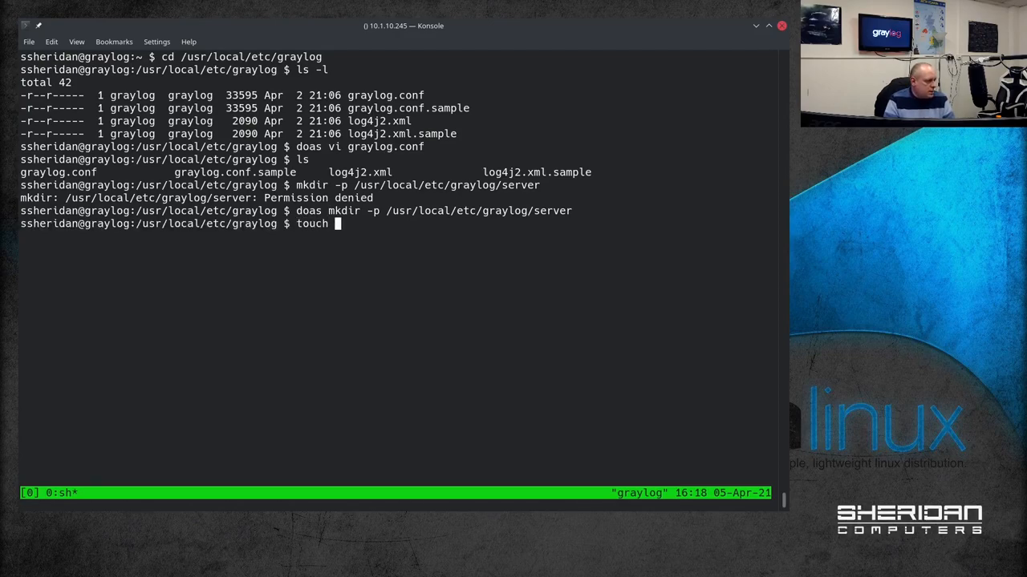
pyautogui.write('/usr/local/etc')
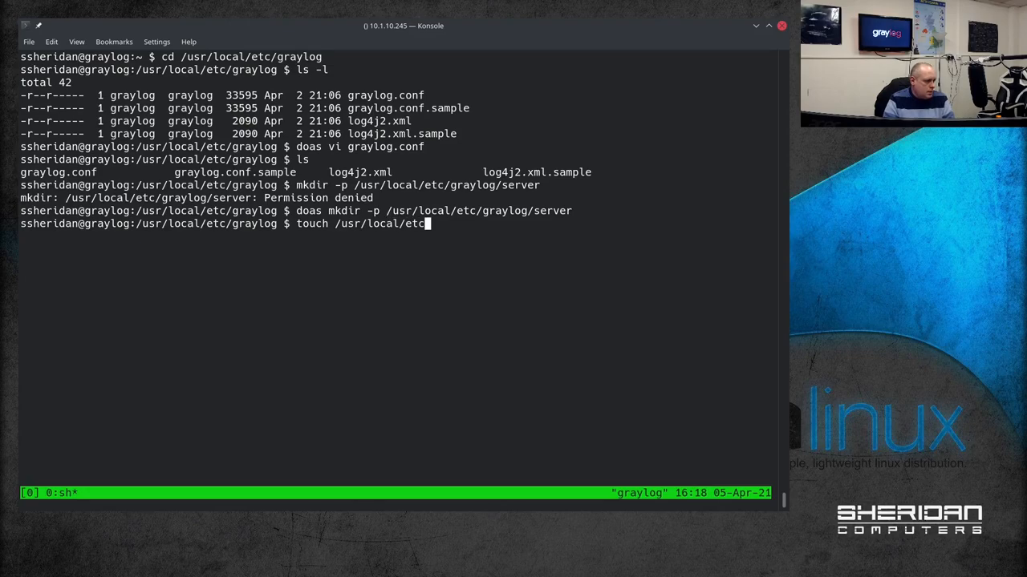
pyautogui.write('/graylog/')
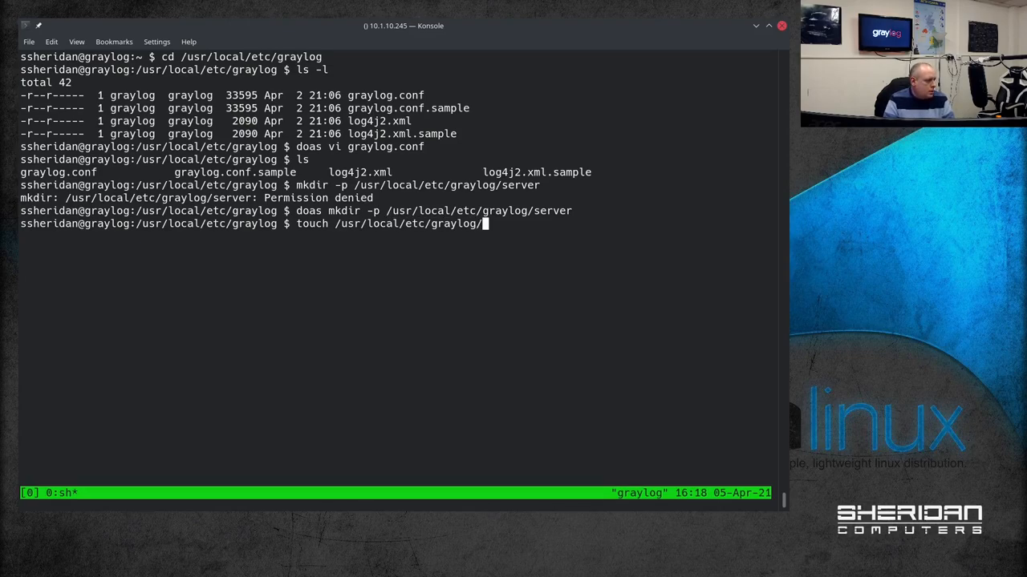
pyautogui.write('server/node-id')
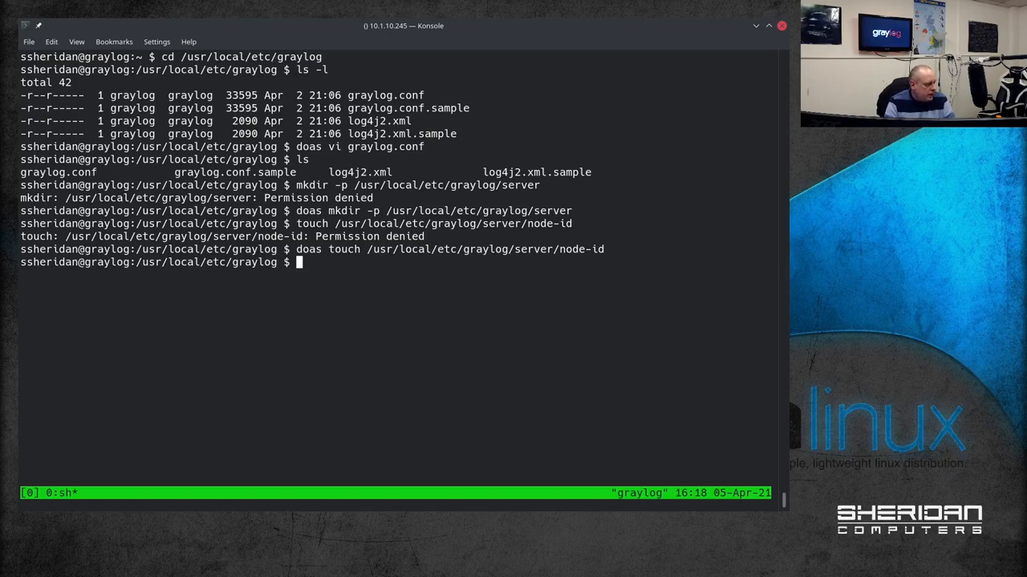
# List the directory, then doas chown -R graylog:graylog /usr/local/etc/graylog
pyautogui.write('ls -l')
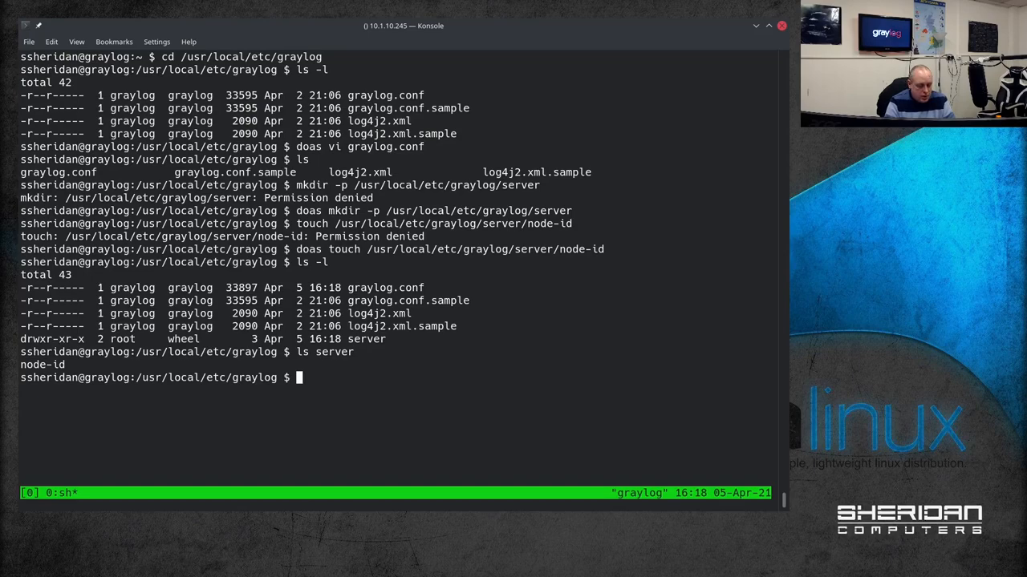
pyautogui.write('doas chown -R graylog:graylog')
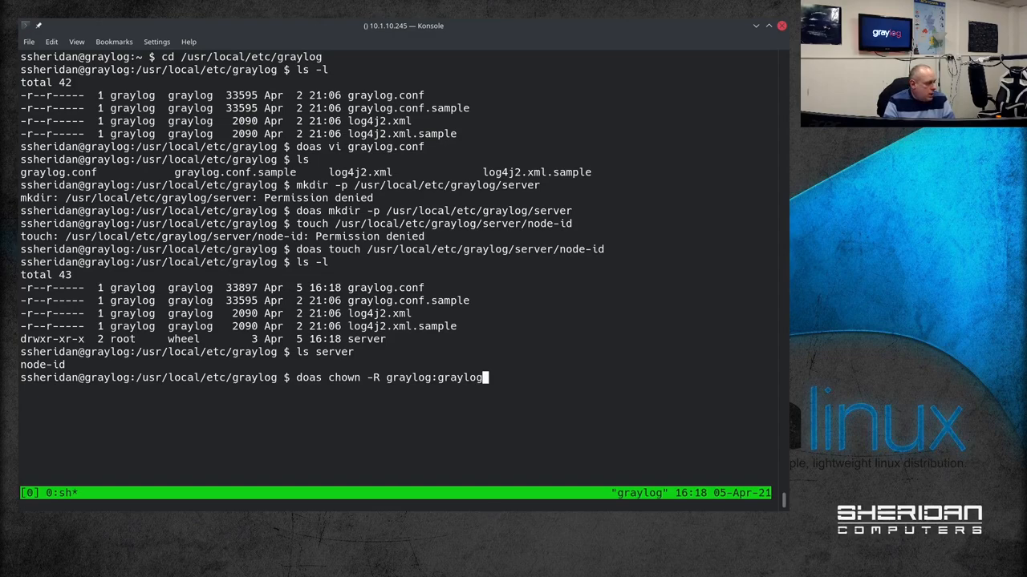
pyautogui.write('/usr/local/etc/graylog')
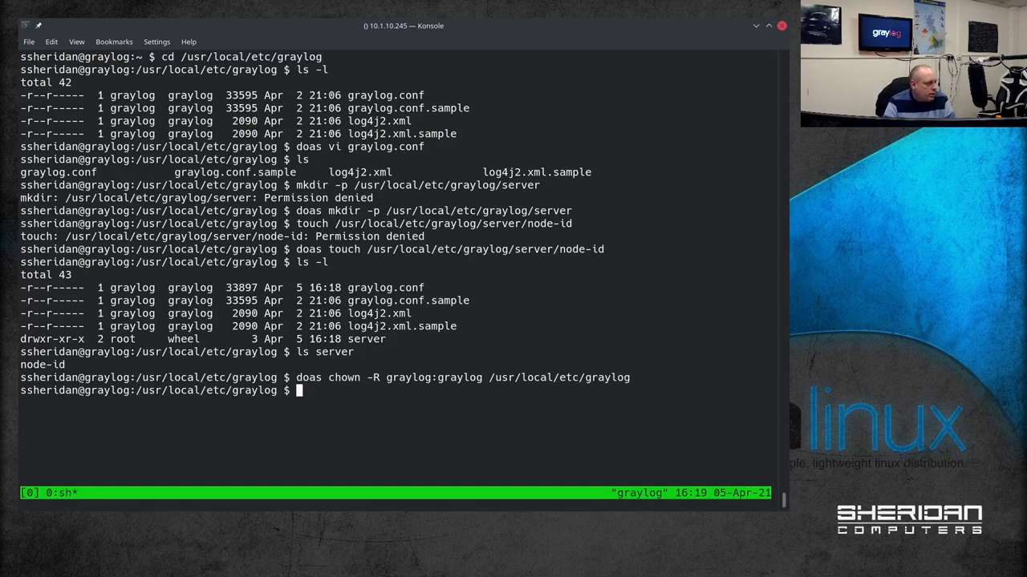
pyautogui.write('cd')
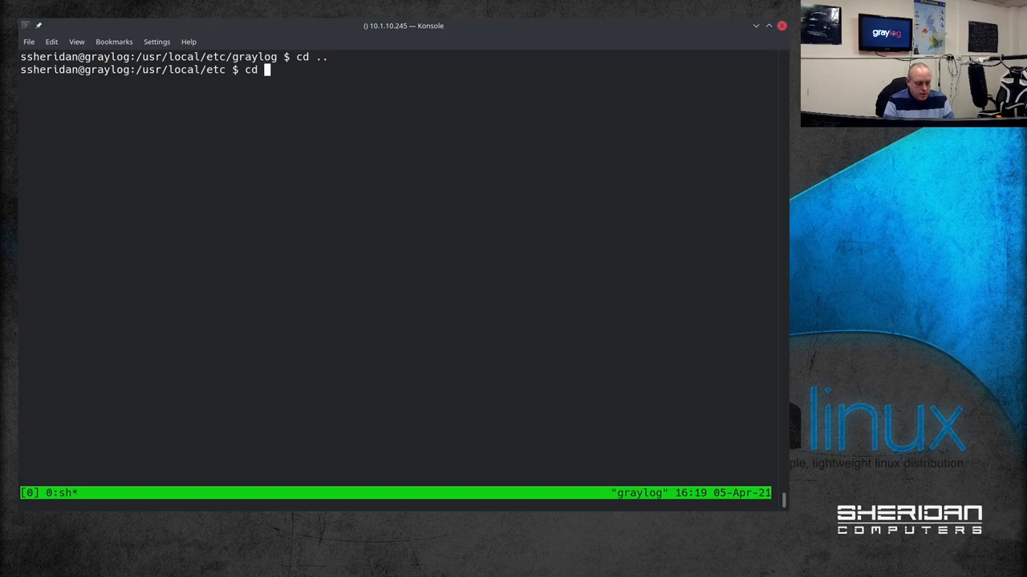
# Edit /usr/local/etc/elasticsearch/elasticsearch.yml with doas vi, set cluster.name to graylog and :wq
pyautogui.write('elasticsearch/')
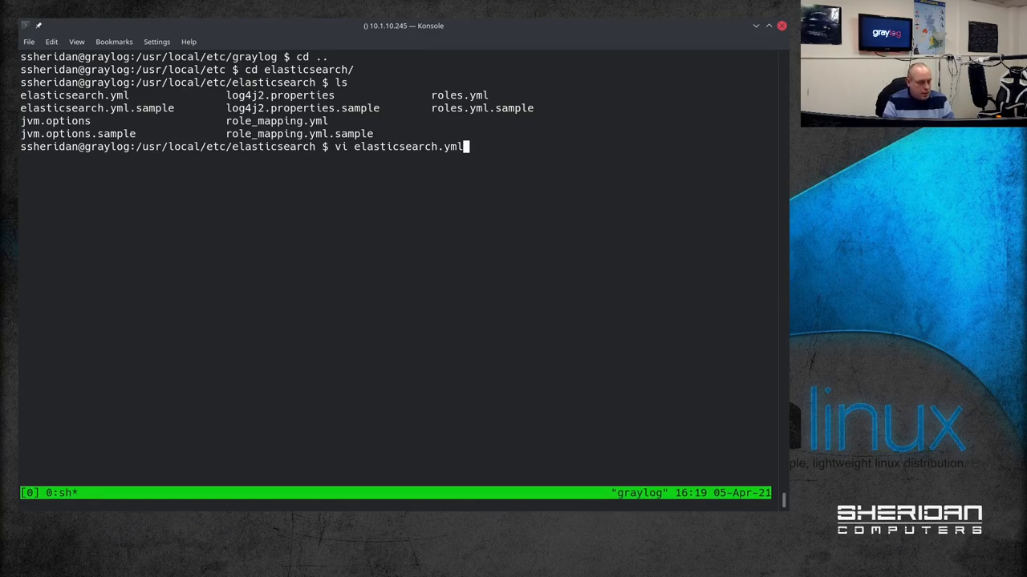
pyautogui.write('doas')
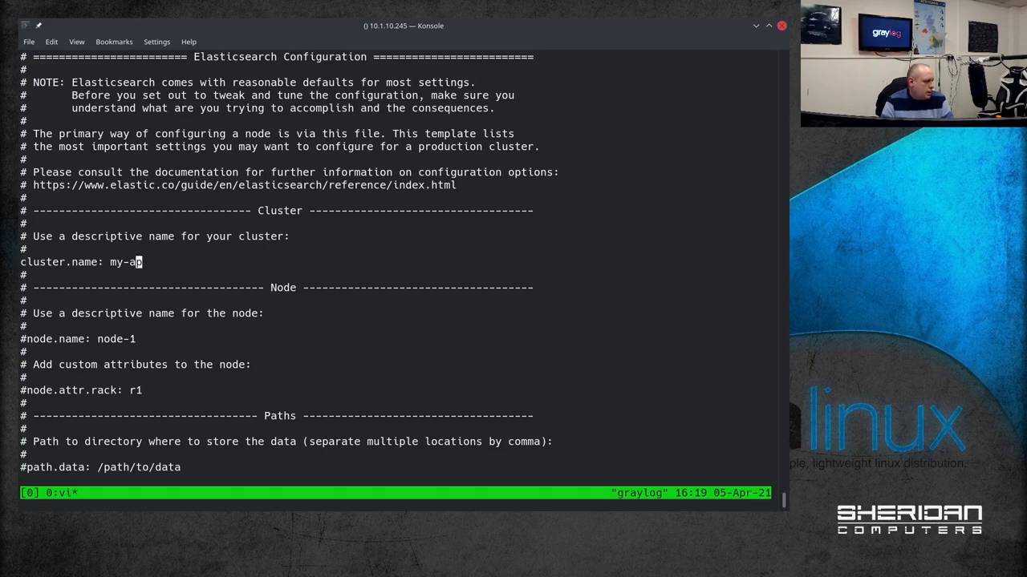
pyautogui.write('gray')
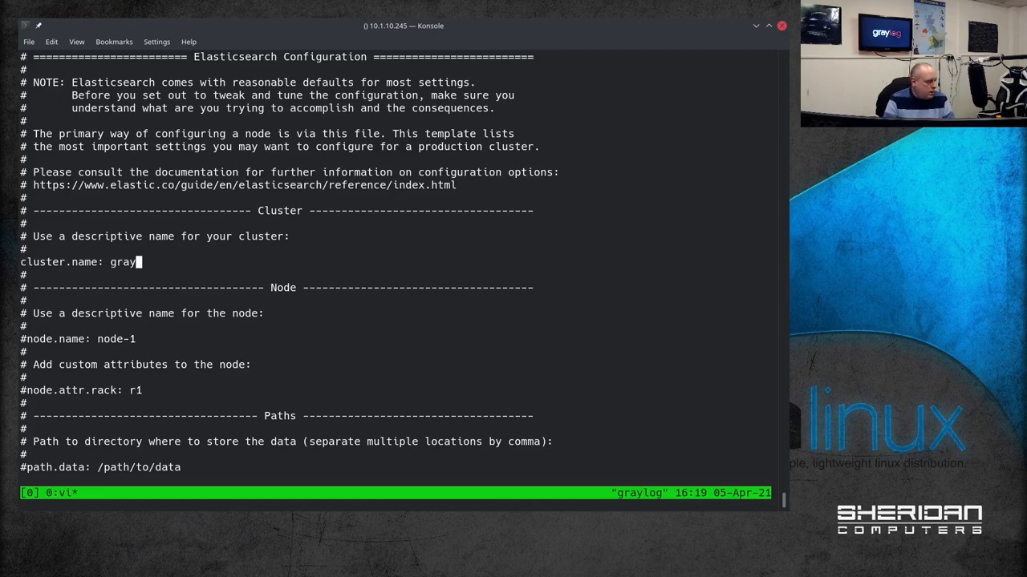
pyautogui.write('og')
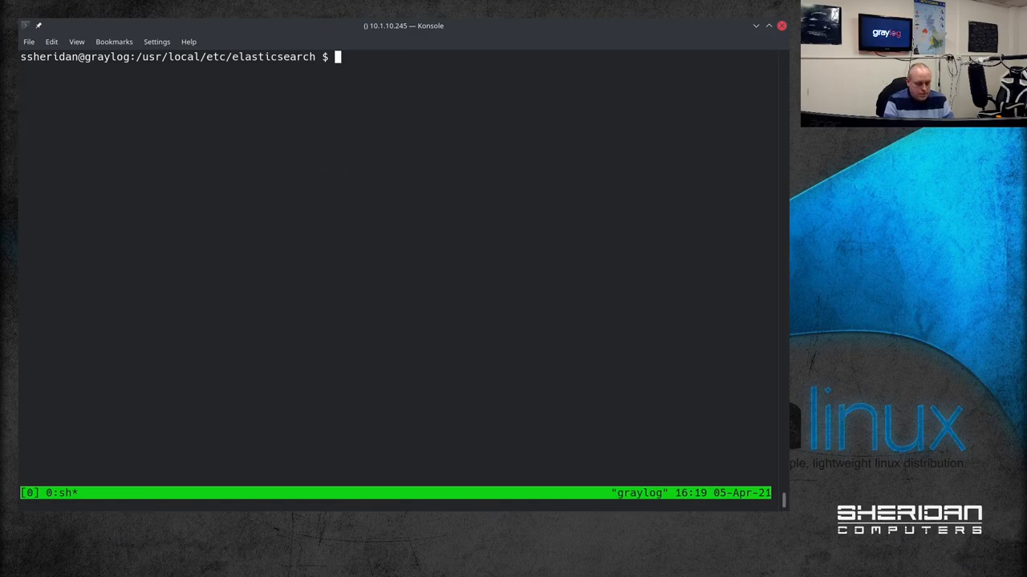
# Set elasticsearch_enable="YES" with sysrc, rerunning under doas after the first attempt is denied
pyautogui.write('sys')
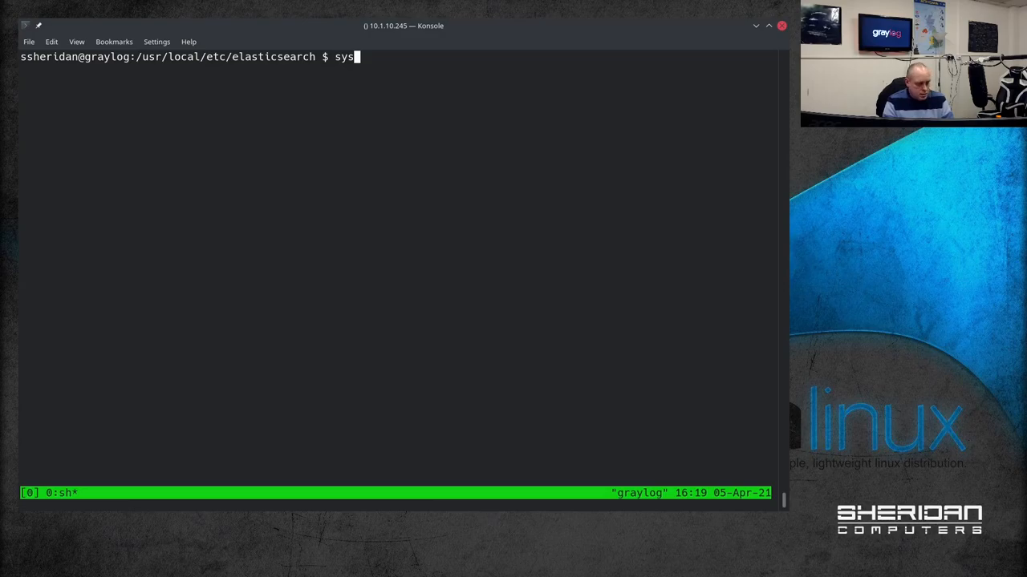
pyautogui.write('rc')
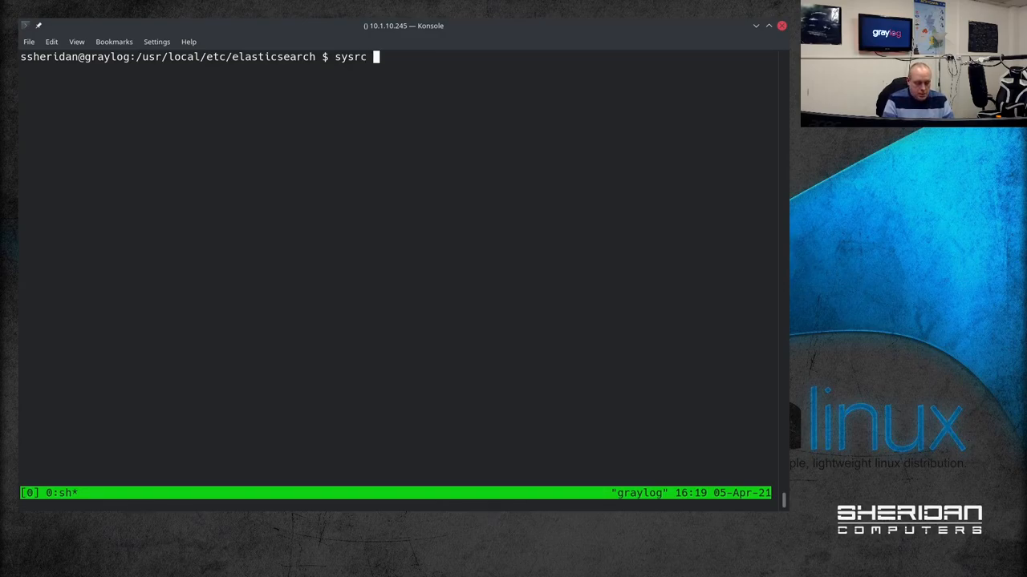
pyautogui.write('elas')
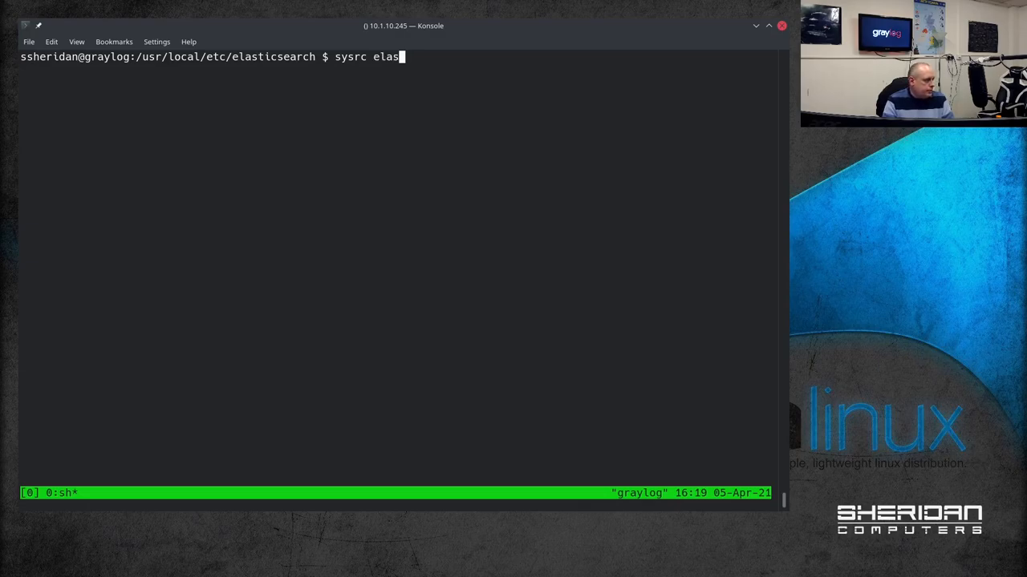
pyautogui.write('ticsearch')
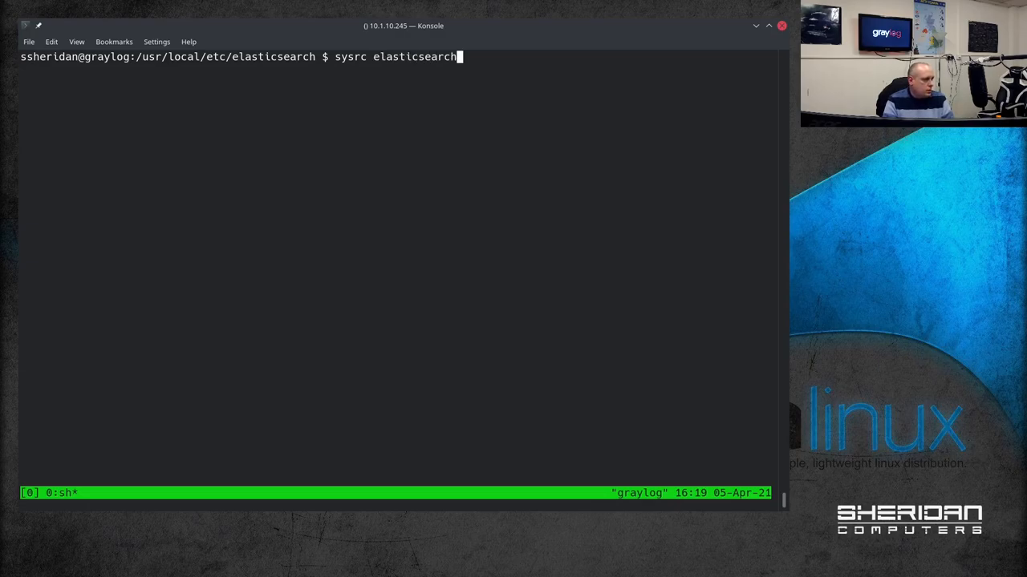
pyautogui.write('_enable="YES')
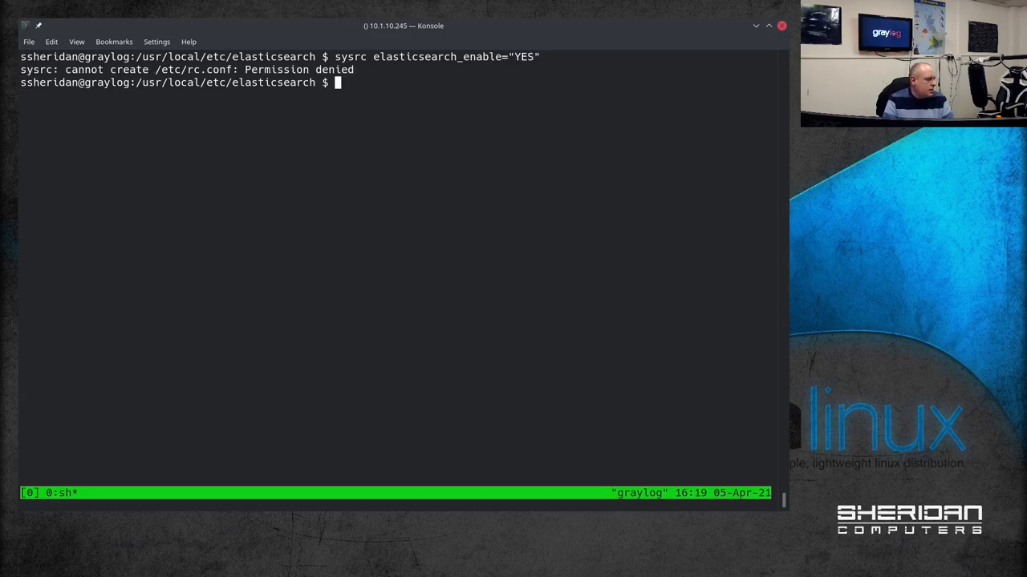
pyautogui.write('doas sysrc elasticsearch_enable="YES"')
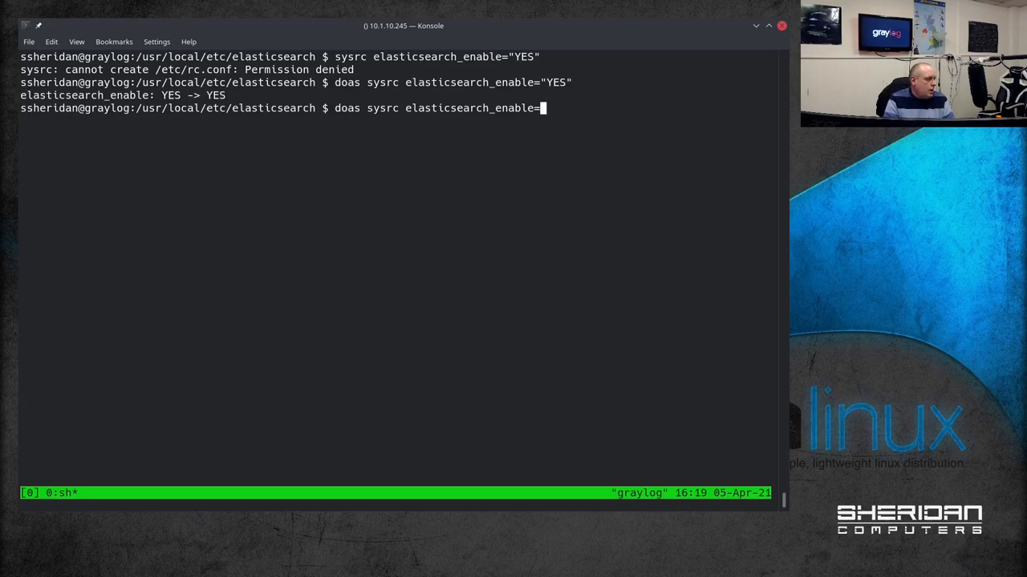
# Set mongod_enable and graylog_enable to YES with doas sysrc and clear the screen
pyautogui.write('mo')
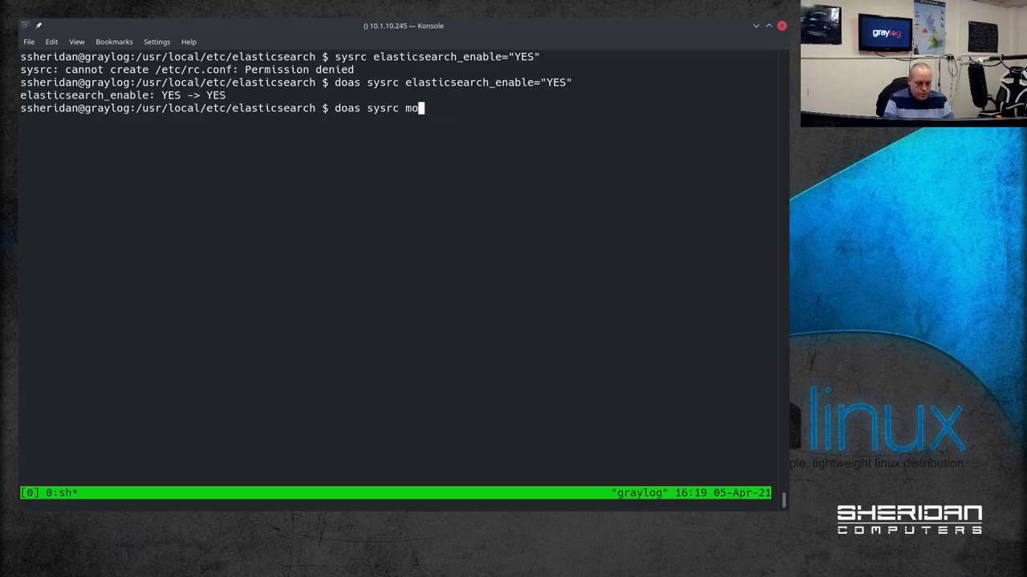
pyautogui.write('ngod_enable="YES"')
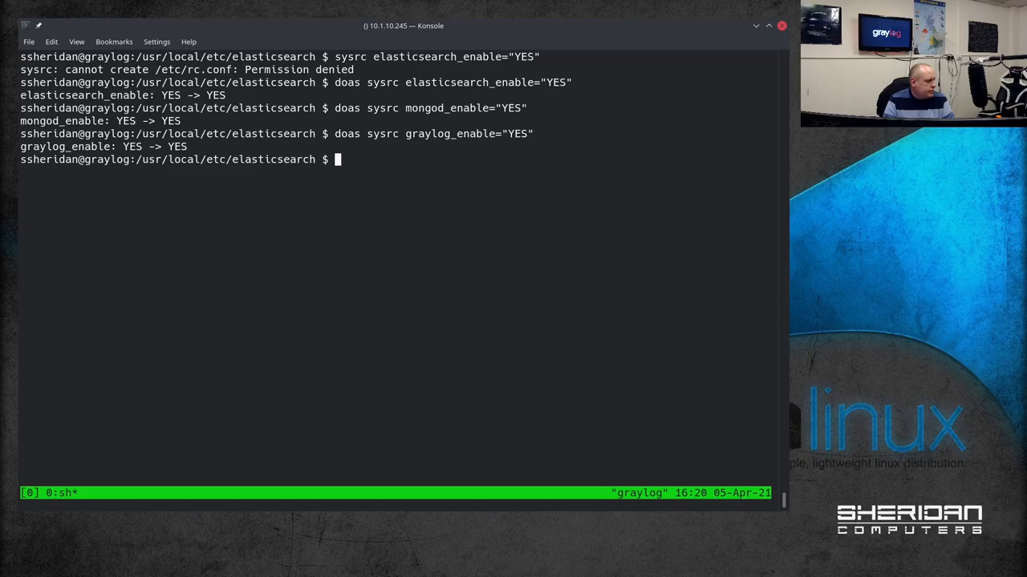
pyautogui.write('c')
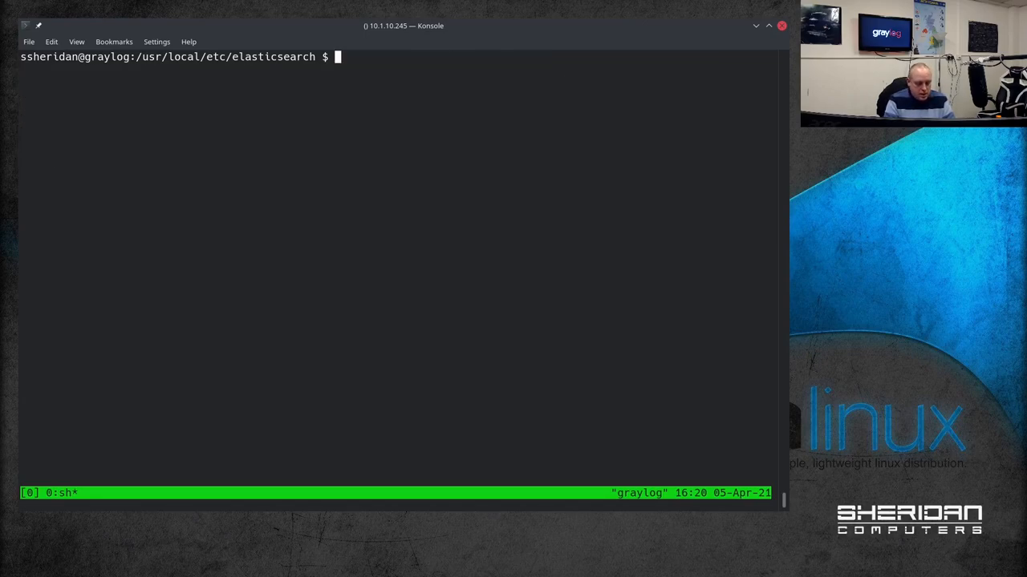
# Start the Elasticsearch service with doas service elasticsearch start
pyautogui.write('doas service')
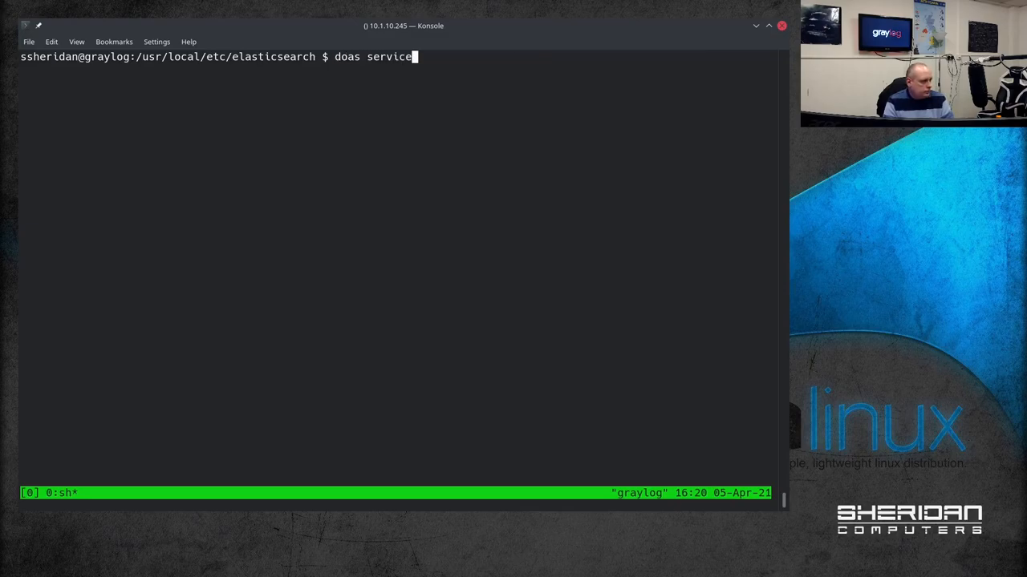
pyautogui.write('elas')
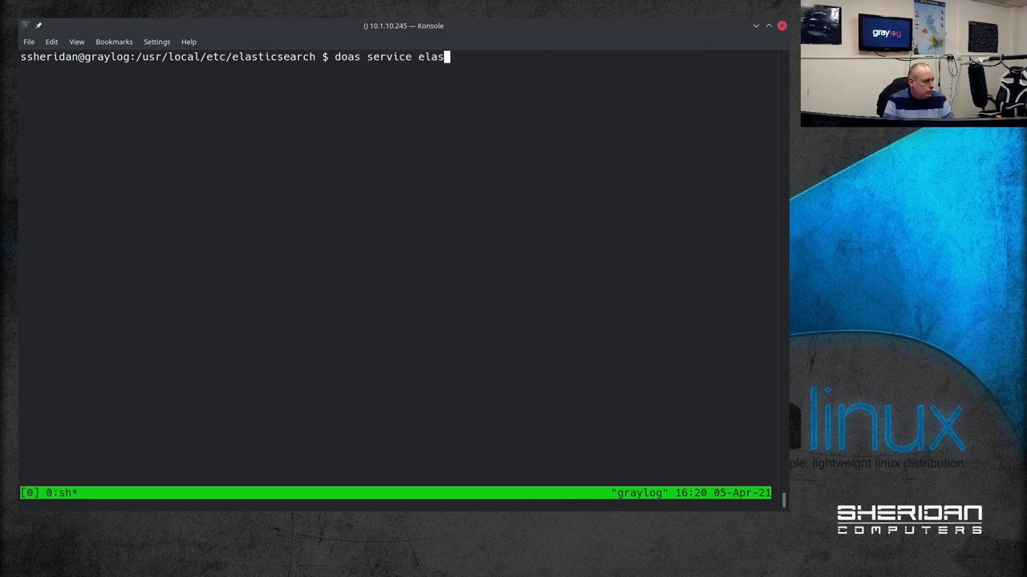
pyautogui.write('ticsearch start')
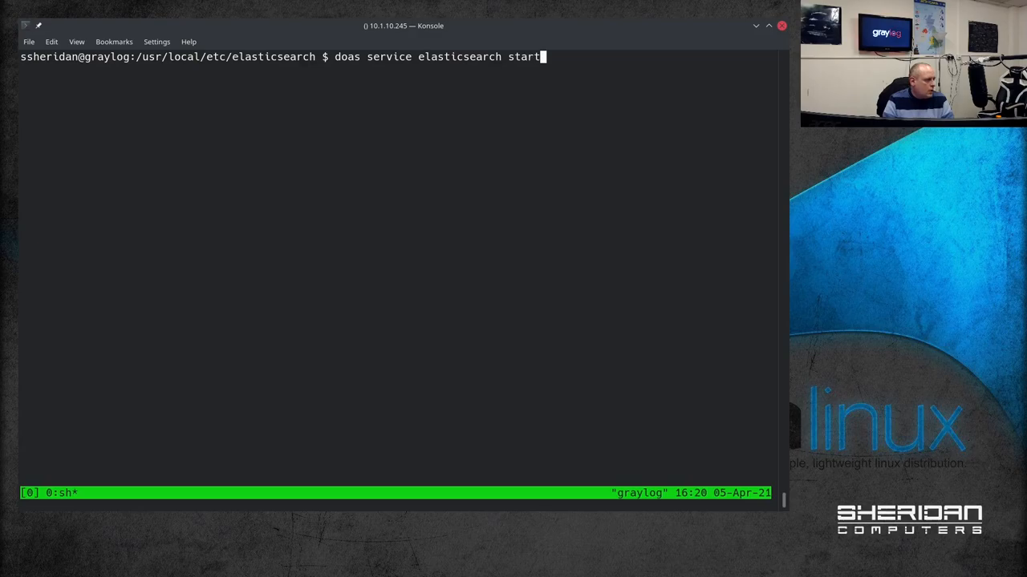
pyautogui.press('Return')
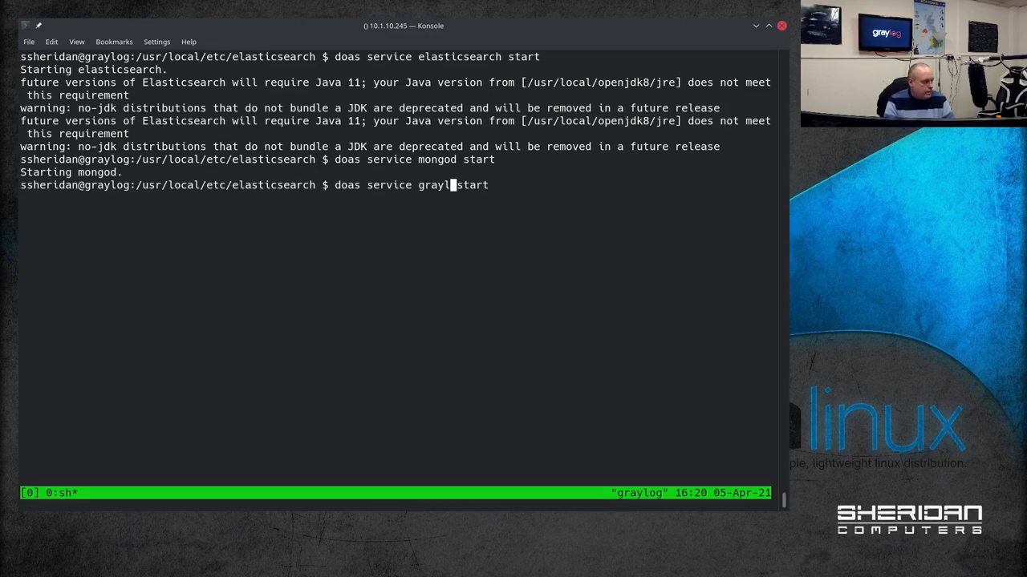
# Start the mongod and Graylog services via doas service
pyautogui.press('Return')
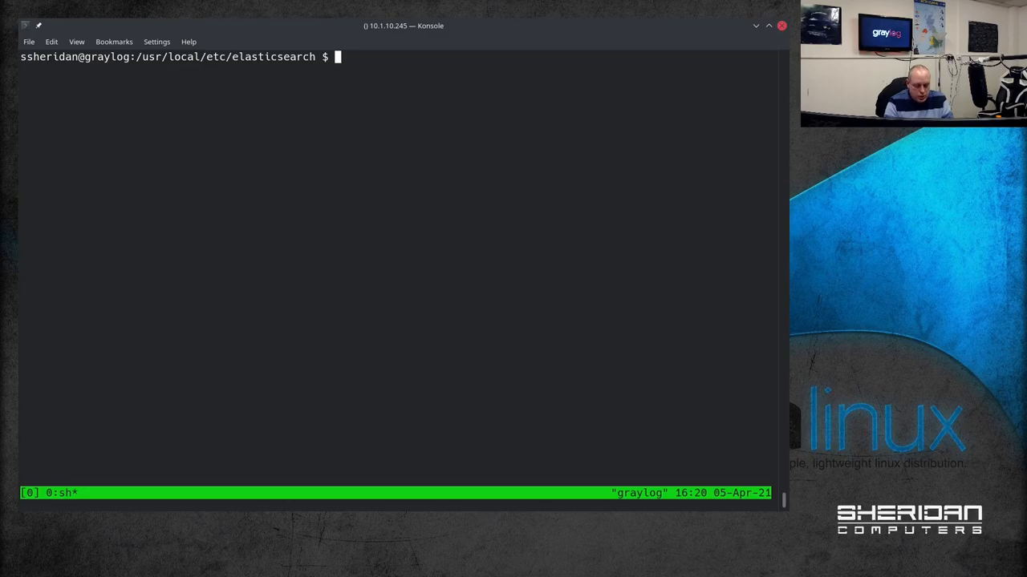
pyautogui.write('doas')
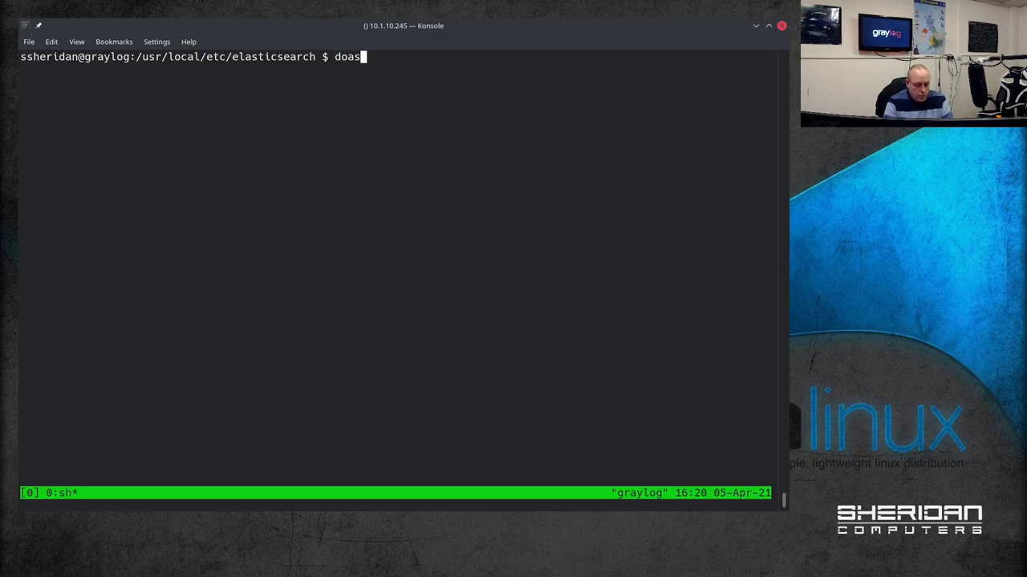
# Check listeners with doas netstat -an | grep for ports 9300, 9200 and 9000
pyautogui.write('netstat')
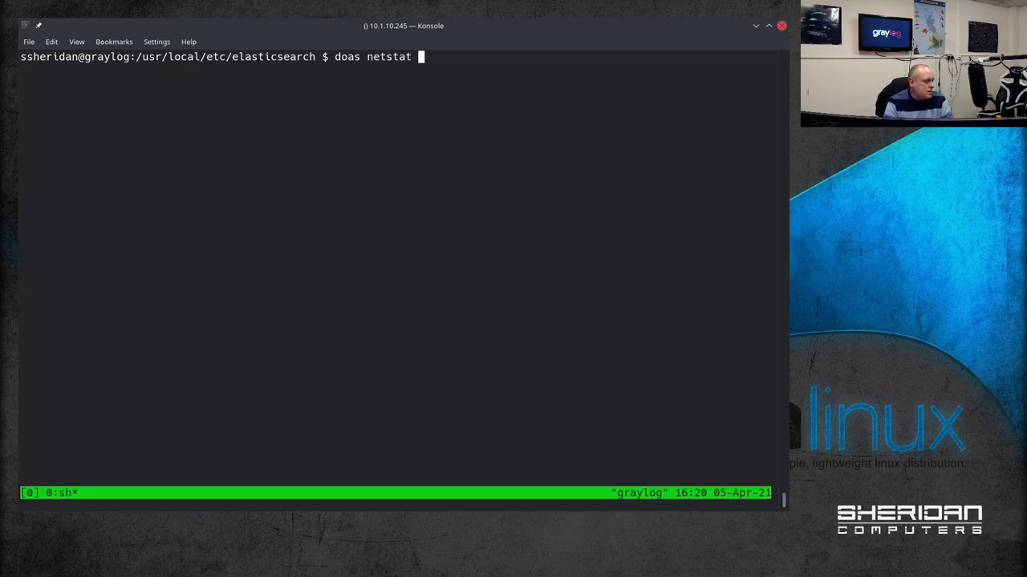
pyautogui.write('-an | grep')
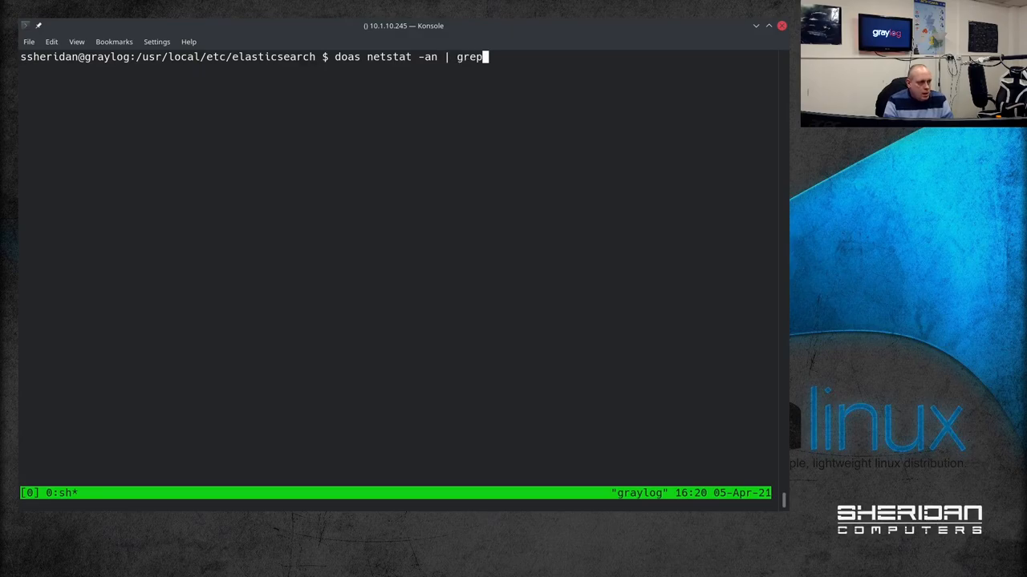
pyautogui.write('9300')
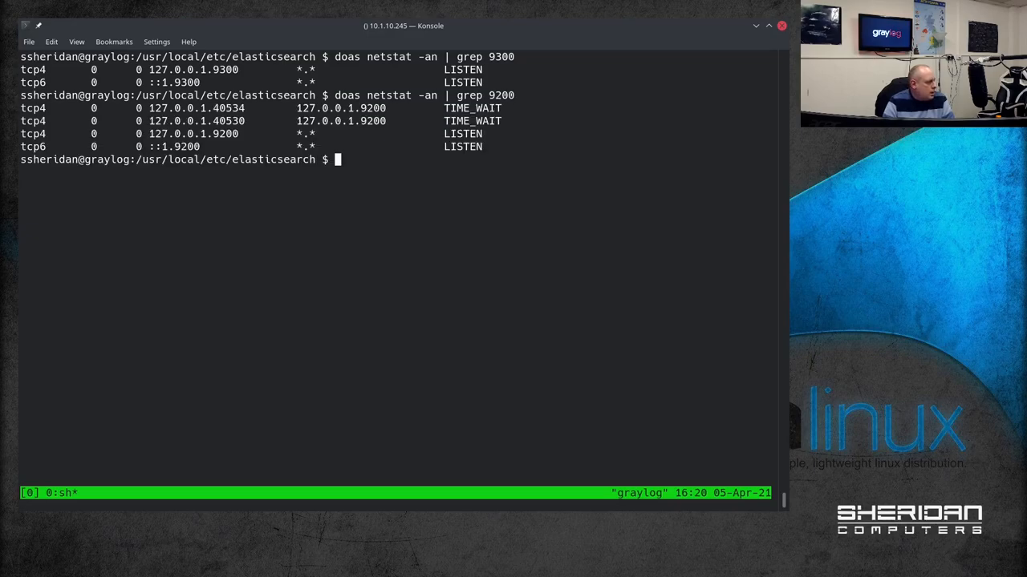
pyautogui.write('doas netstat -an | grep 9000')
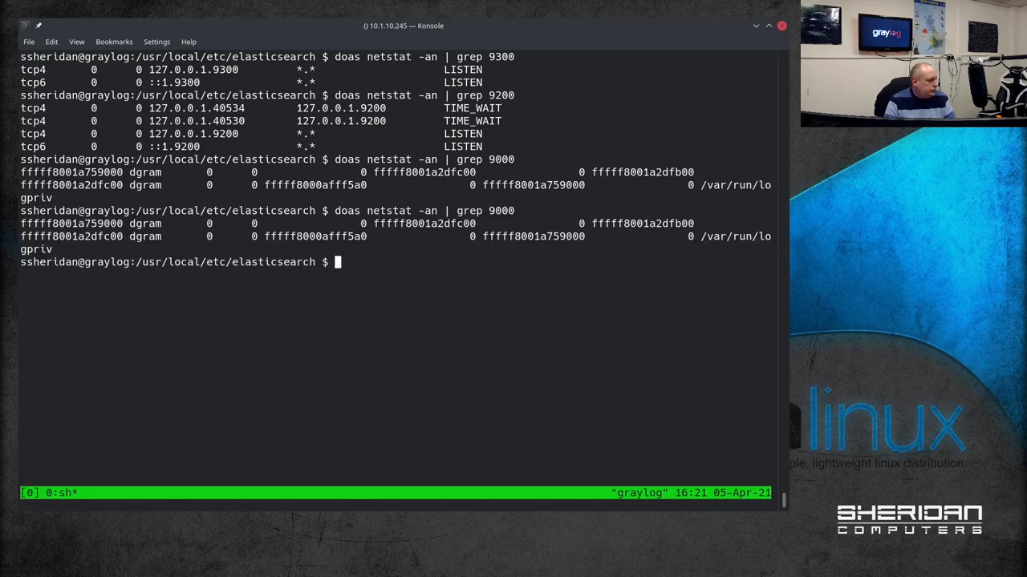
# View the Graylog server log at /var/log/graylog/server.log with doas cat
pyautogui.write('ca')
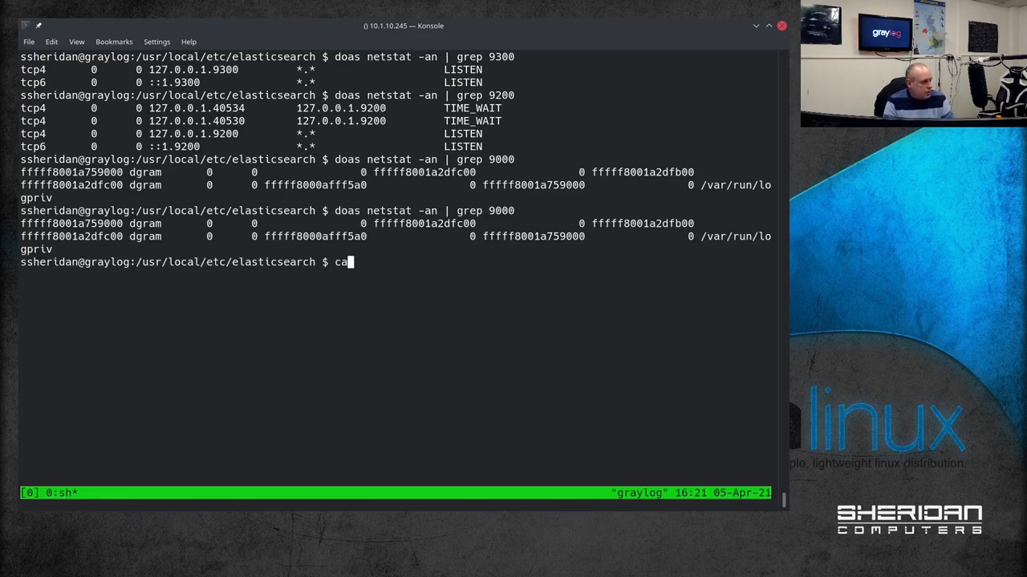
pyautogui.write('doas')
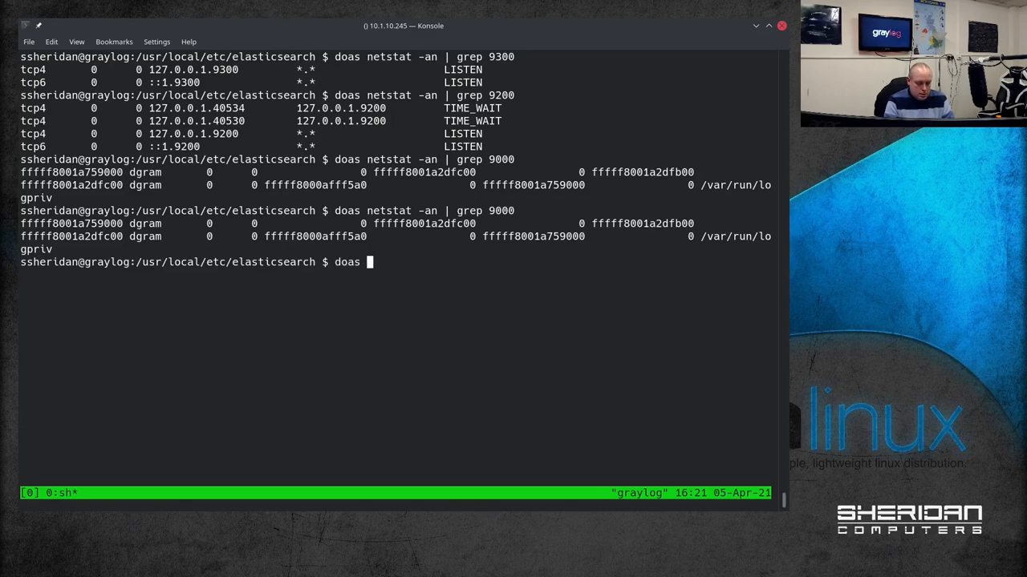
pyautogui.write('cat /var/')
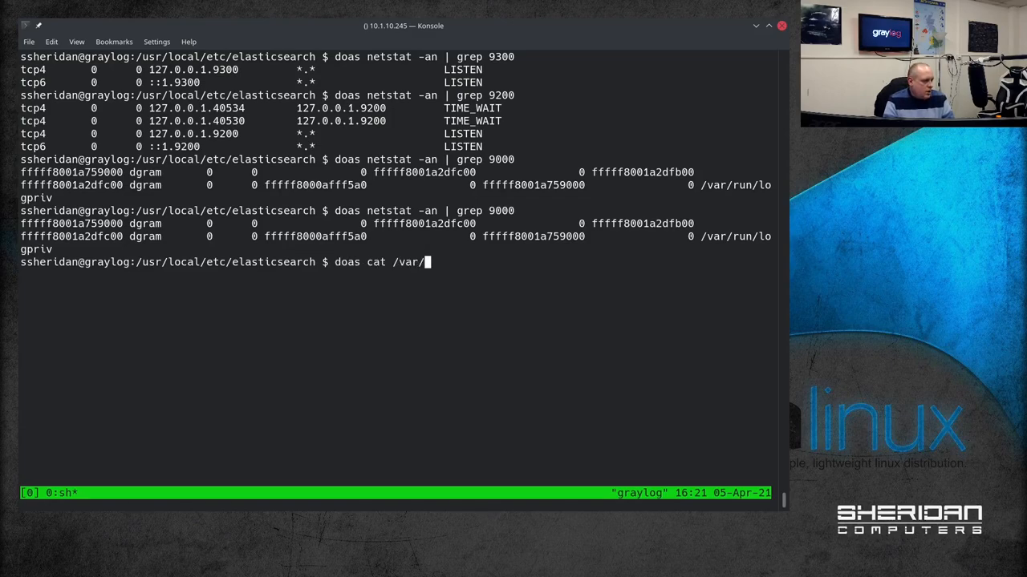
pyautogui.write('log/')
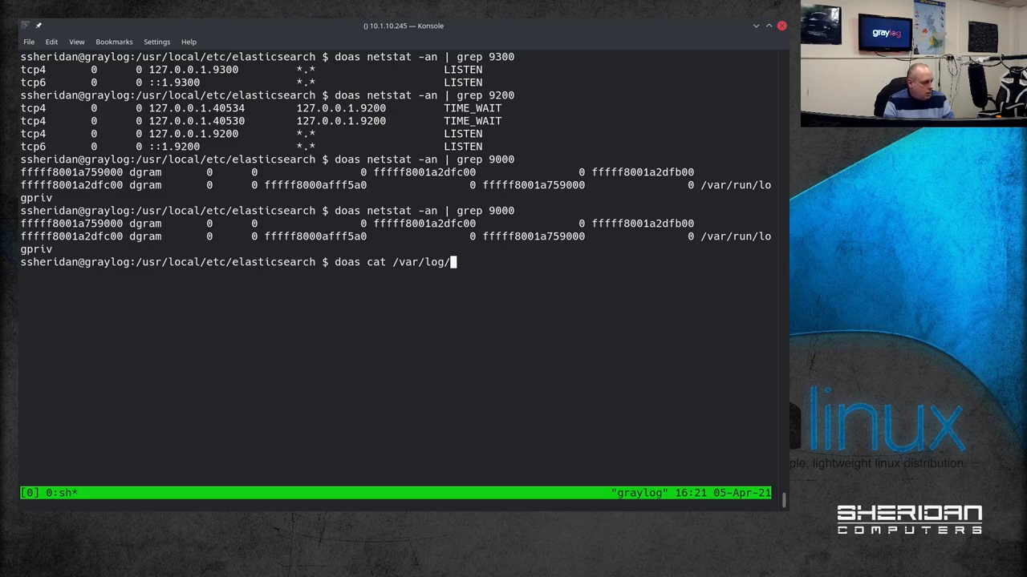
pyautogui.write('graylog/')
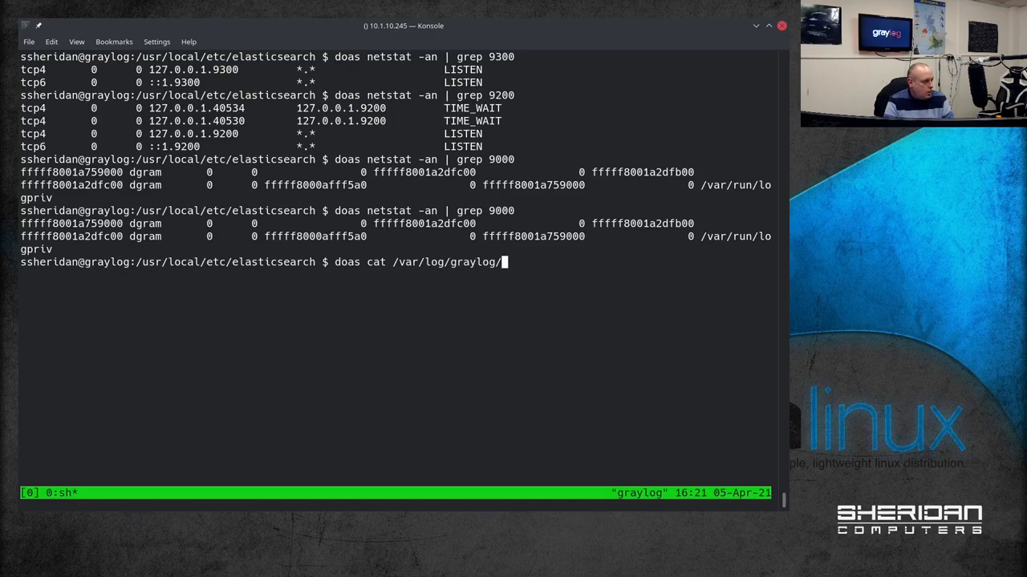
pyautogui.write('server')
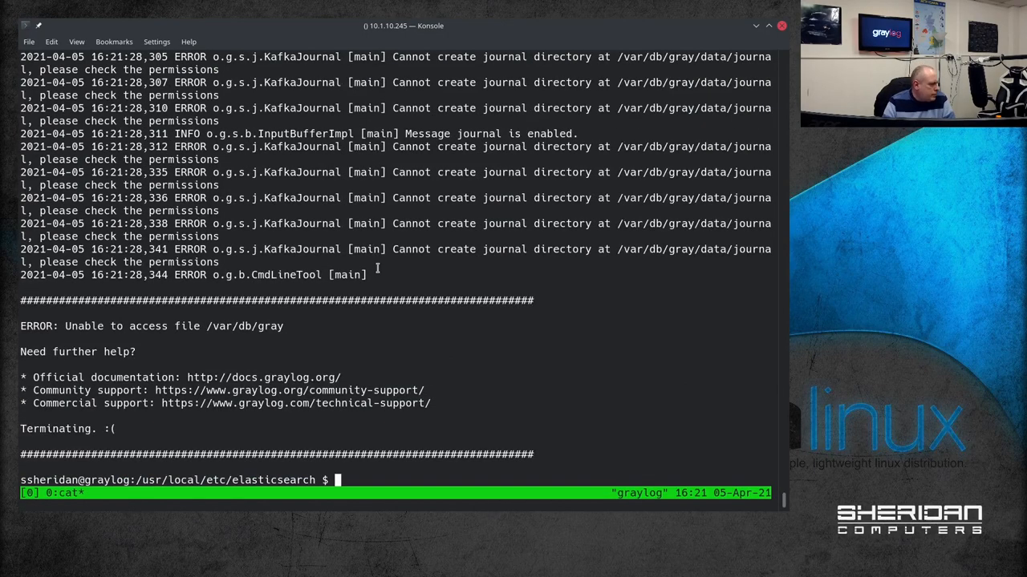
pyautogui.moveTo(497, 251)
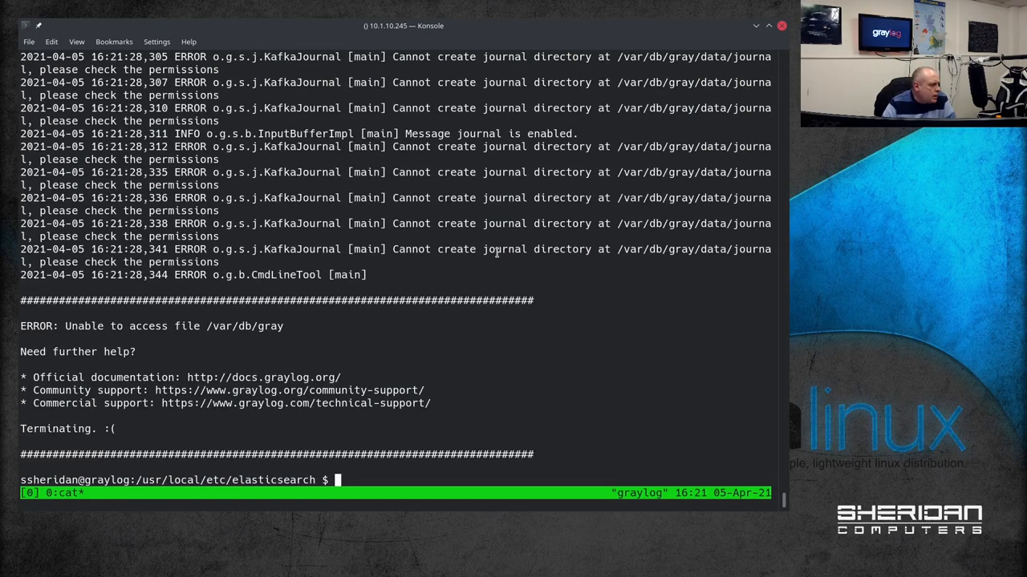
pyautogui.moveTo(539, 224)
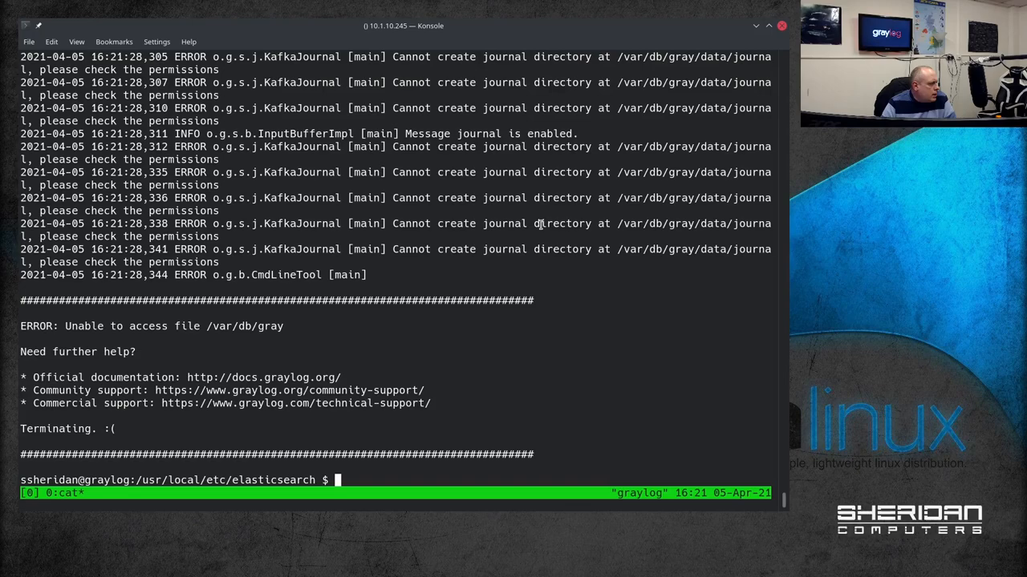
pyautogui.moveTo(449, 260)
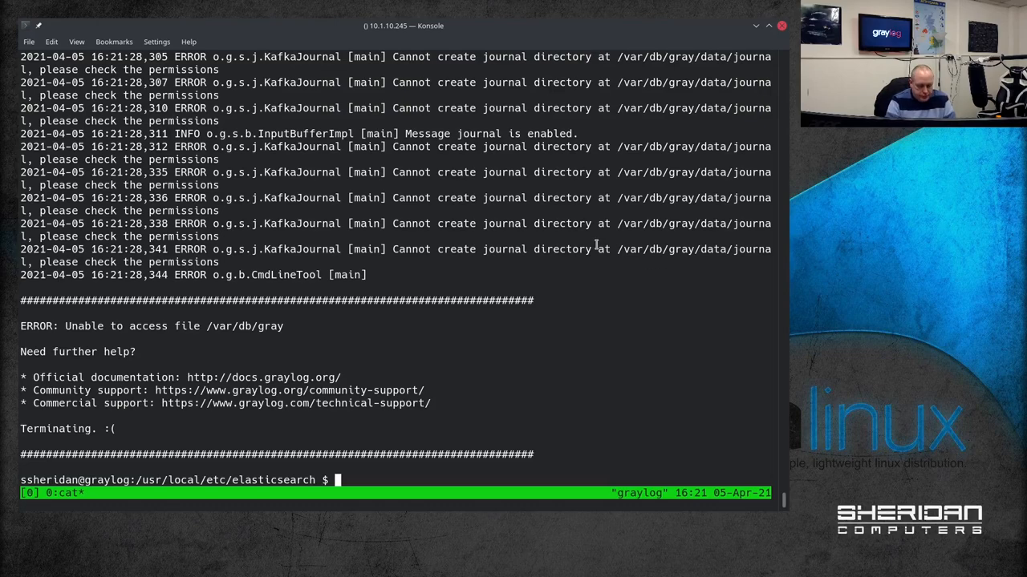
# Stop the failing Graylog service with doas service graylog stop
pyautogui.write('doas')
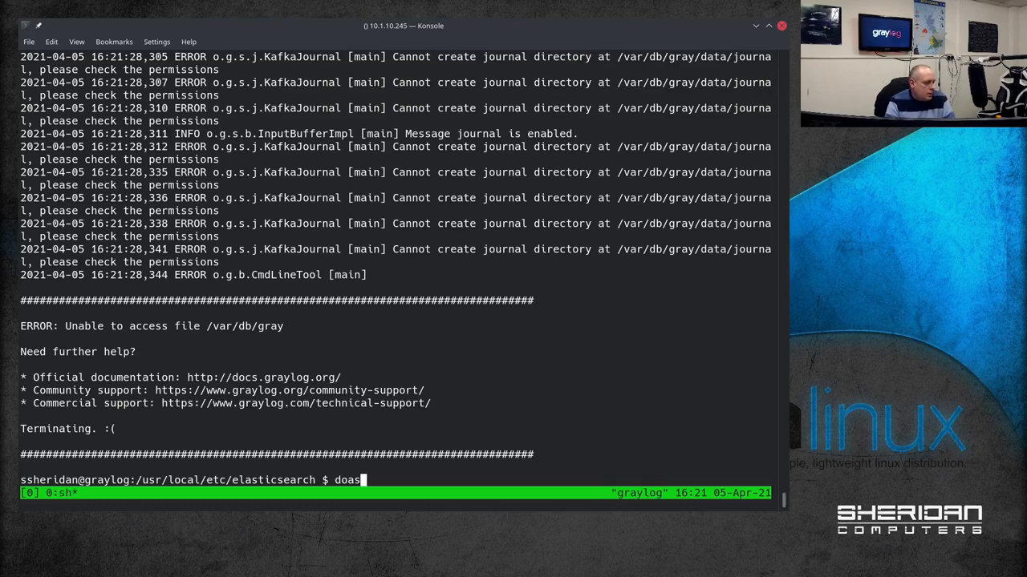
pyautogui.write('service graylog')
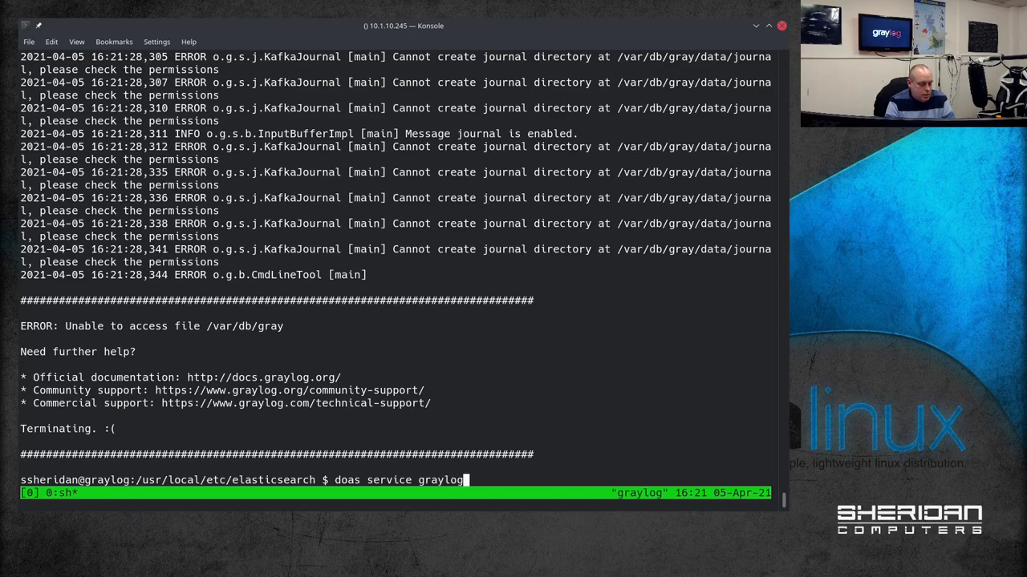
pyautogui.press('Return')
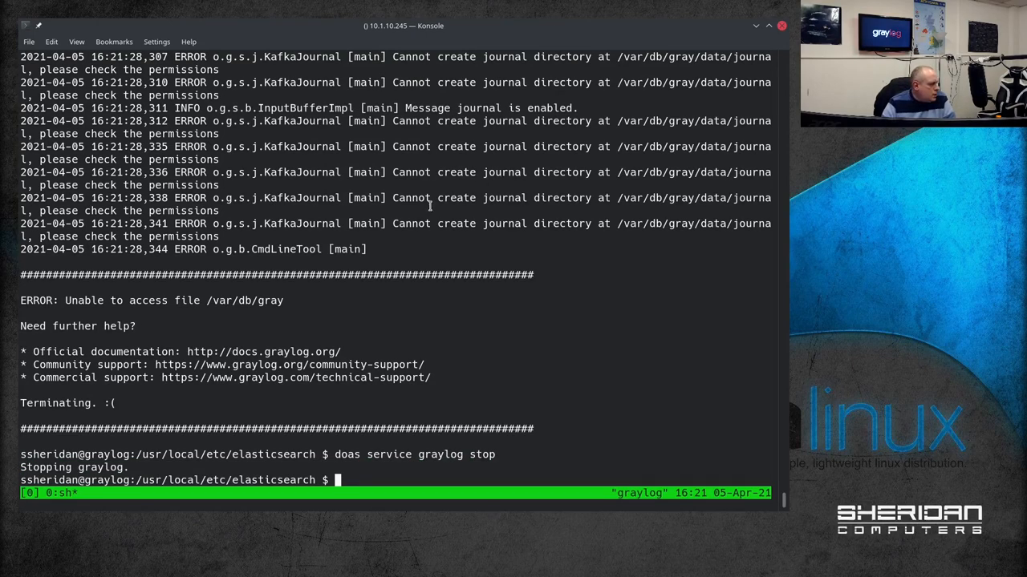
pyautogui.moveTo(703, 223)
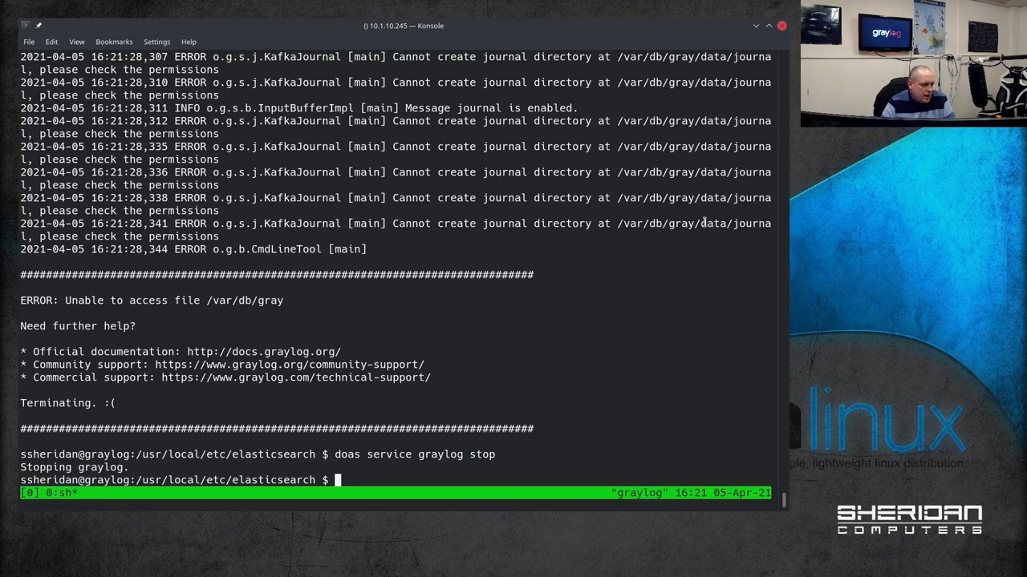
# Change directory into /usr/local/etc/graylog
pyautogui.write('cd ..')
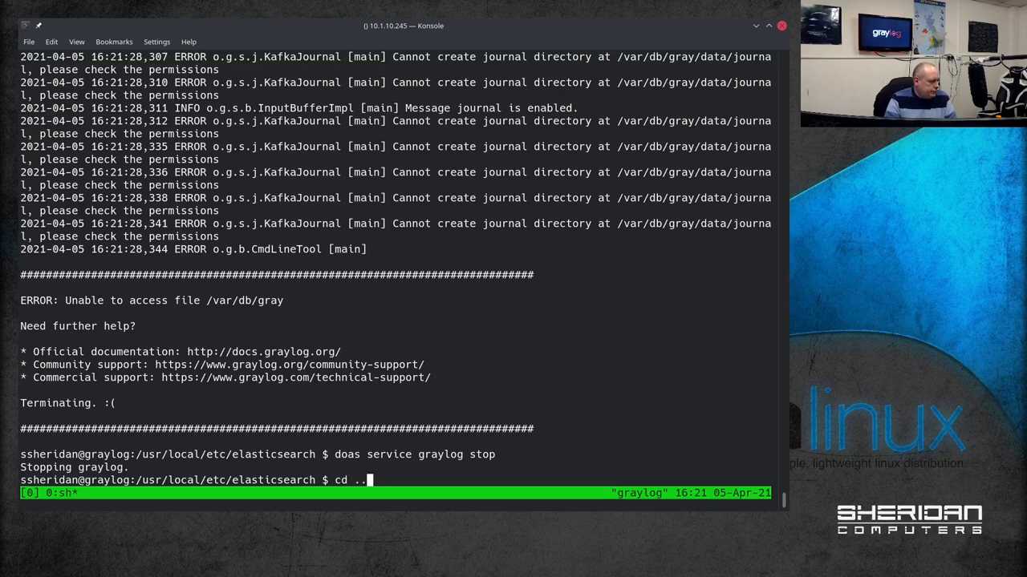
pyautogui.write('cd graylog')
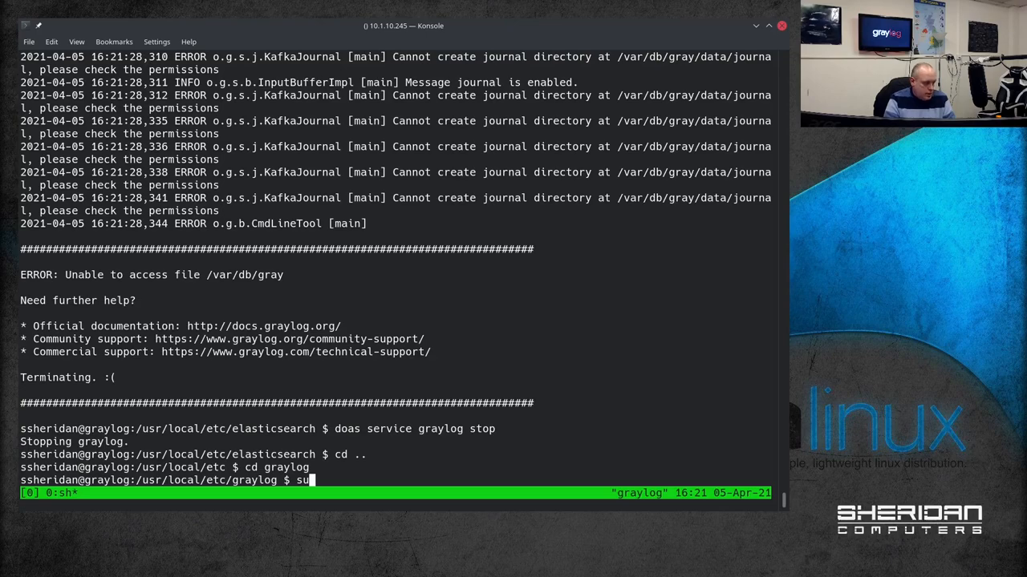
# Review data_dir and message_journal_dir under /var/db/graylog in graylog.conf via doas vi, then quit
pyautogui.write('doas vi gr')
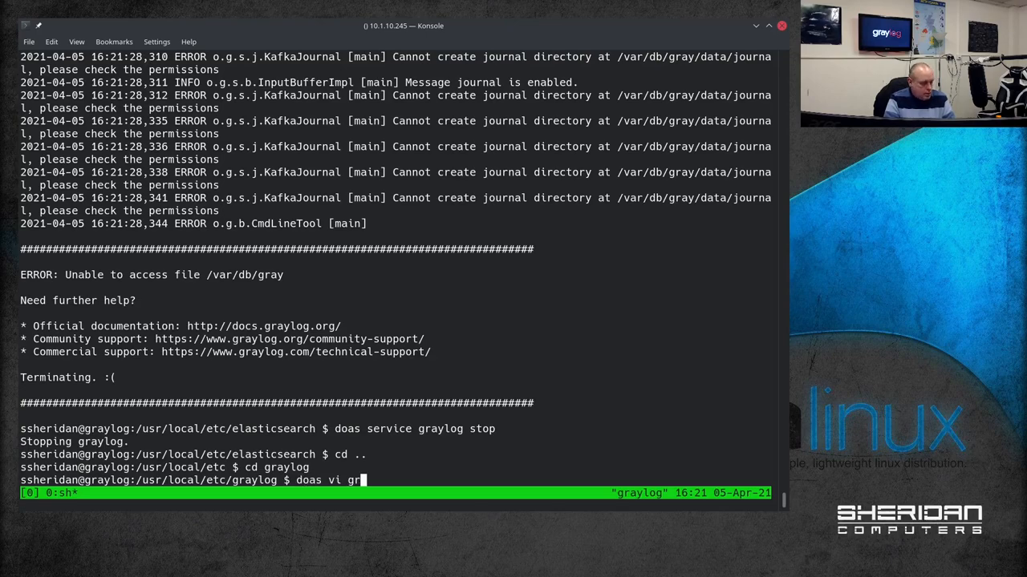
pyautogui.press('Return')
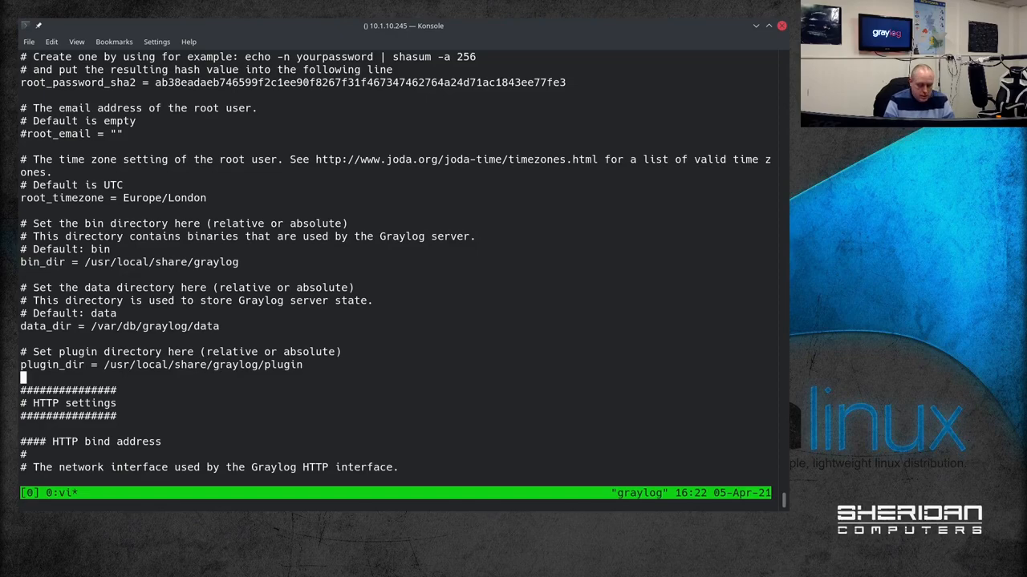
pyautogui.scroll(-3)
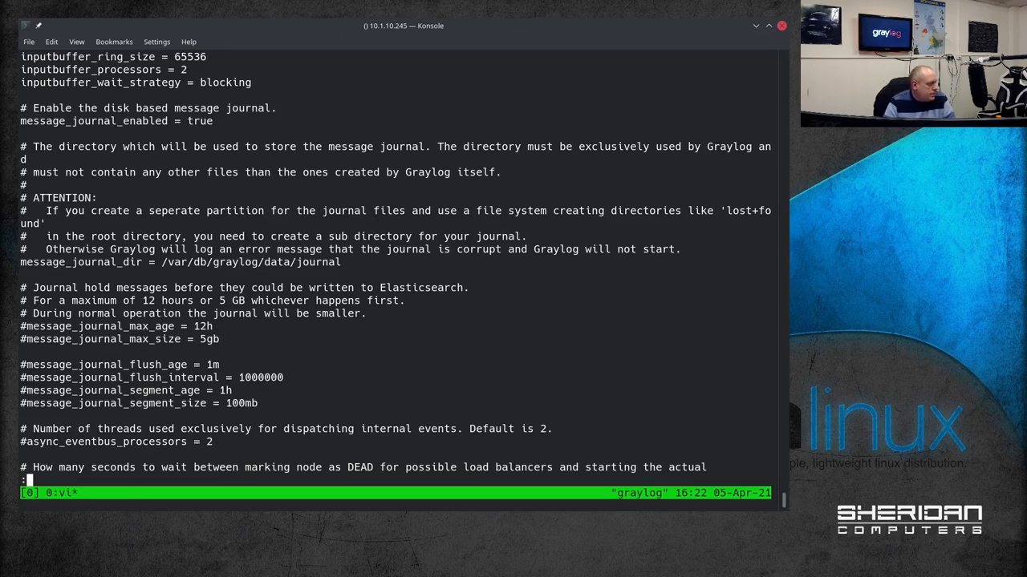
pyautogui.press('Escape')
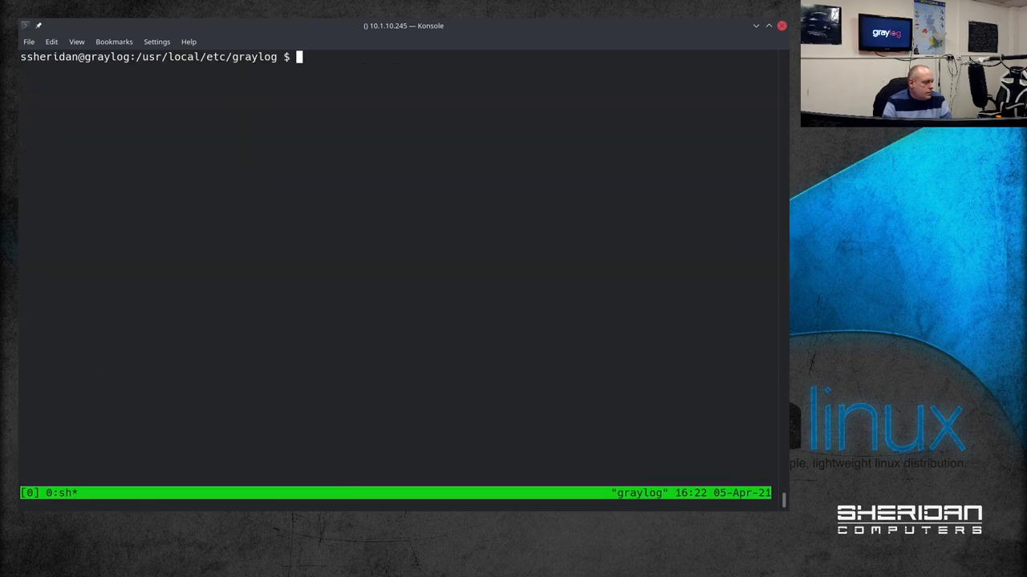
# Start Graylog and check port 9000 with doas netstat -an | grep 9000
pyautogui.write('doas')
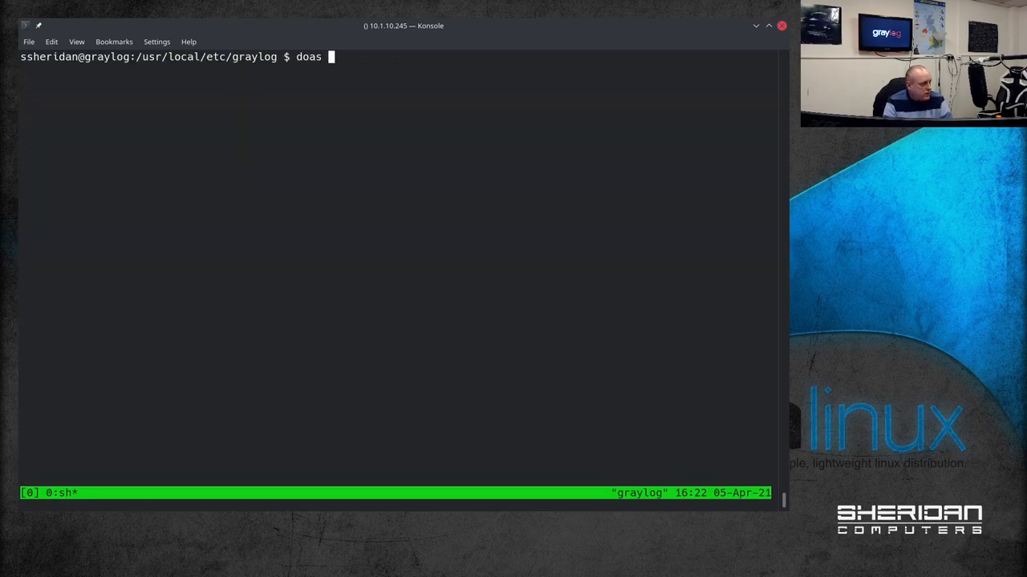
pyautogui.write('service')
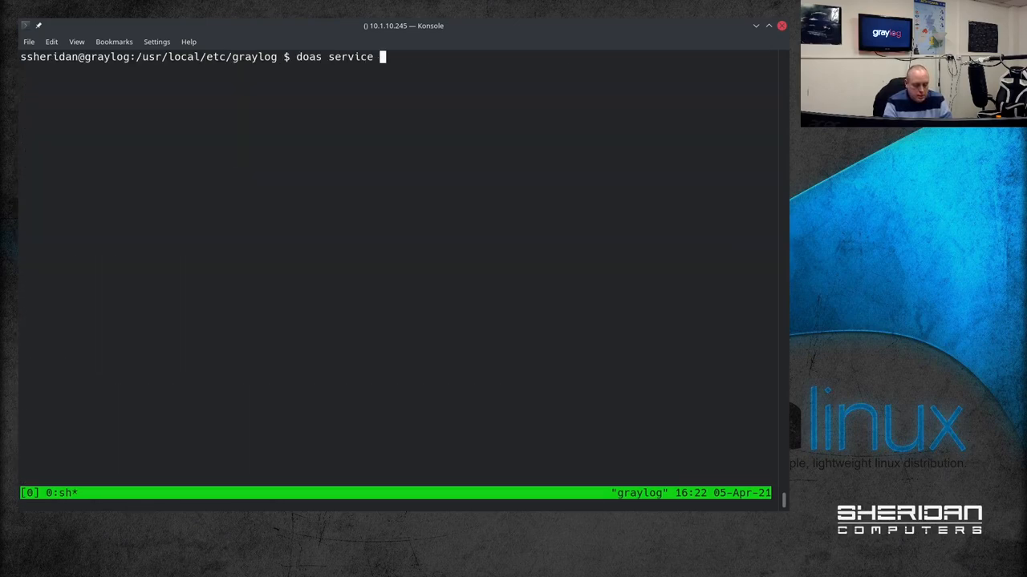
pyautogui.write('graylog start')
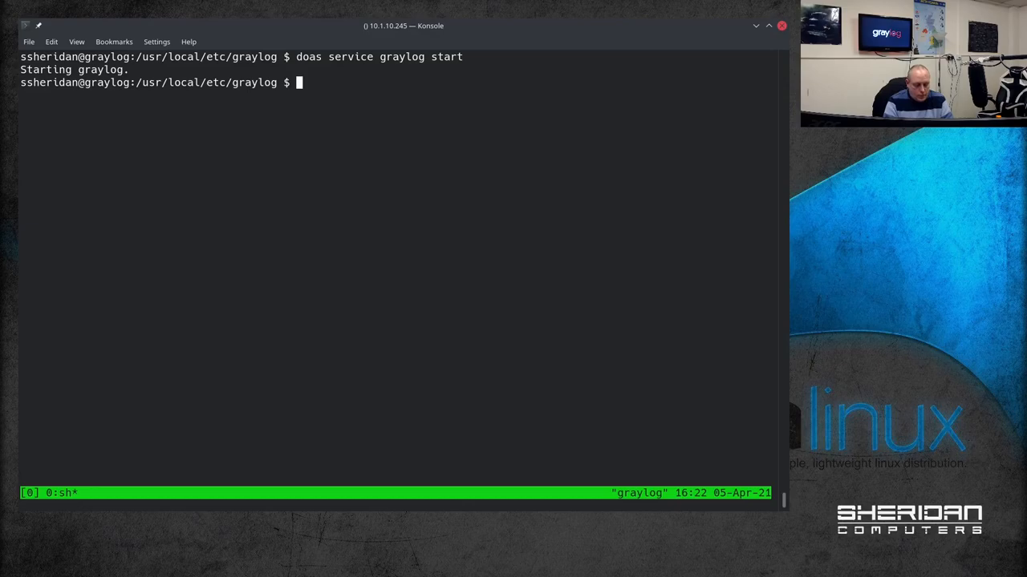
pyautogui.write('doas')
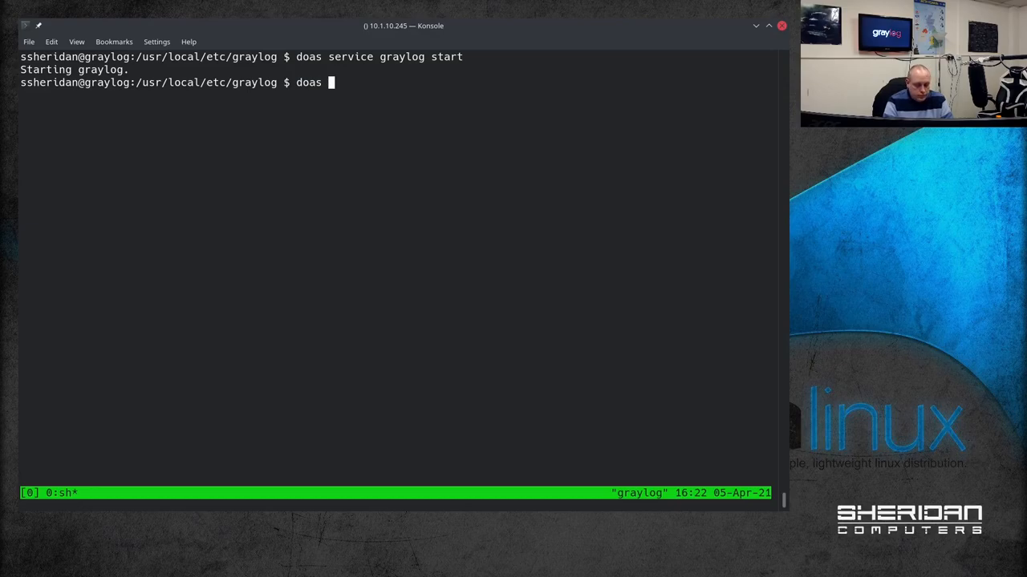
pyautogui.write('netstat -an')
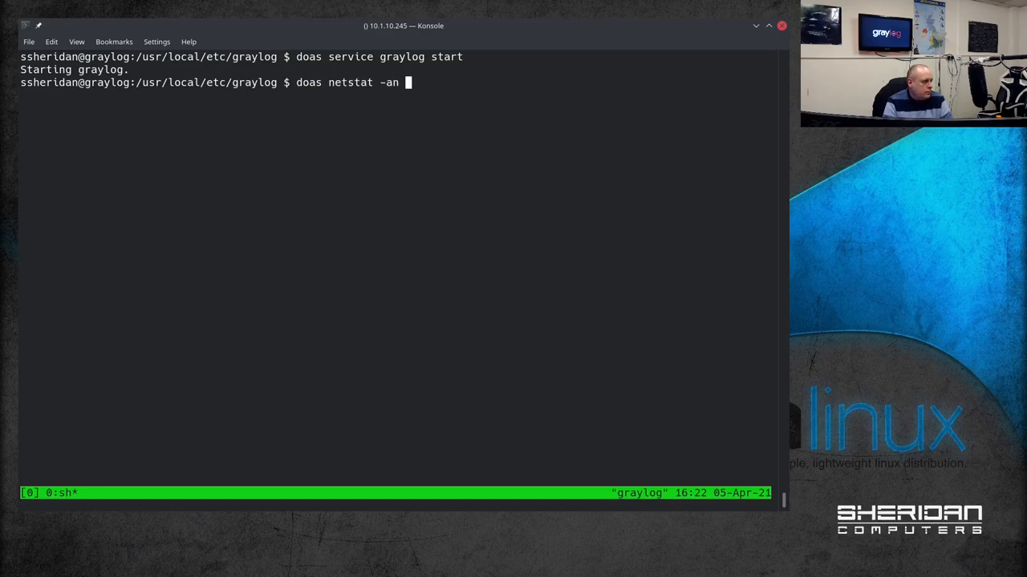
pyautogui.write('| grep 9000')
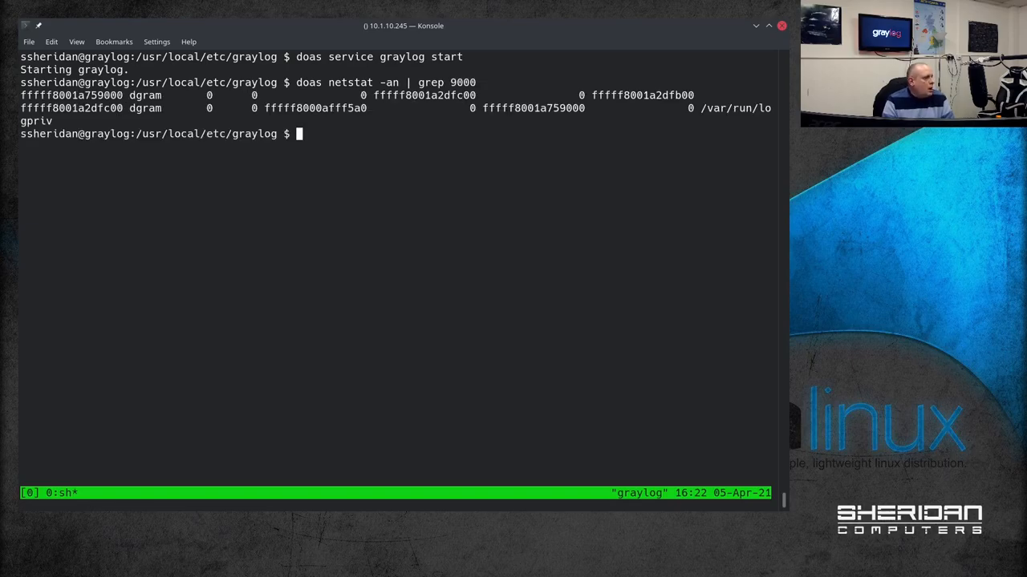
# Read /var/log/graylog/server.log to watch Graylog create its indices
pyautogui.write('cat')
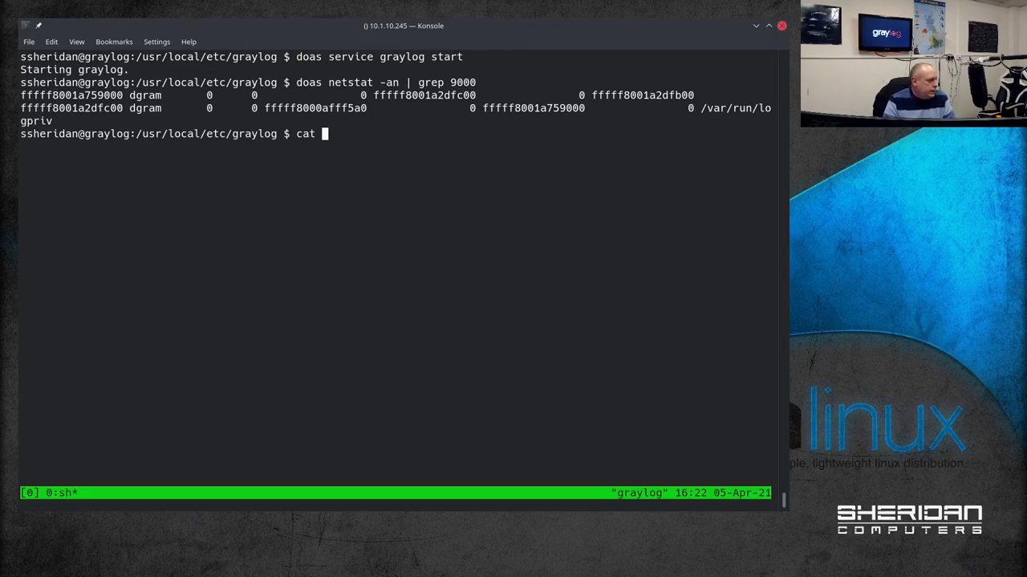
pyautogui.write('doas')
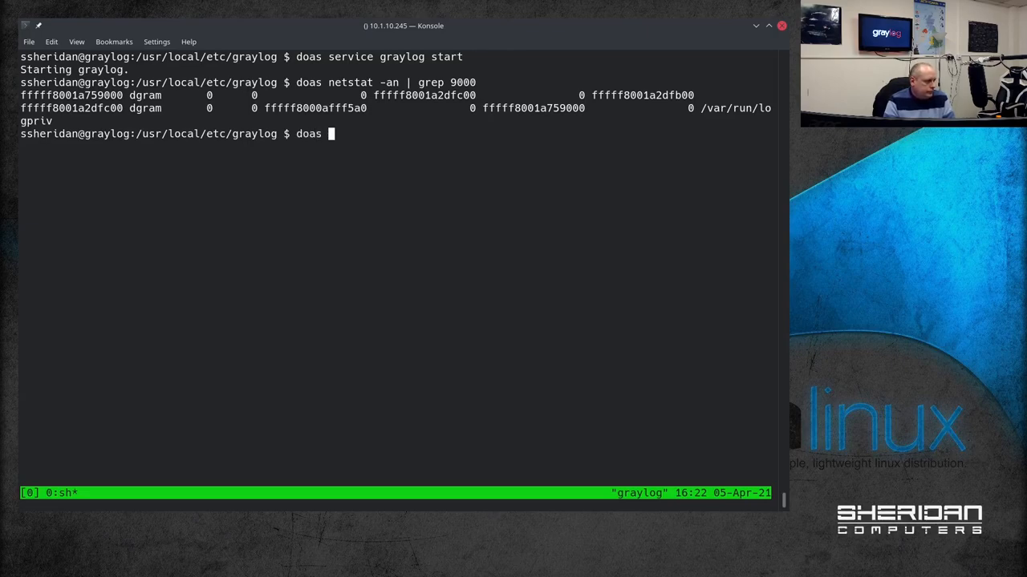
pyautogui.write('cat /var/log/')
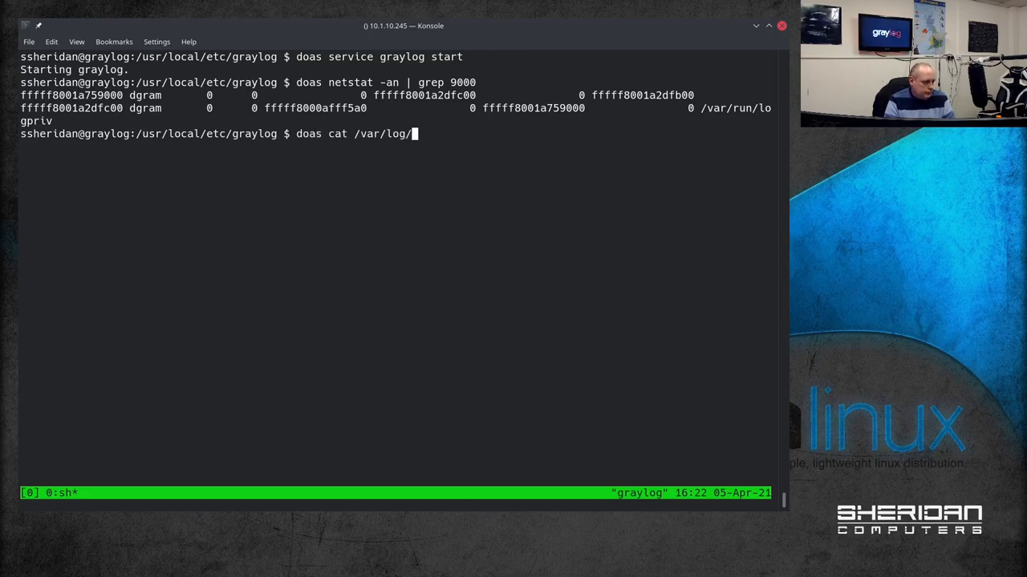
pyautogui.write('graylog/se')
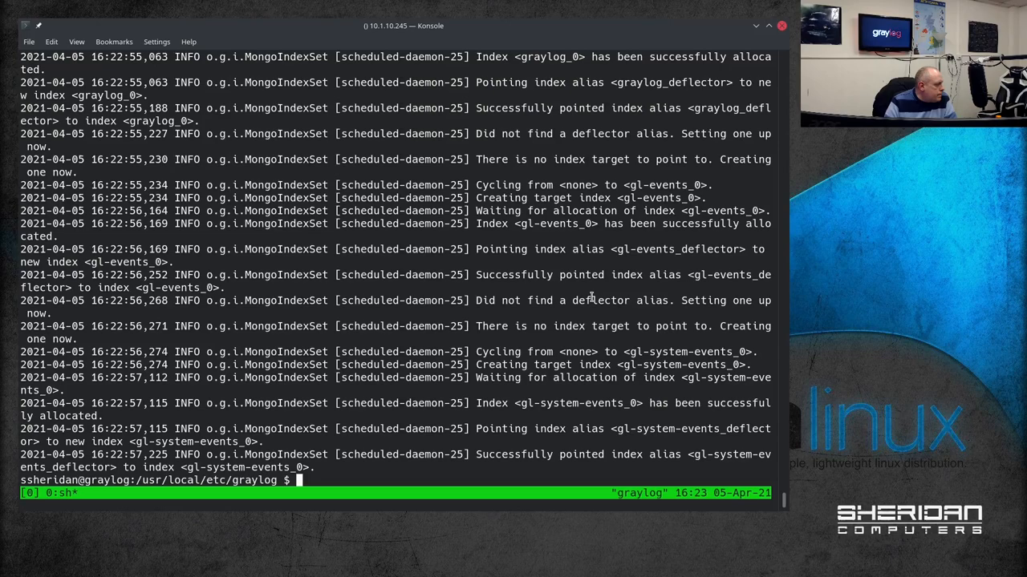
# Rerun the Graylog start, confirm it listens on port 9000, and clear the screen
pyautogui.write('doas service graylog start')
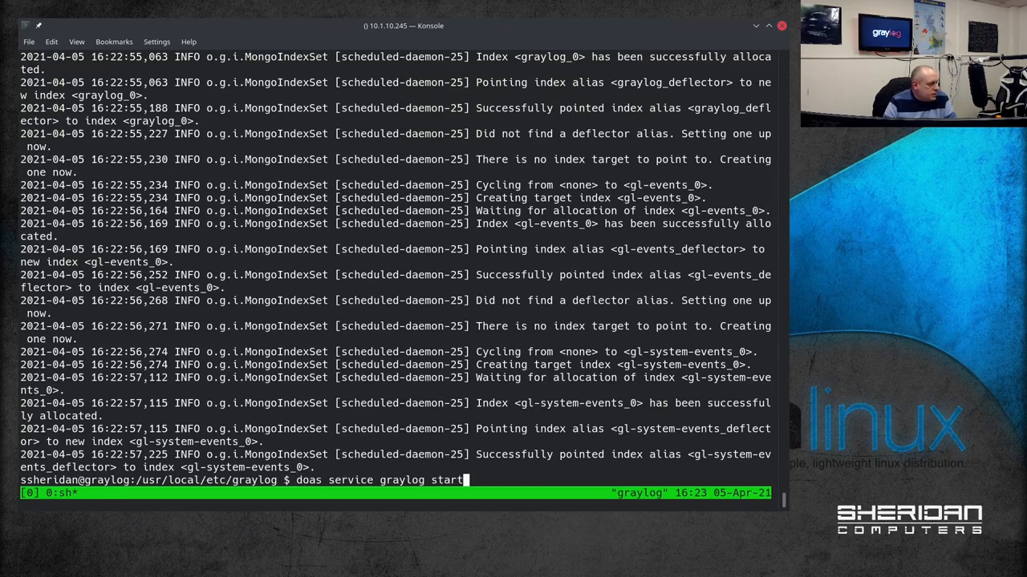
pyautogui.write('doas netstat -an | grep 9000')
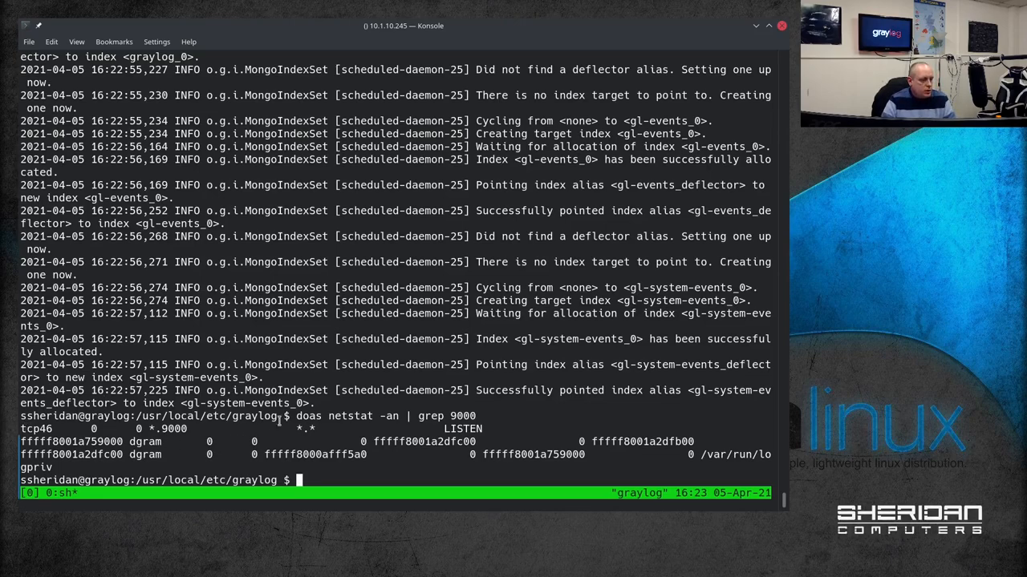
pyautogui.write('cle')
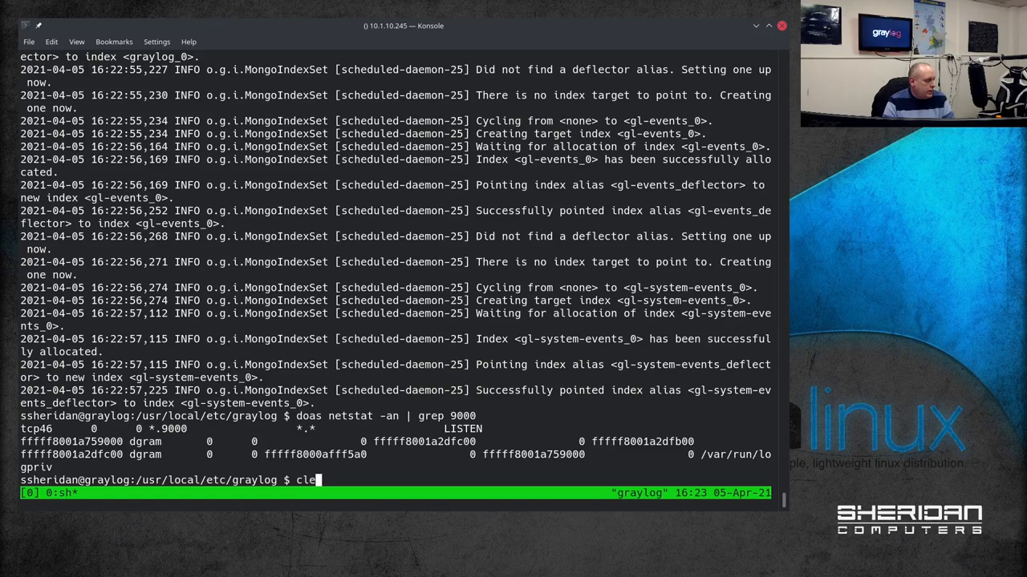
pyautogui.press('Return')
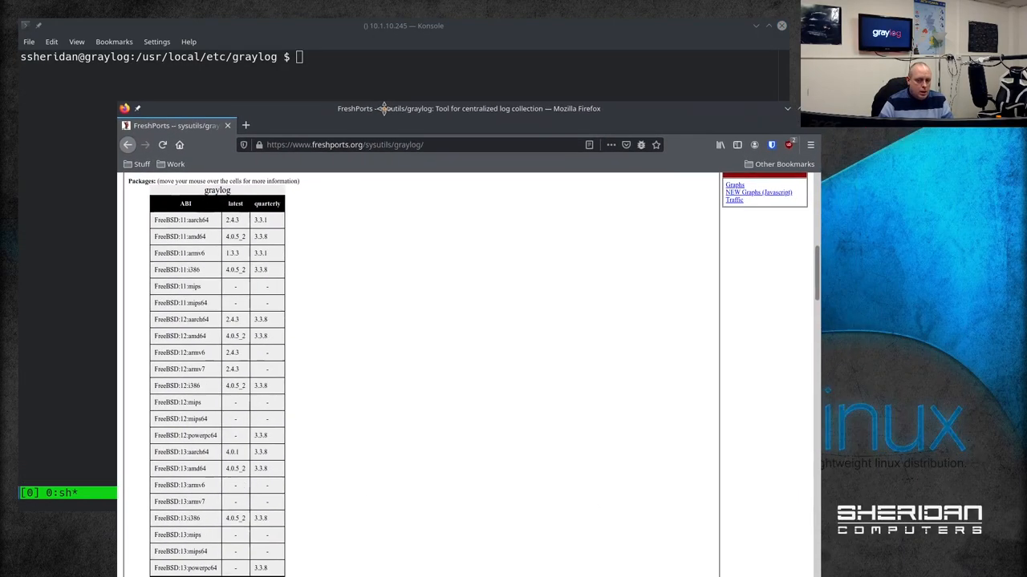
# Load the Graylog sign-in page at 10.1.10.245:9000 in a new Firefox tab
pyautogui.click(247, 125)
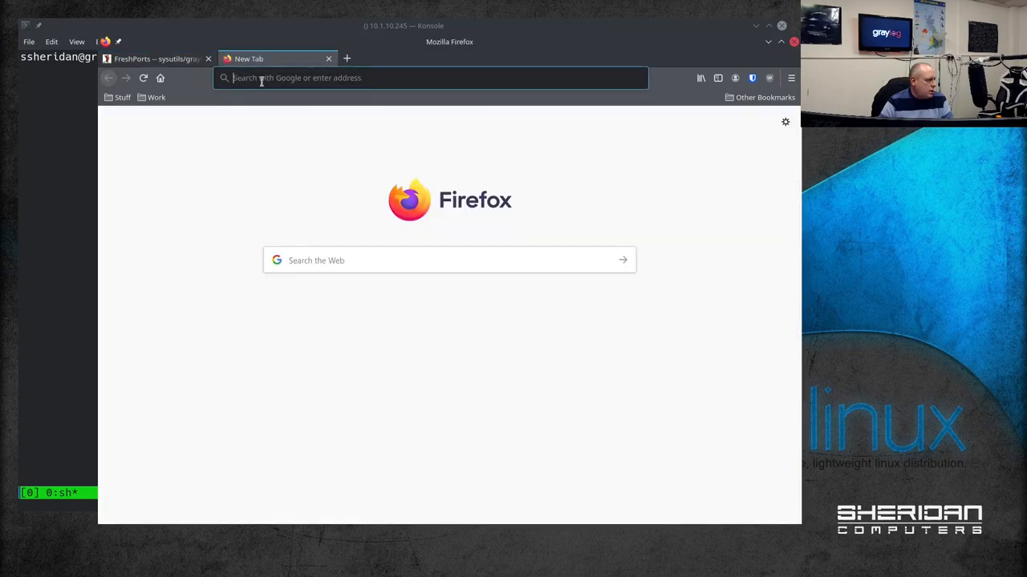
pyautogui.write('10.1.10.245')
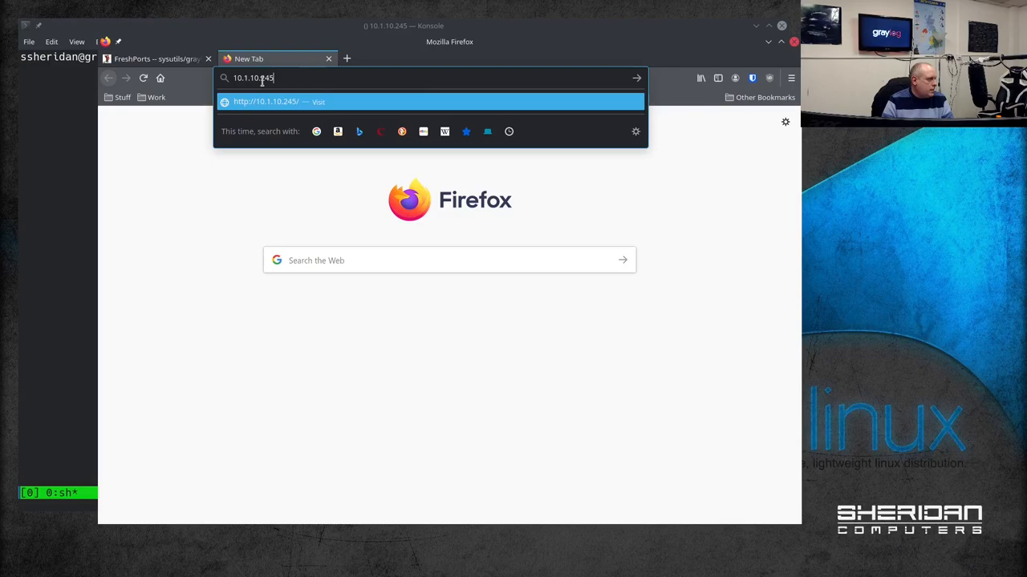
pyautogui.write(':9000')
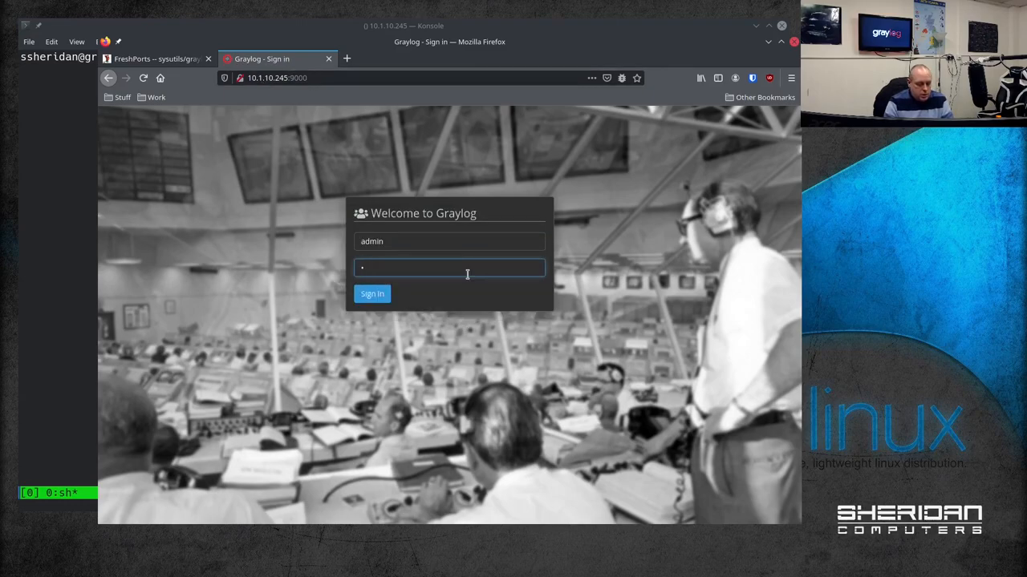
# Sign in as admin and go to System > Inputs
pyautogui.click(372, 293)
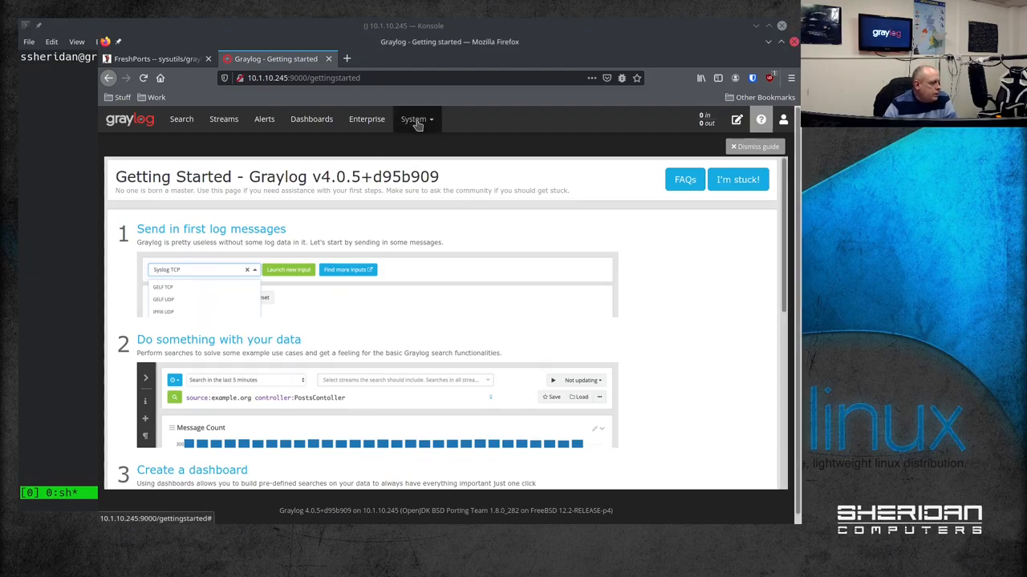
pyautogui.click(414, 119)
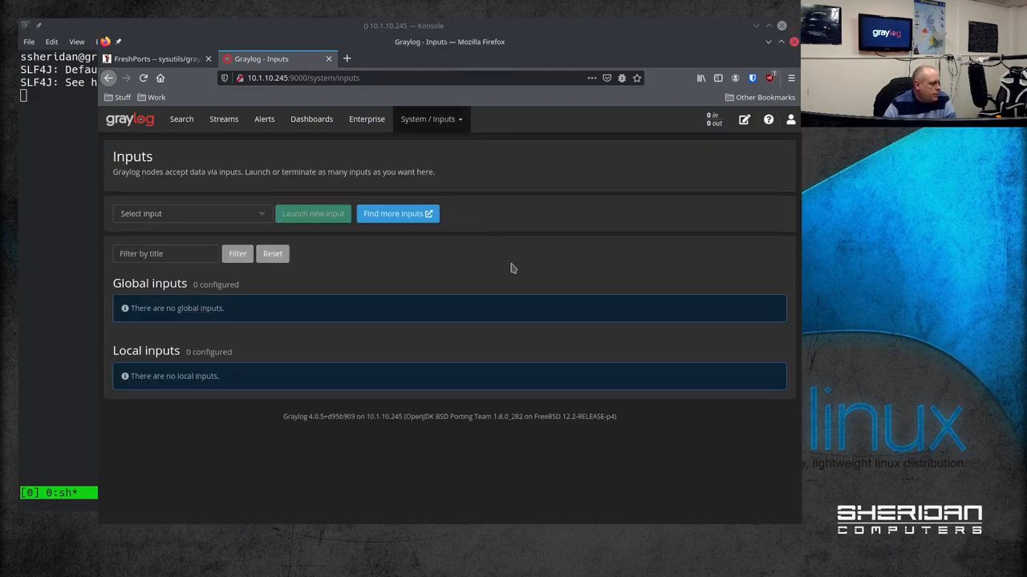
pyautogui.moveTo(337, 260)
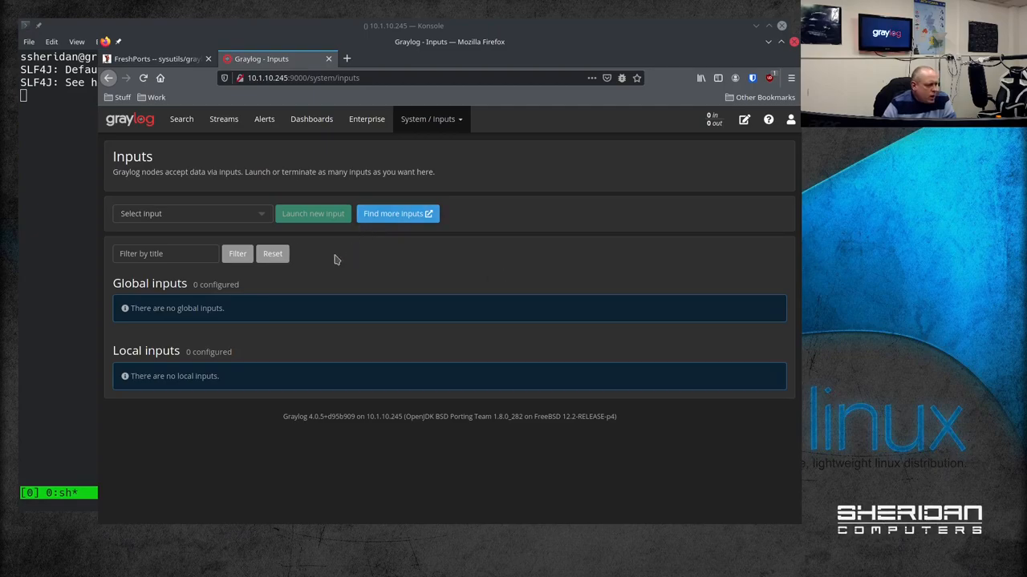
pyautogui.moveTo(319, 257)
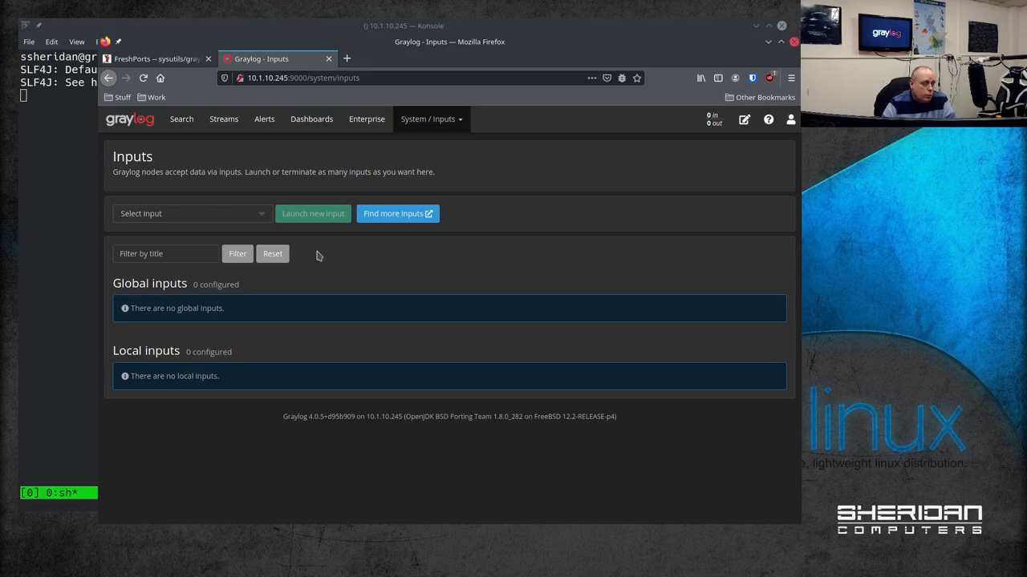
# Select Syslog UDP as the input type and launch a new input
pyautogui.click(191, 214)
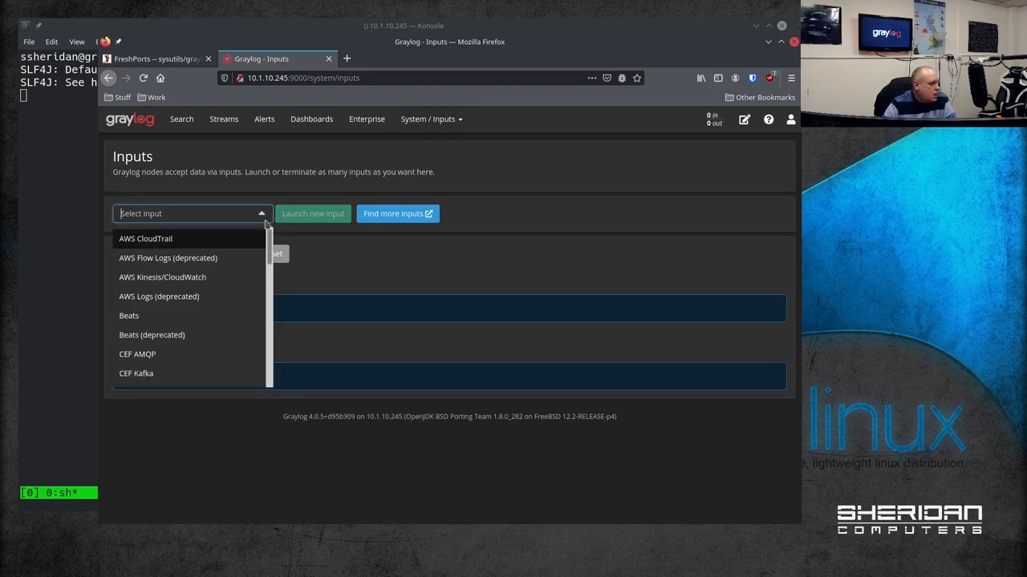
pyautogui.scroll(-3)
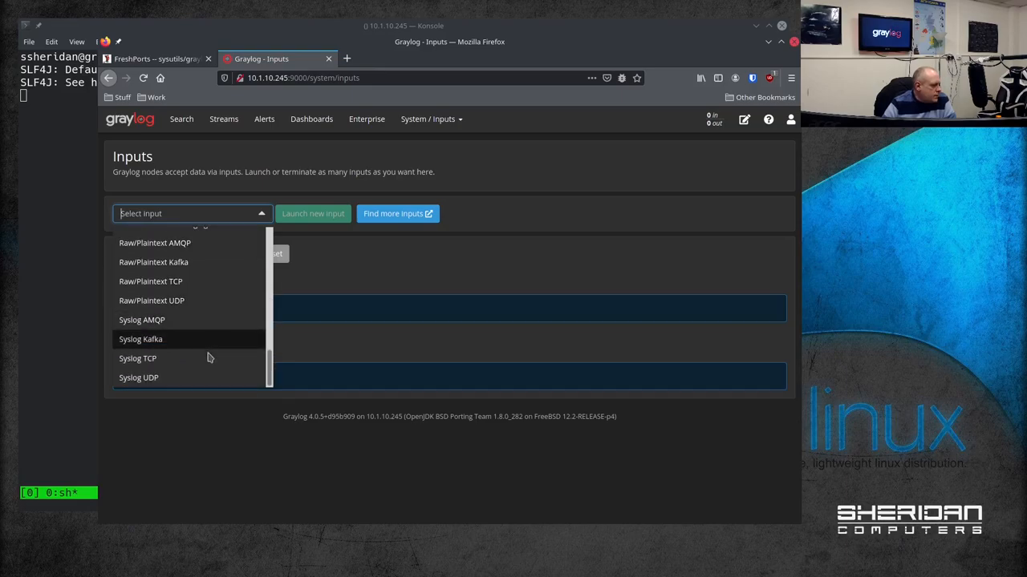
pyautogui.click(138, 379)
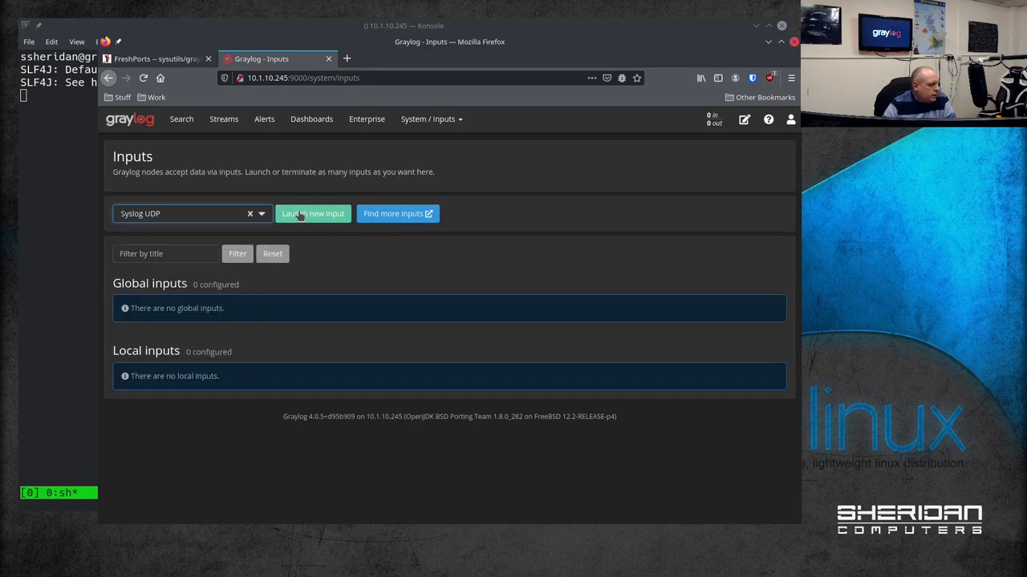
pyautogui.click(313, 213)
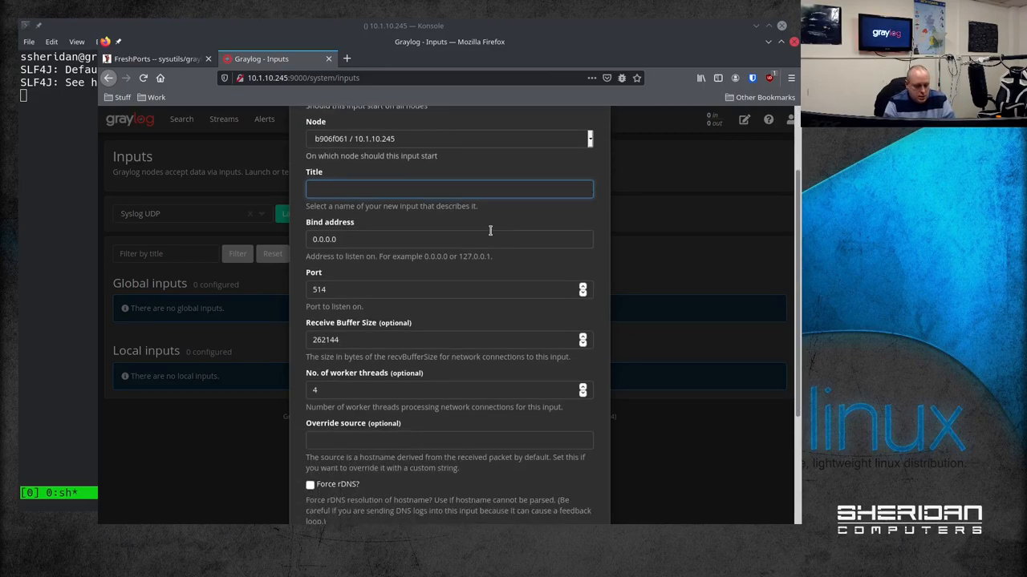
# Launch the Syslog UDP input titled pfsense on port 8514 and dismiss the notice
pyautogui.write('pfsense')
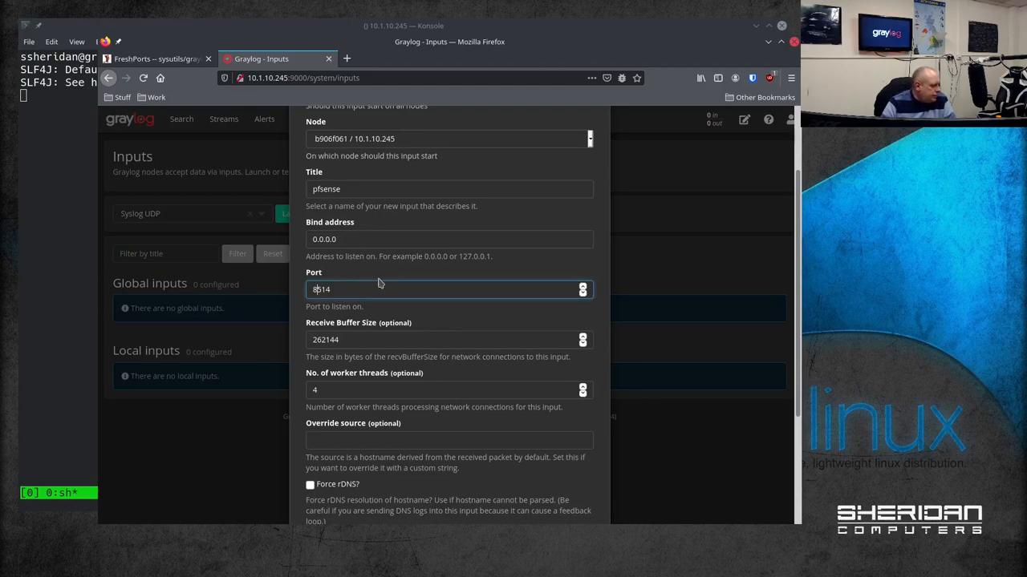
pyautogui.scroll(-3)
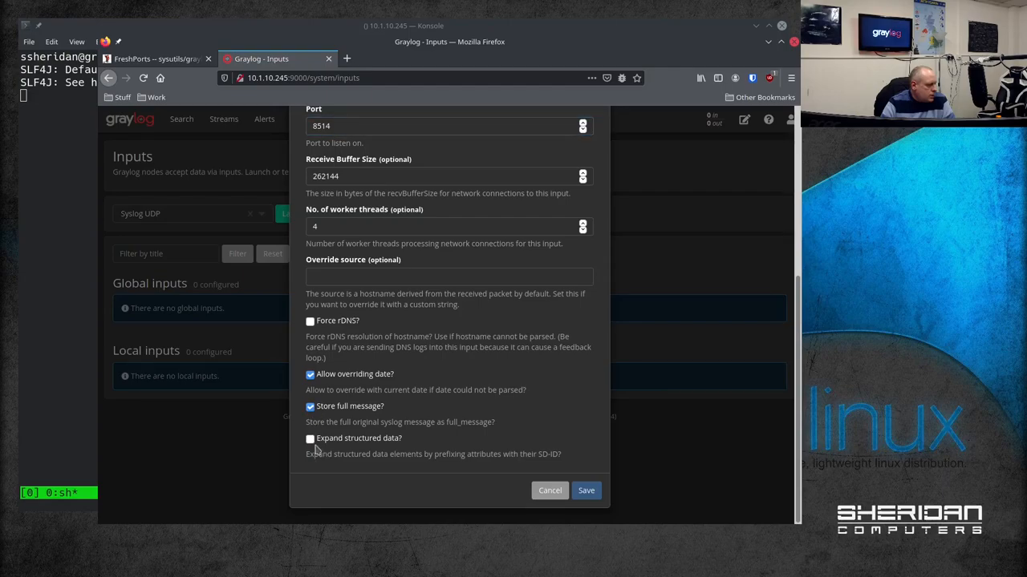
pyautogui.click(581, 490)
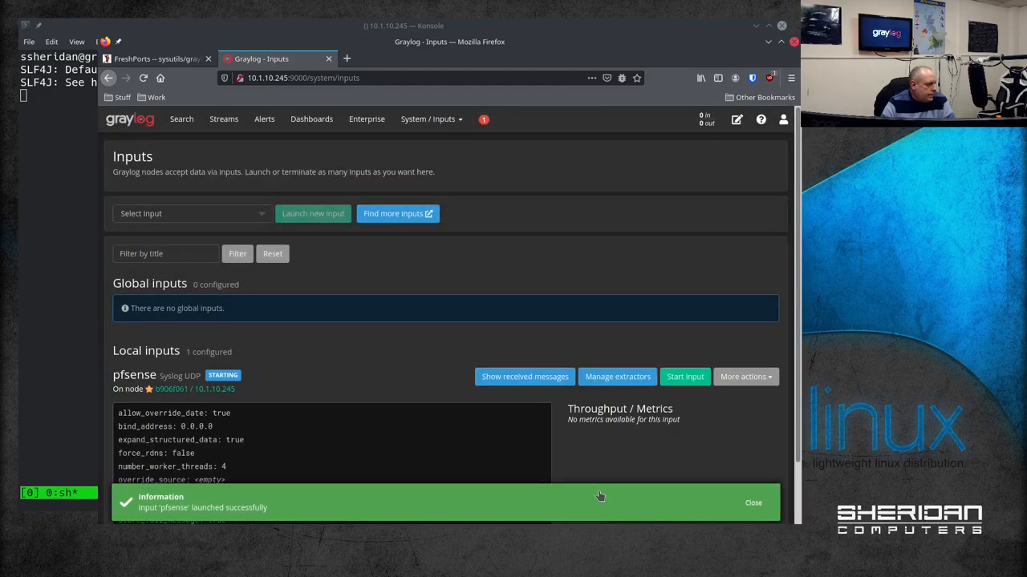
pyautogui.click(752, 503)
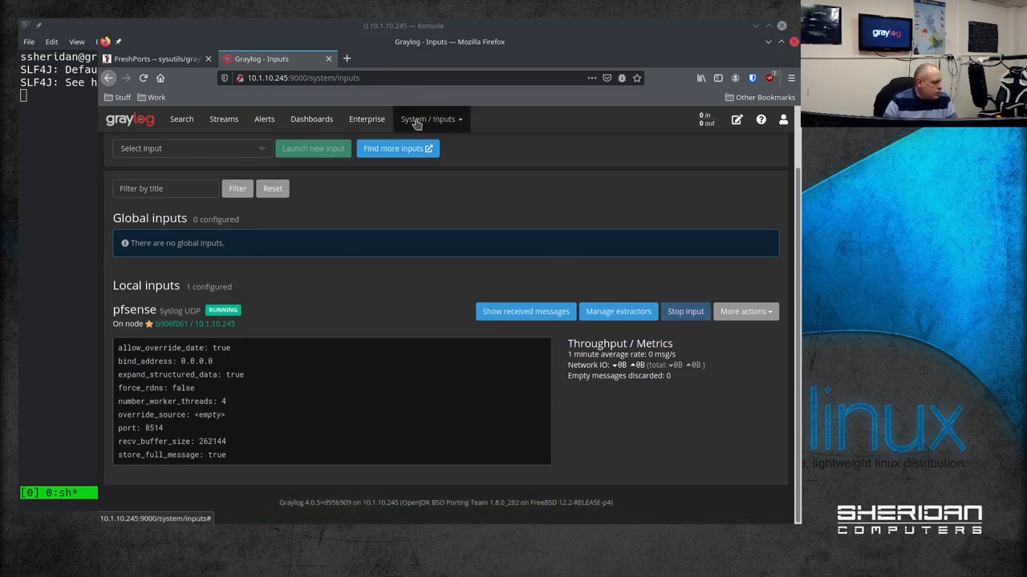
# Go to System > Indices and begin creating a new index set
pyautogui.click(427, 119)
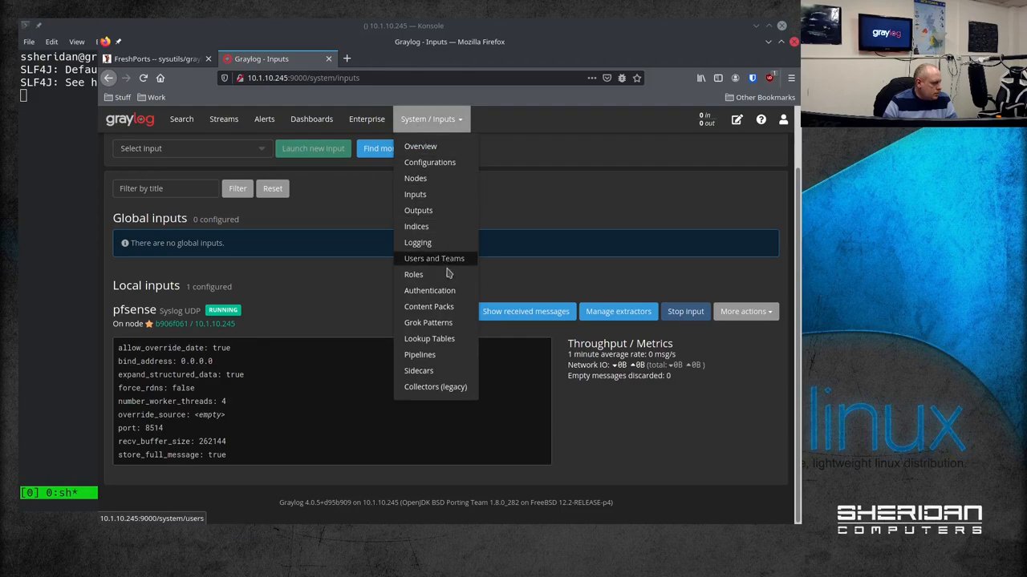
pyautogui.click(415, 227)
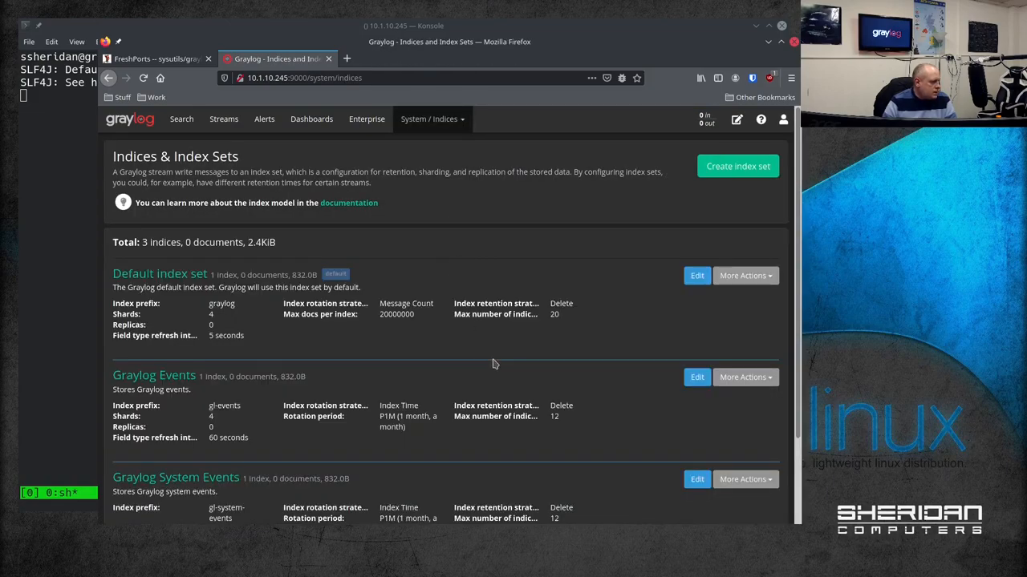
pyautogui.moveTo(542, 194)
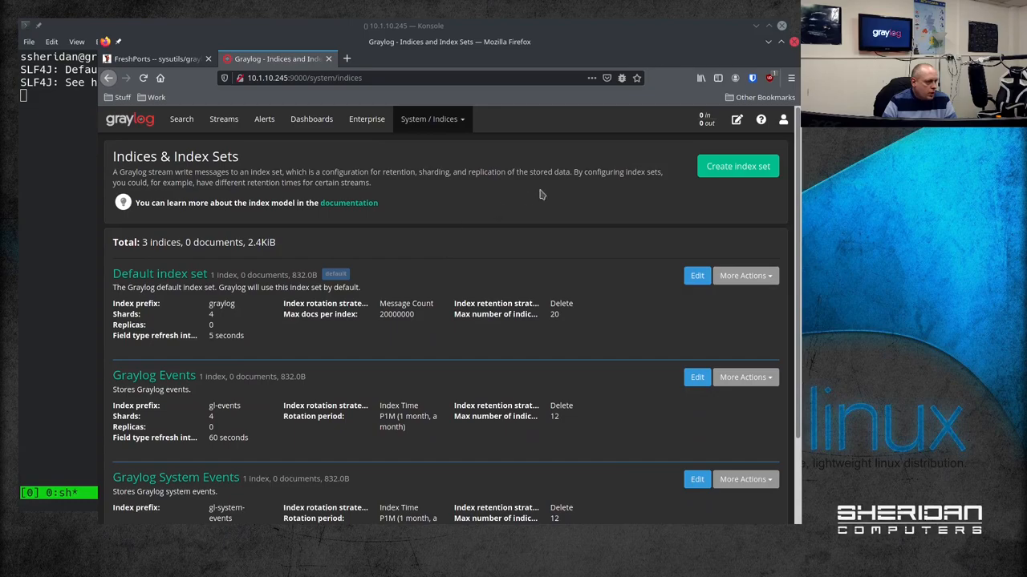
pyautogui.click(738, 166)
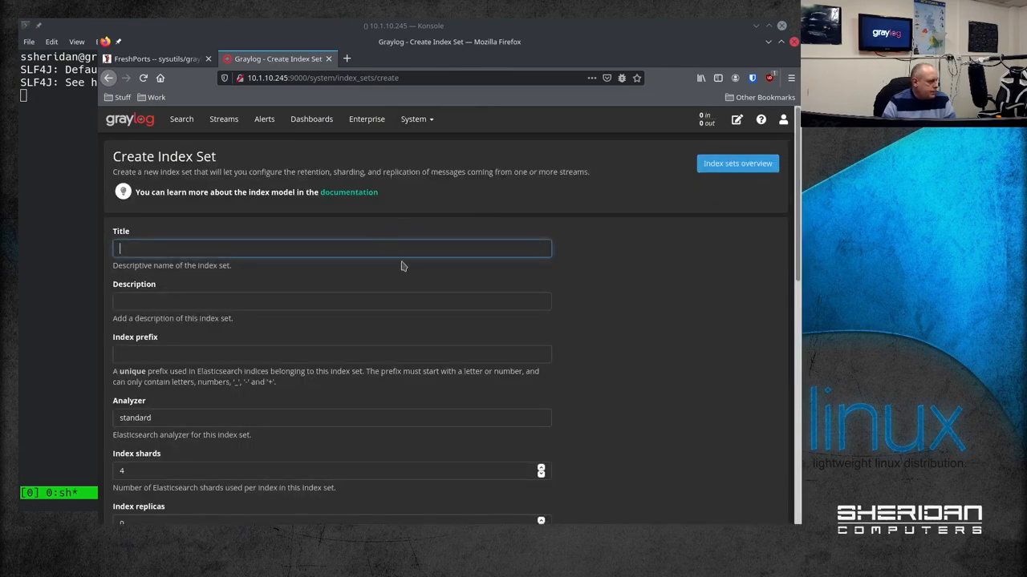
# Enter pfsense as the index set title, description and index prefix
pyautogui.write('pfsense')
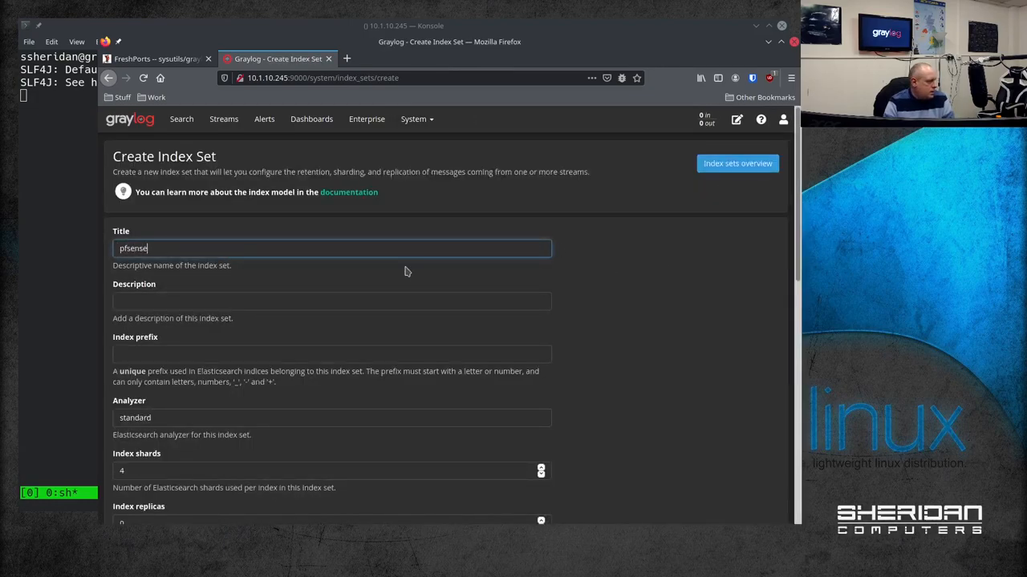
pyautogui.write('pf')
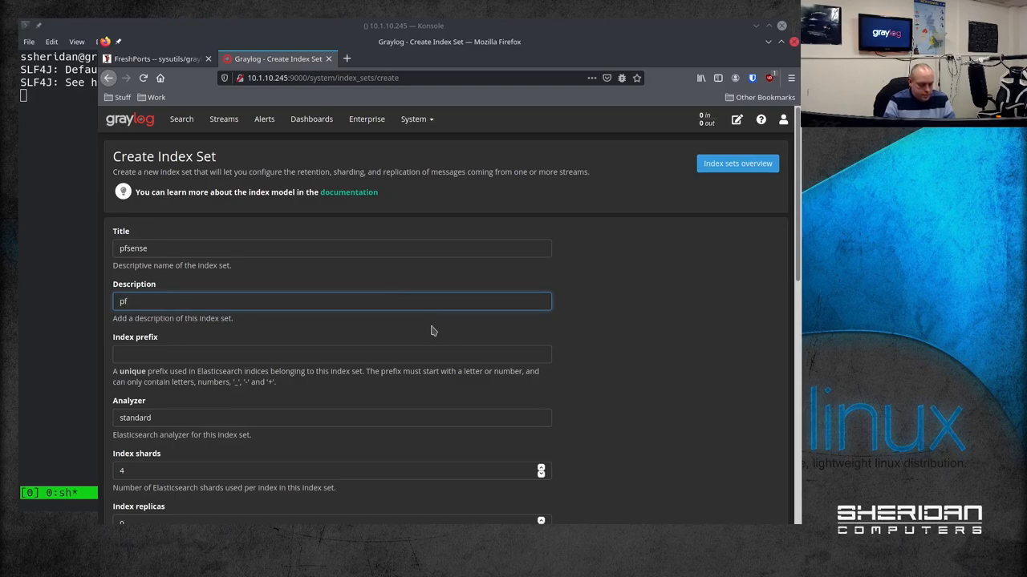
pyautogui.click(330, 355)
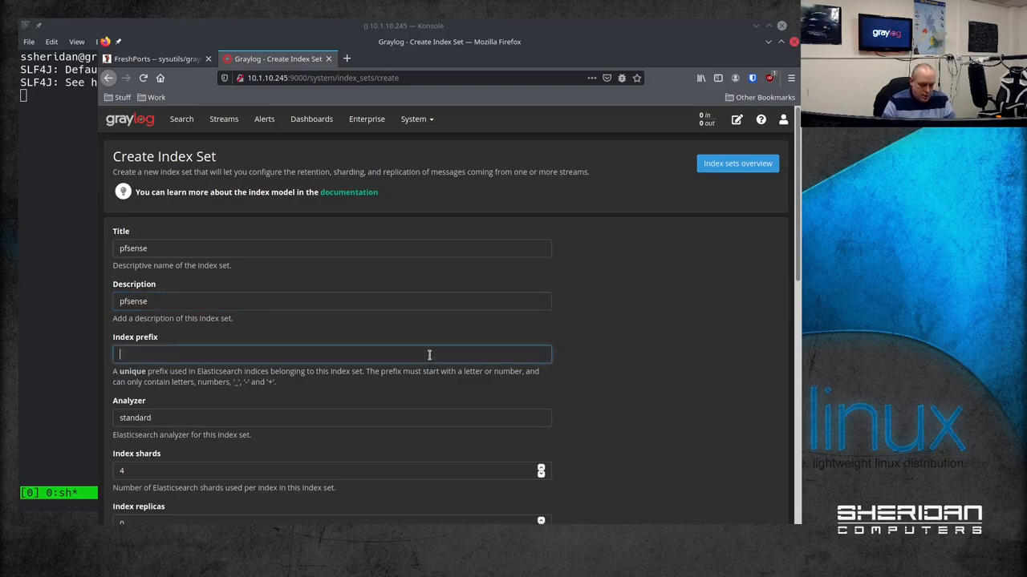
pyautogui.write('pfsense')
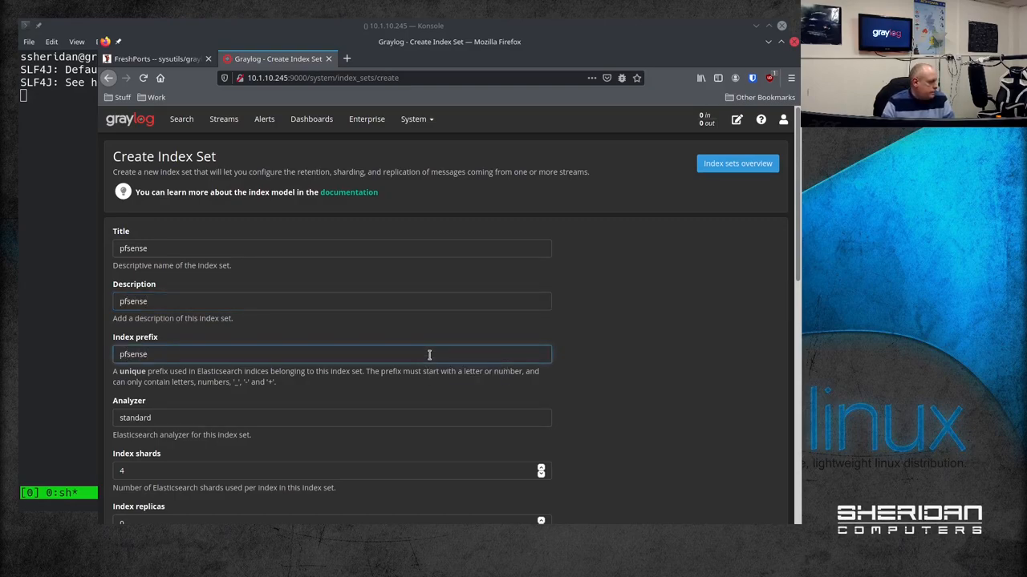
pyautogui.scroll(-3)
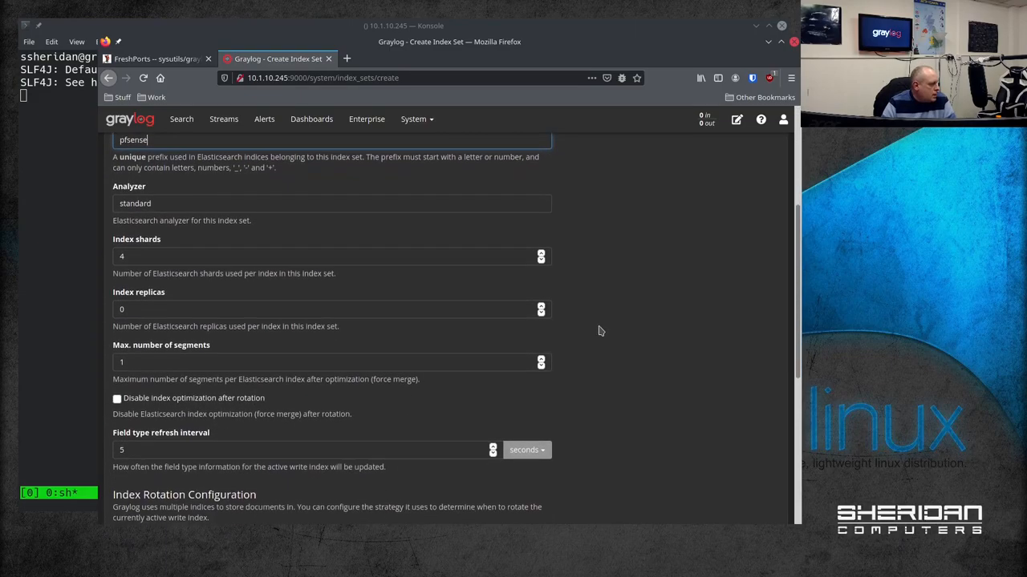
pyautogui.scroll(-3)
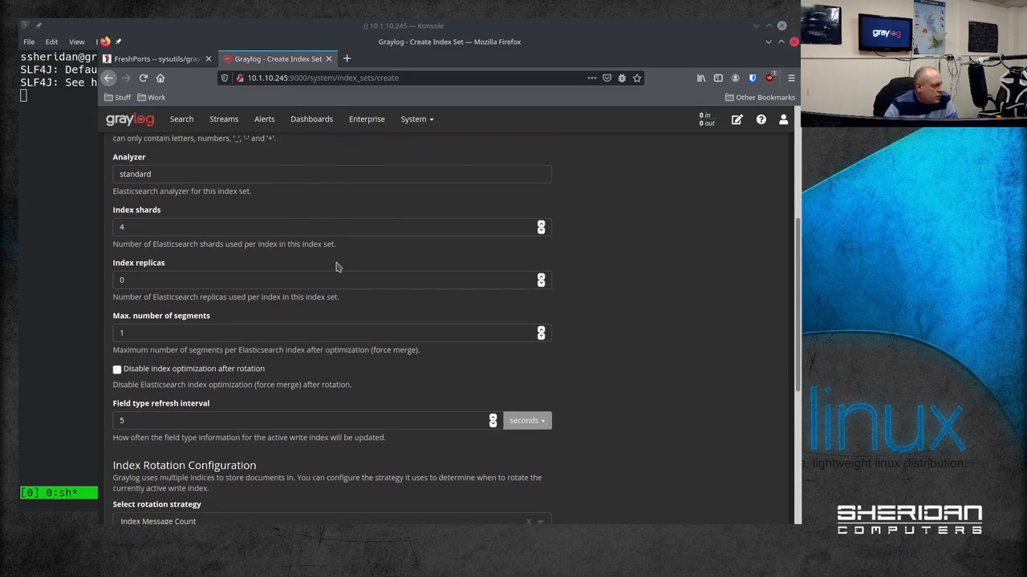
pyautogui.scroll(-3)
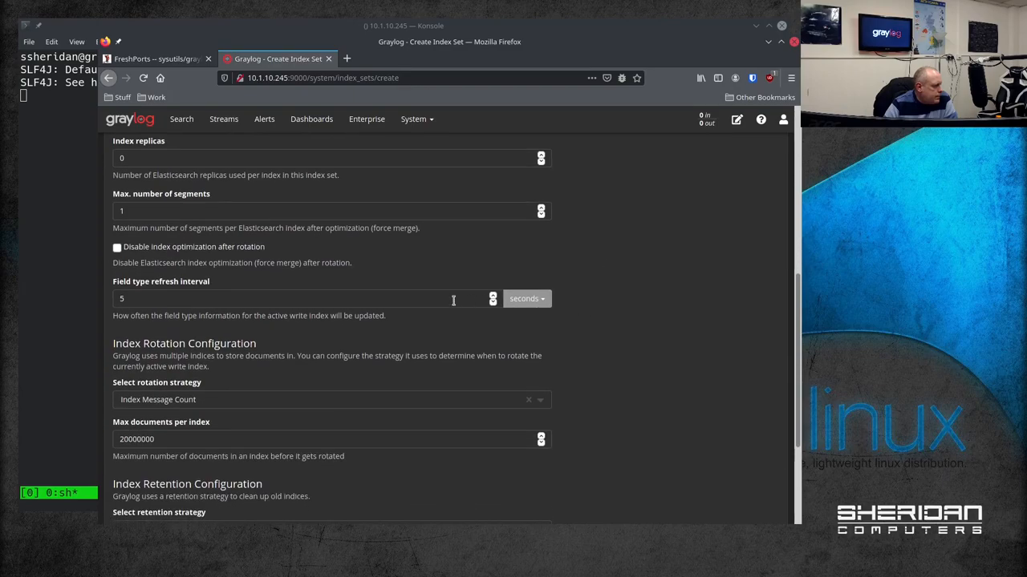
pyautogui.scroll(-3)
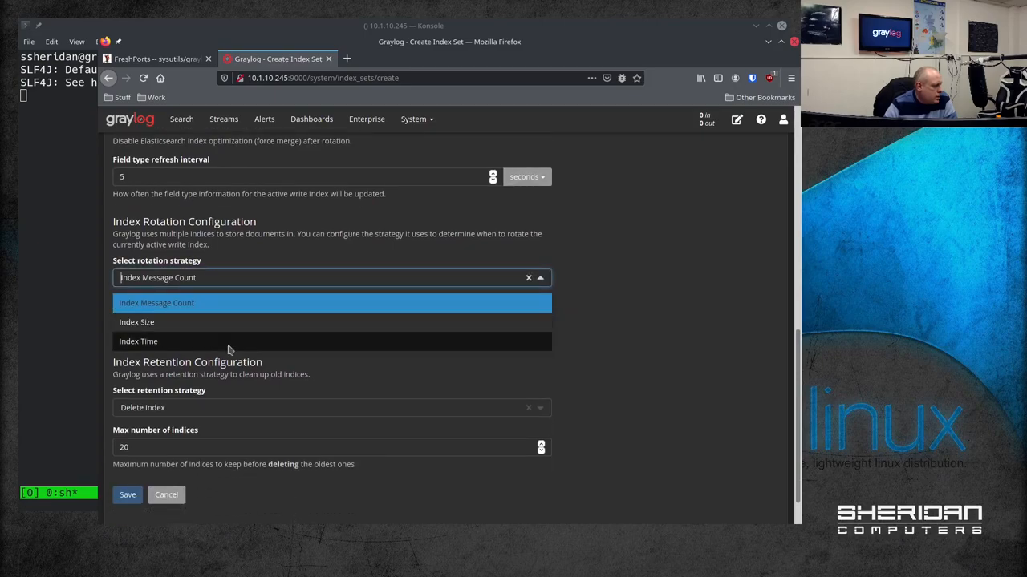
# Set rotation to Index Time with max 30 indices and save the index set
pyautogui.click(138, 340)
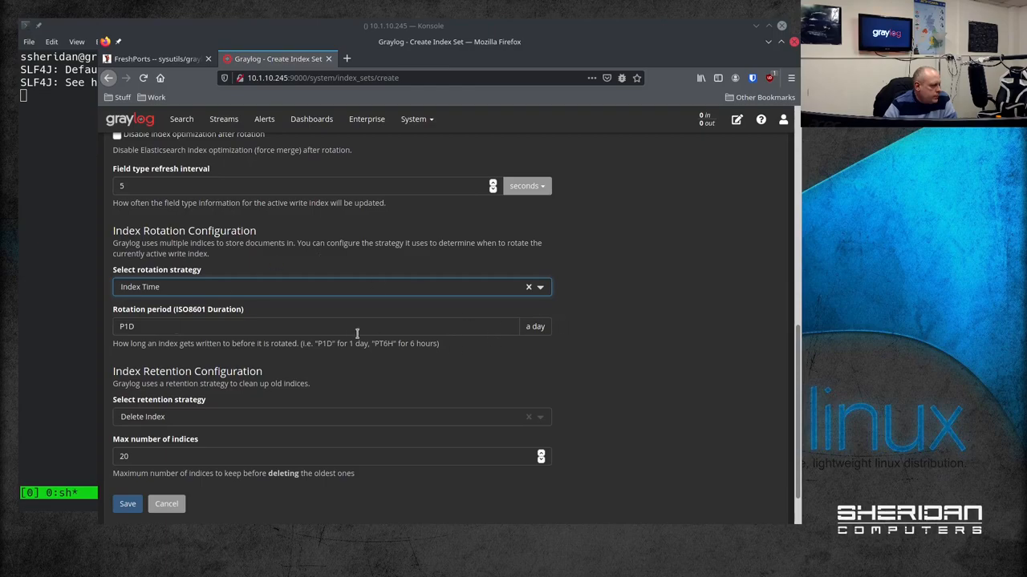
pyautogui.scroll(-3)
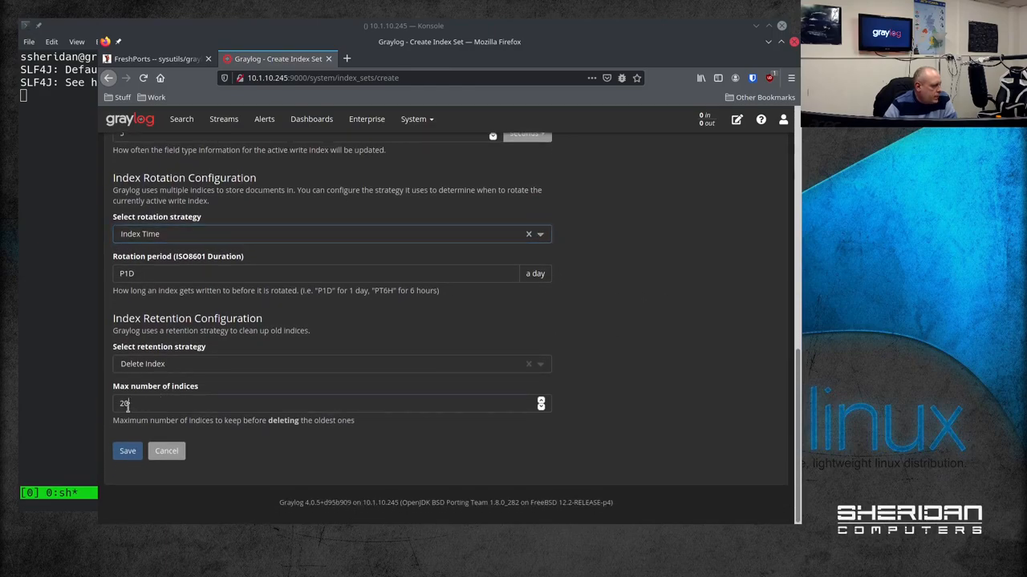
pyautogui.write('30')
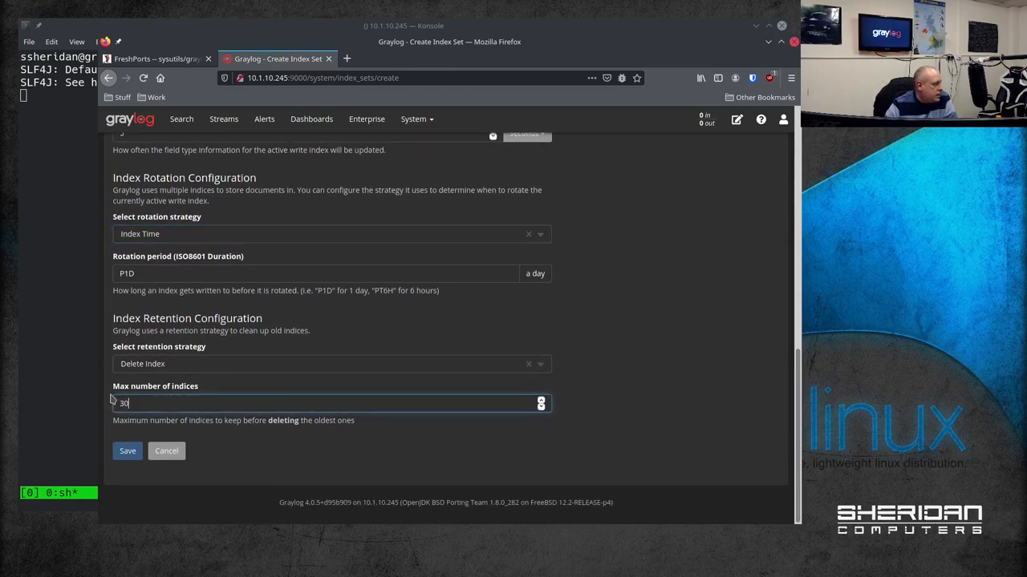
pyautogui.click(127, 451)
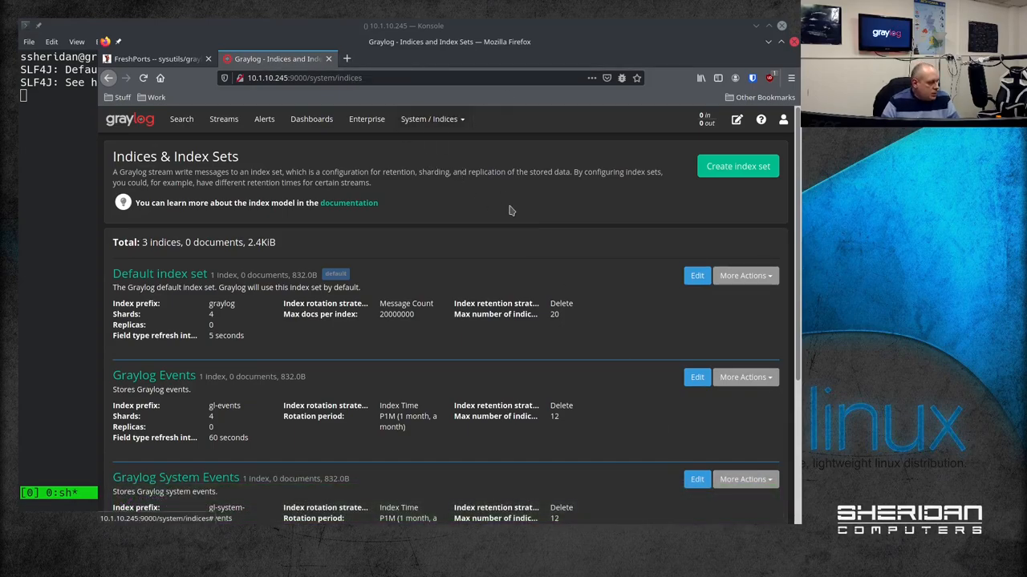
# Return to System > Inputs and open a blank browser tab
pyautogui.click(432, 119)
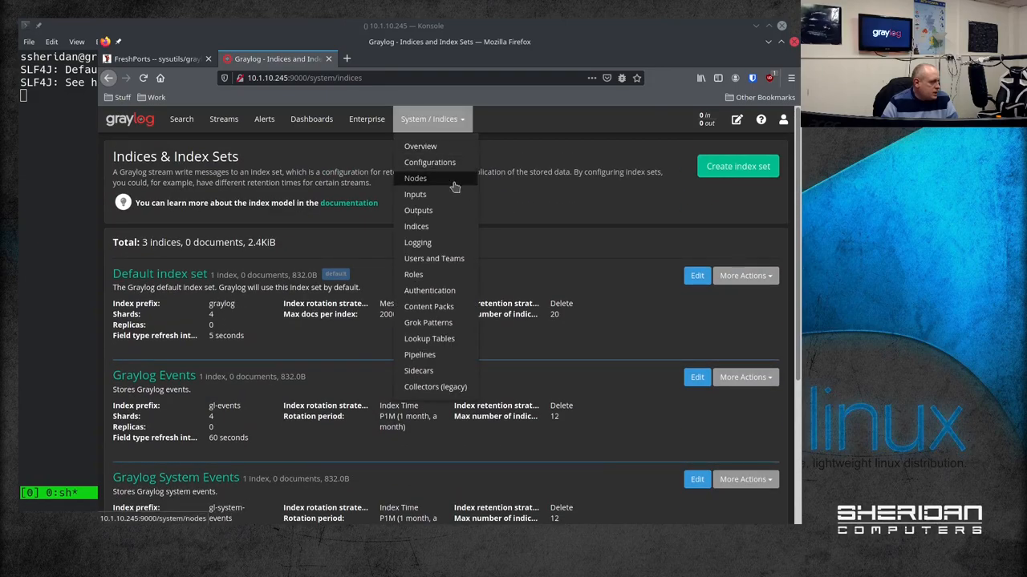
pyautogui.click(414, 194)
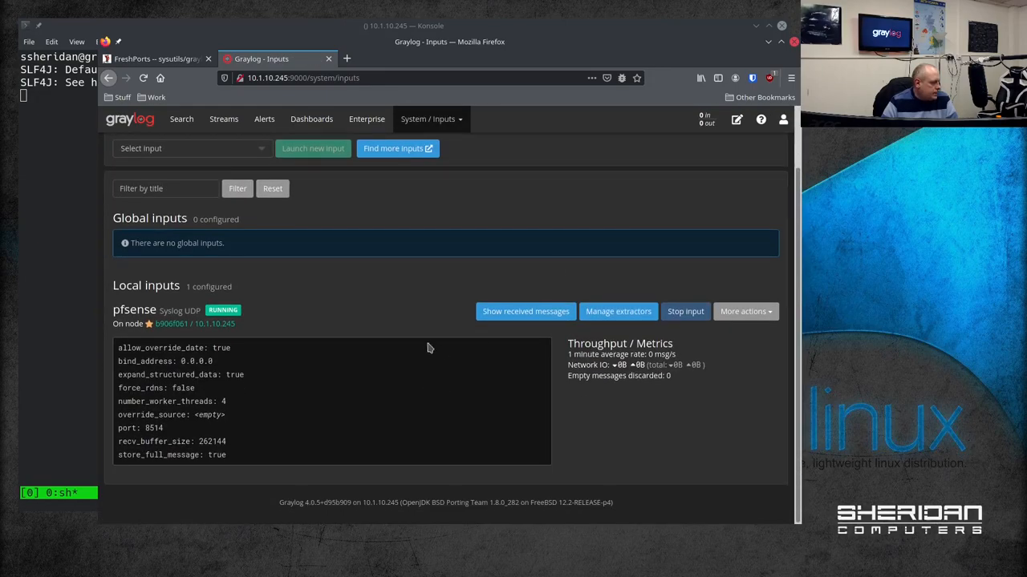
pyautogui.click(385, 58)
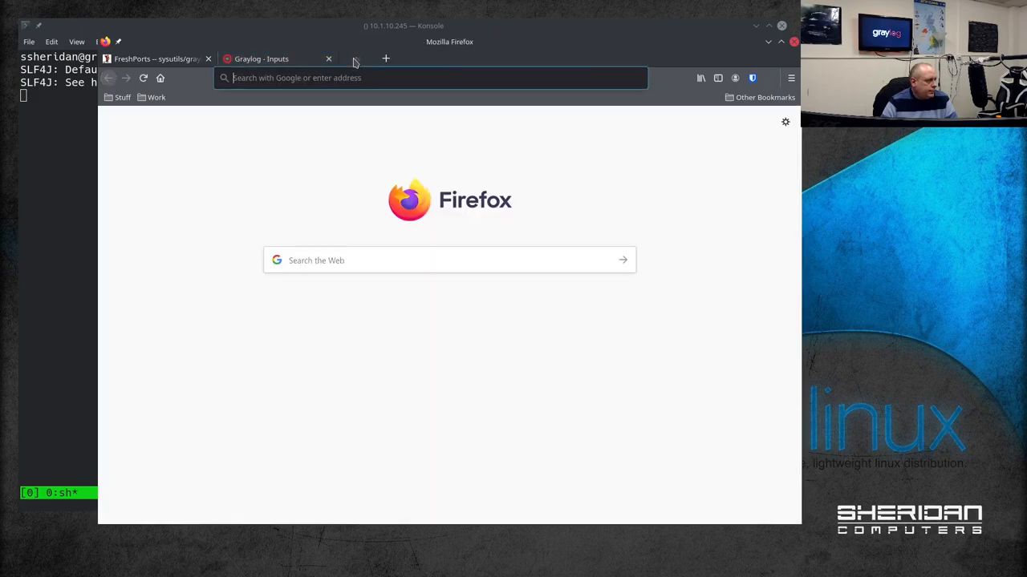
# Enable remote logging in pfSense system log settings with remote server 10.1.10.245:8514, logging everything
pyautogui.click(276, 58)
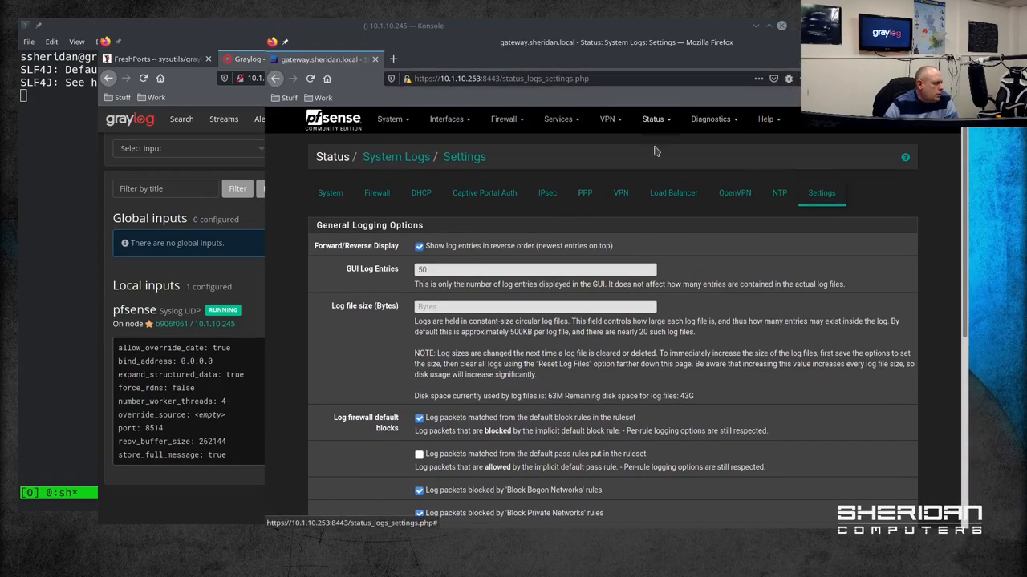
pyautogui.scroll(-3)
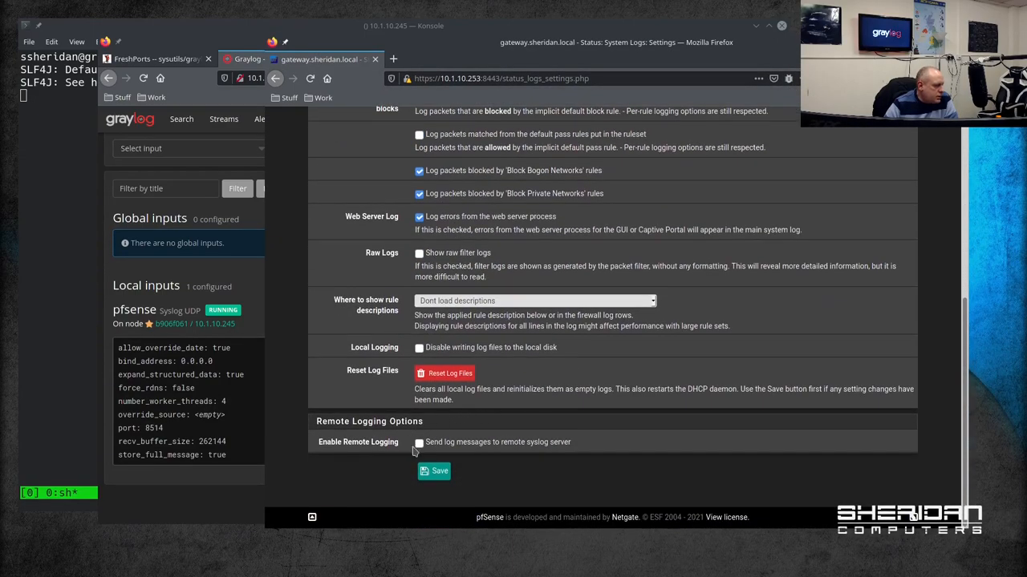
pyautogui.click(419, 442)
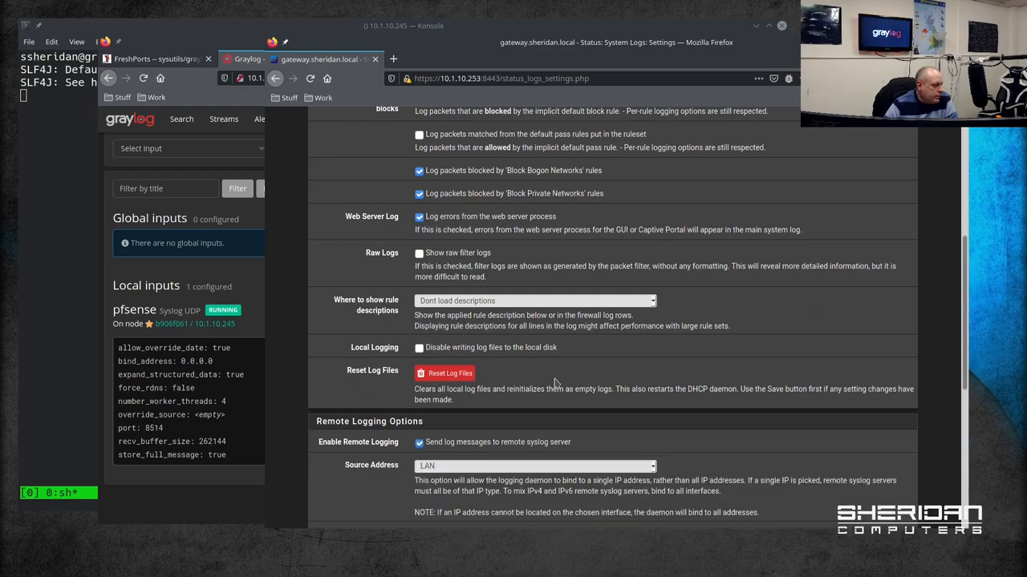
pyautogui.scroll(-3)
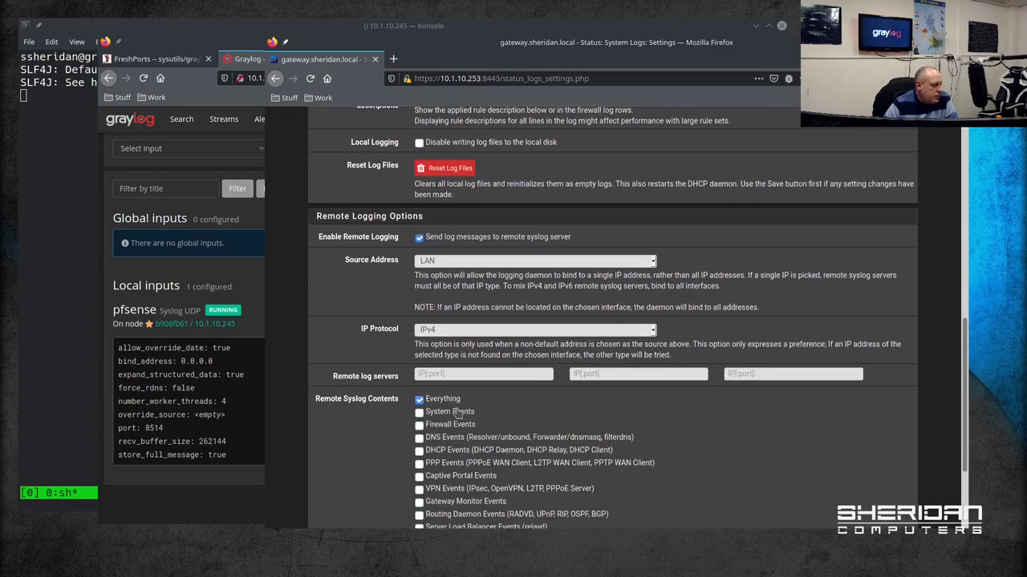
pyautogui.scroll(-3)
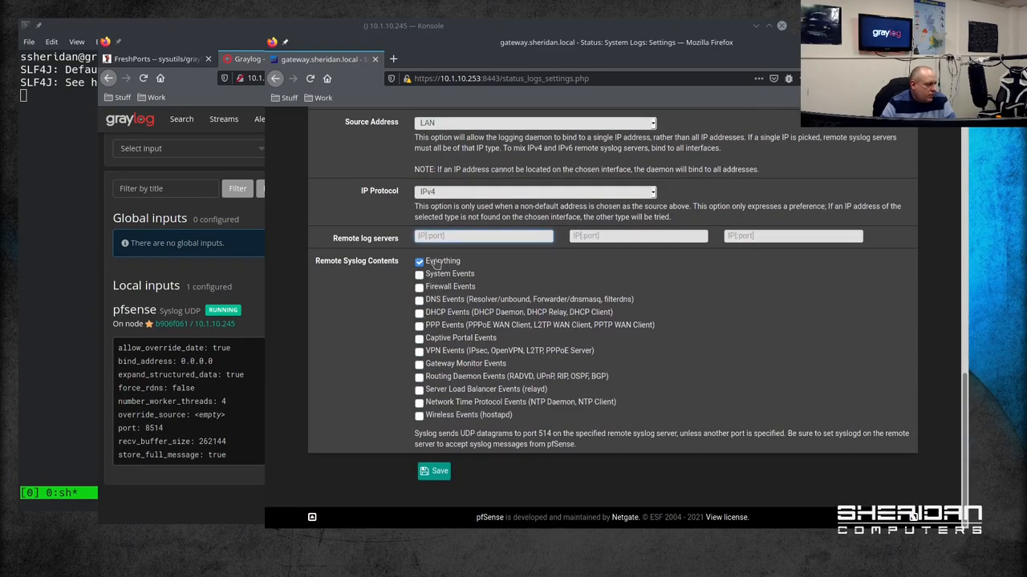
pyautogui.write('10.1.10.245:8')
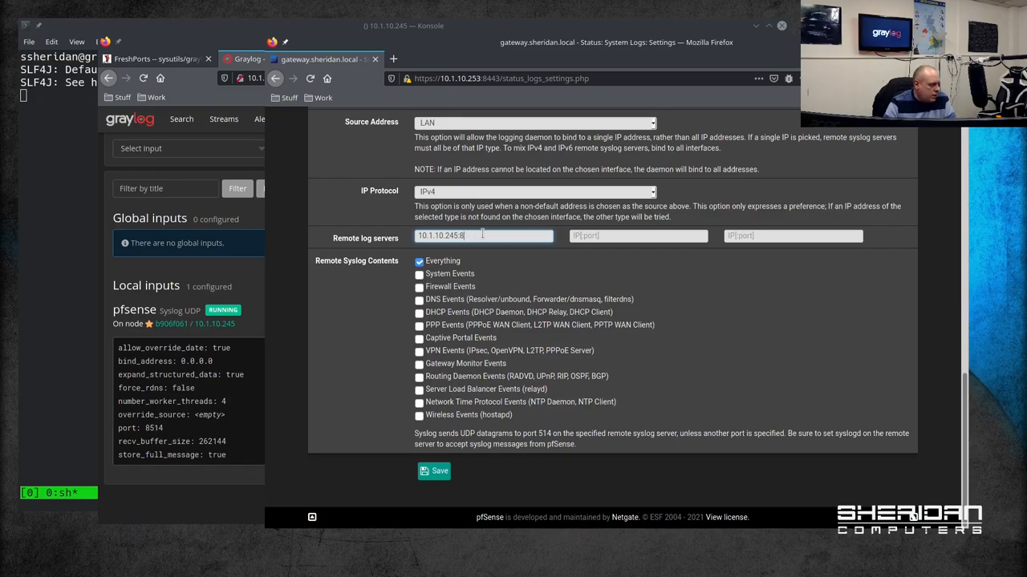
pyautogui.write('514')
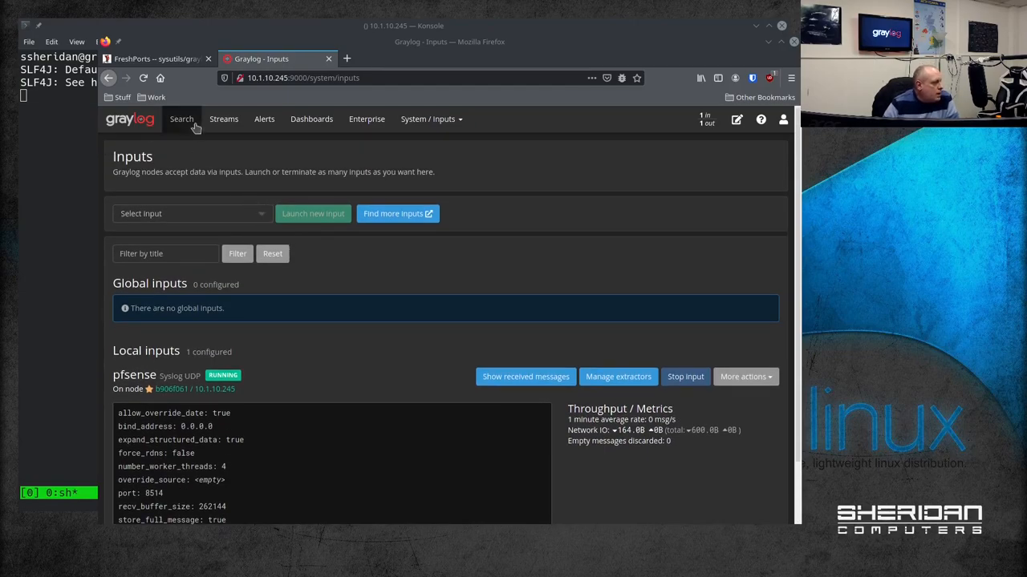
# View the arriving pfSense filterlog messages in Graylog's search
pyautogui.click(181, 119)
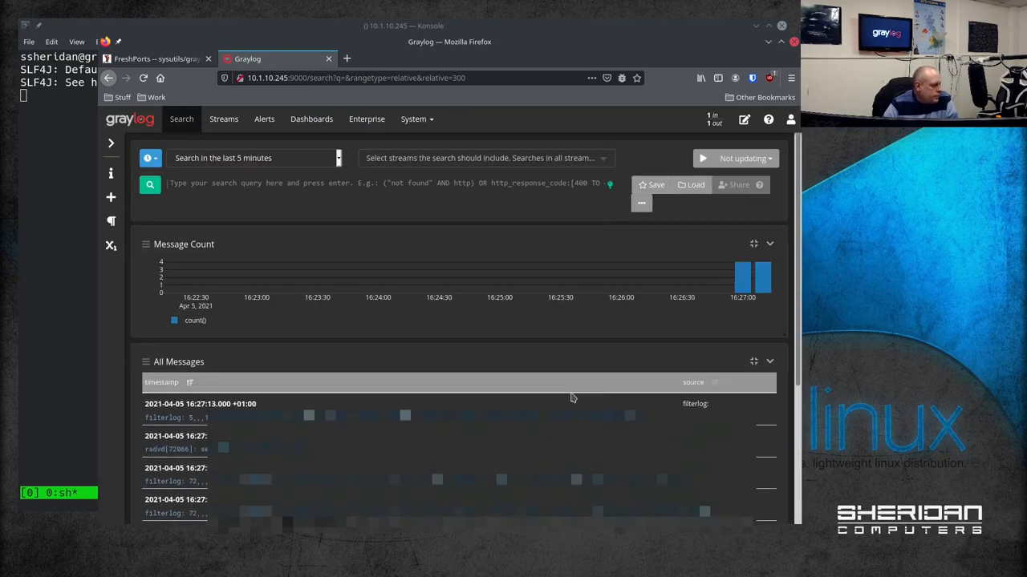